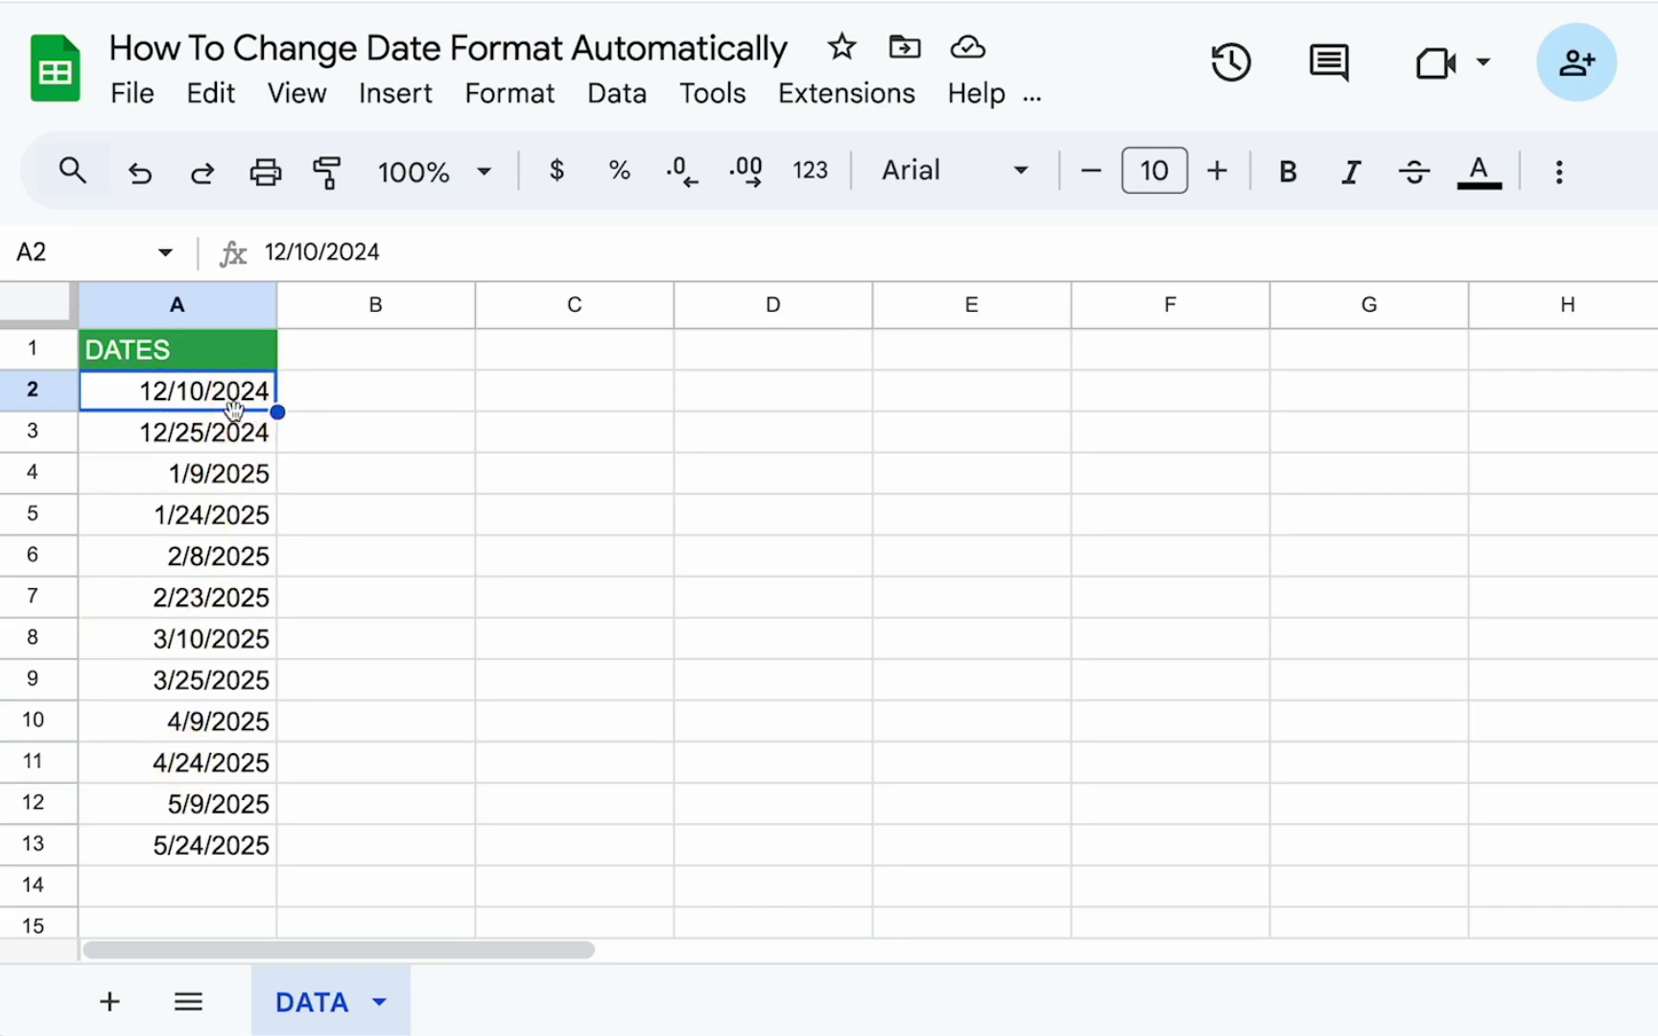
pyautogui.moveTo(224, 392)
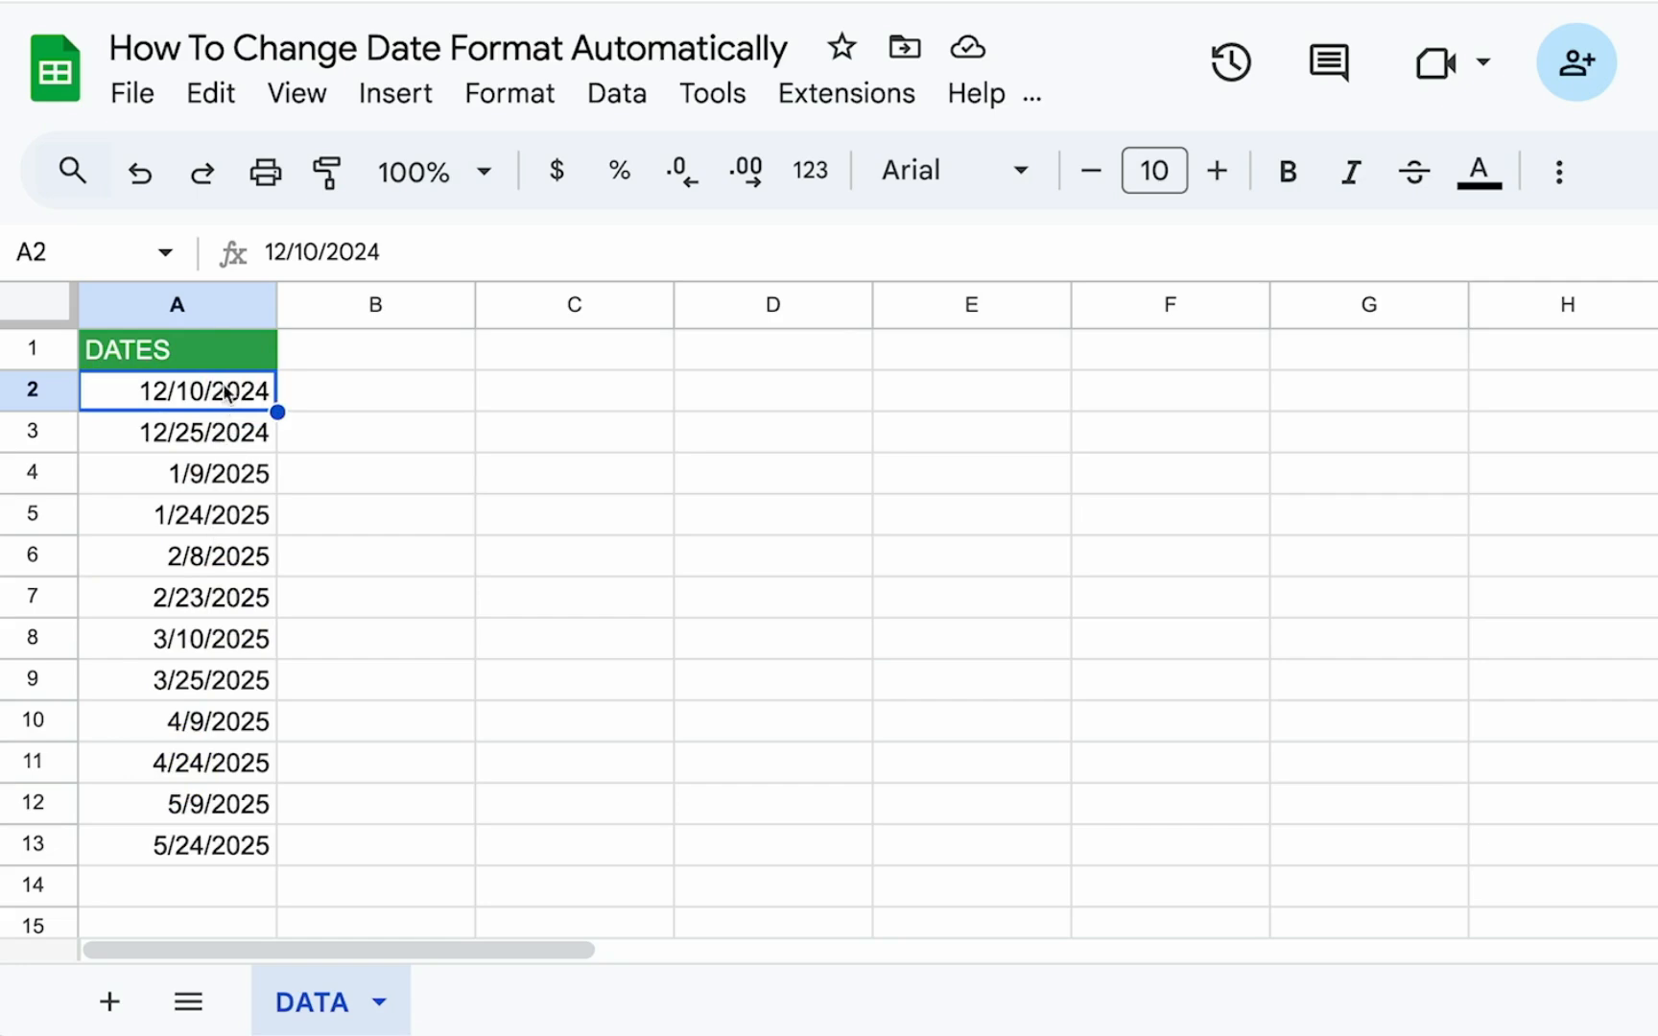
# Step: Review the DATA dates in A2:A13 and the locale note in the spreadsheet settings
pyautogui.moveTo(176, 389); pyautogui.dragTo(176, 845)
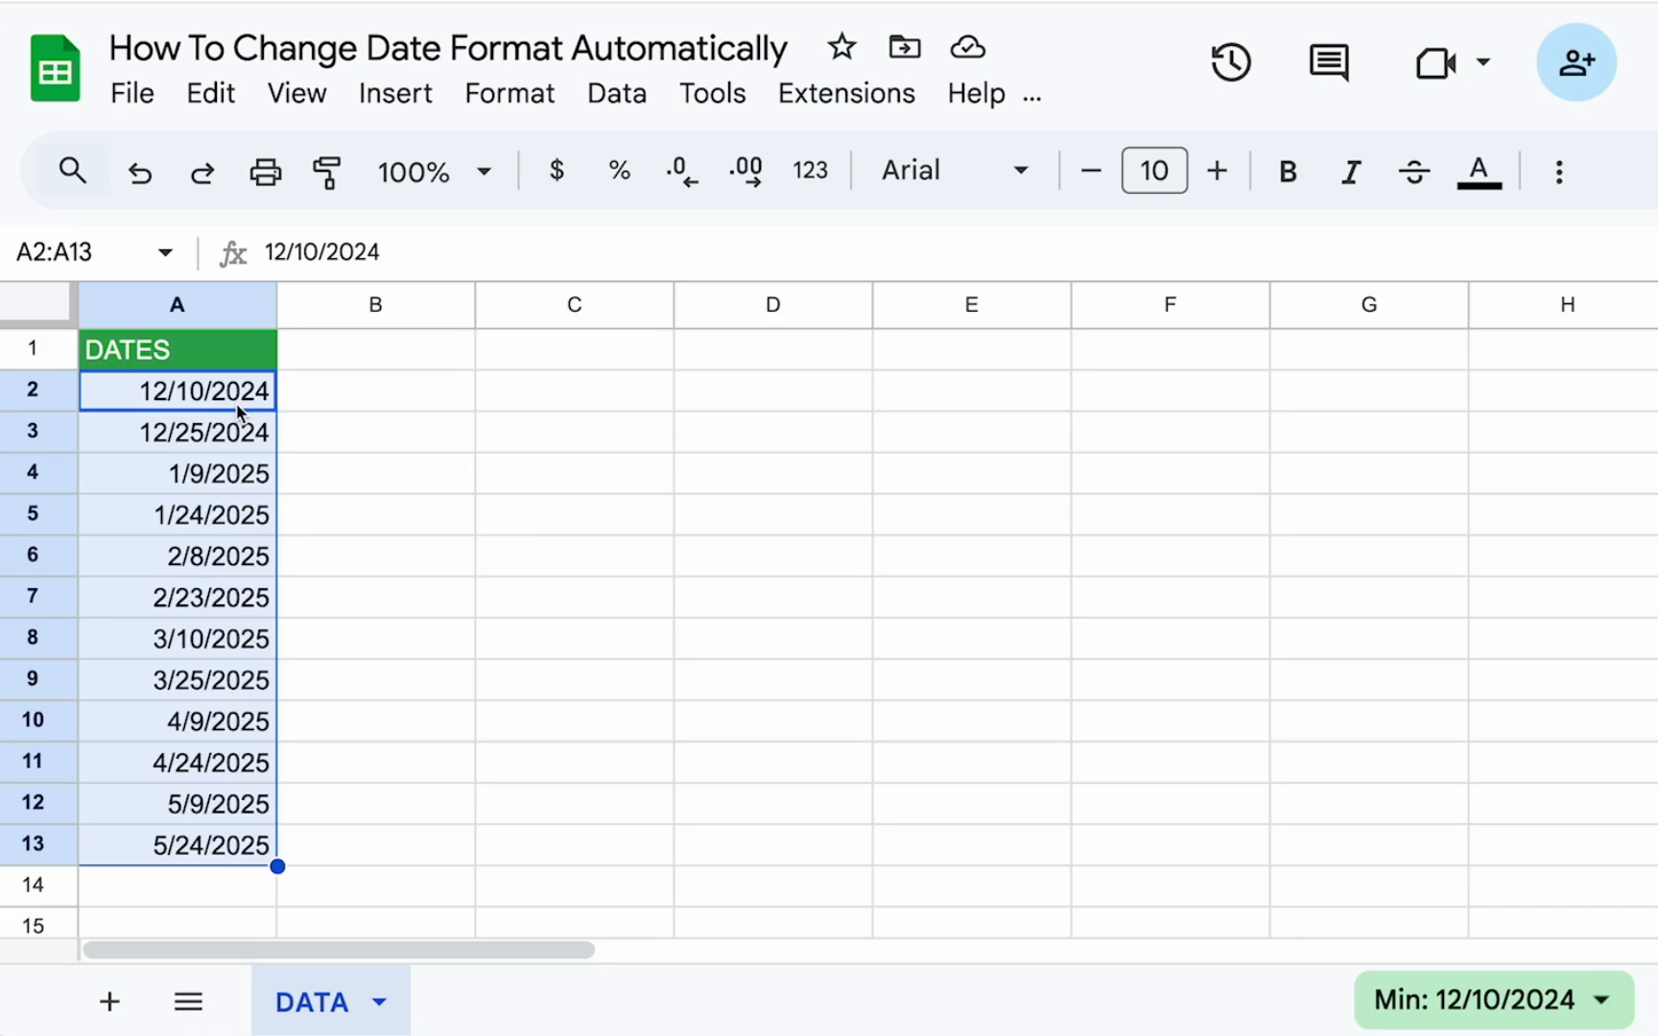
pyautogui.click(176, 389)
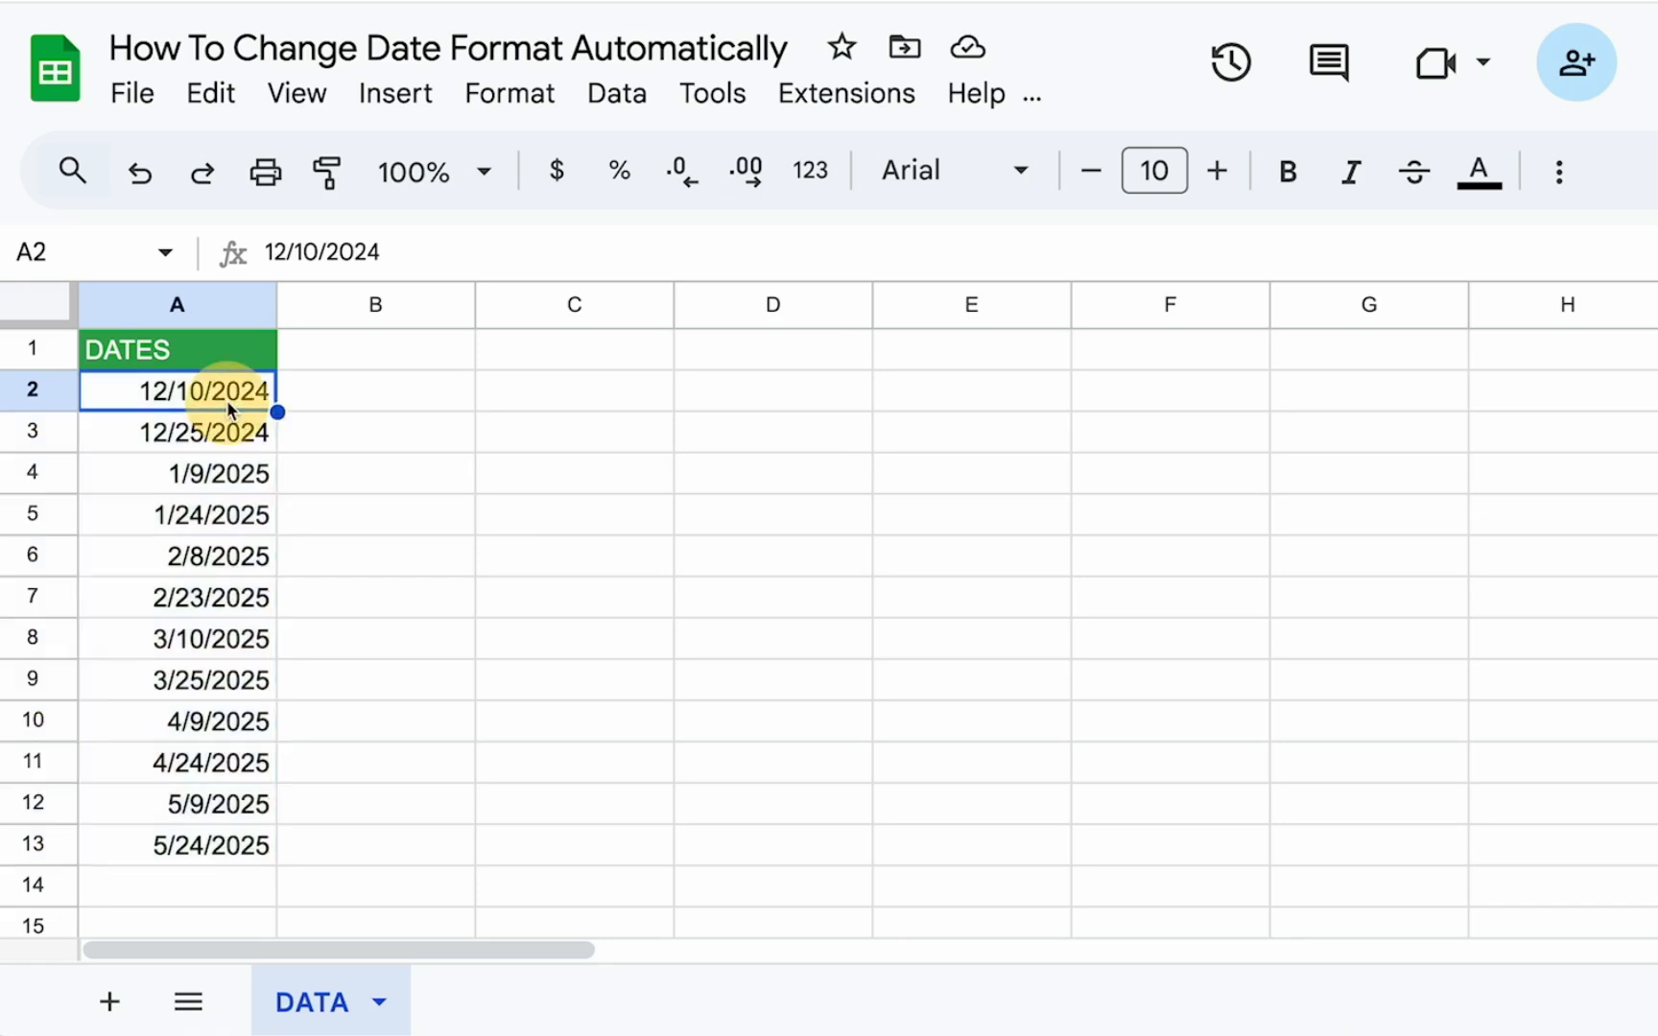
pyautogui.click(131, 92)
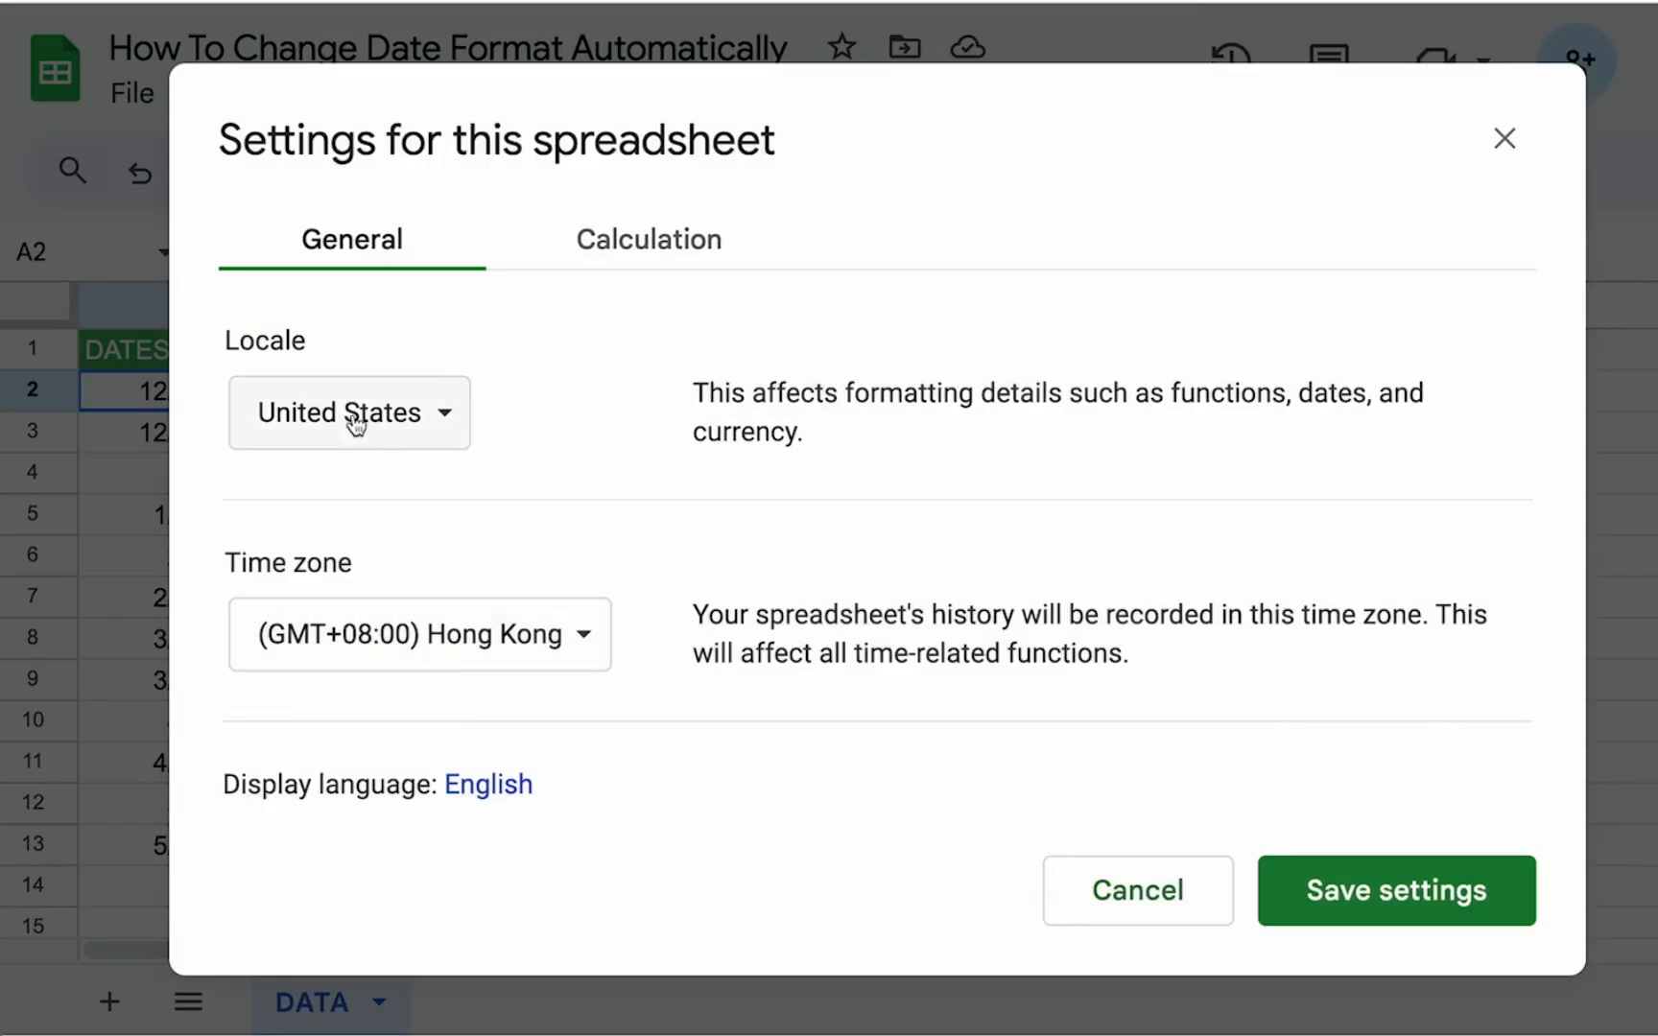
pyautogui.moveTo(693, 392); pyautogui.dragTo(804, 432)
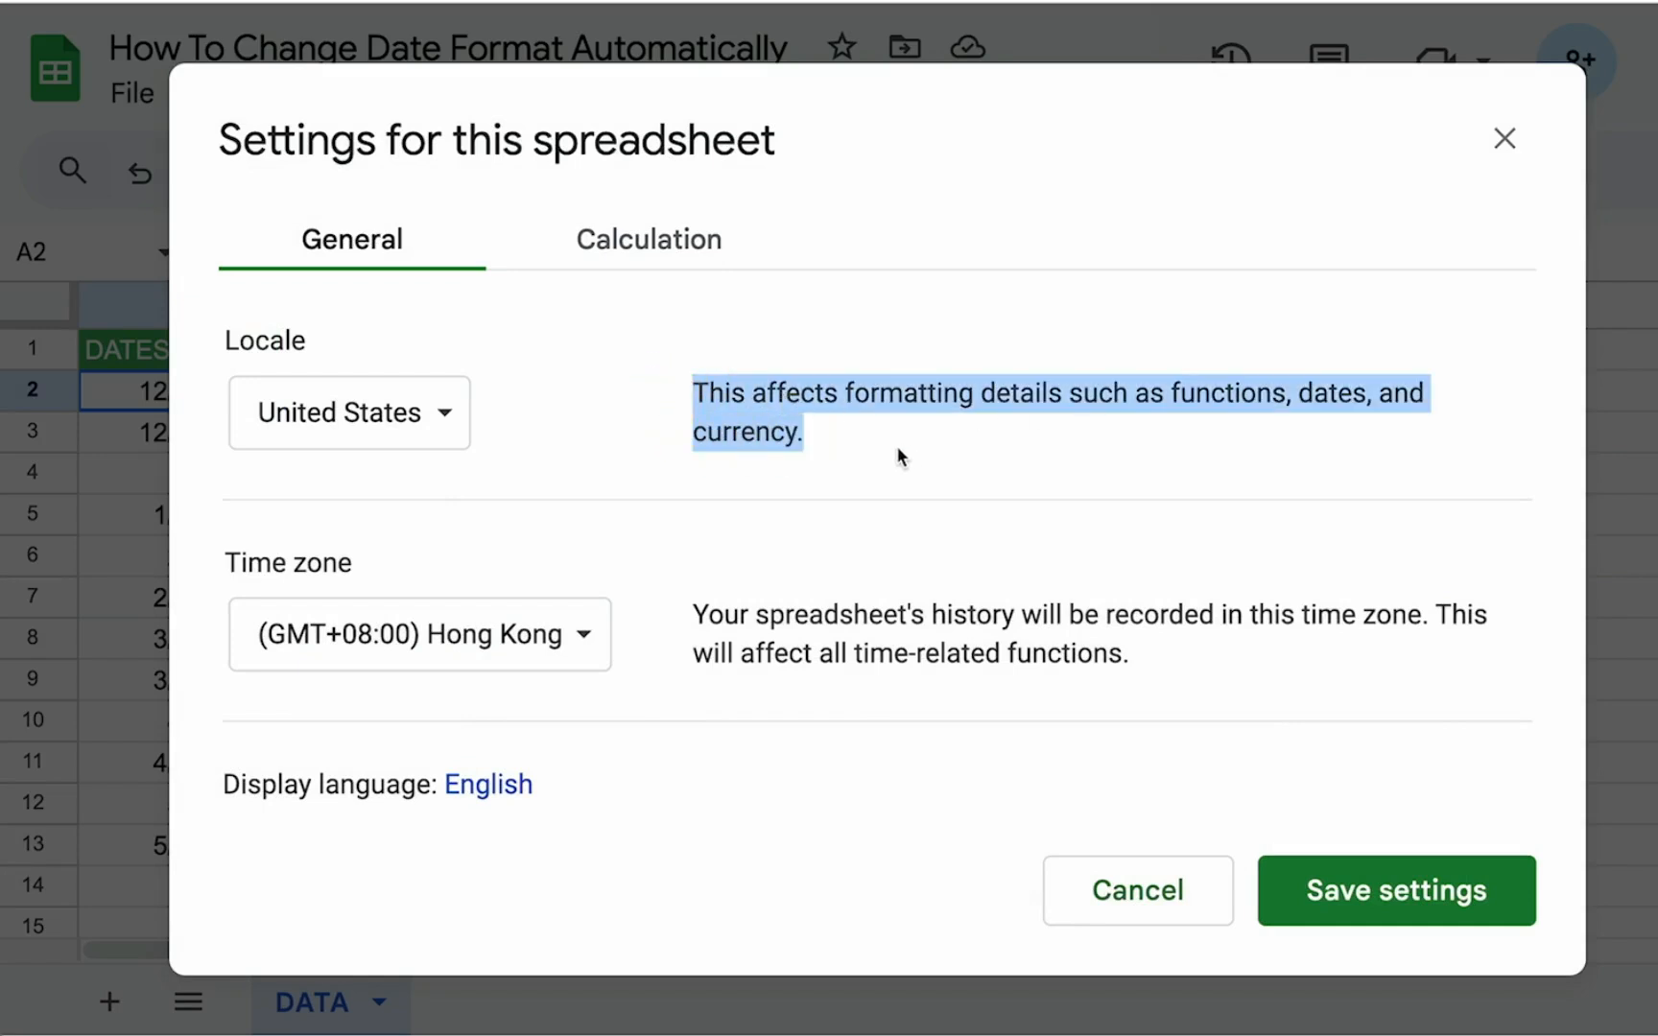
pyautogui.moveTo(567, 455)
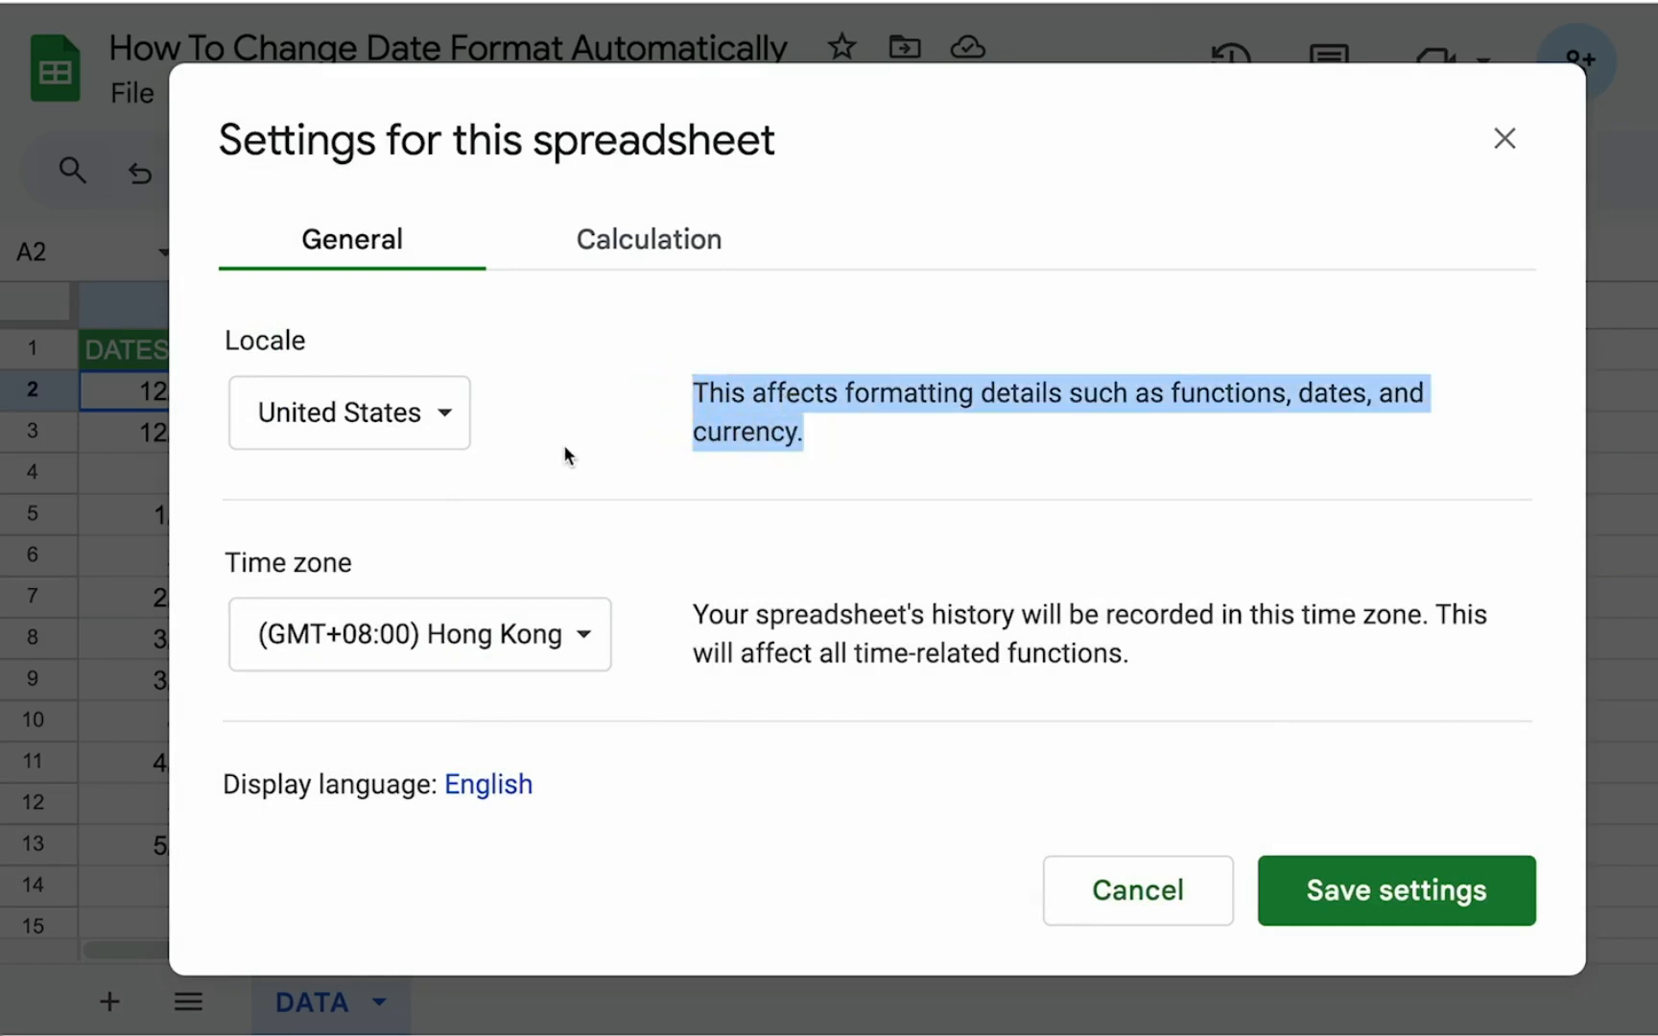
pyautogui.moveTo(349, 412)
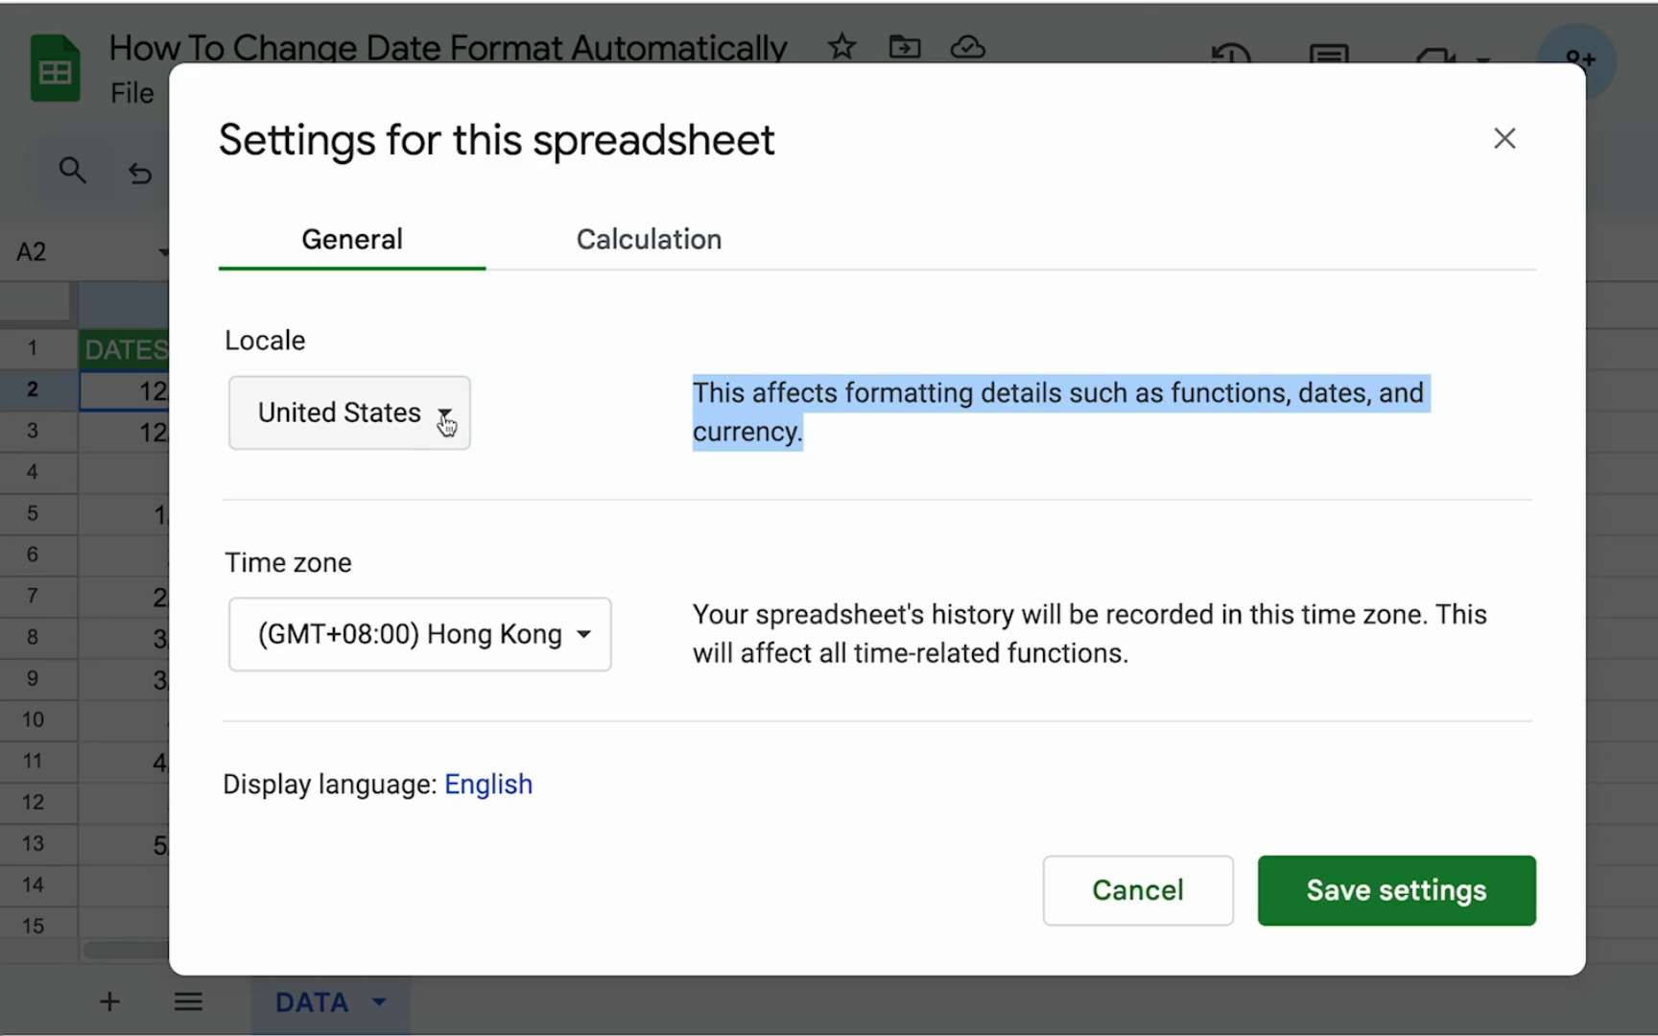
pyautogui.moveTo(499, 433)
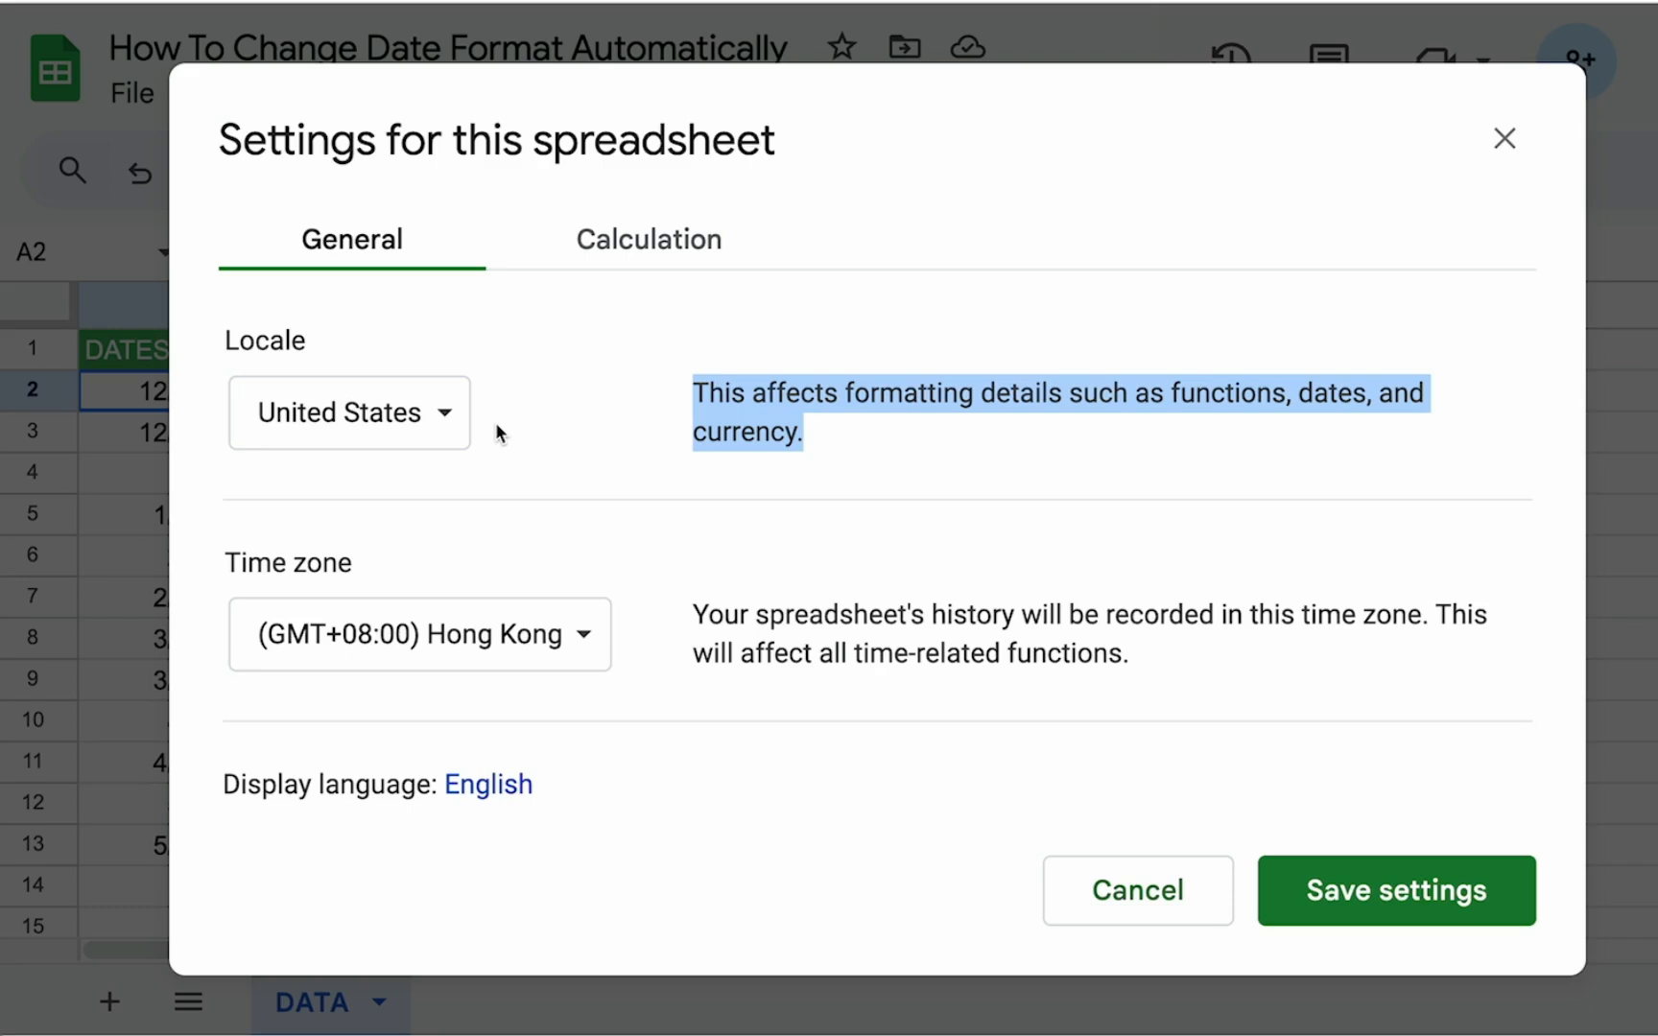
pyautogui.moveTo(514, 434)
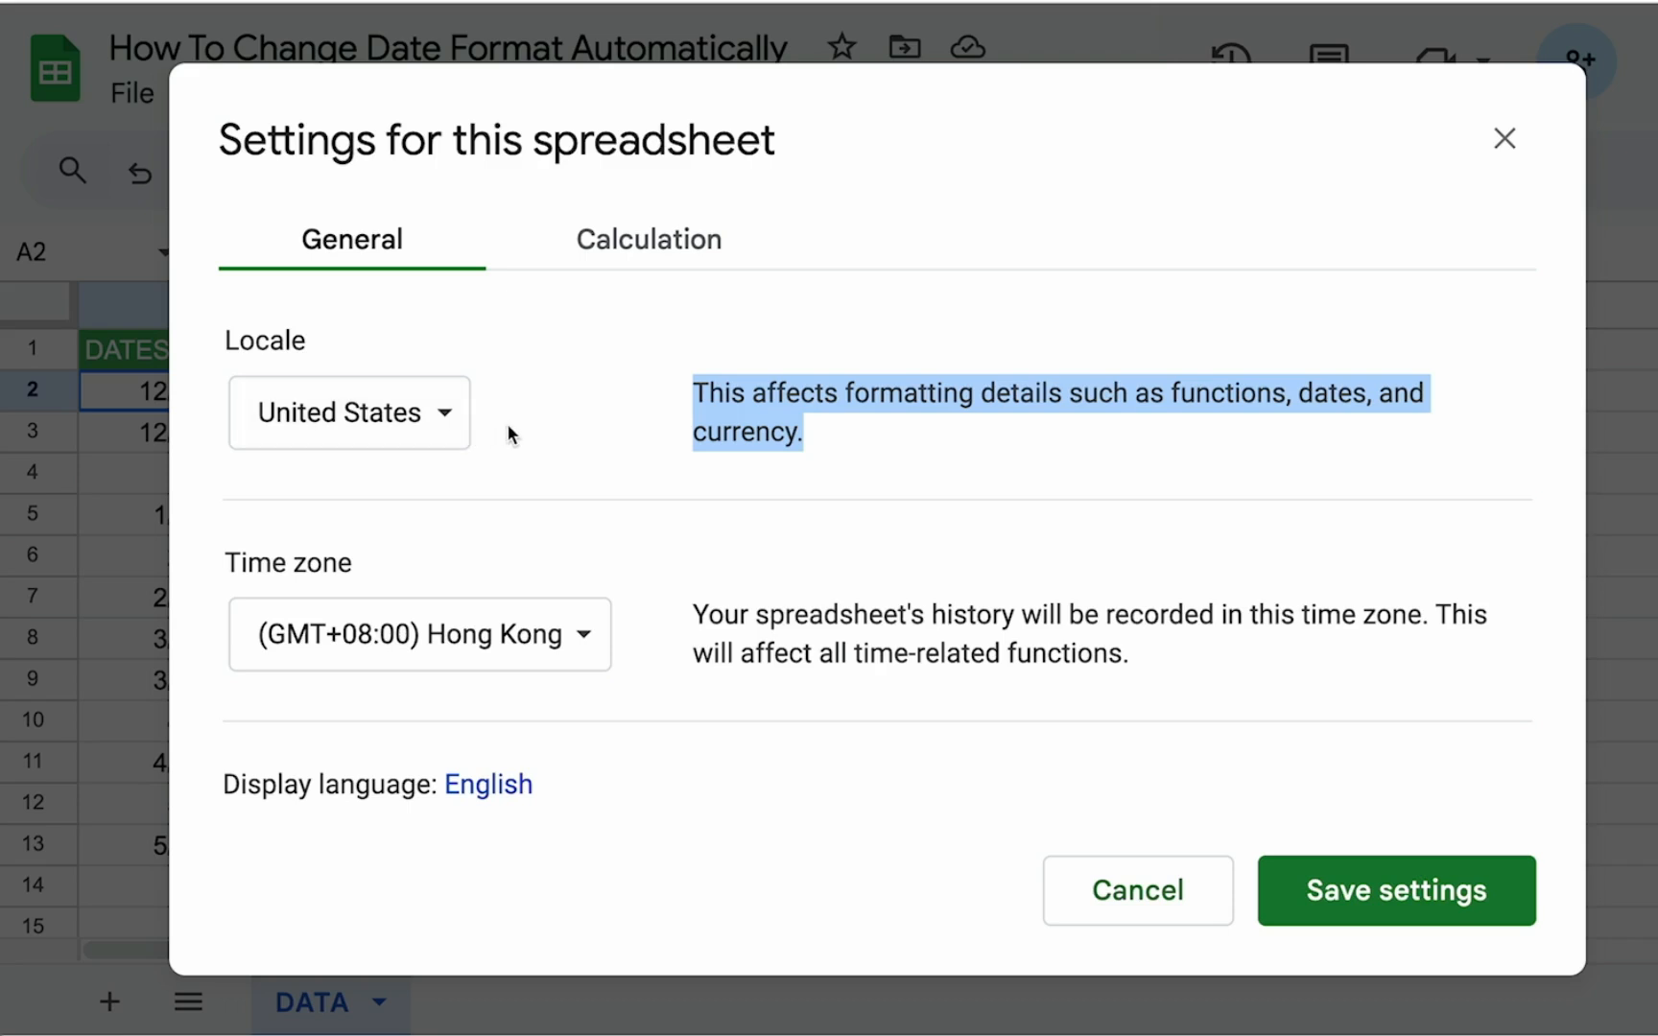
pyautogui.moveTo(595, 434)
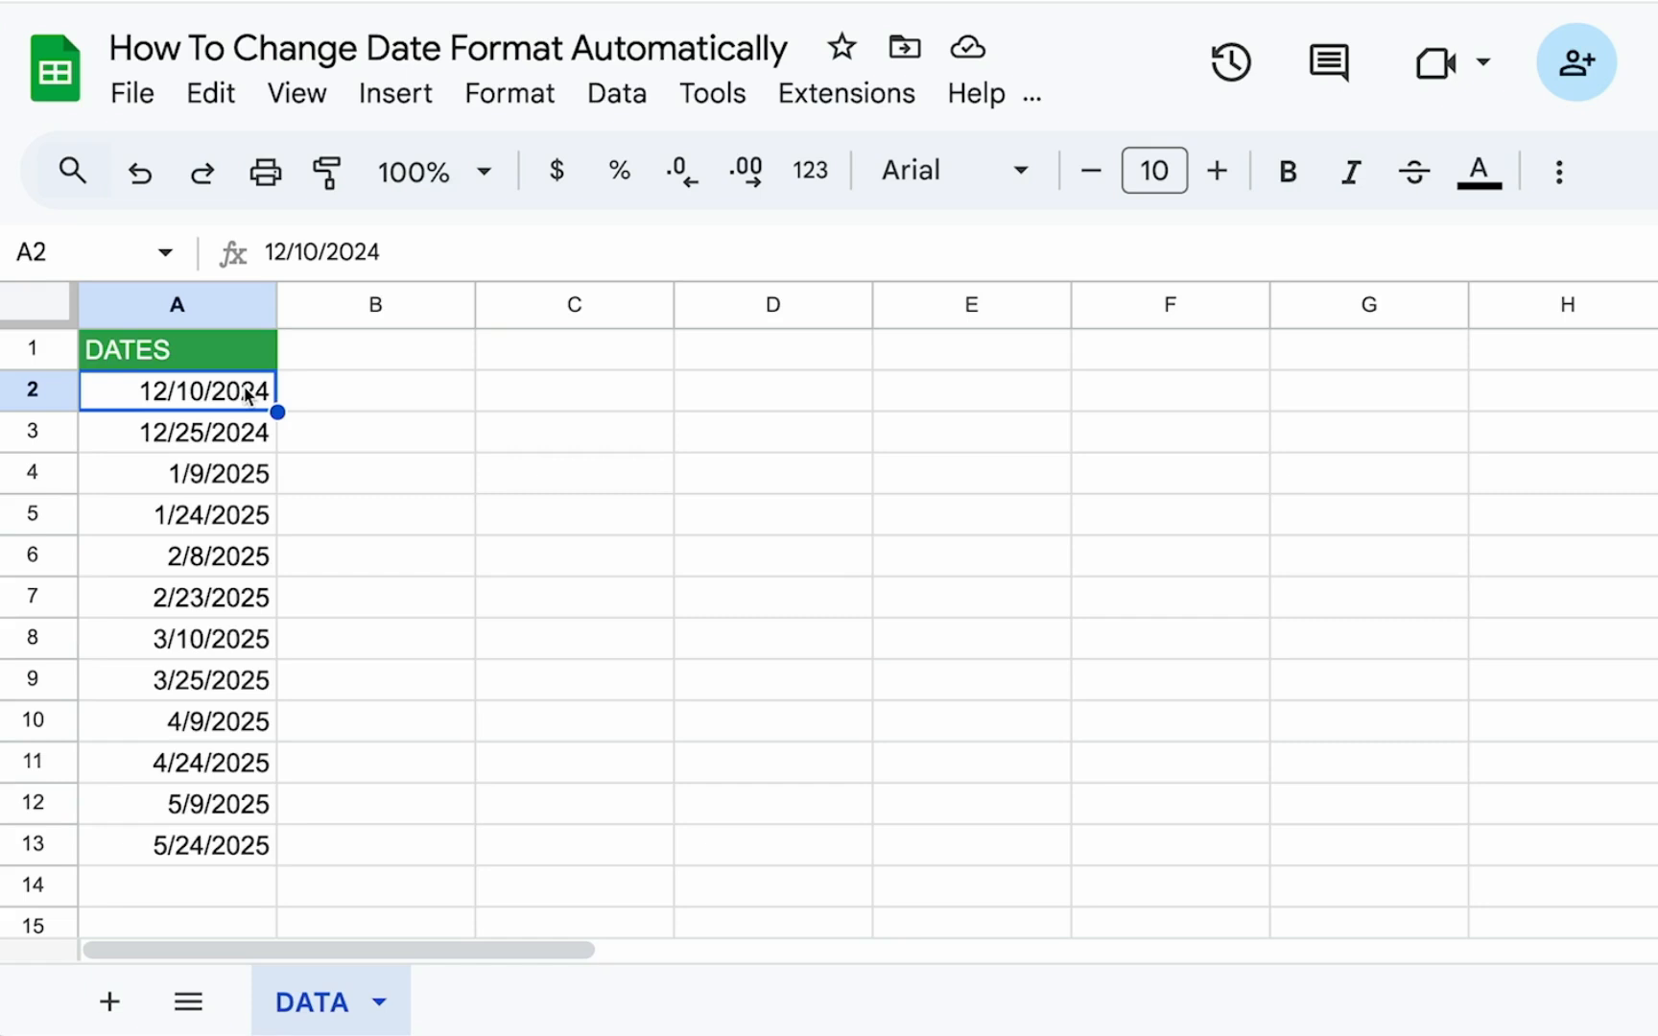
pyautogui.moveTo(982, 138)
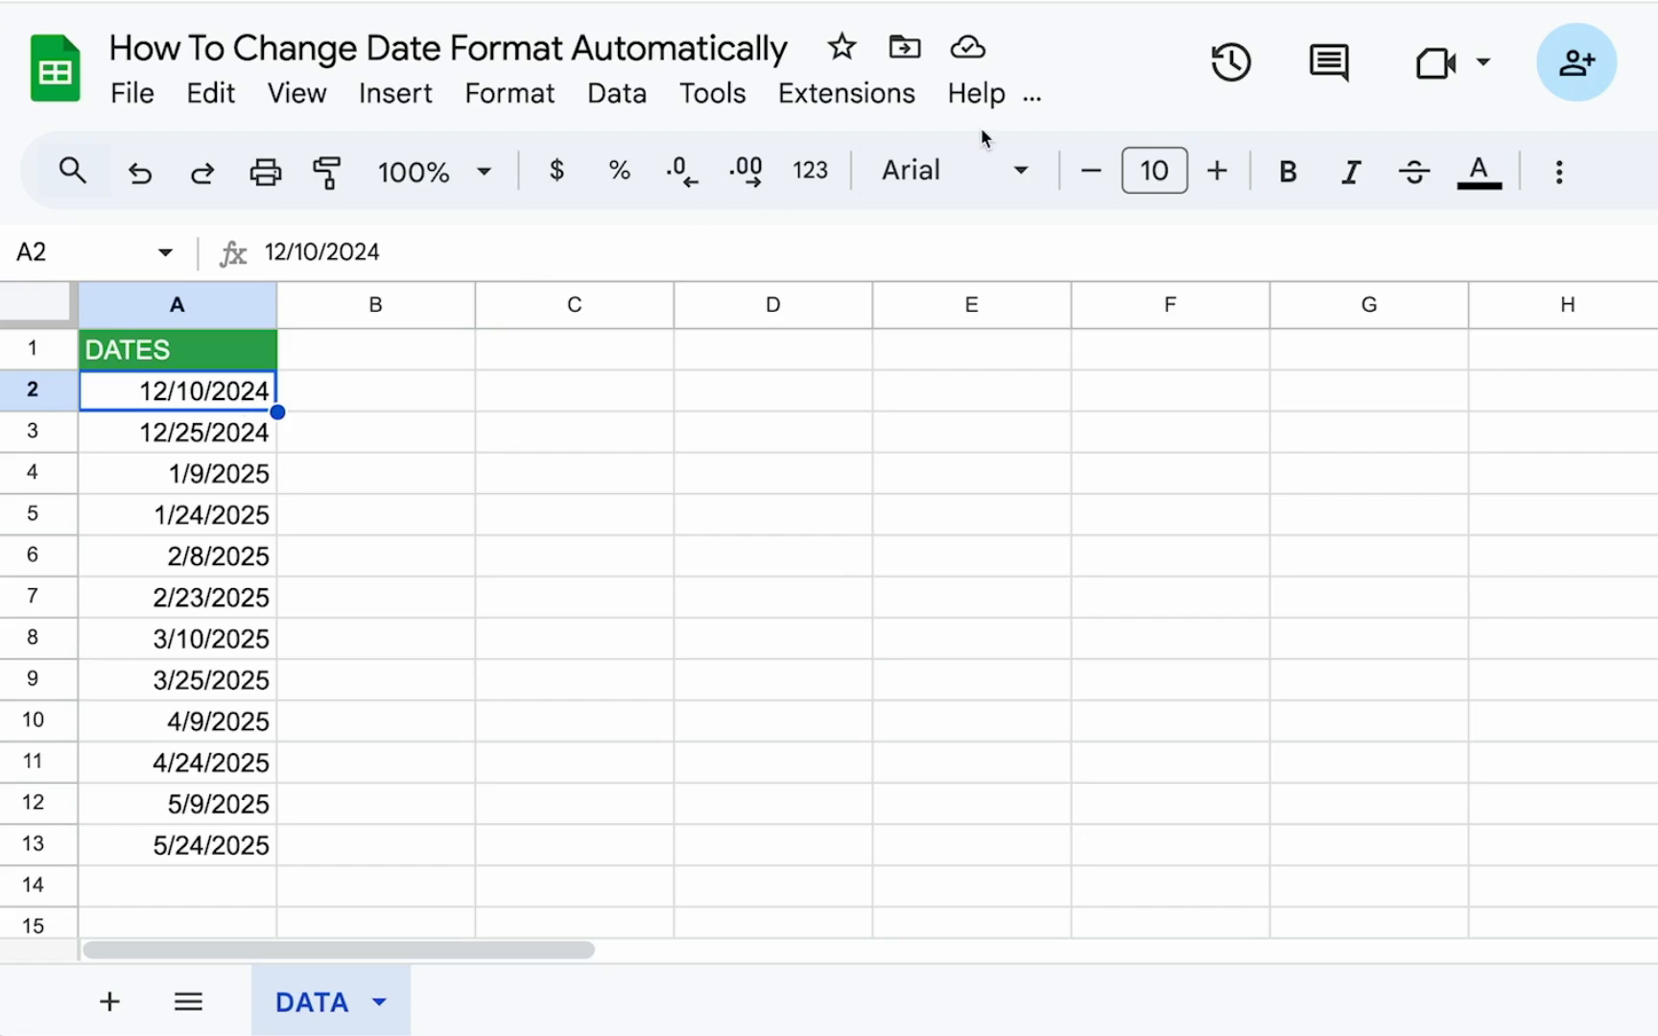
pyautogui.moveTo(439, 459)
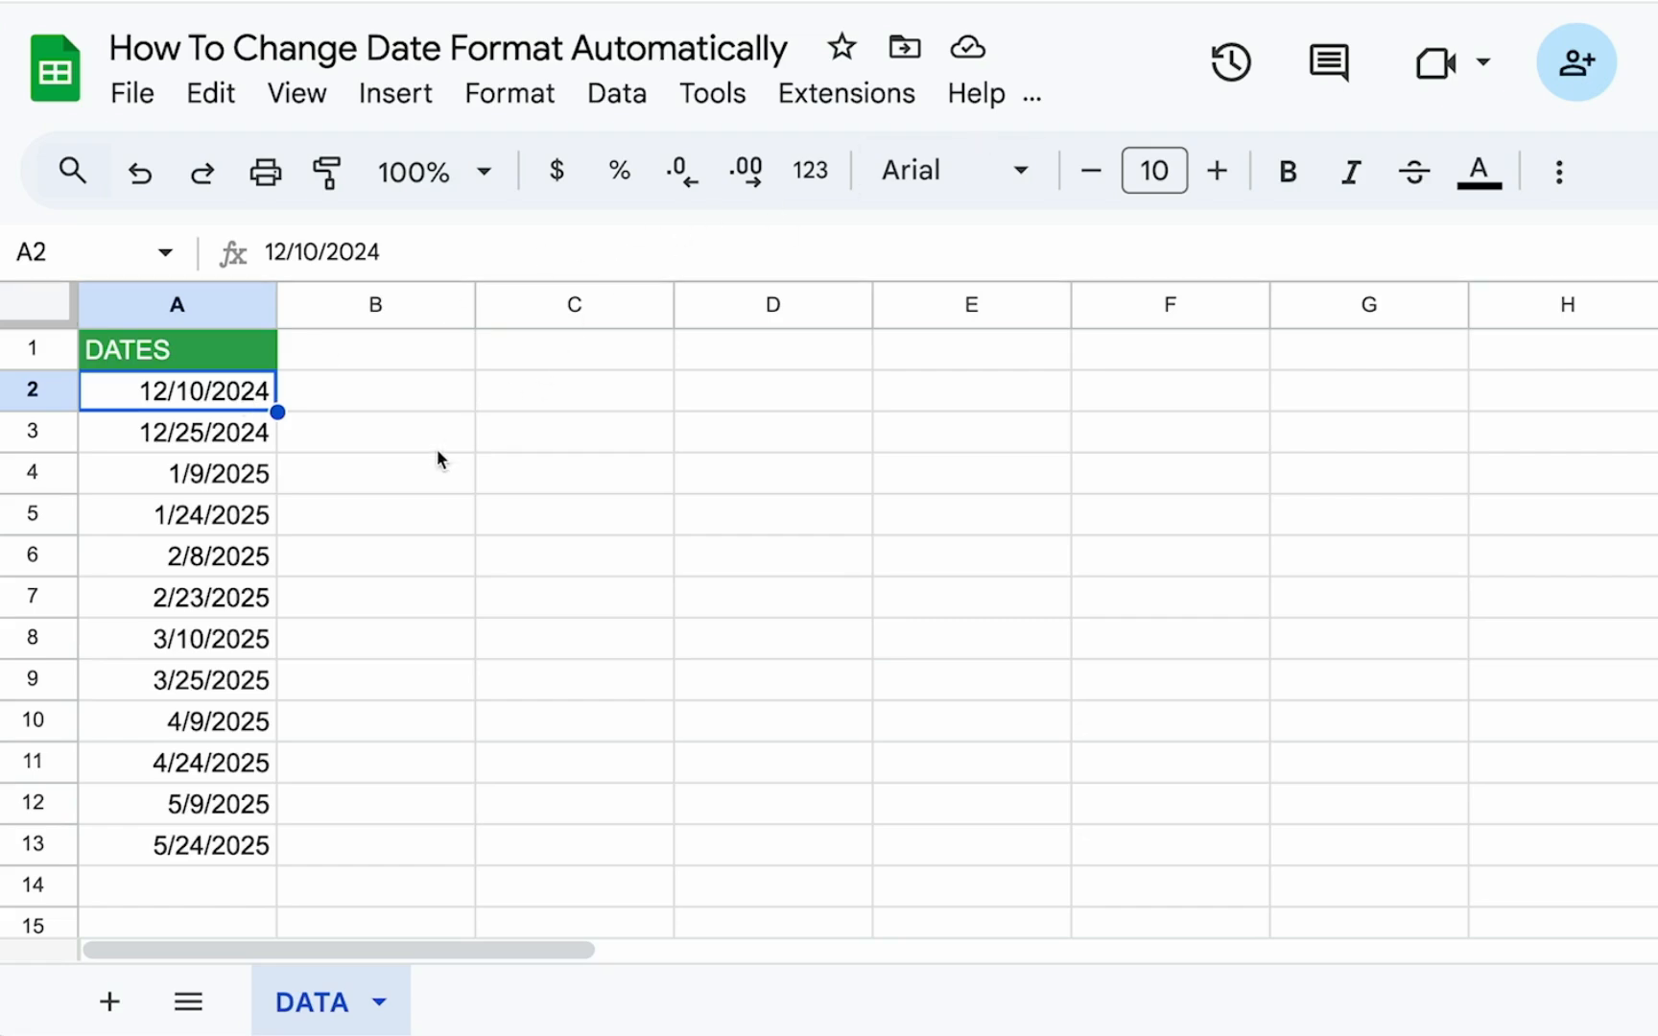
pyautogui.moveTo(618, 168)
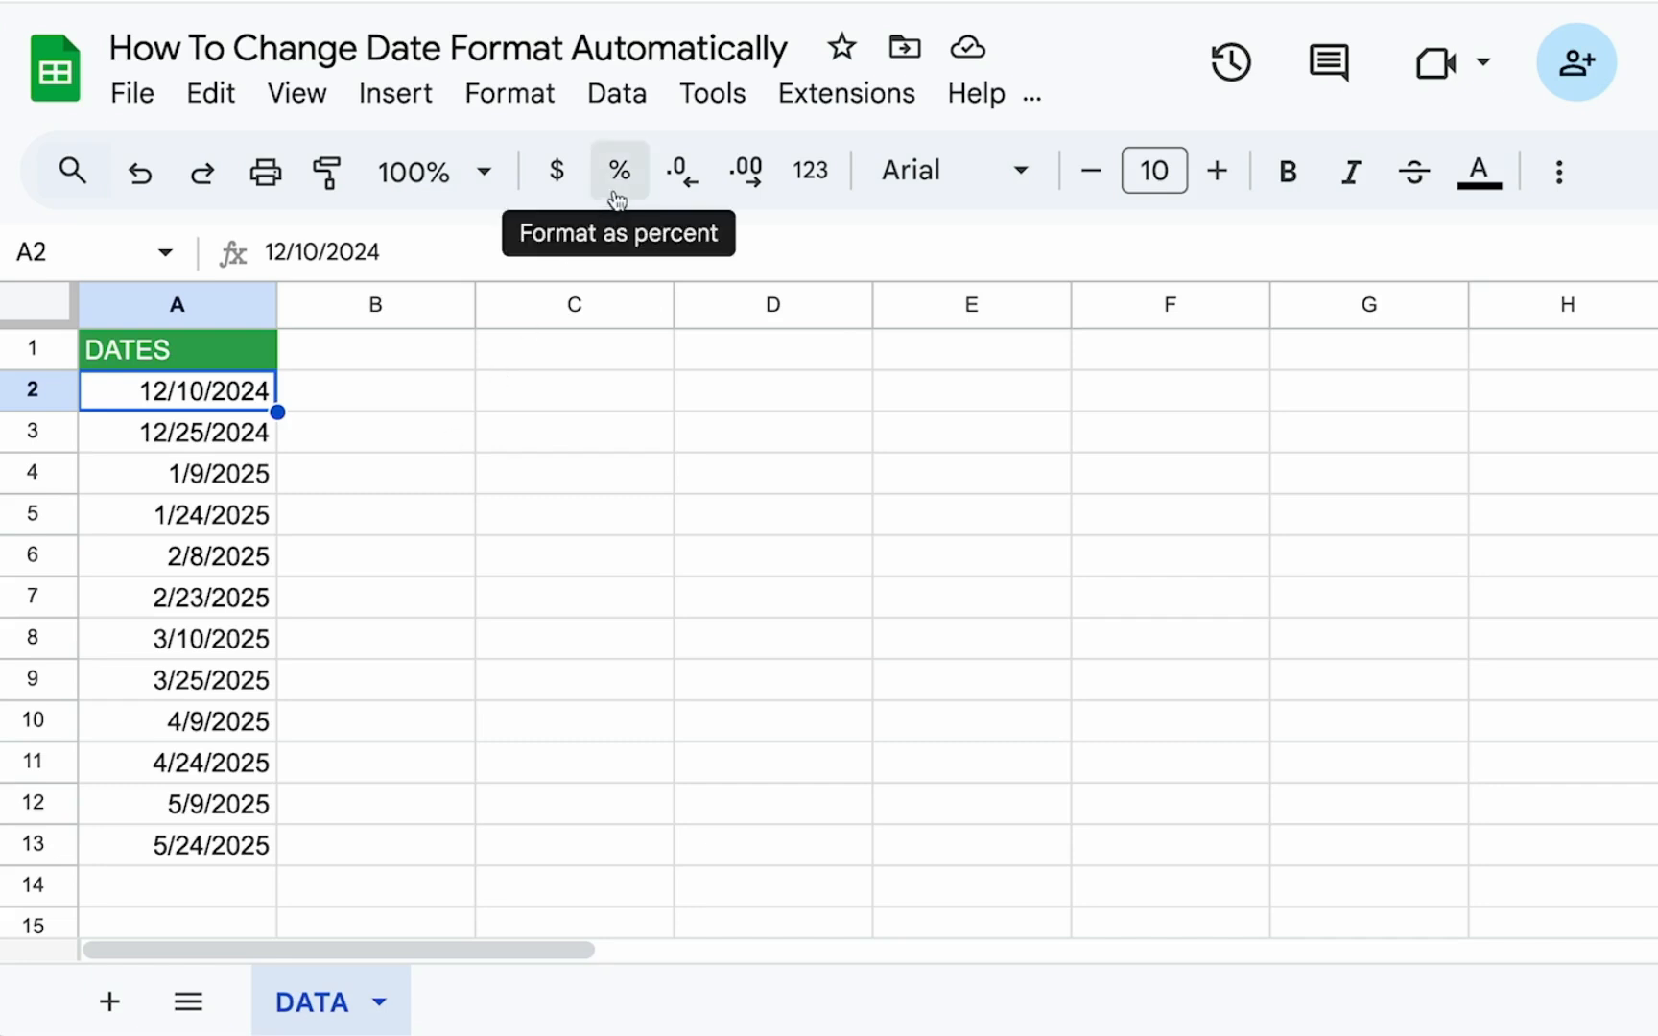
pyautogui.moveTo(846, 92)
pyautogui.write('DATE')
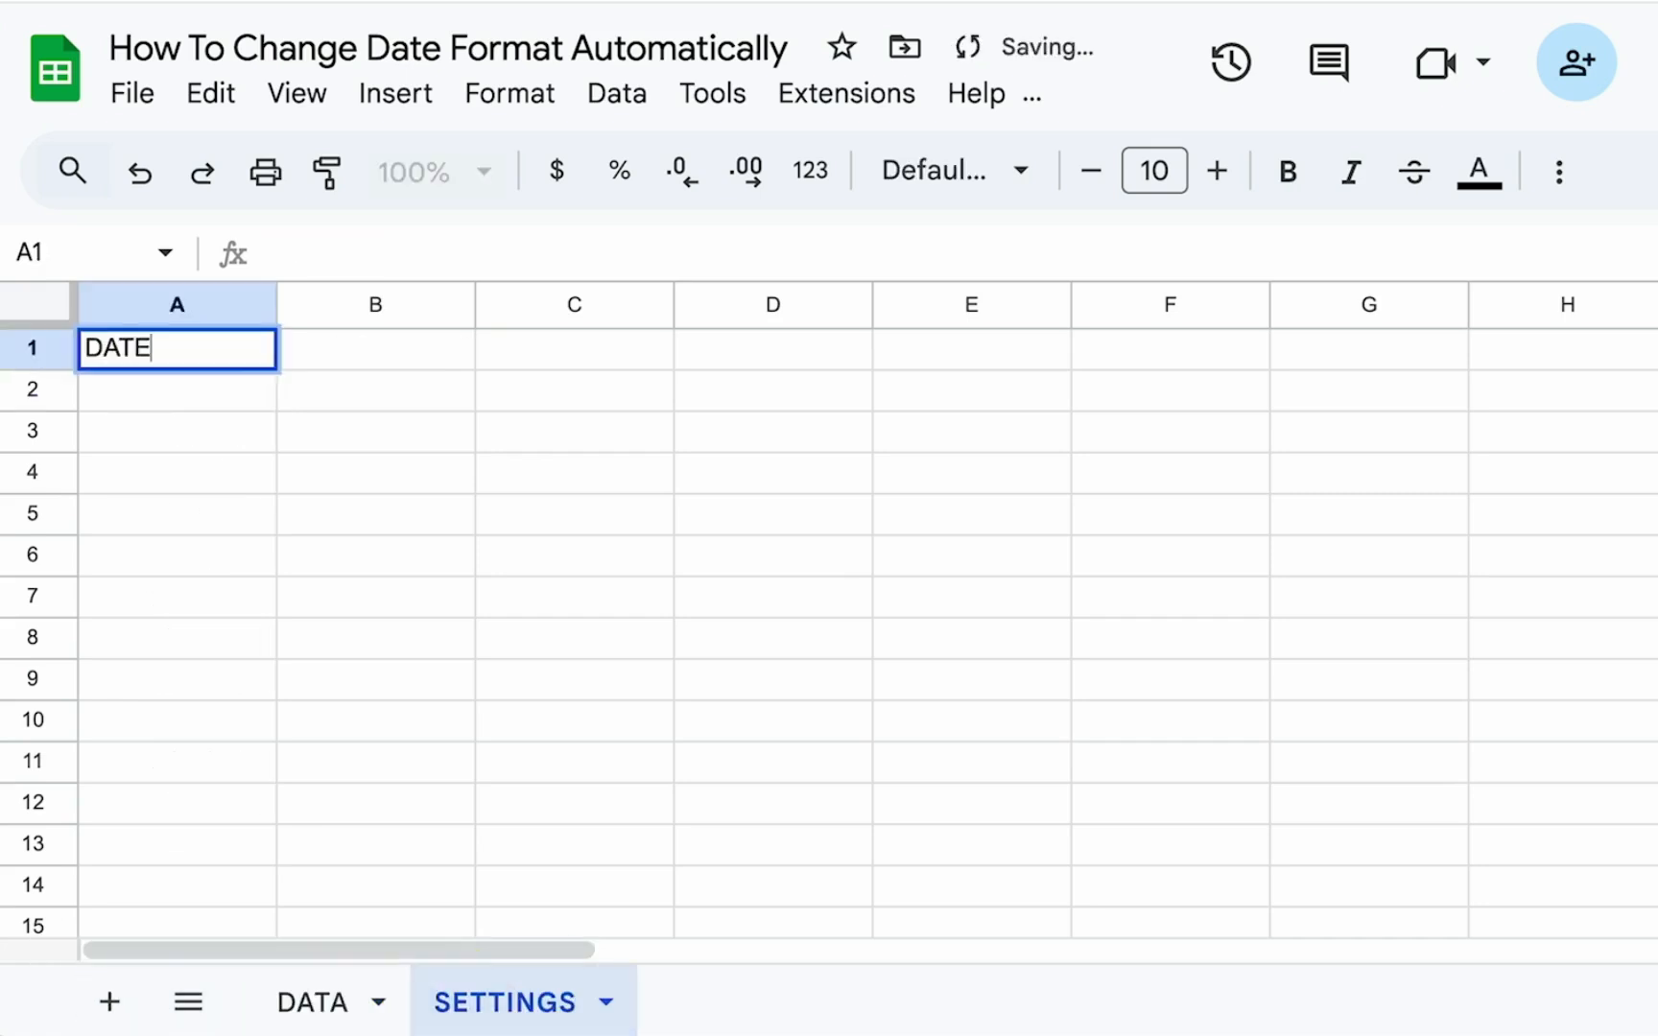
# Step: Head the new SETTINGS sheet with DATE FORMAT in cell A1
pyautogui.write('FORMAT')
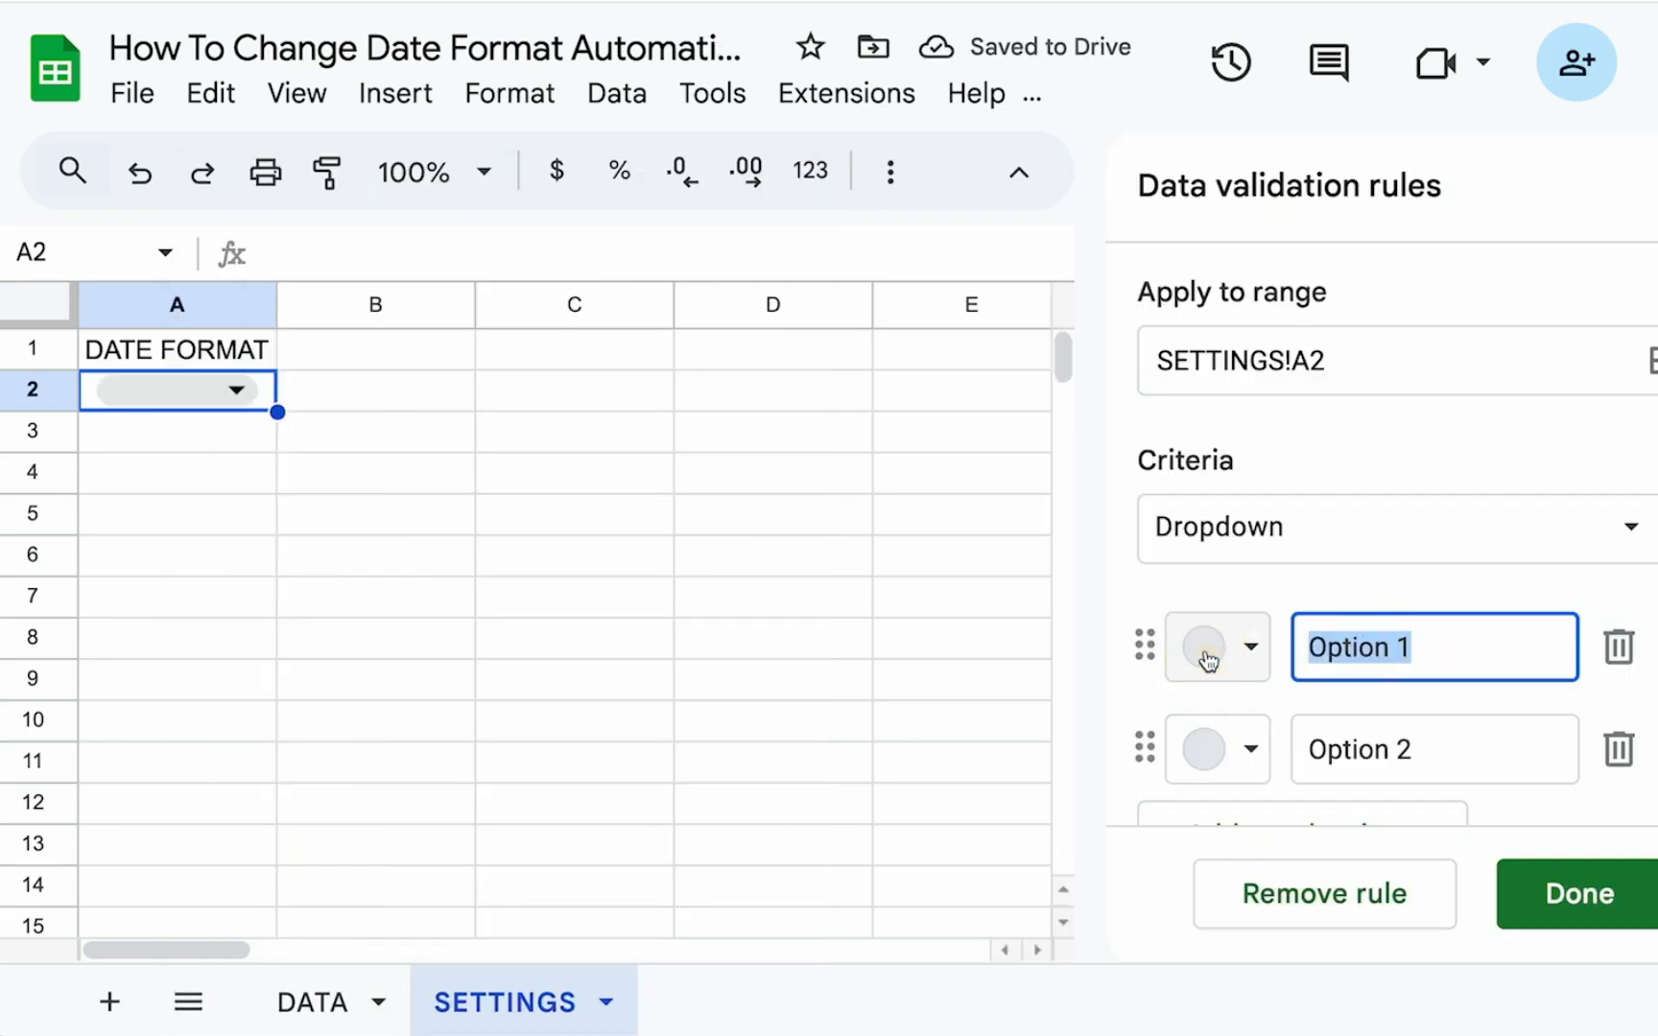
# Step: Give the A2 dropdown options mm/DD/yyyy and DD/mm/yyyy, save it, leaving A2 at mm/DD/yyyy
pyautogui.write('mm/')
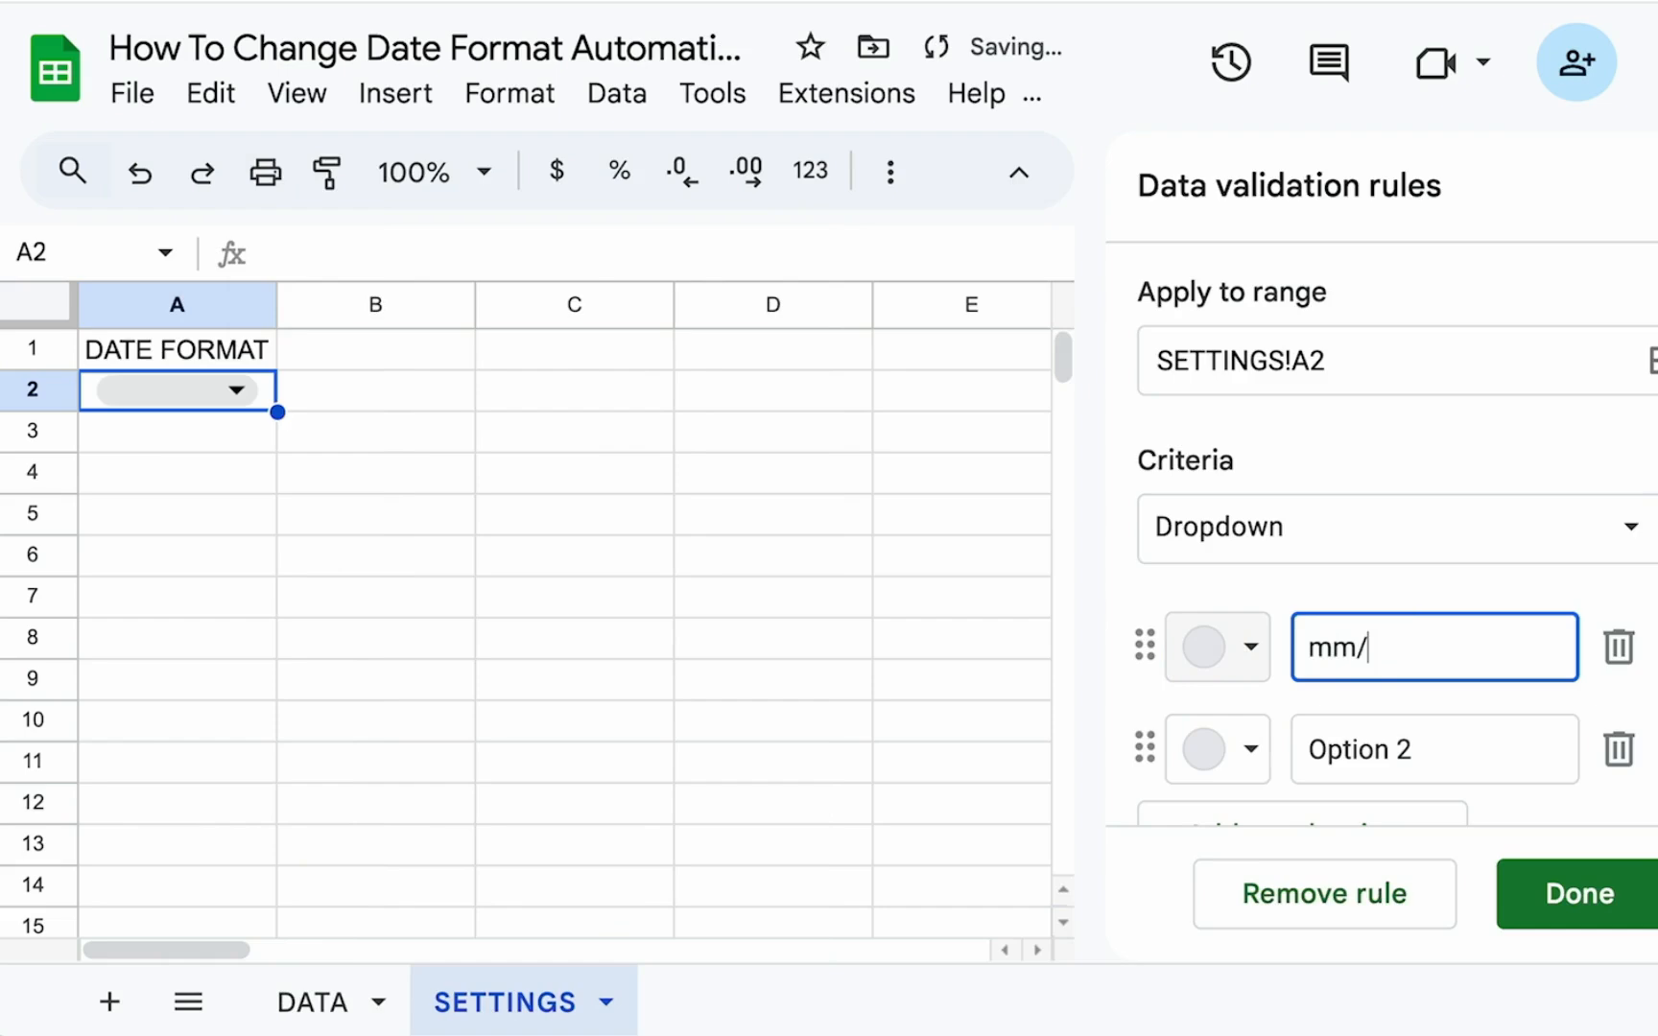
pyautogui.write('DD')
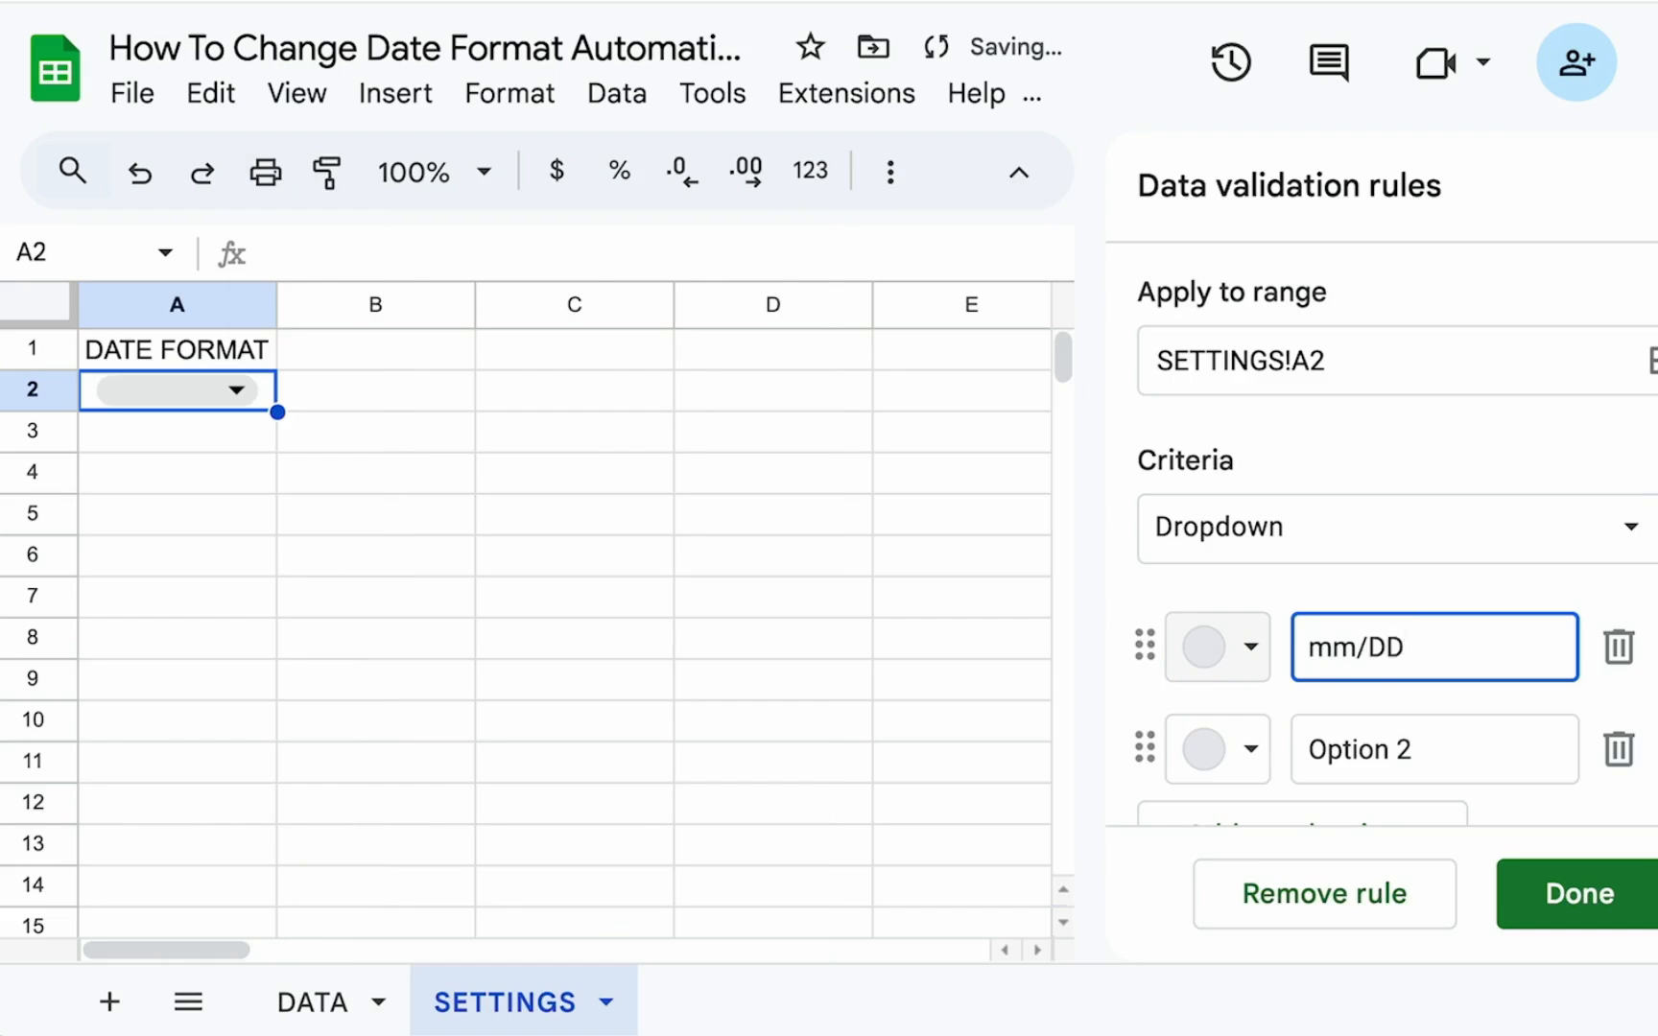
pyautogui.write('/yyyy')
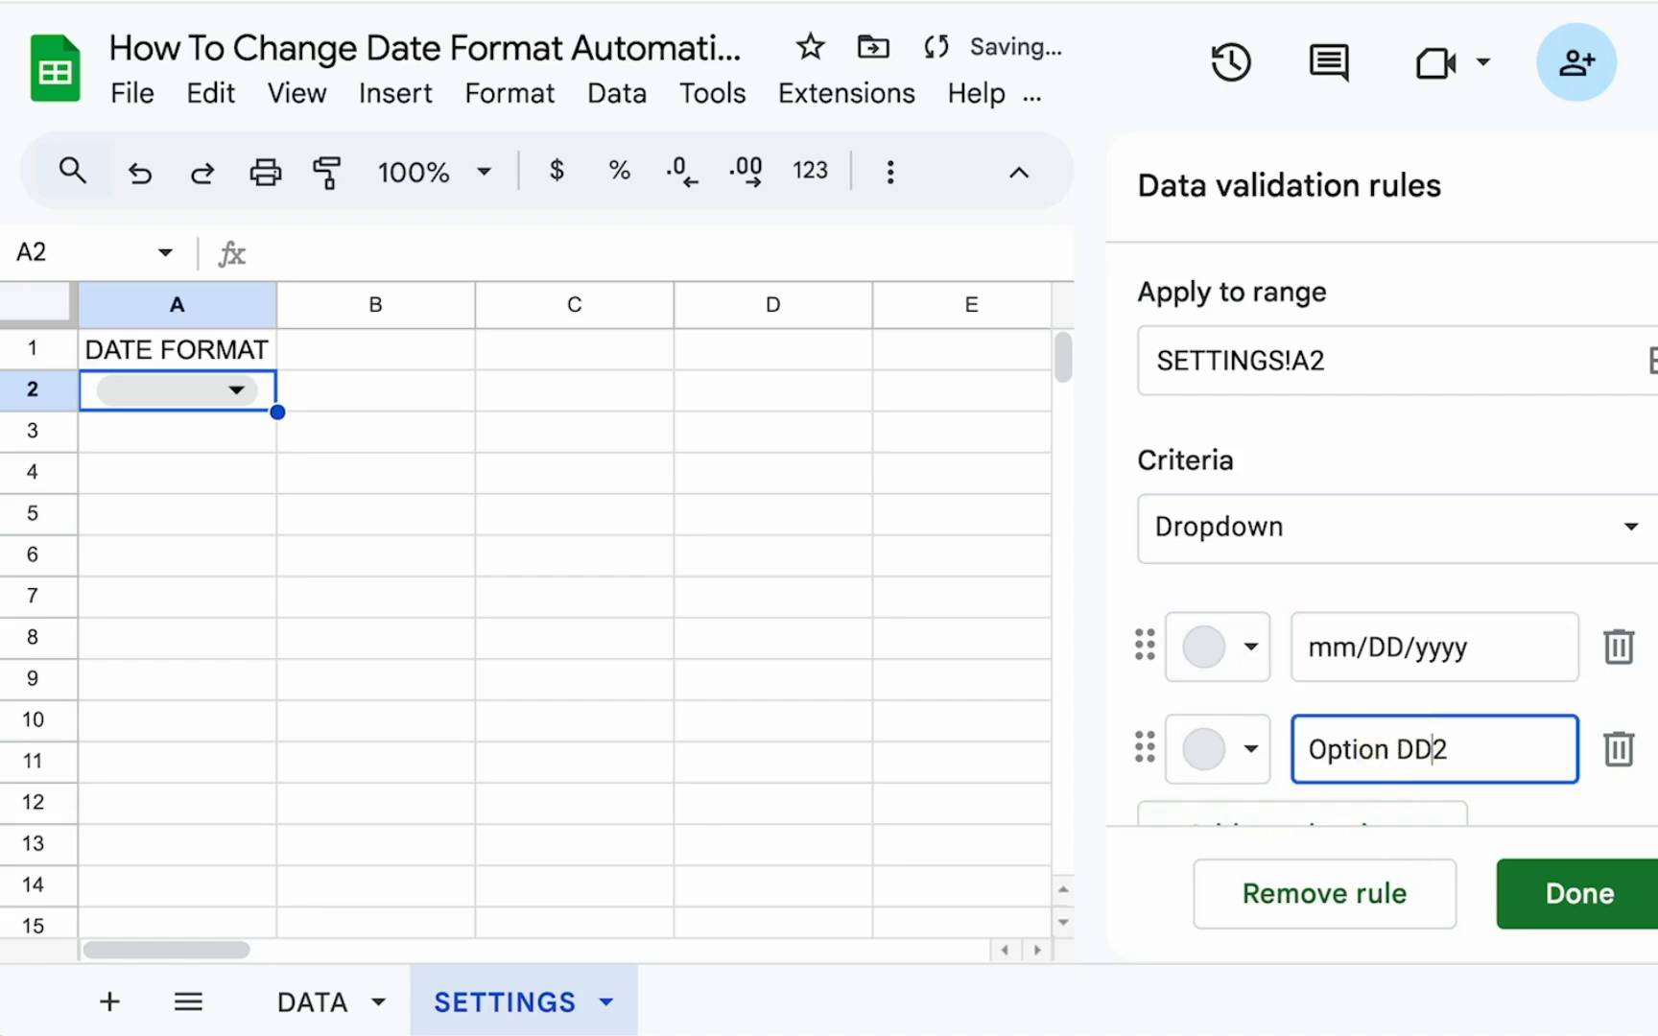
pyautogui.write('DD/m')
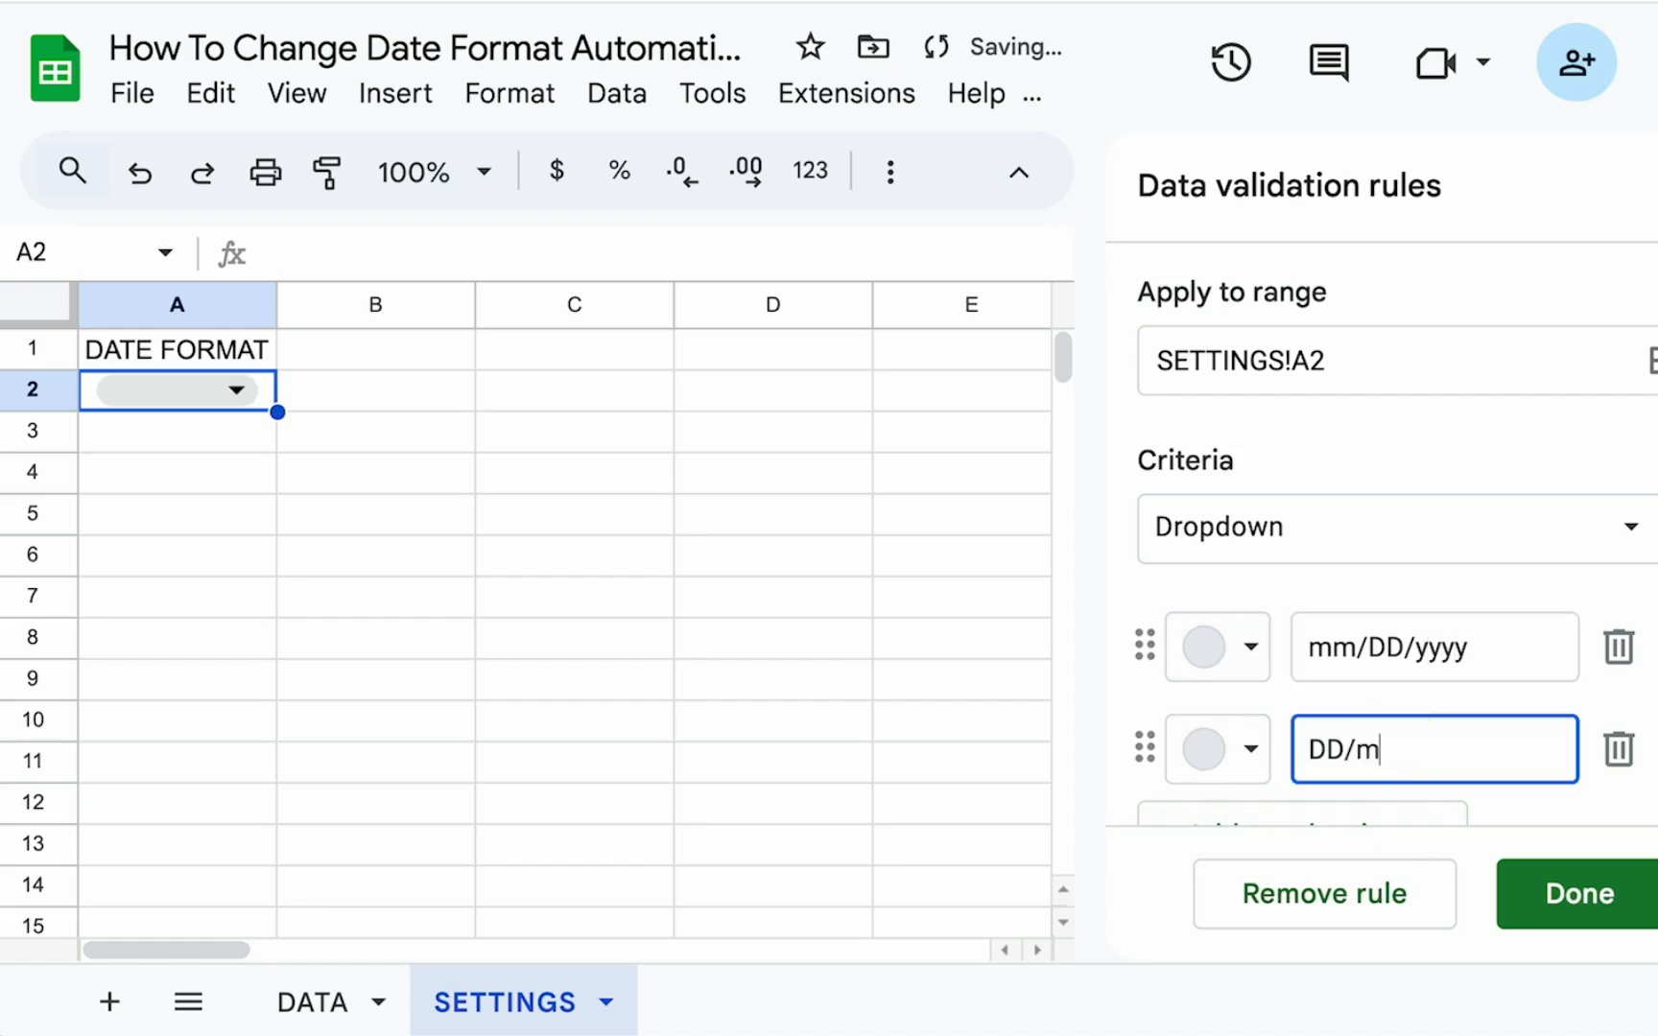
pyautogui.write('m/yyyy')
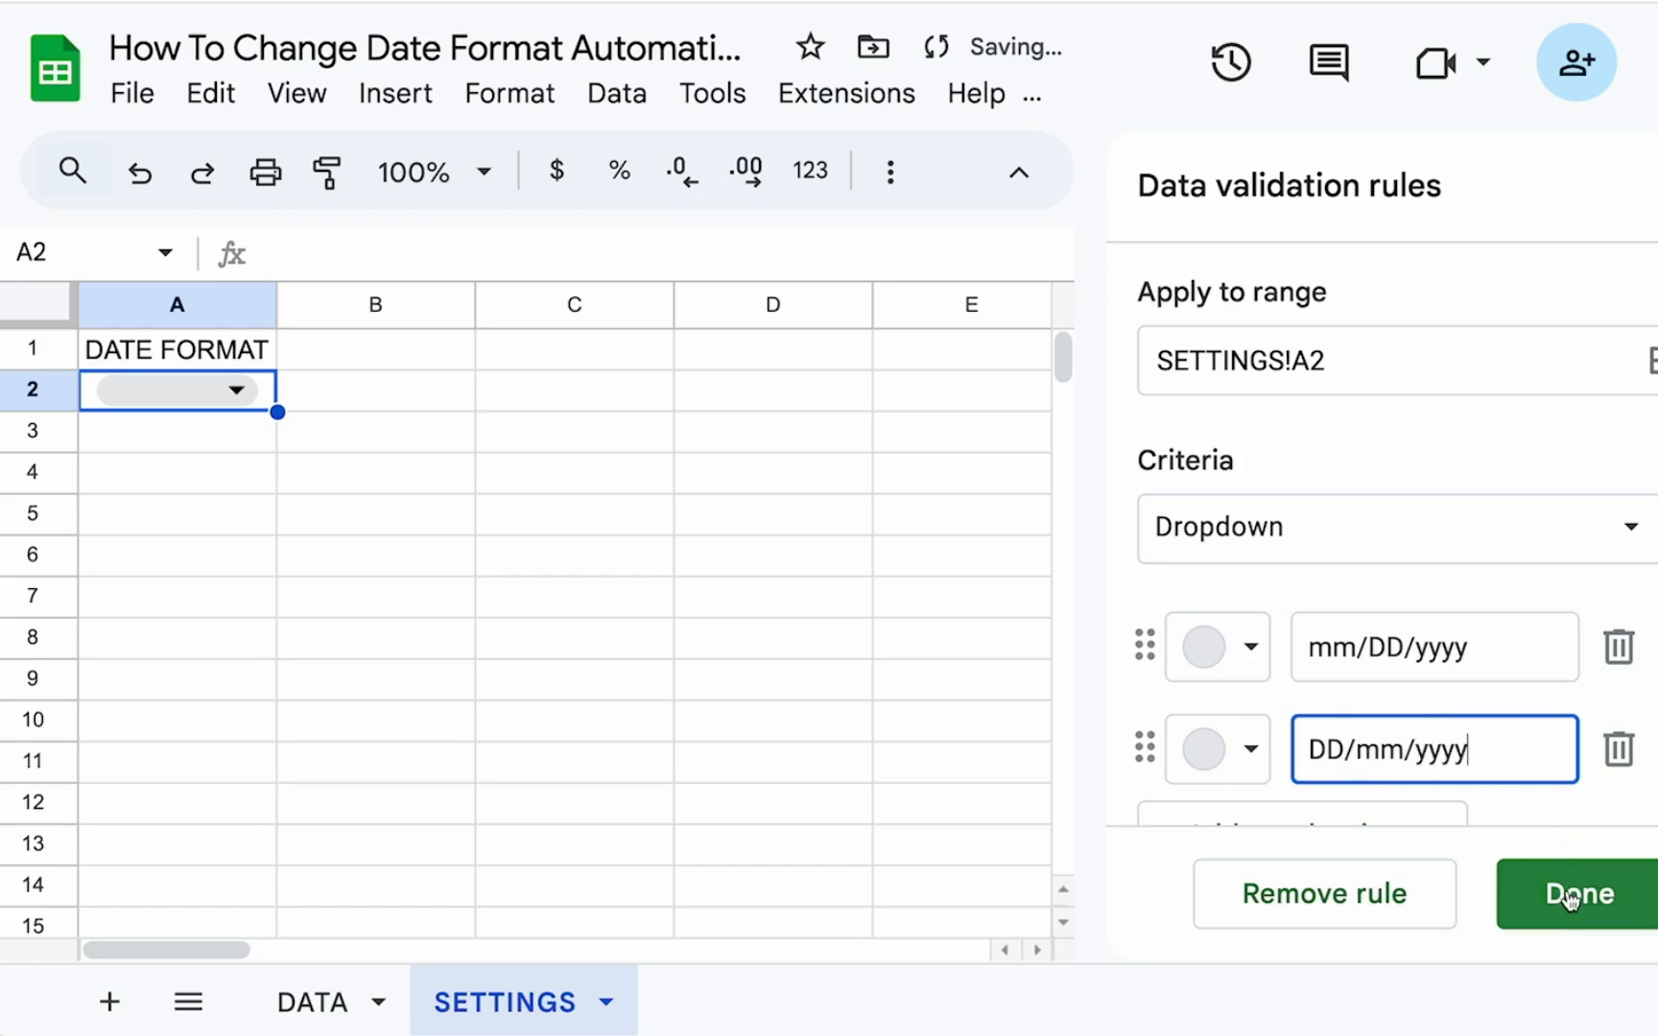
pyautogui.click(1575, 895)
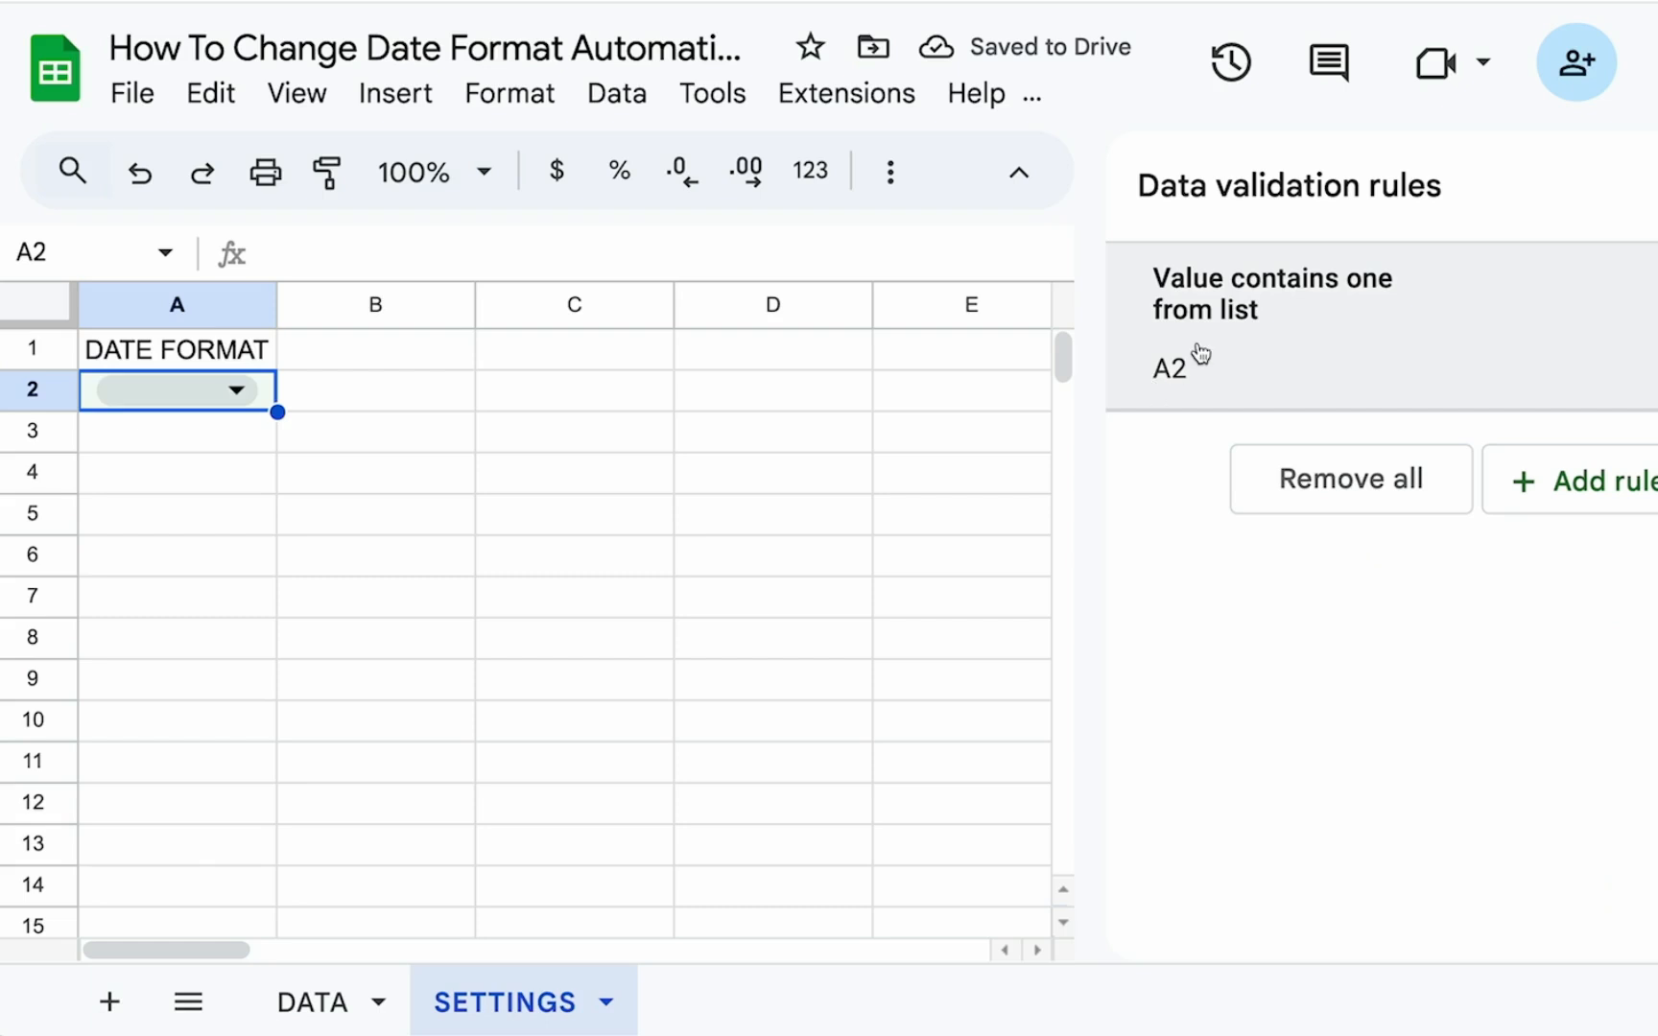
pyautogui.write('mm/DD/yyyy')
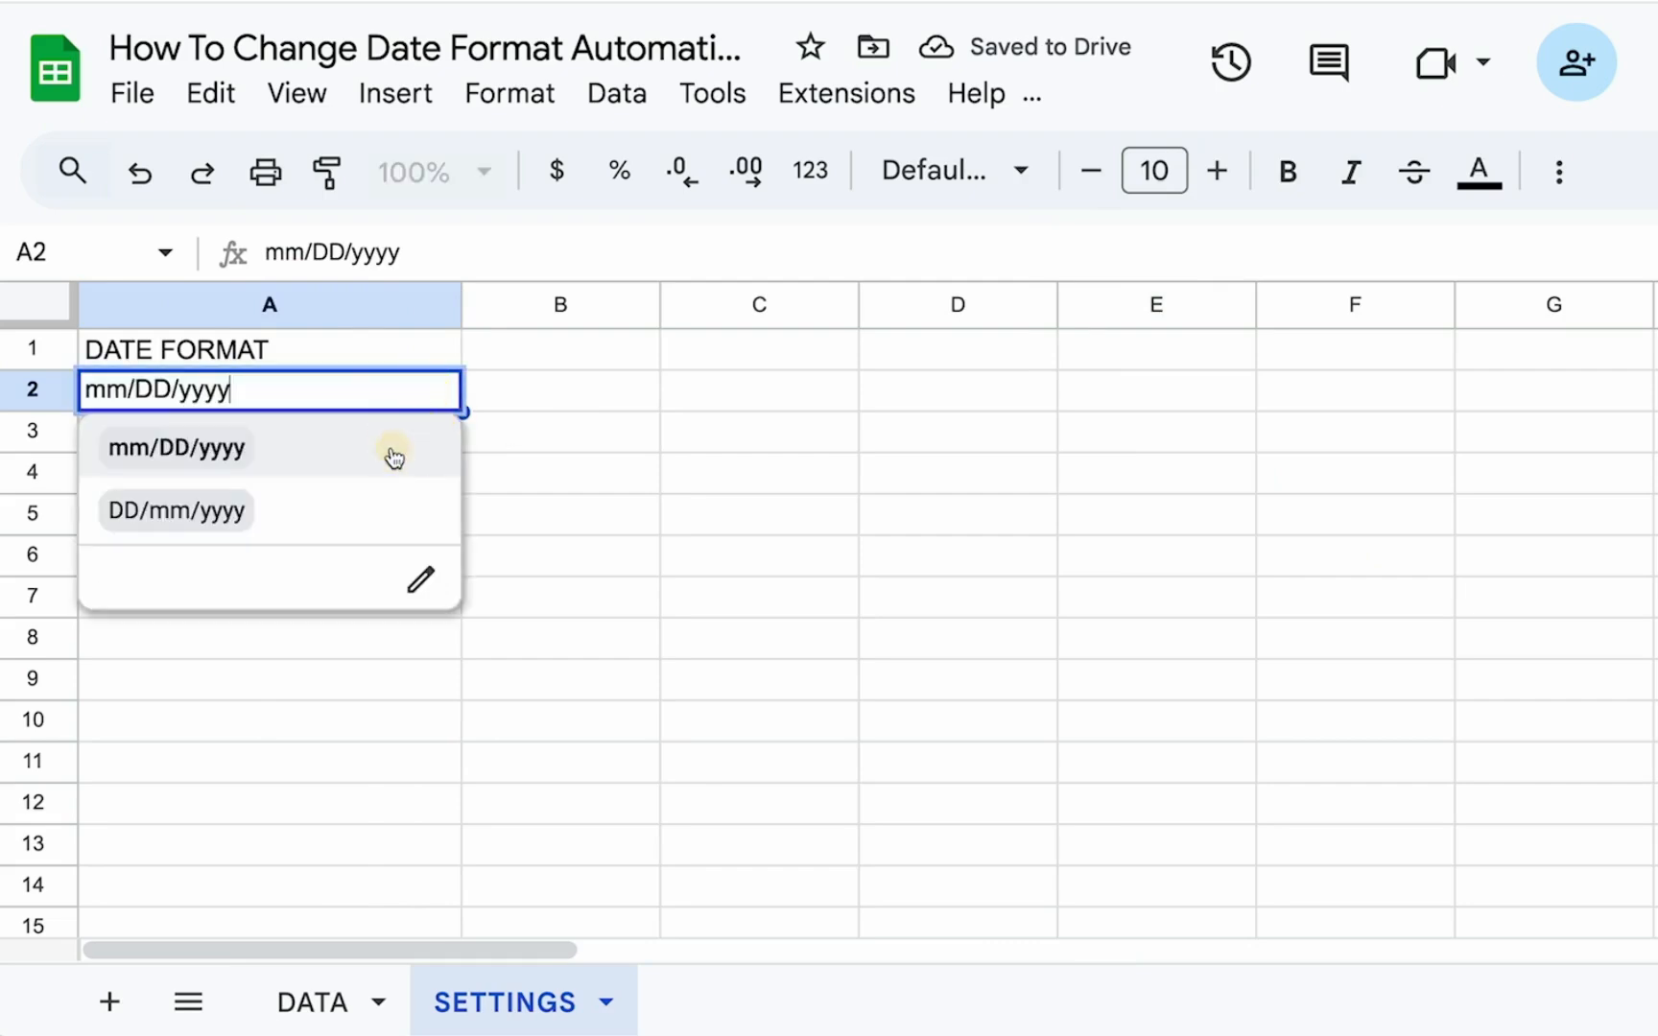
# Step: Set SETTINGS A2 to DD/mm/yyyy and return to the DATA sheet's dates
pyautogui.click(174, 511)
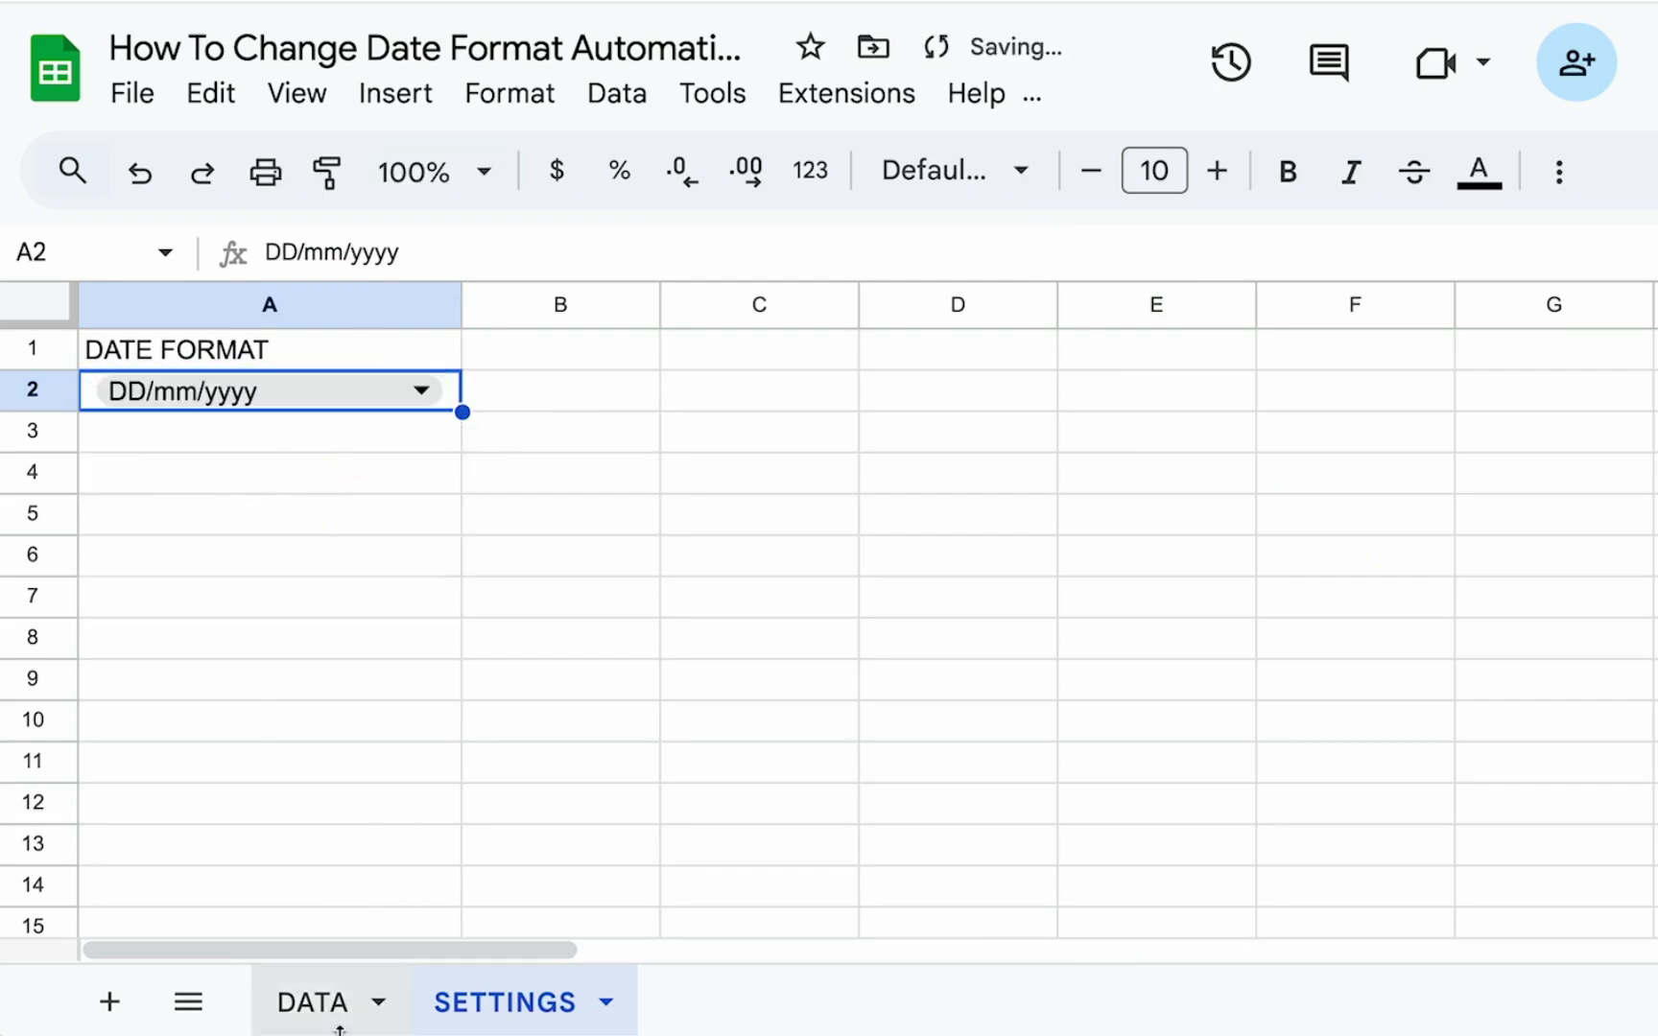
pyautogui.click(313, 1002)
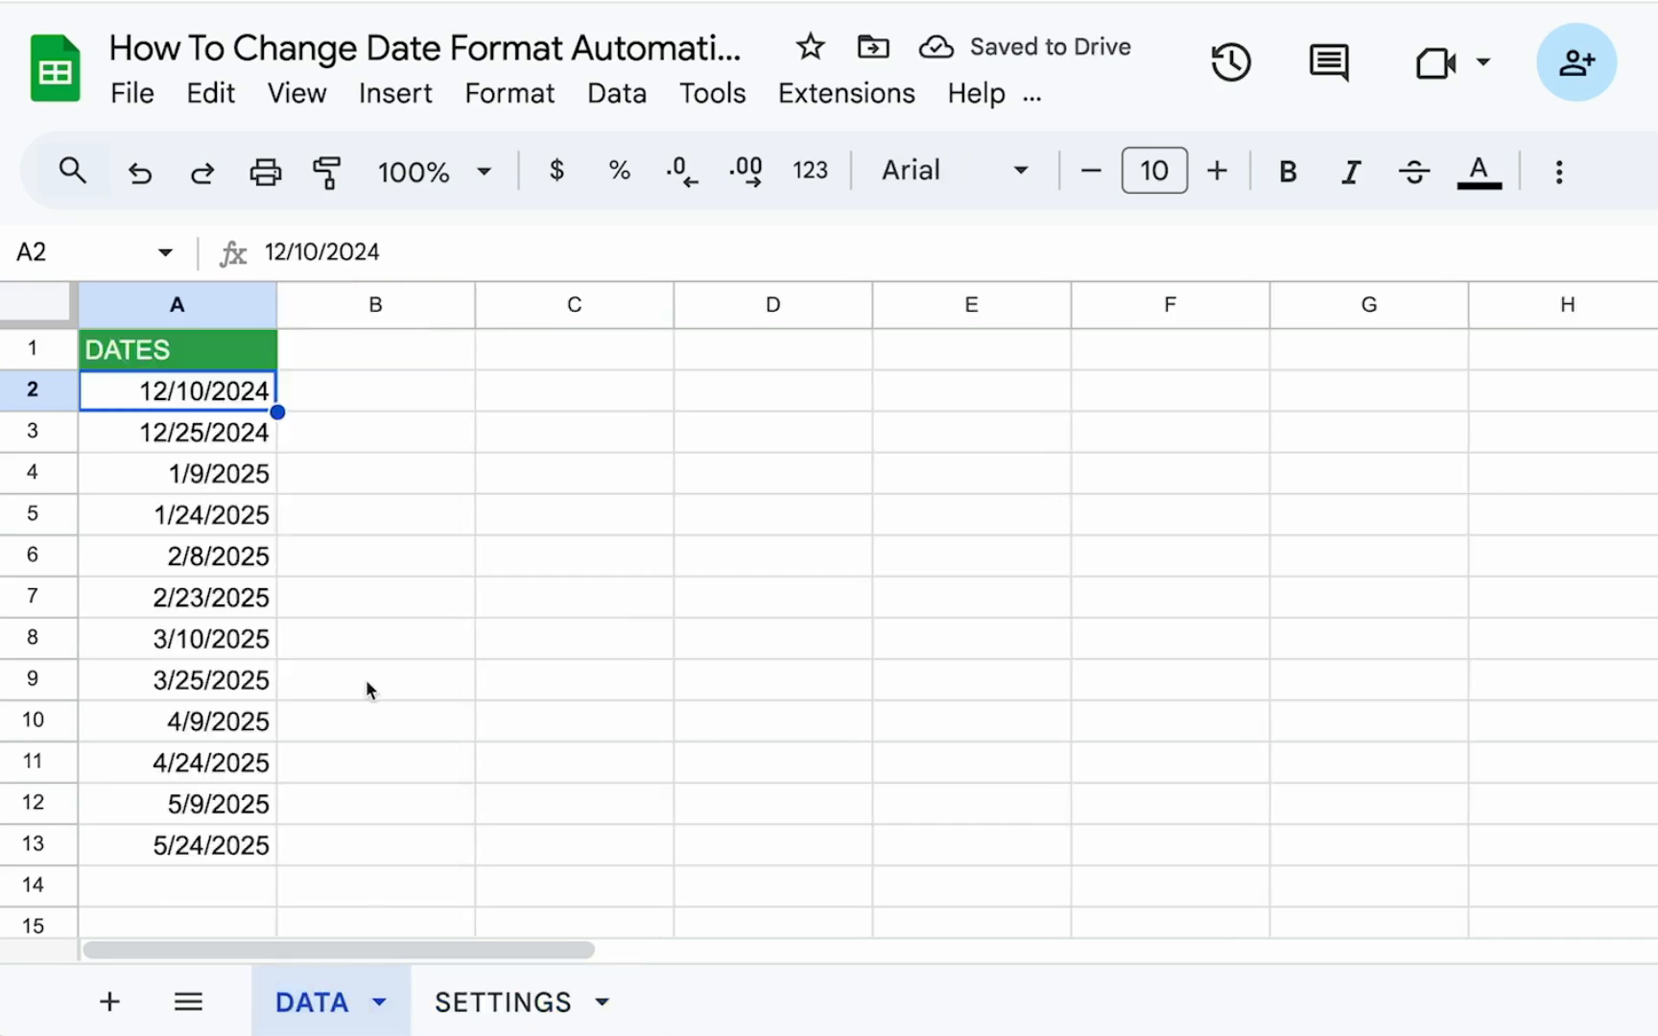
pyautogui.moveTo(184, 351)
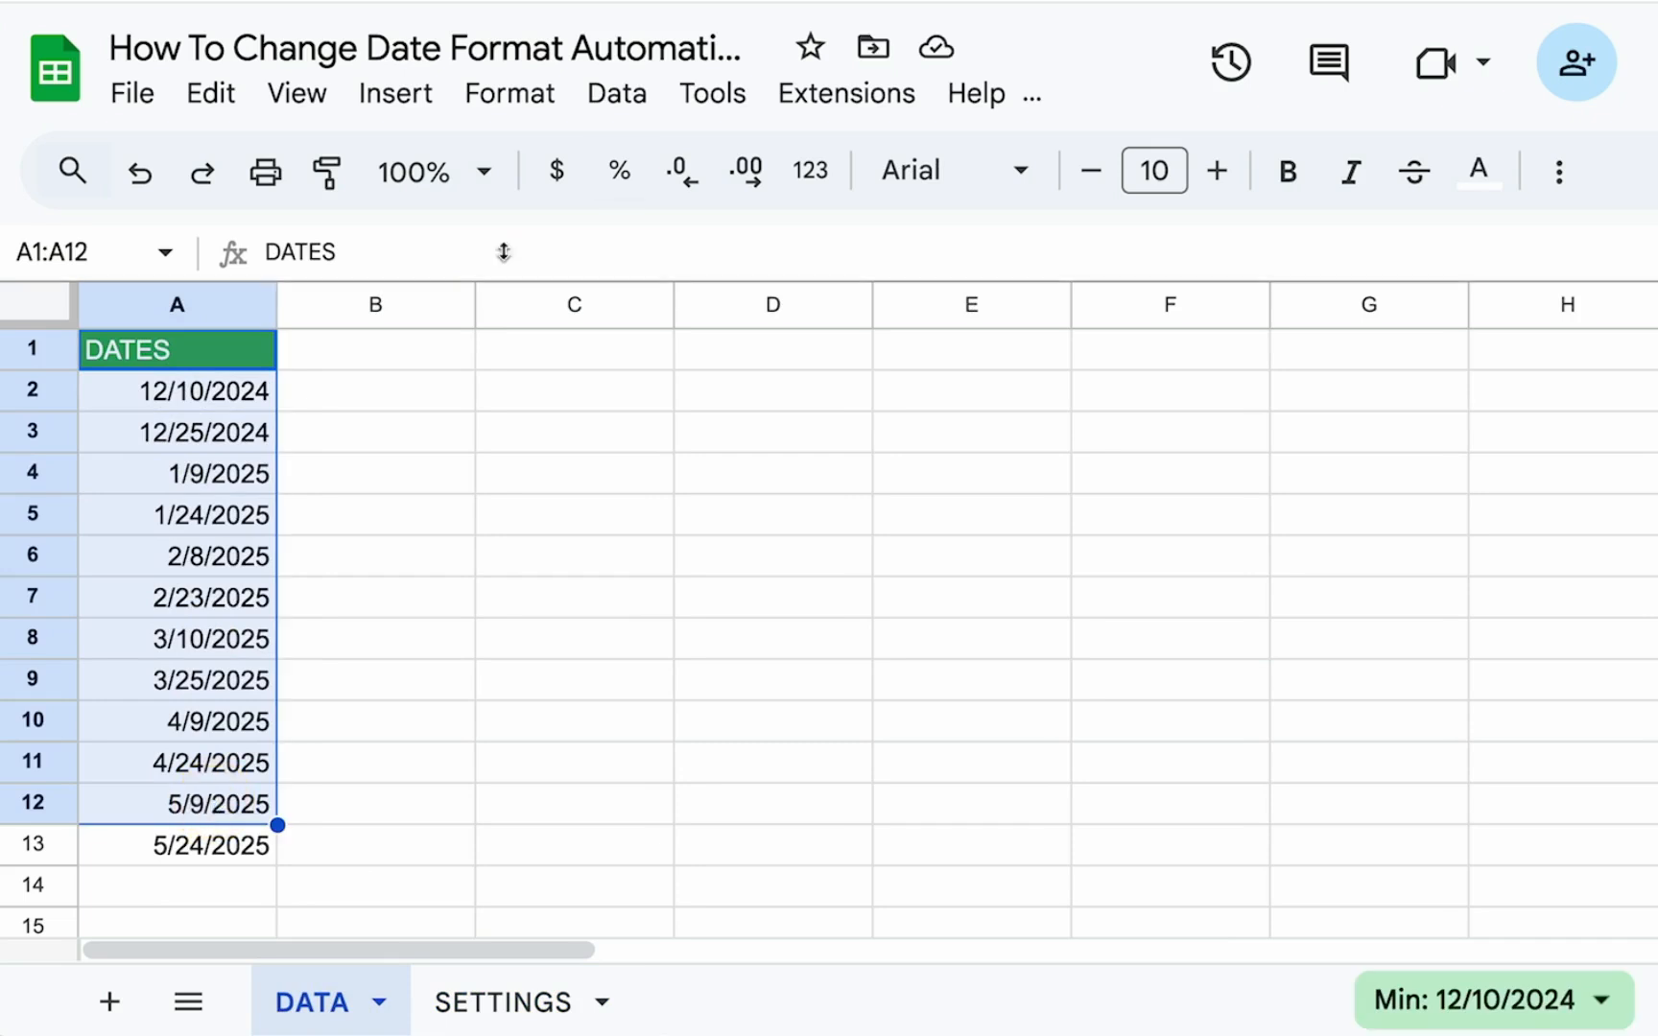
pyautogui.click(508, 92)
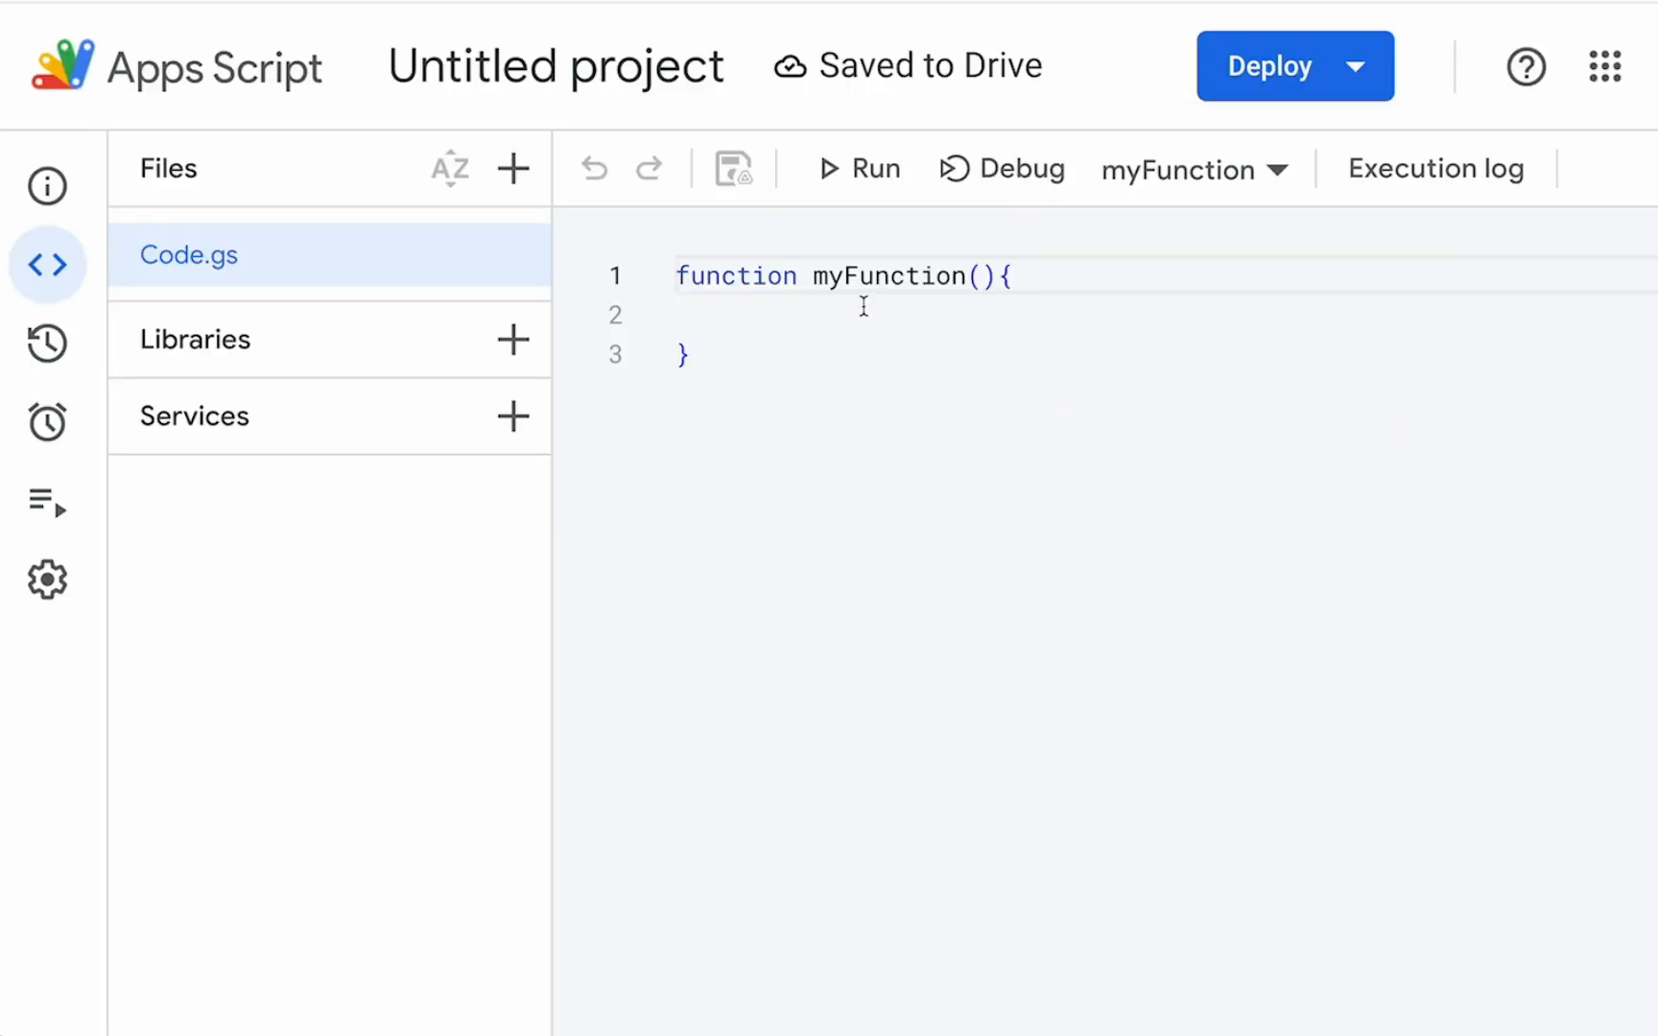
# Step: In updateDateFormat declare ss, the DATA sheet as data, and dateFormat from SETTINGS A2
pyautogui.write('updateDateFormat')
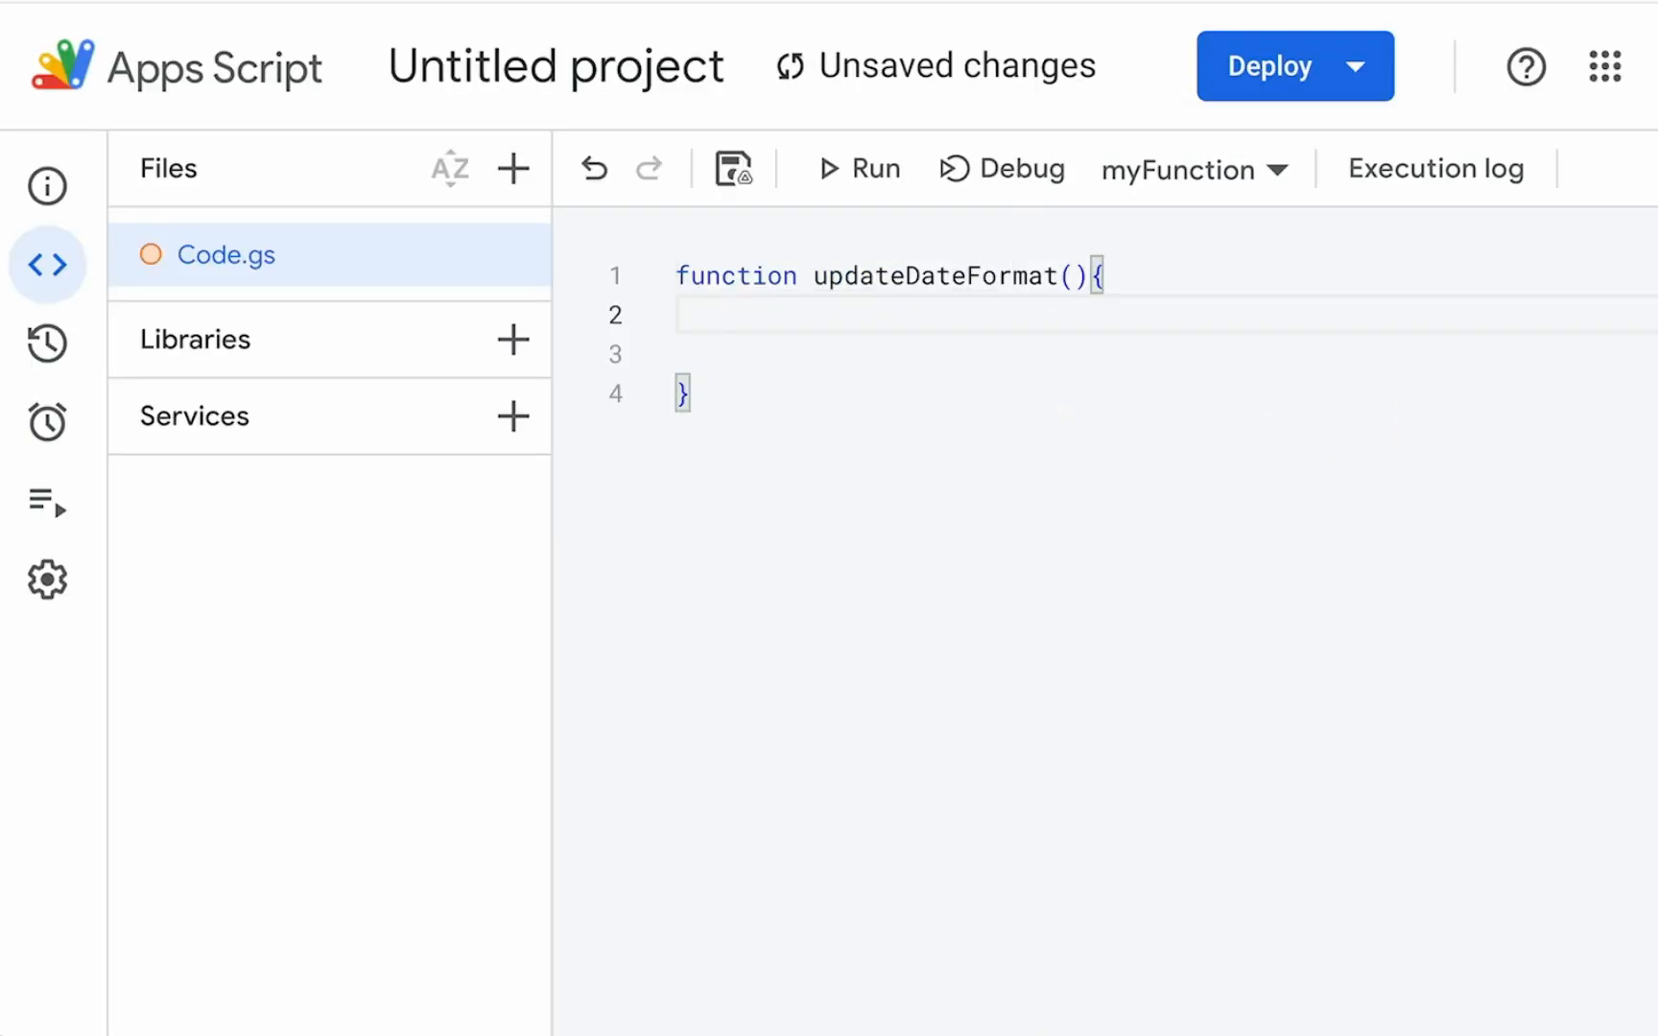
pyautogui.write('var ss')
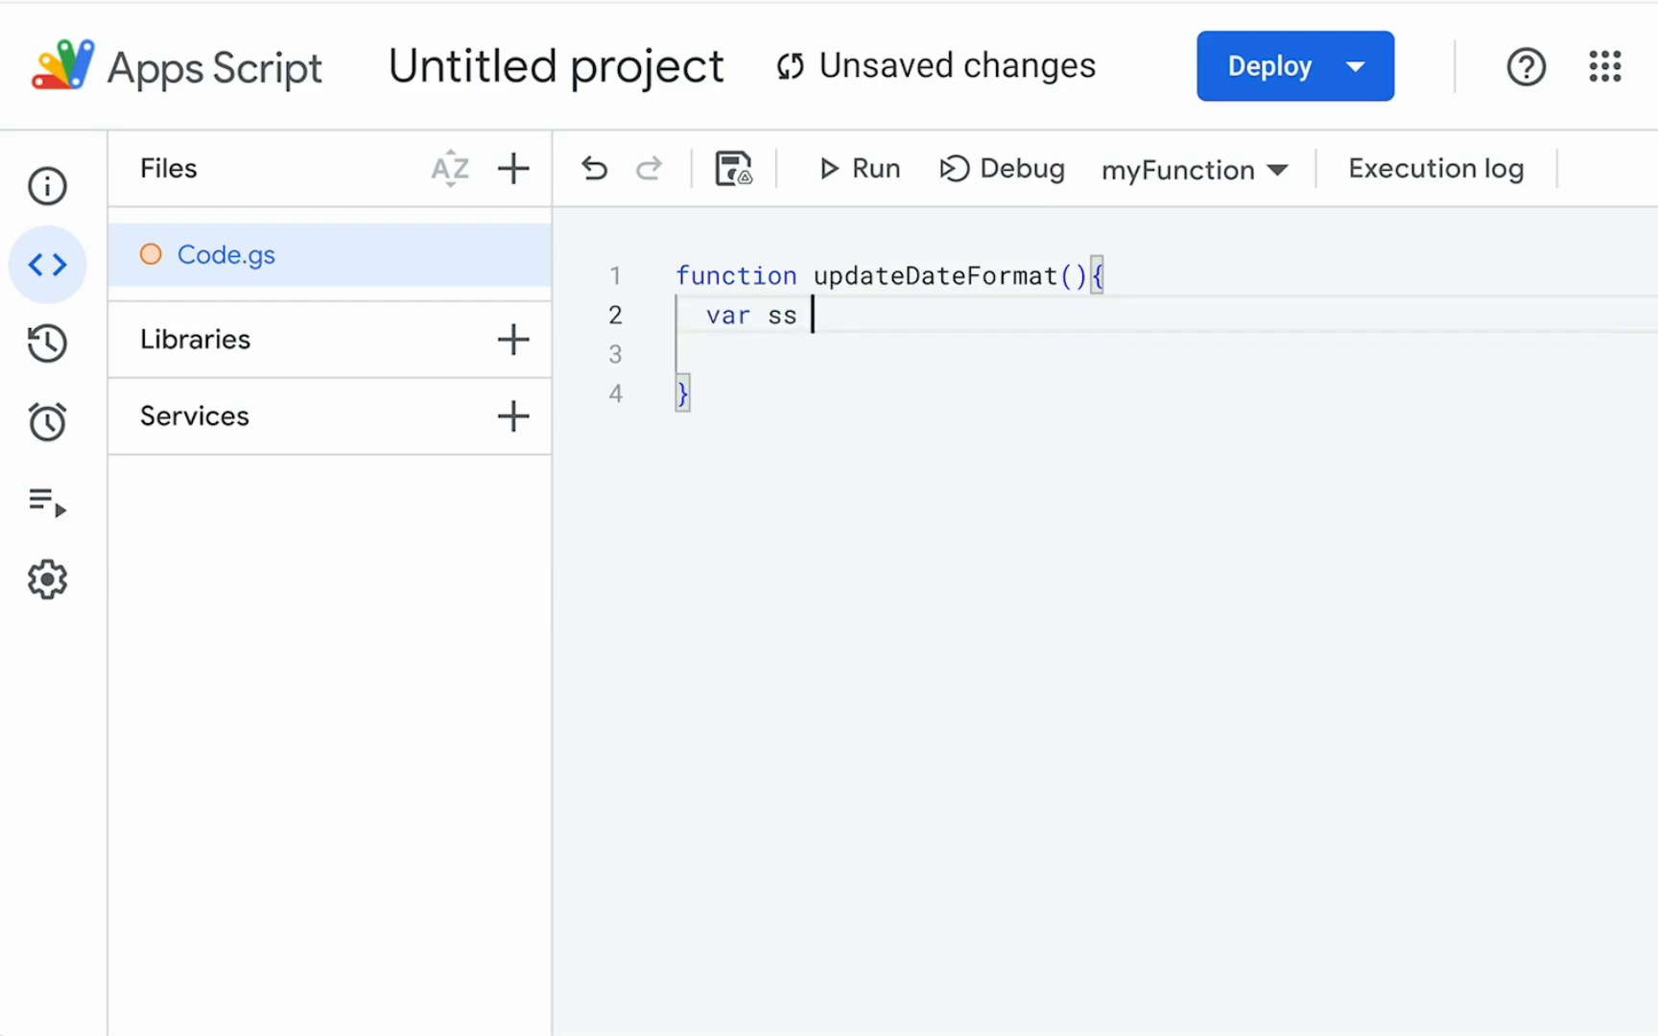
pyautogui.write('= SpreadsheetApp')
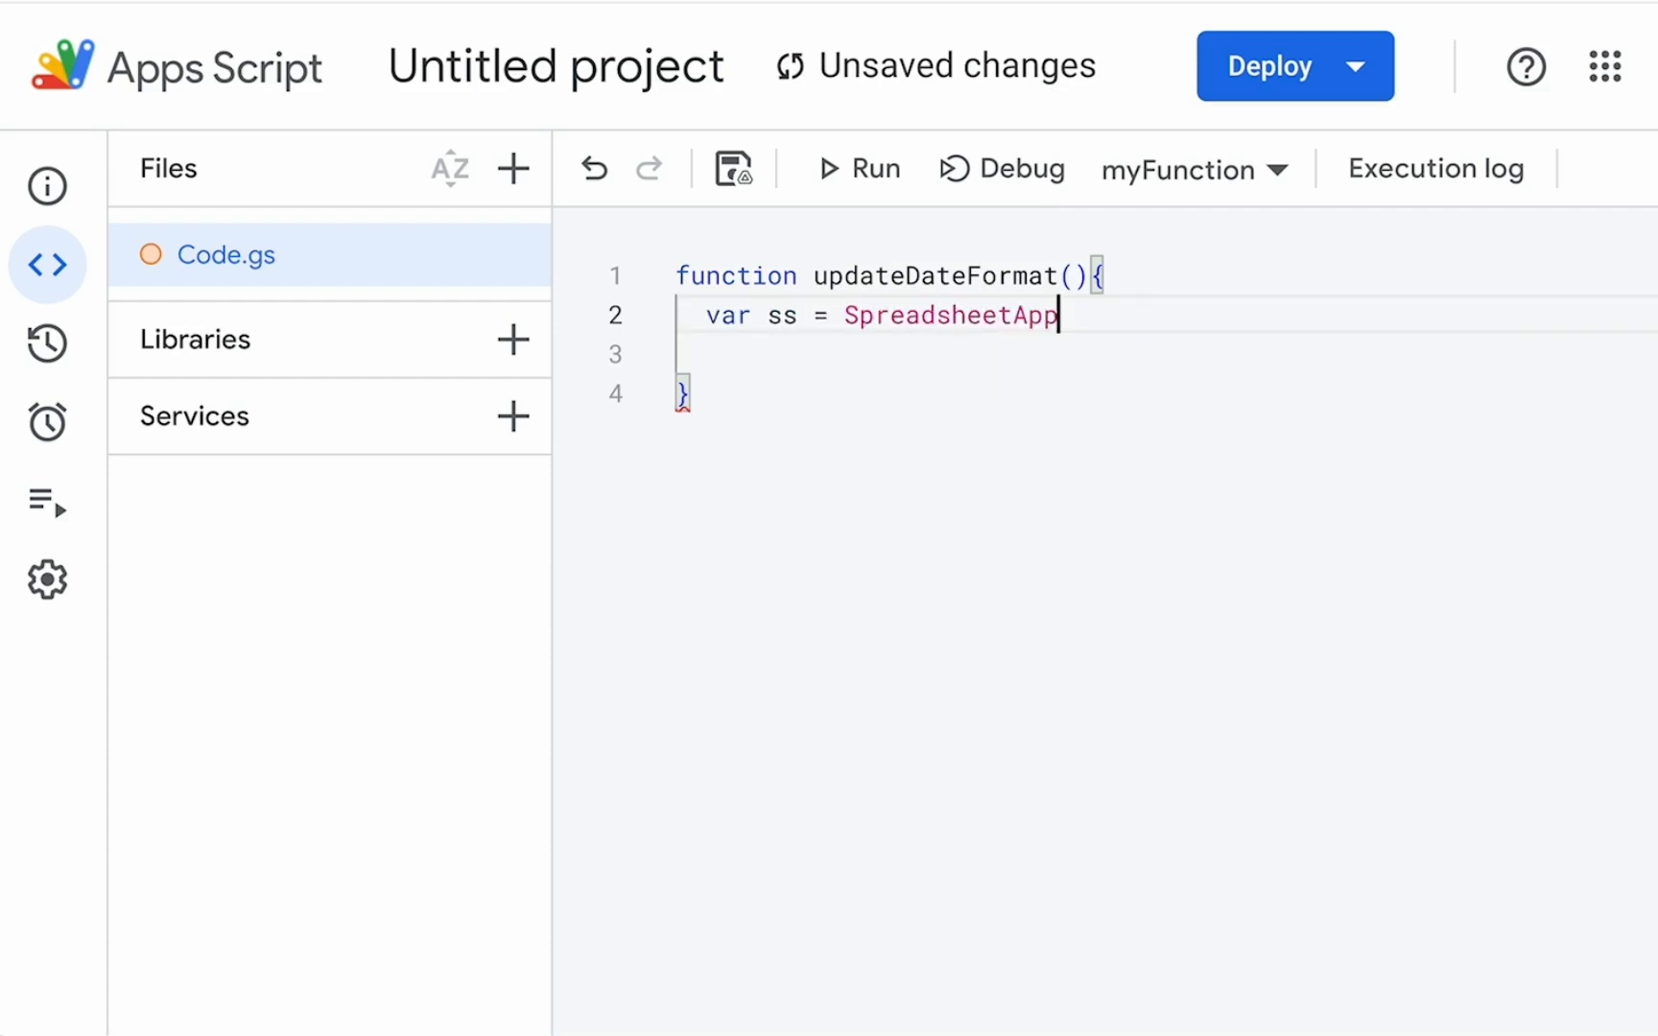
pyautogui.write('.getActiveSpreadsheet()')
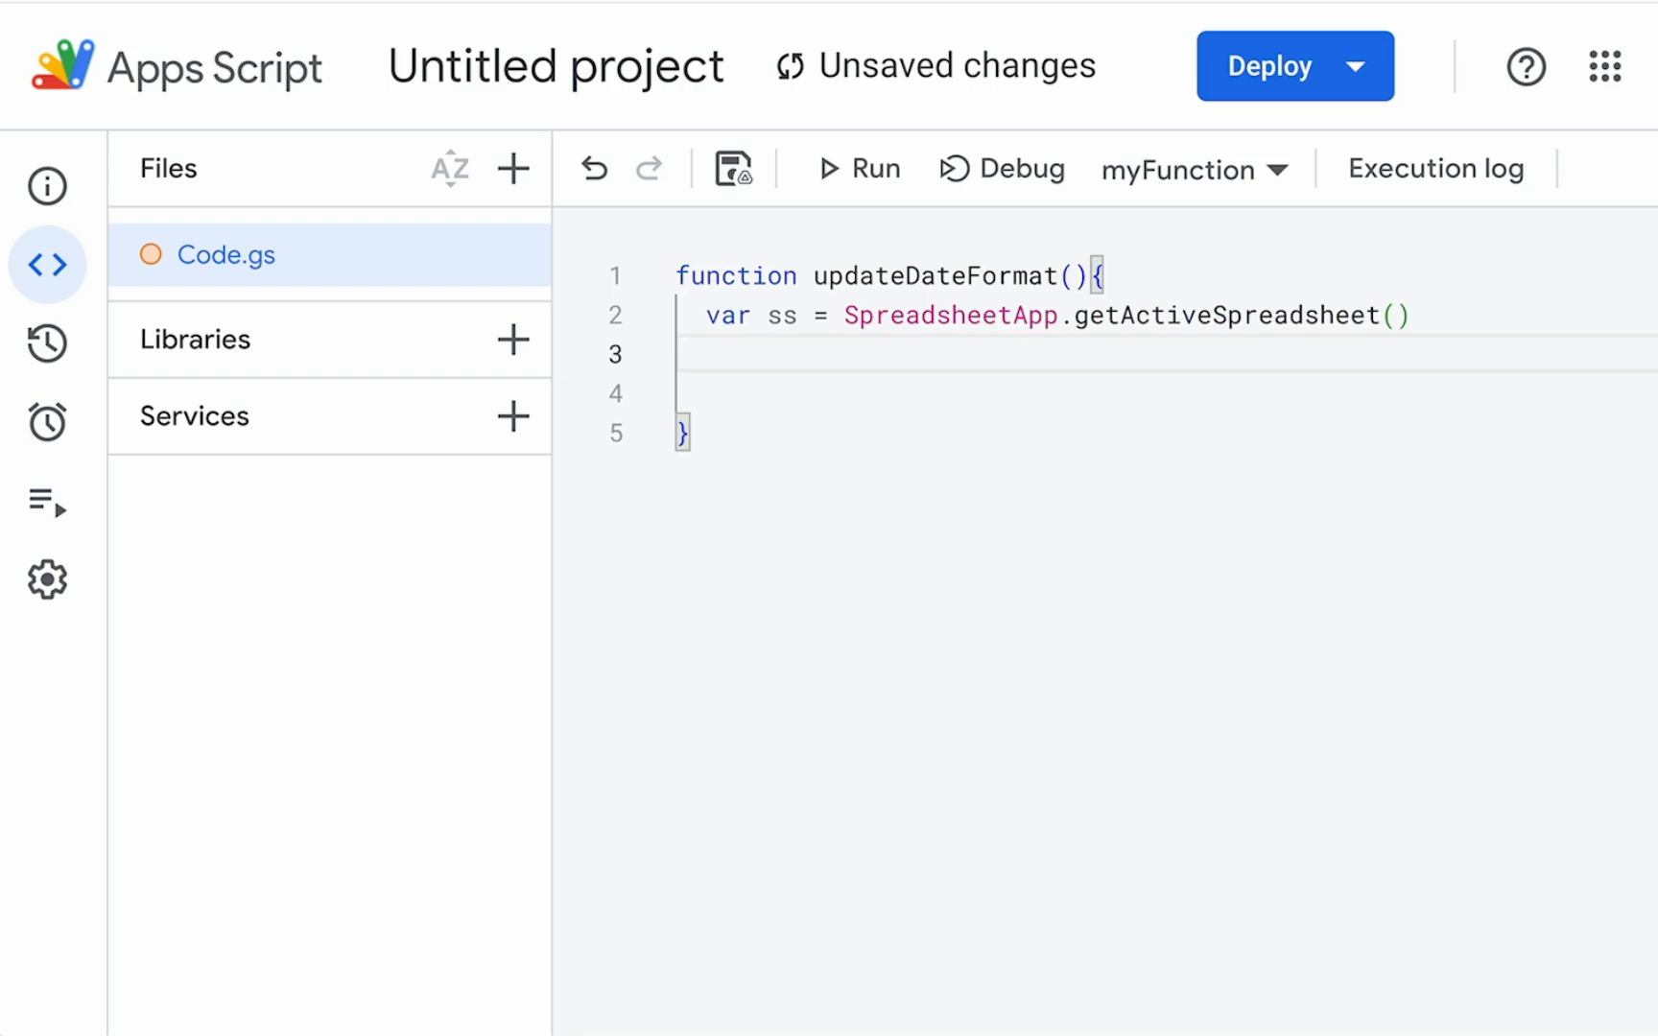
pyautogui.write('var d')
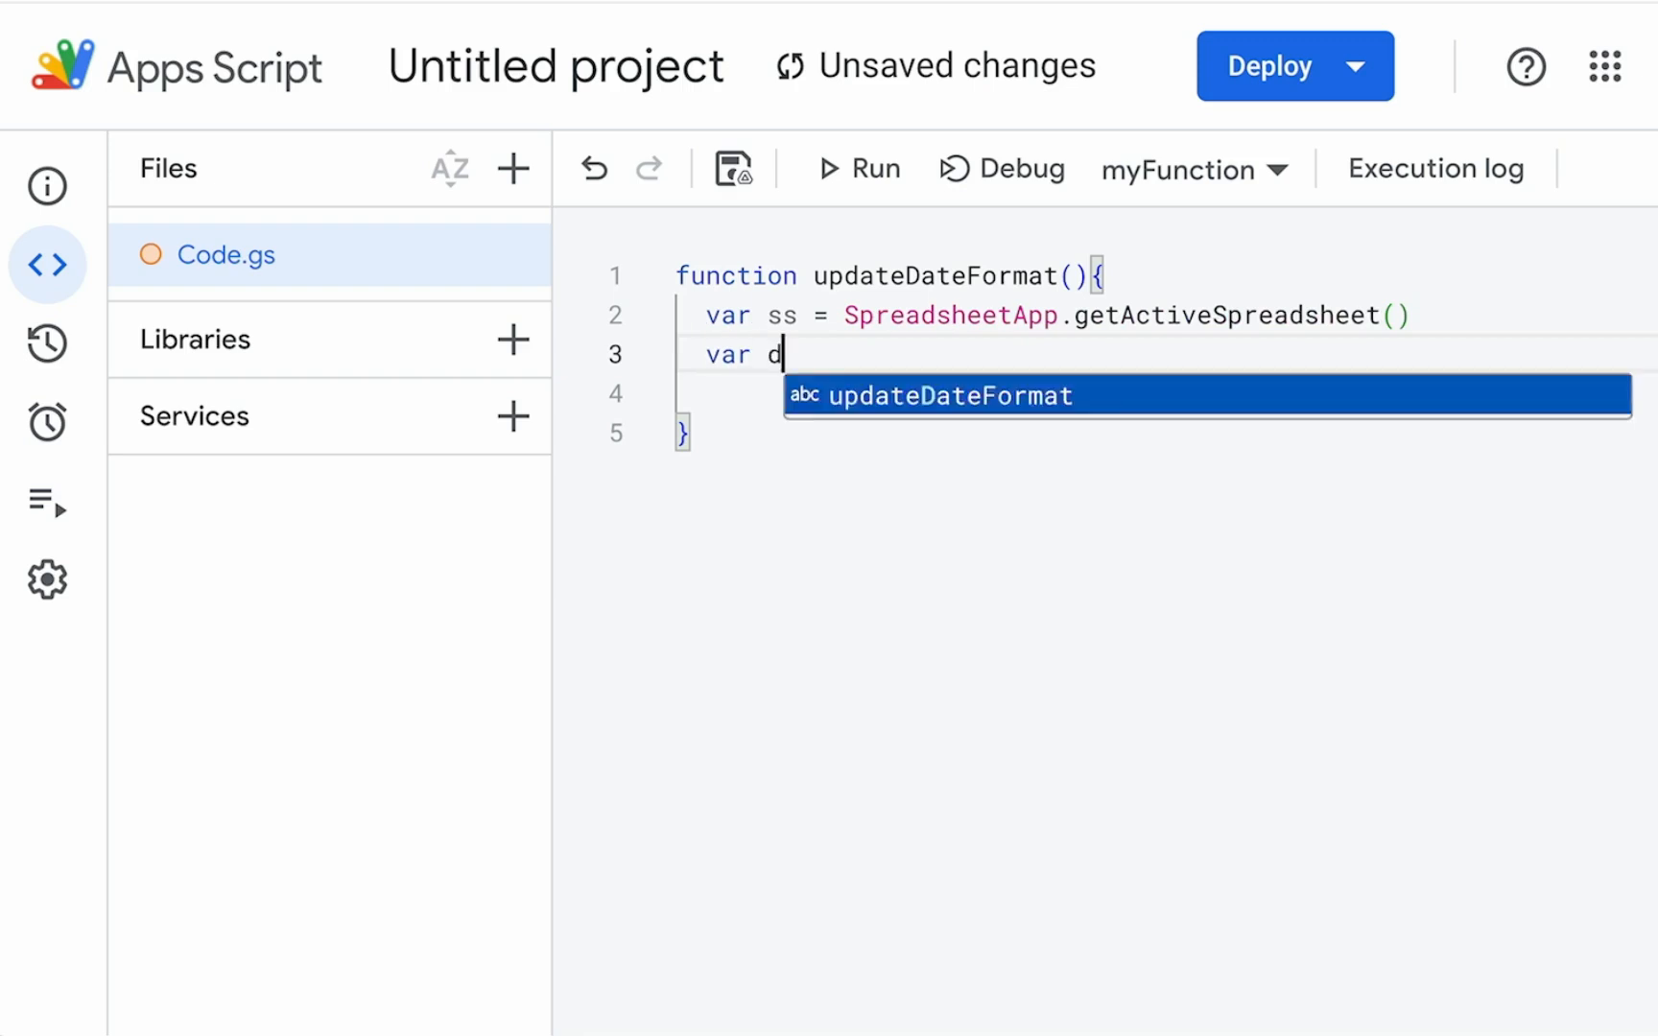
pyautogui.write('ata =')
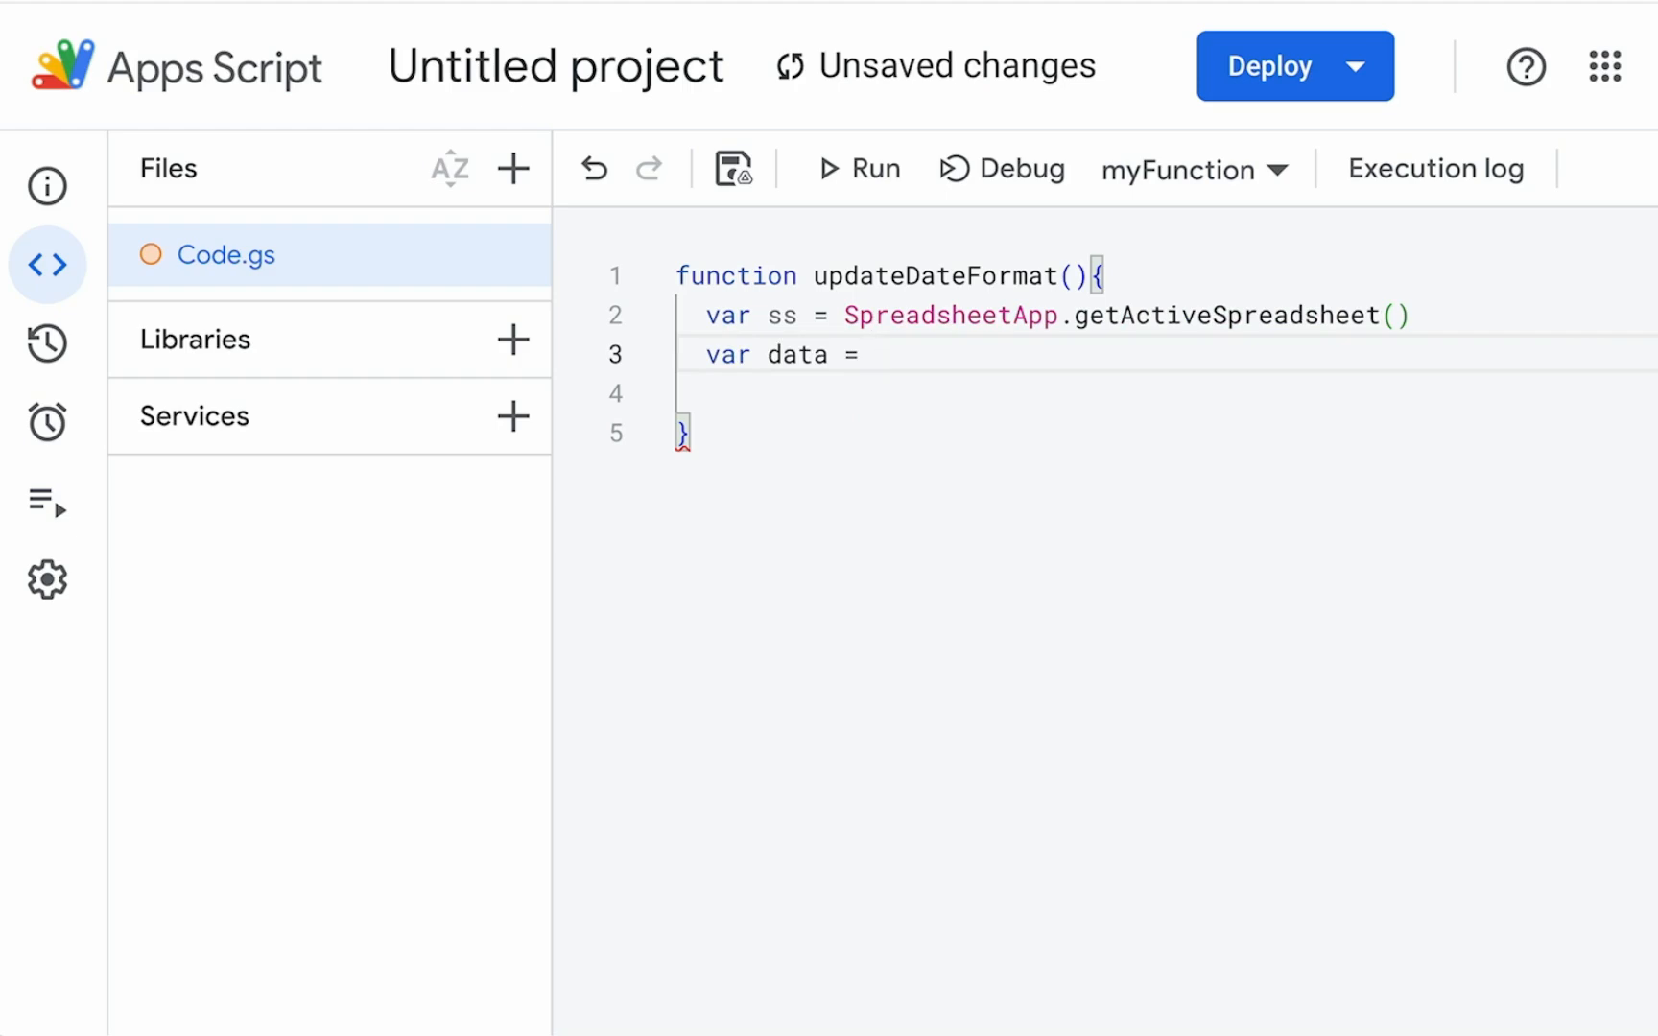
pyautogui.write('ss.getSheetByName("DATA')
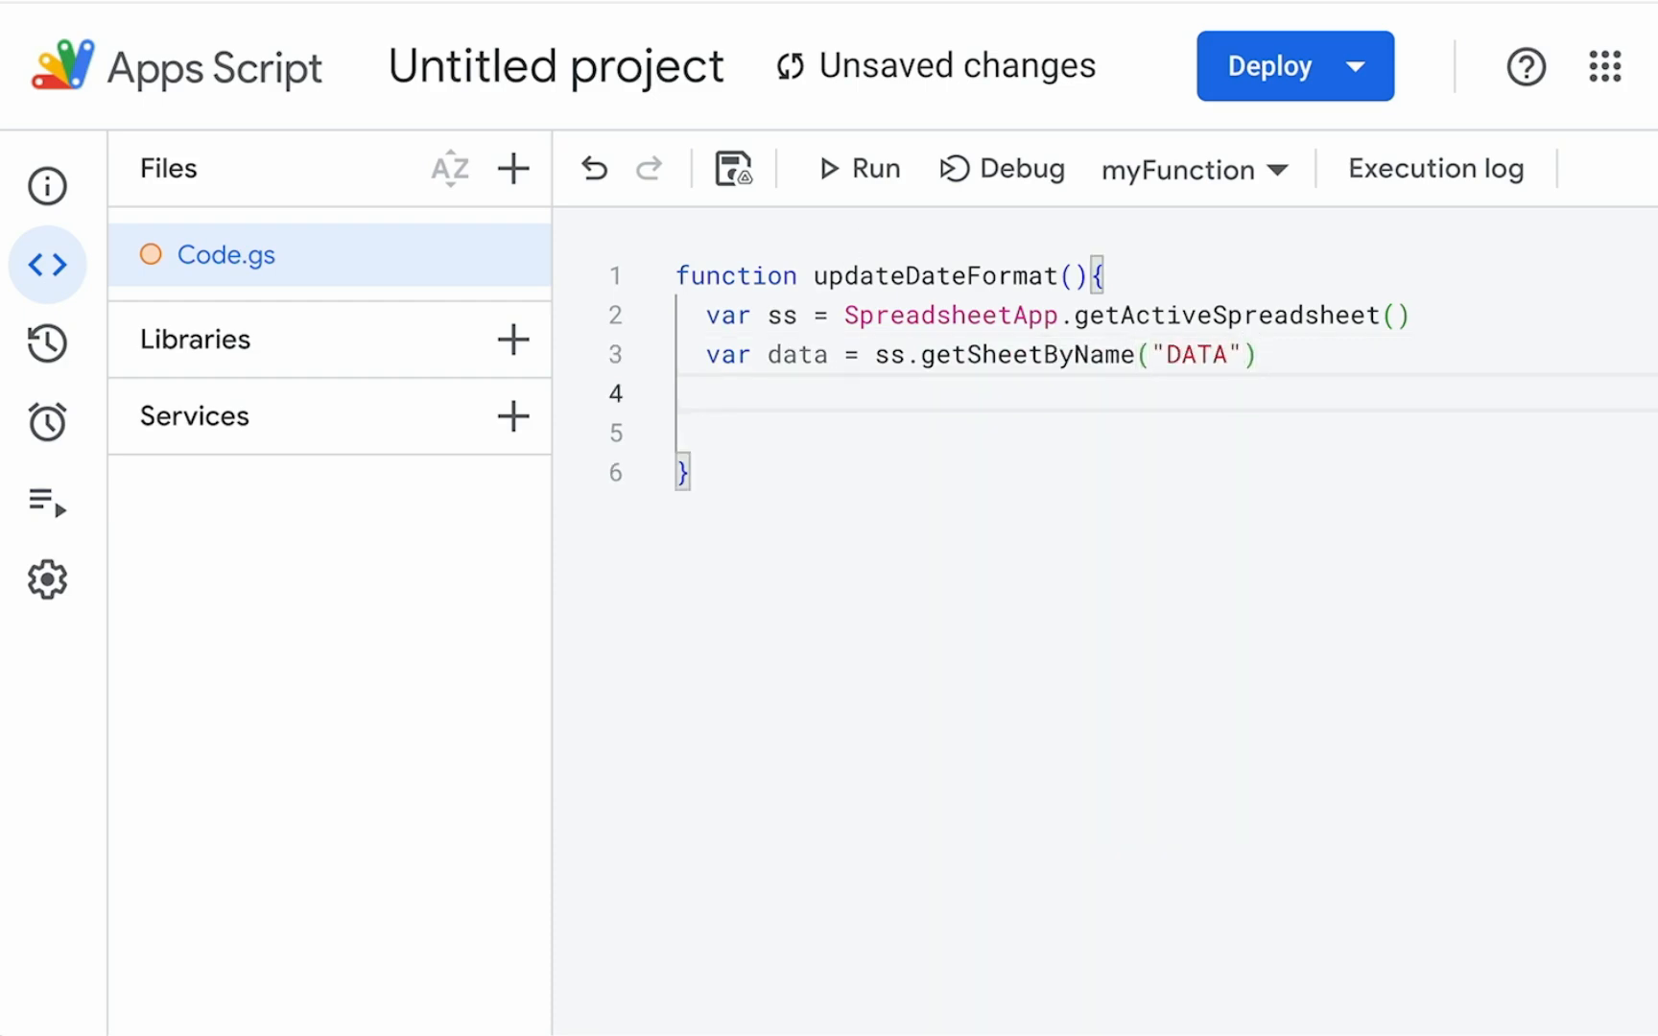
pyautogui.write('var da')
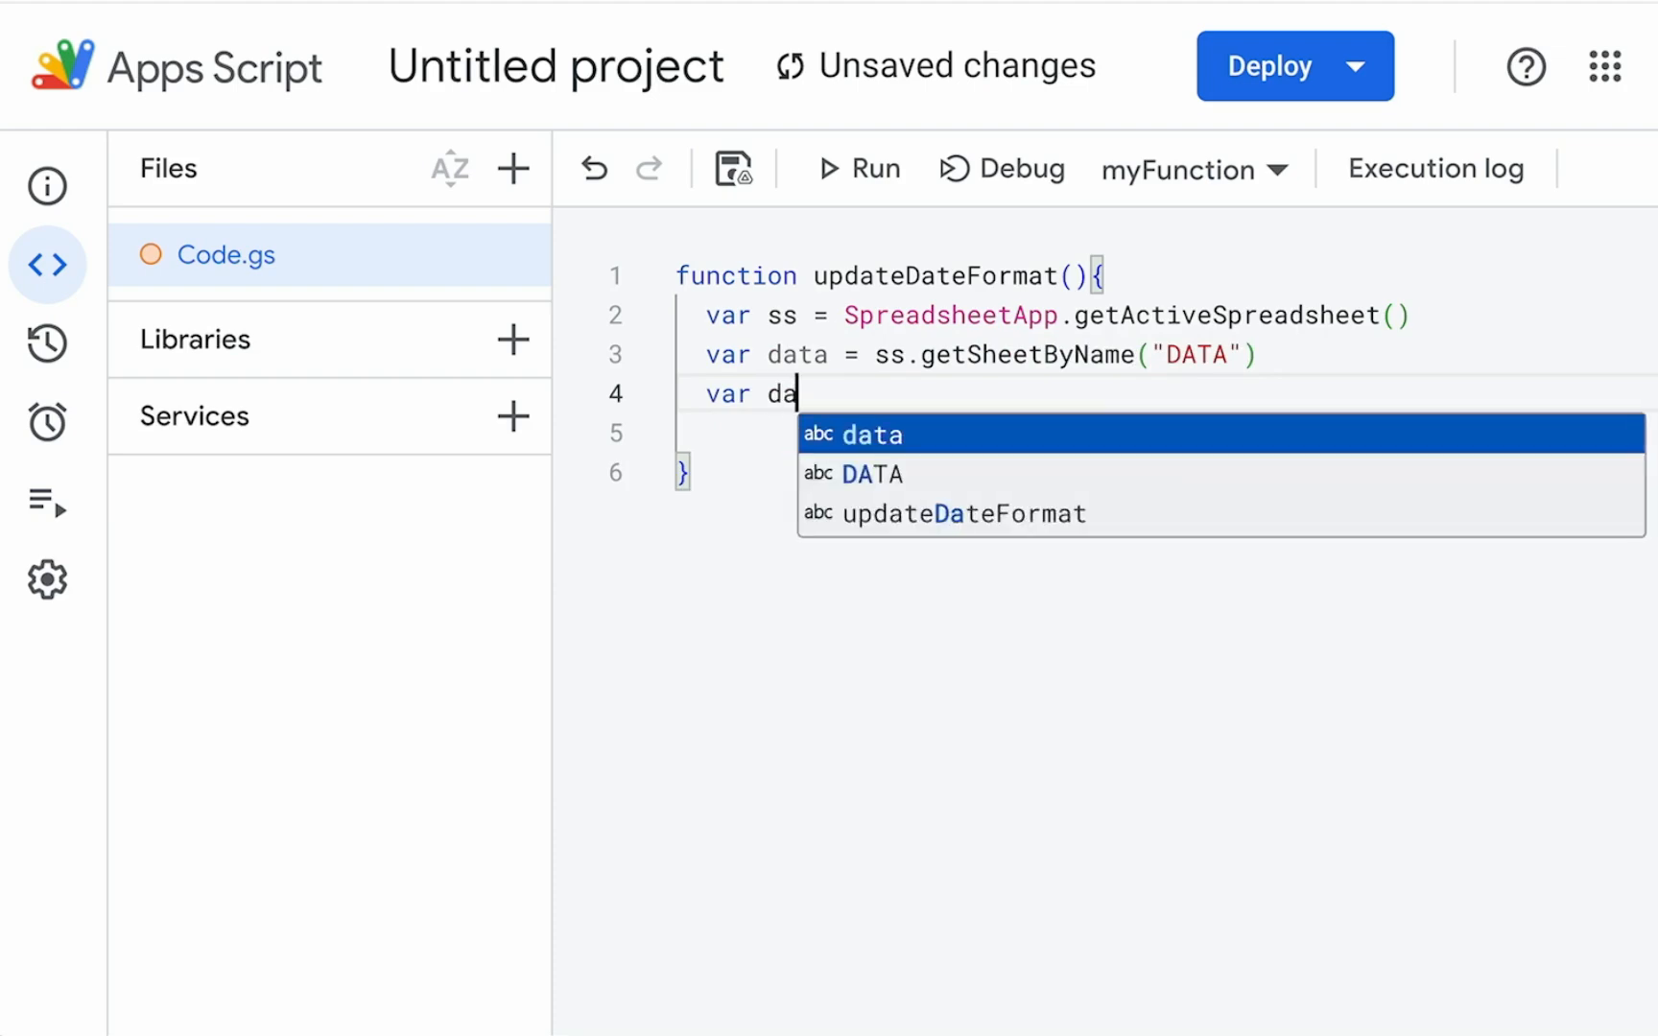
pyautogui.write('te')
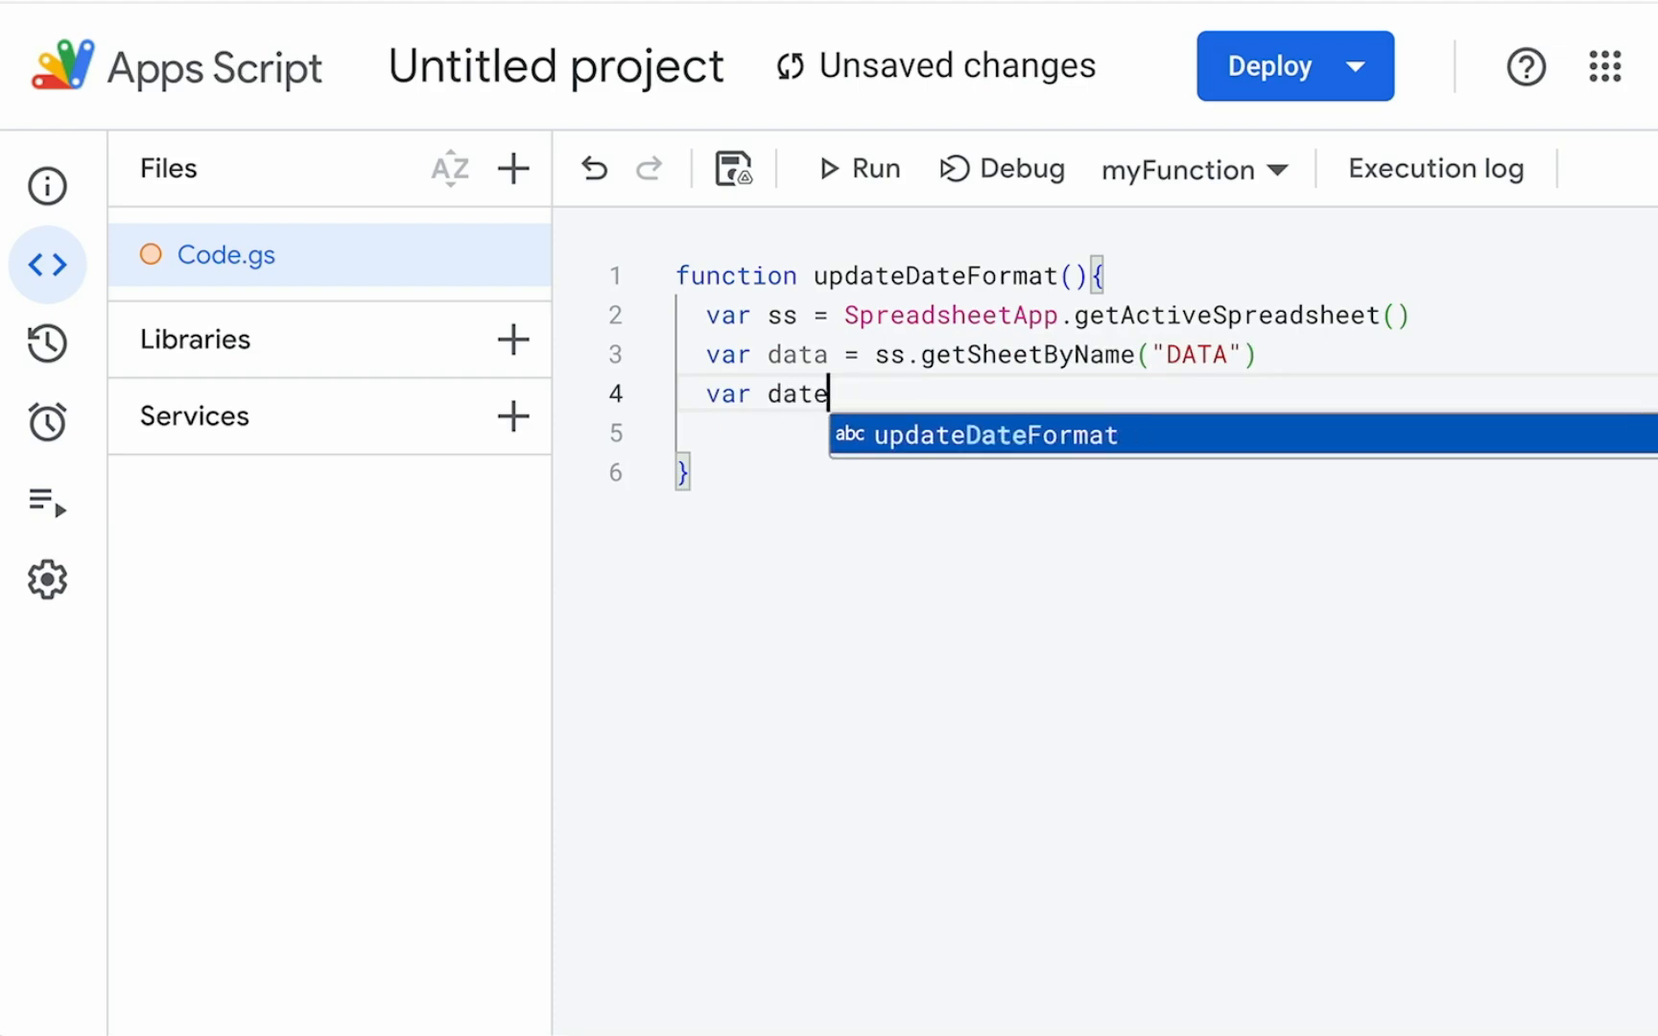
pyautogui.write('Format')
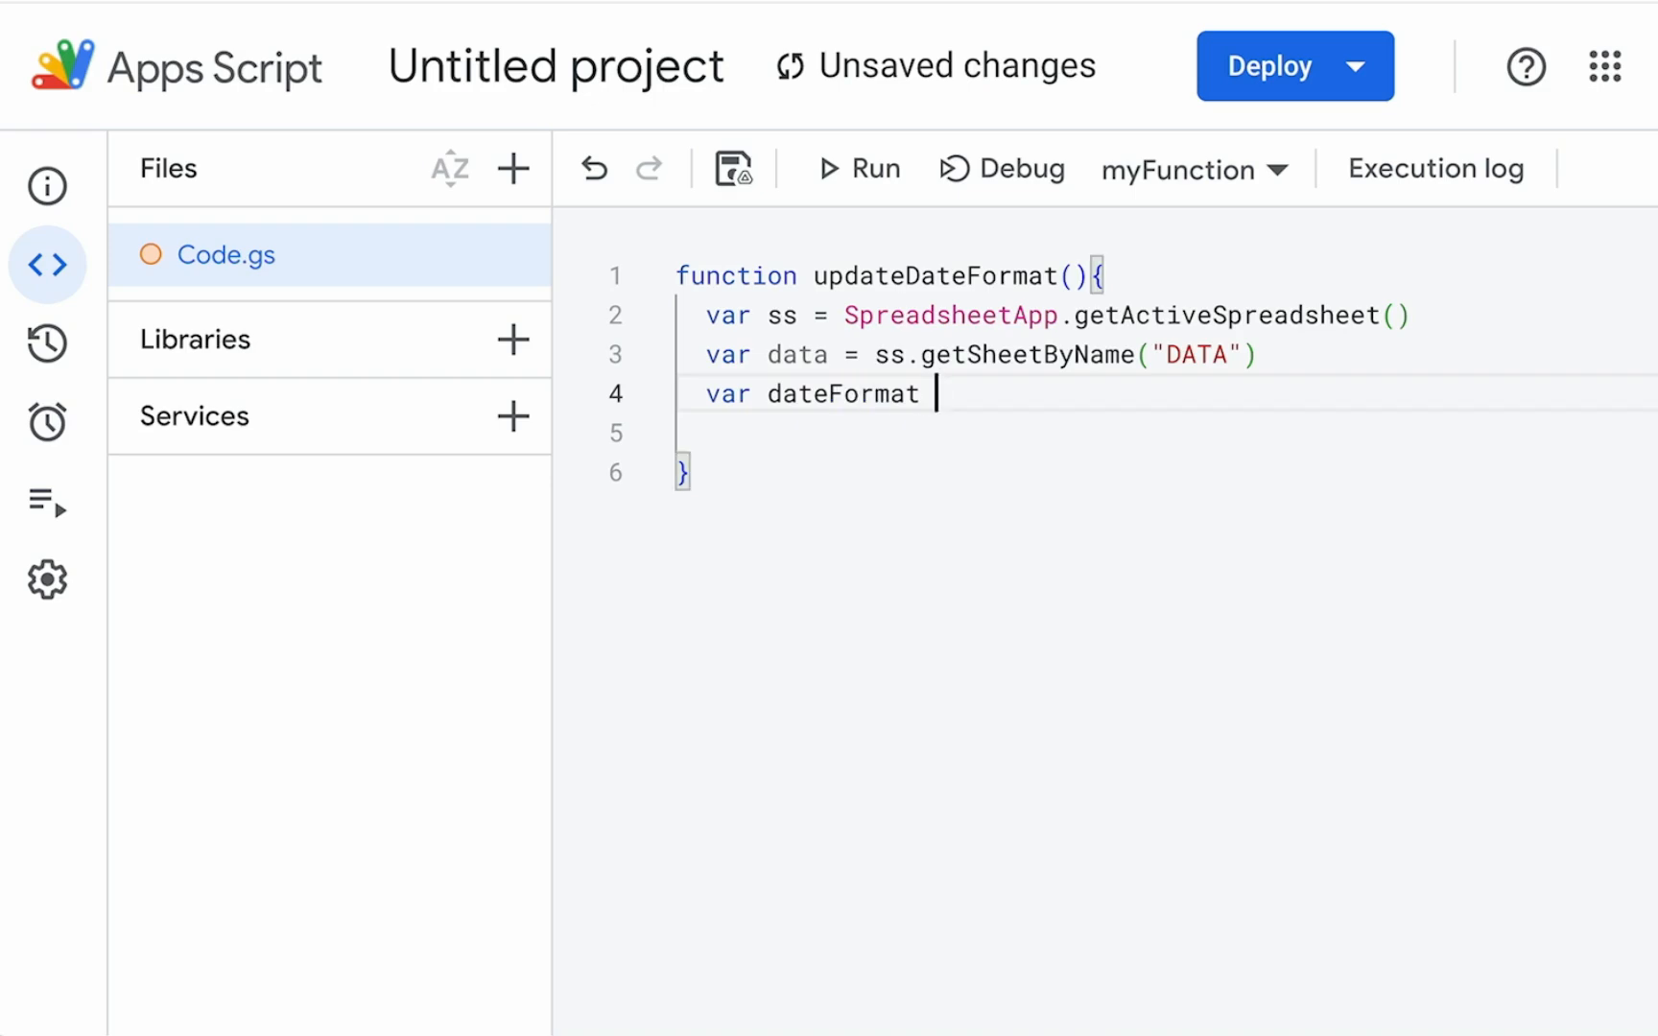
pyautogui.write('= sss')
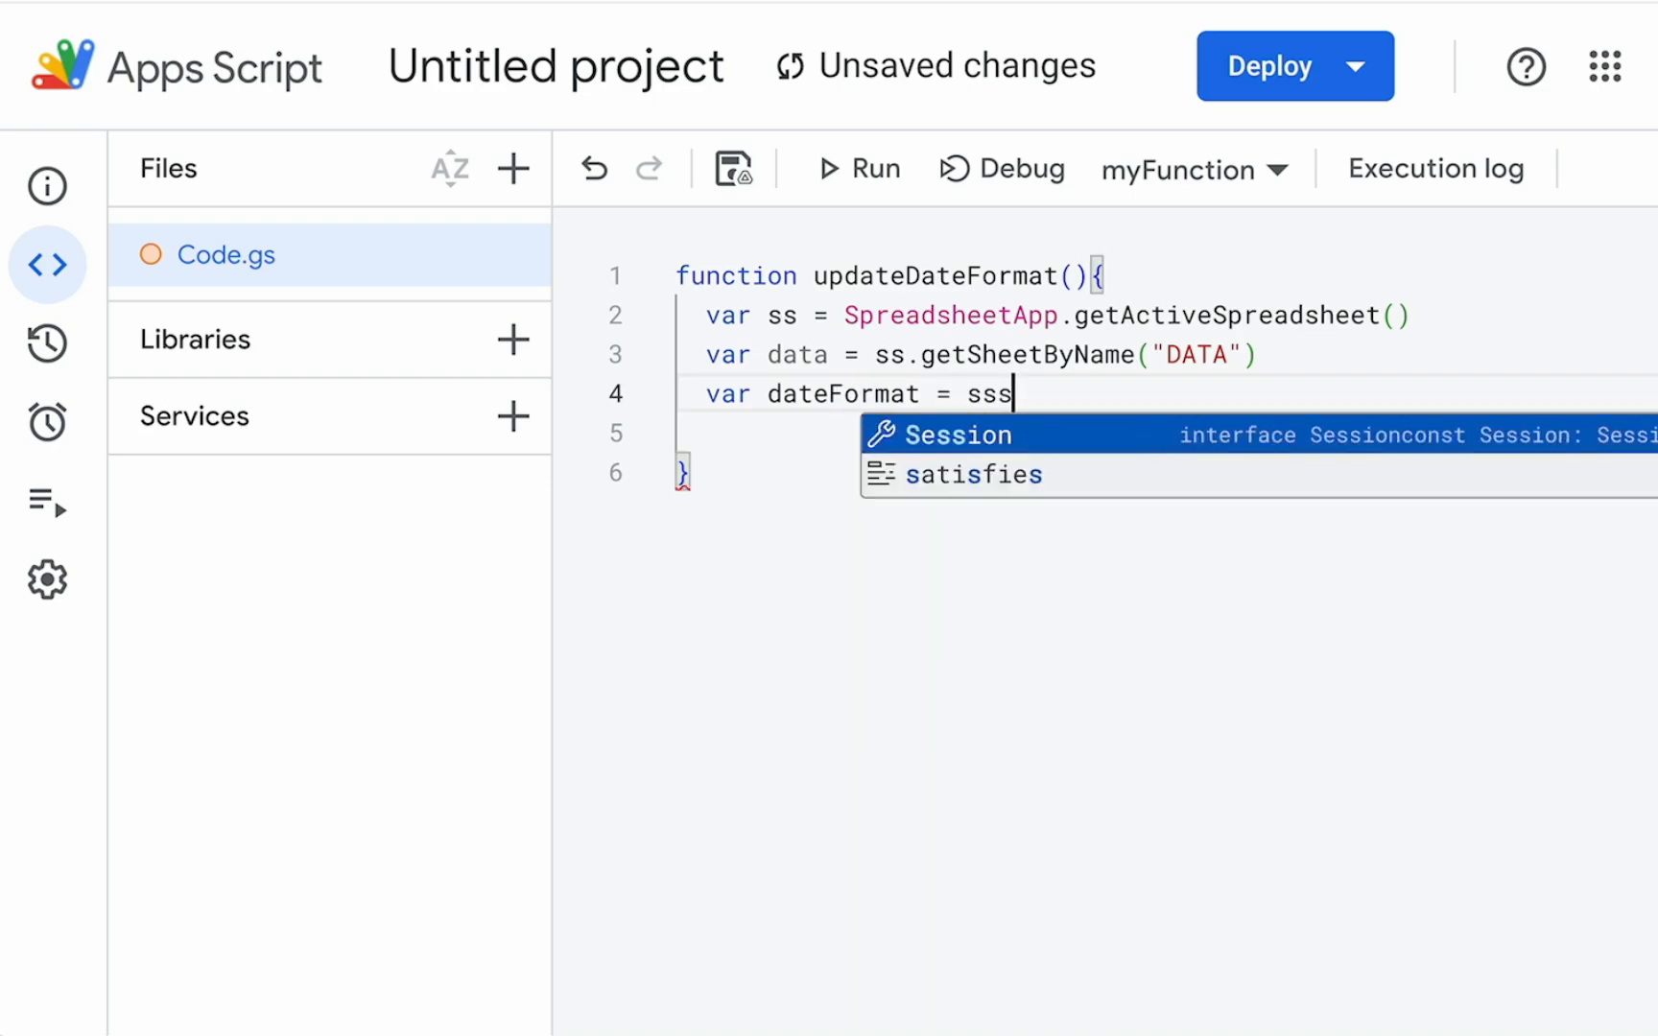
pyautogui.write('ss.getSheetByName("SETTINGS").getRange("A2").getValue(')
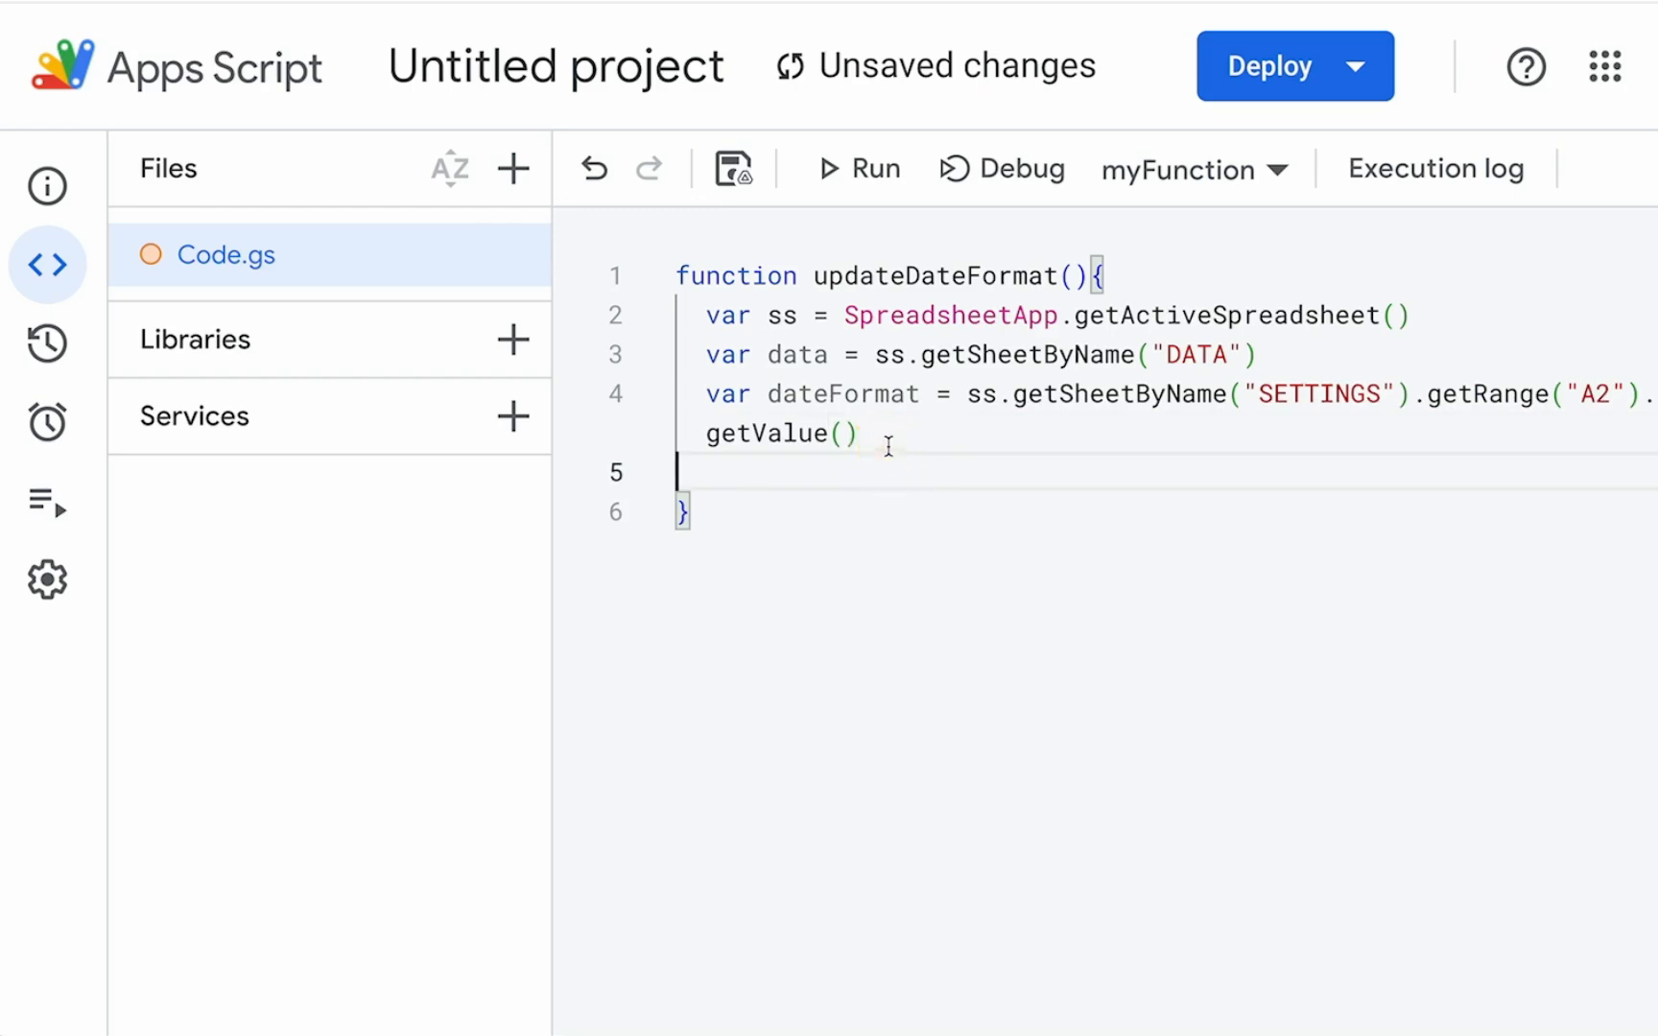
pyautogui.press('Enter')
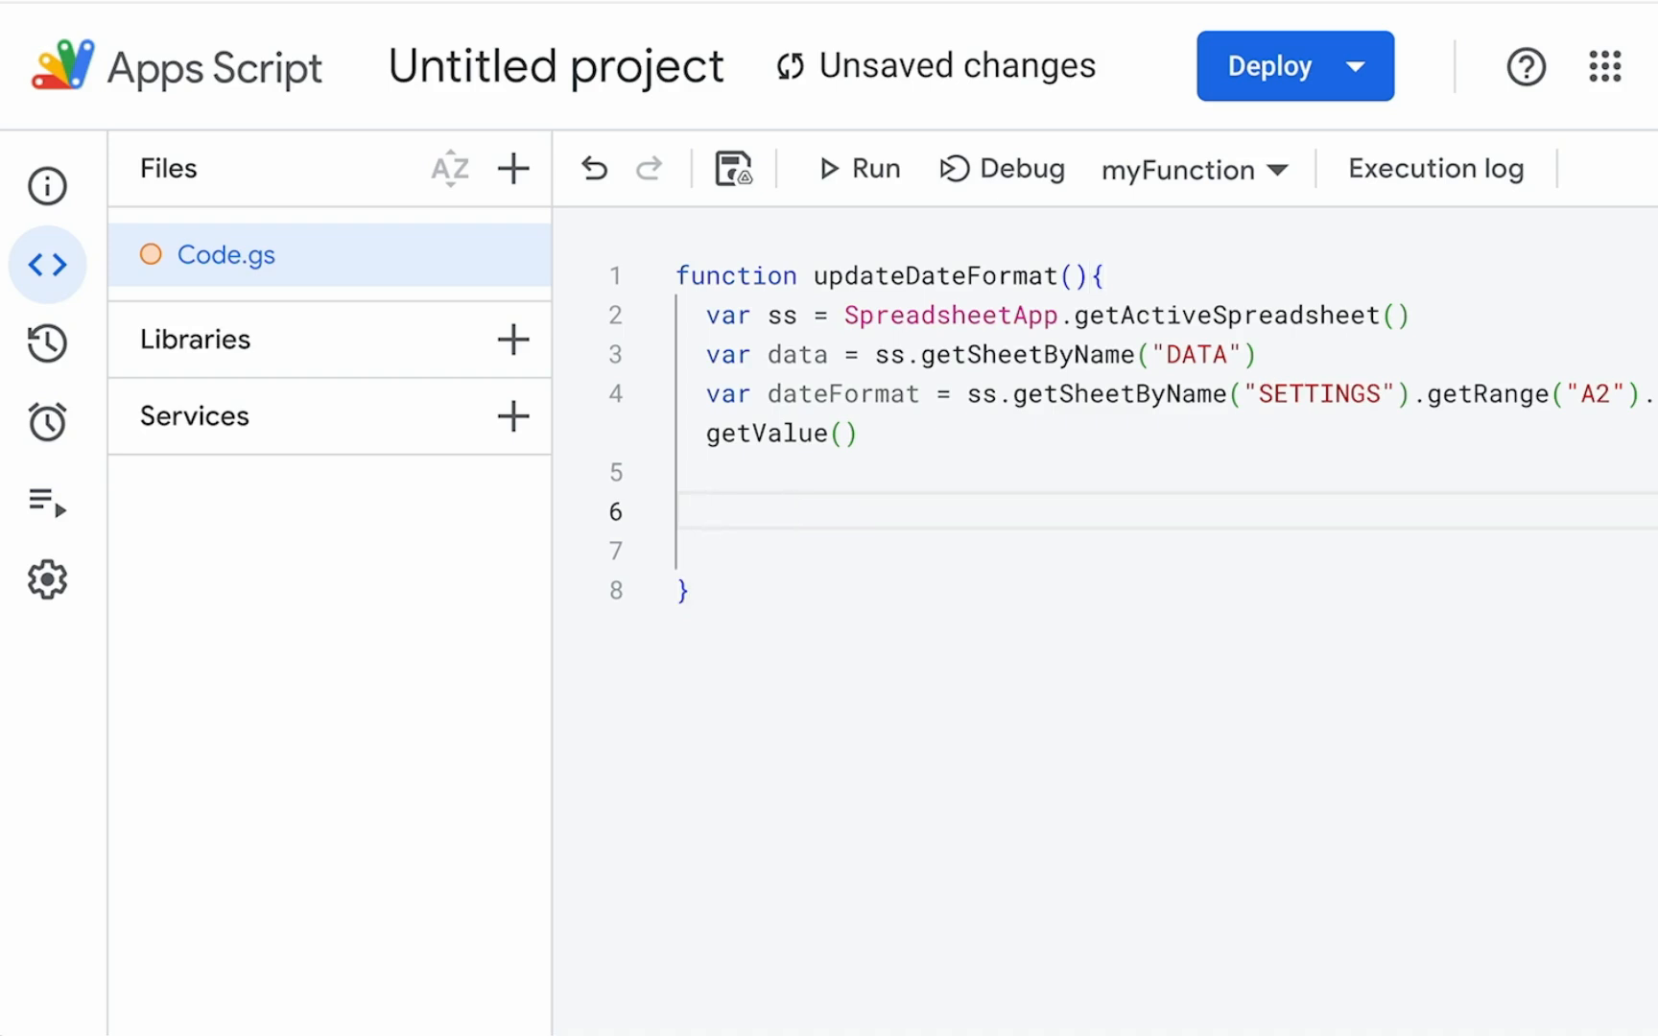
pyautogui.click(724, 472)
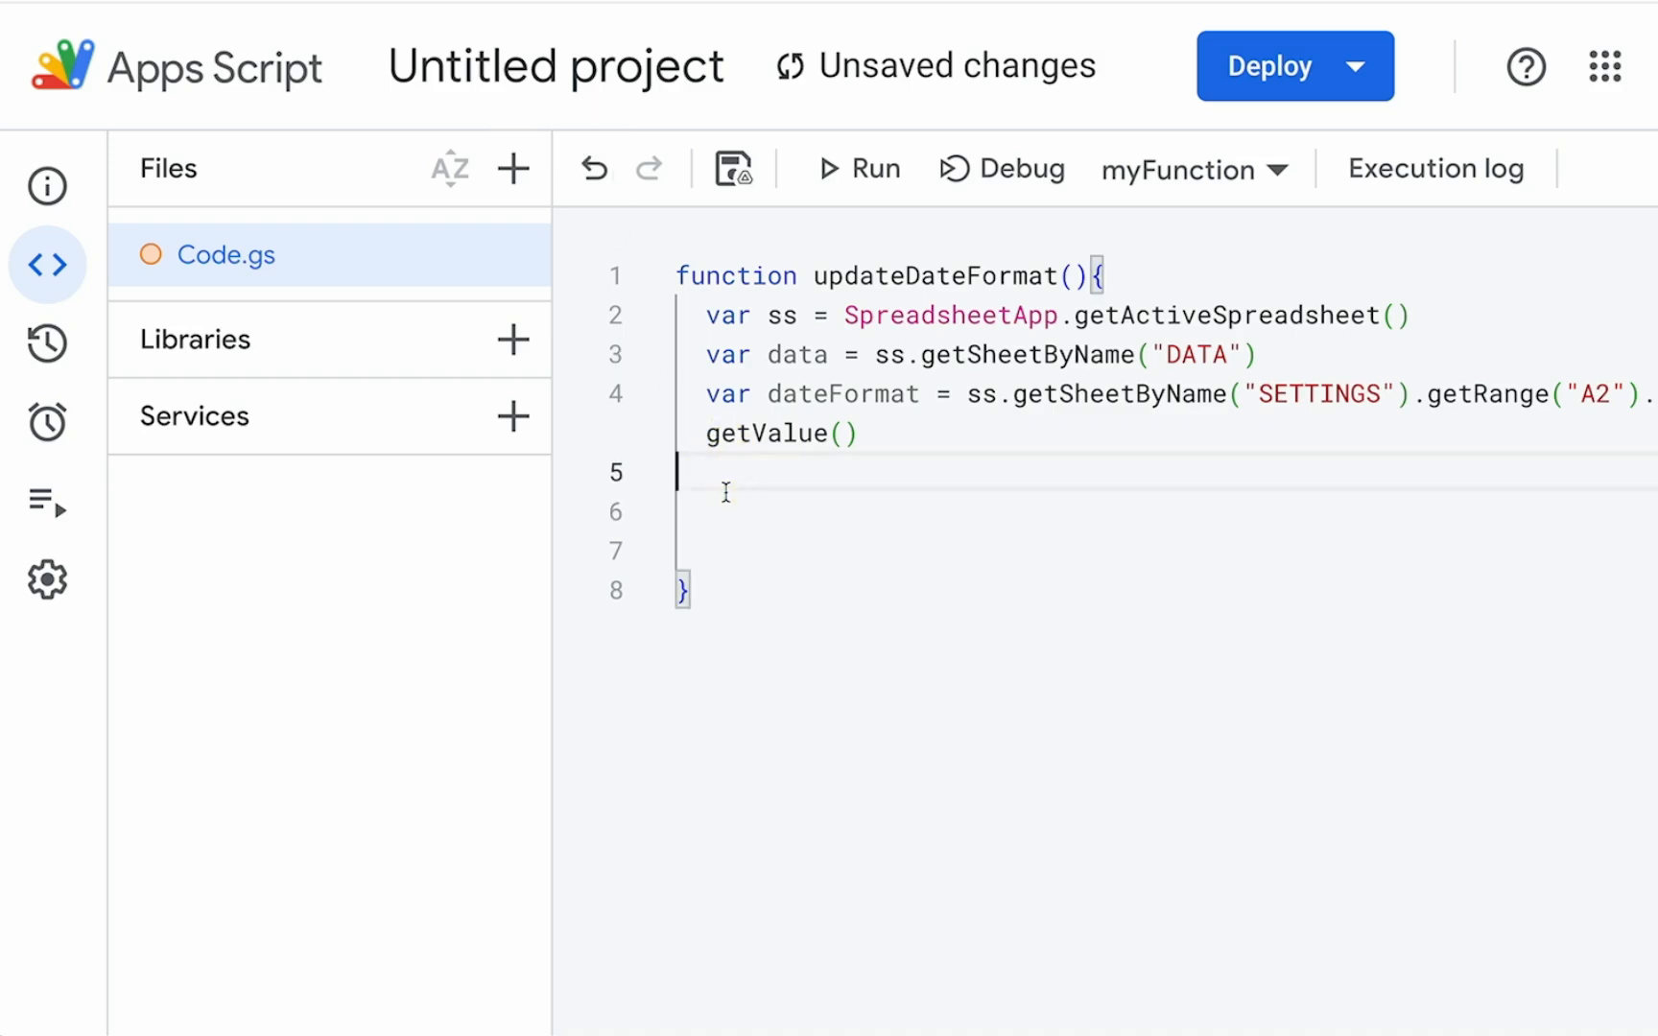
# Step: Add startRow = 2, column = 1 and lastRow = data.getLastRow()
pyautogui.write('var s')
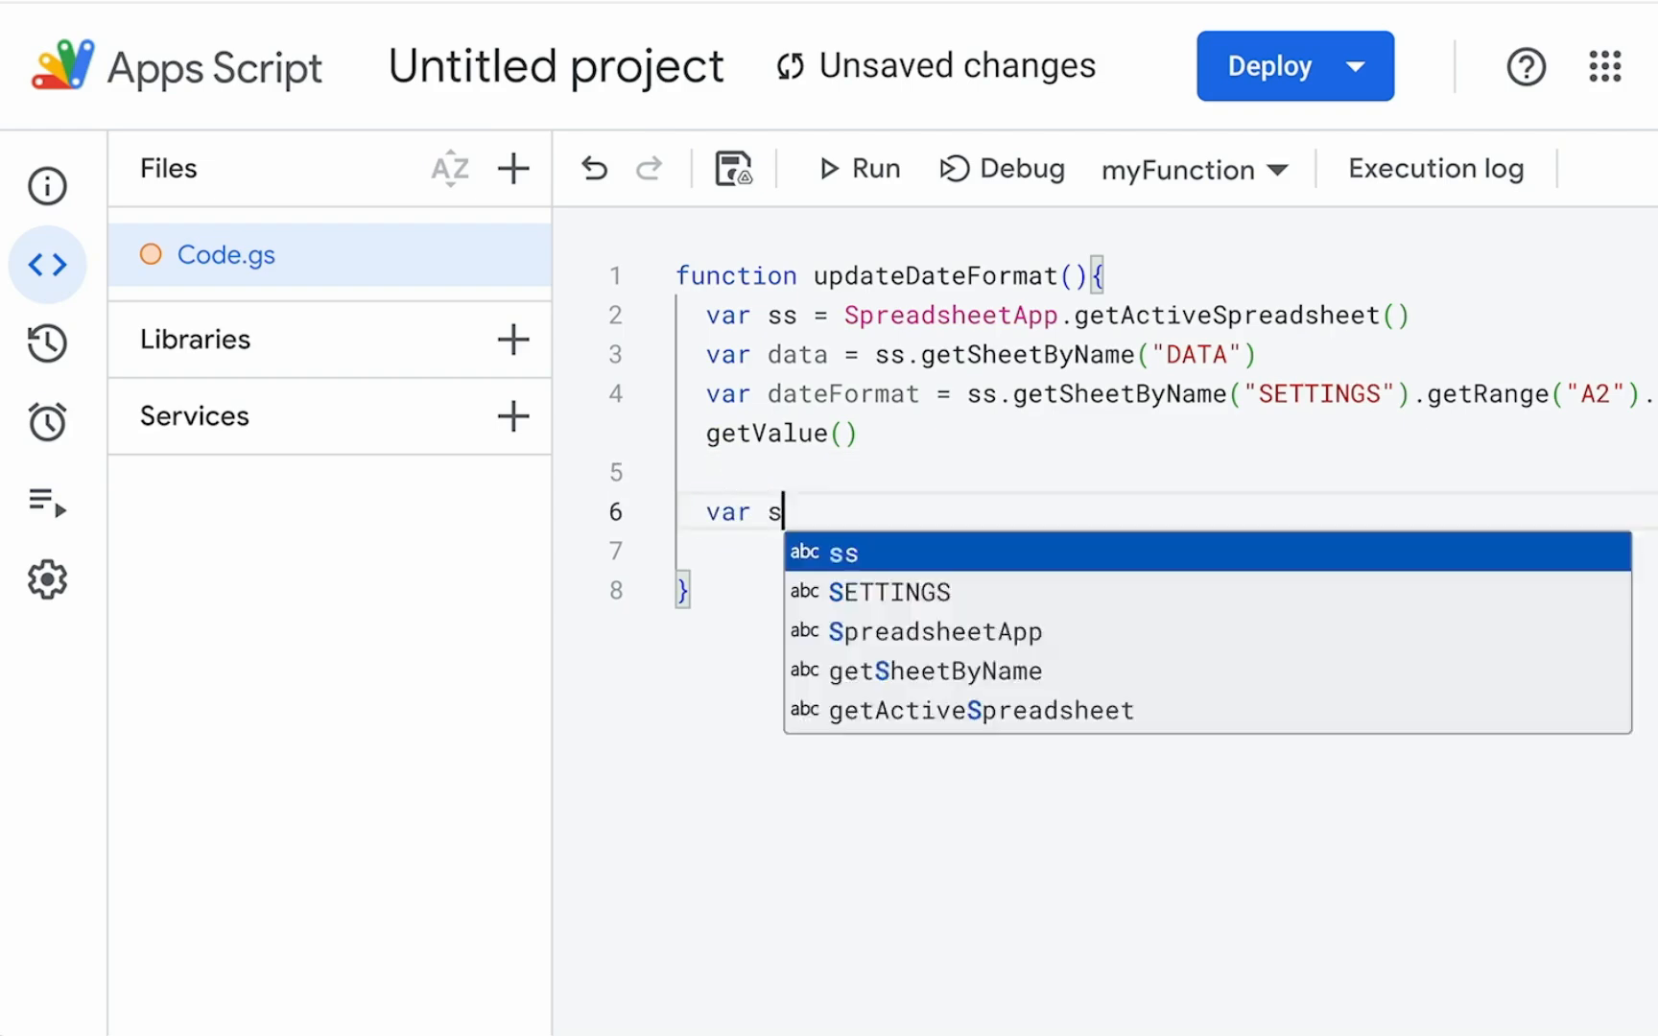
pyautogui.write('tartRow = 2')
pyautogui.write('v')
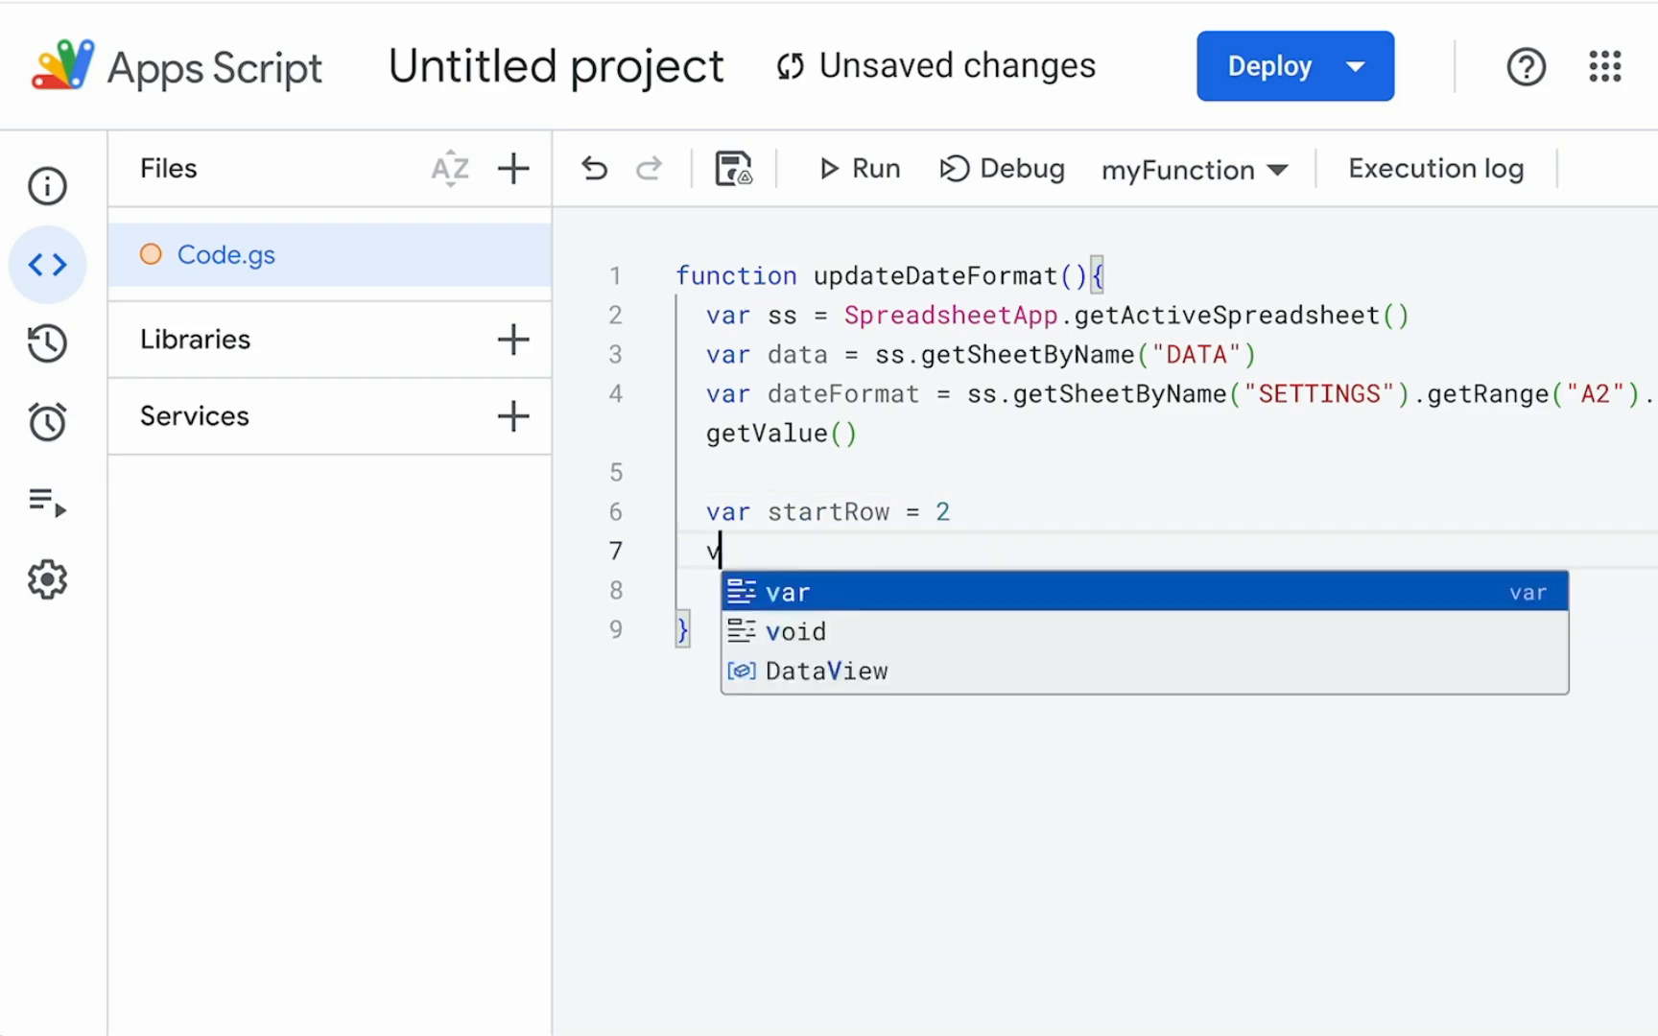
pyautogui.write('ar column')
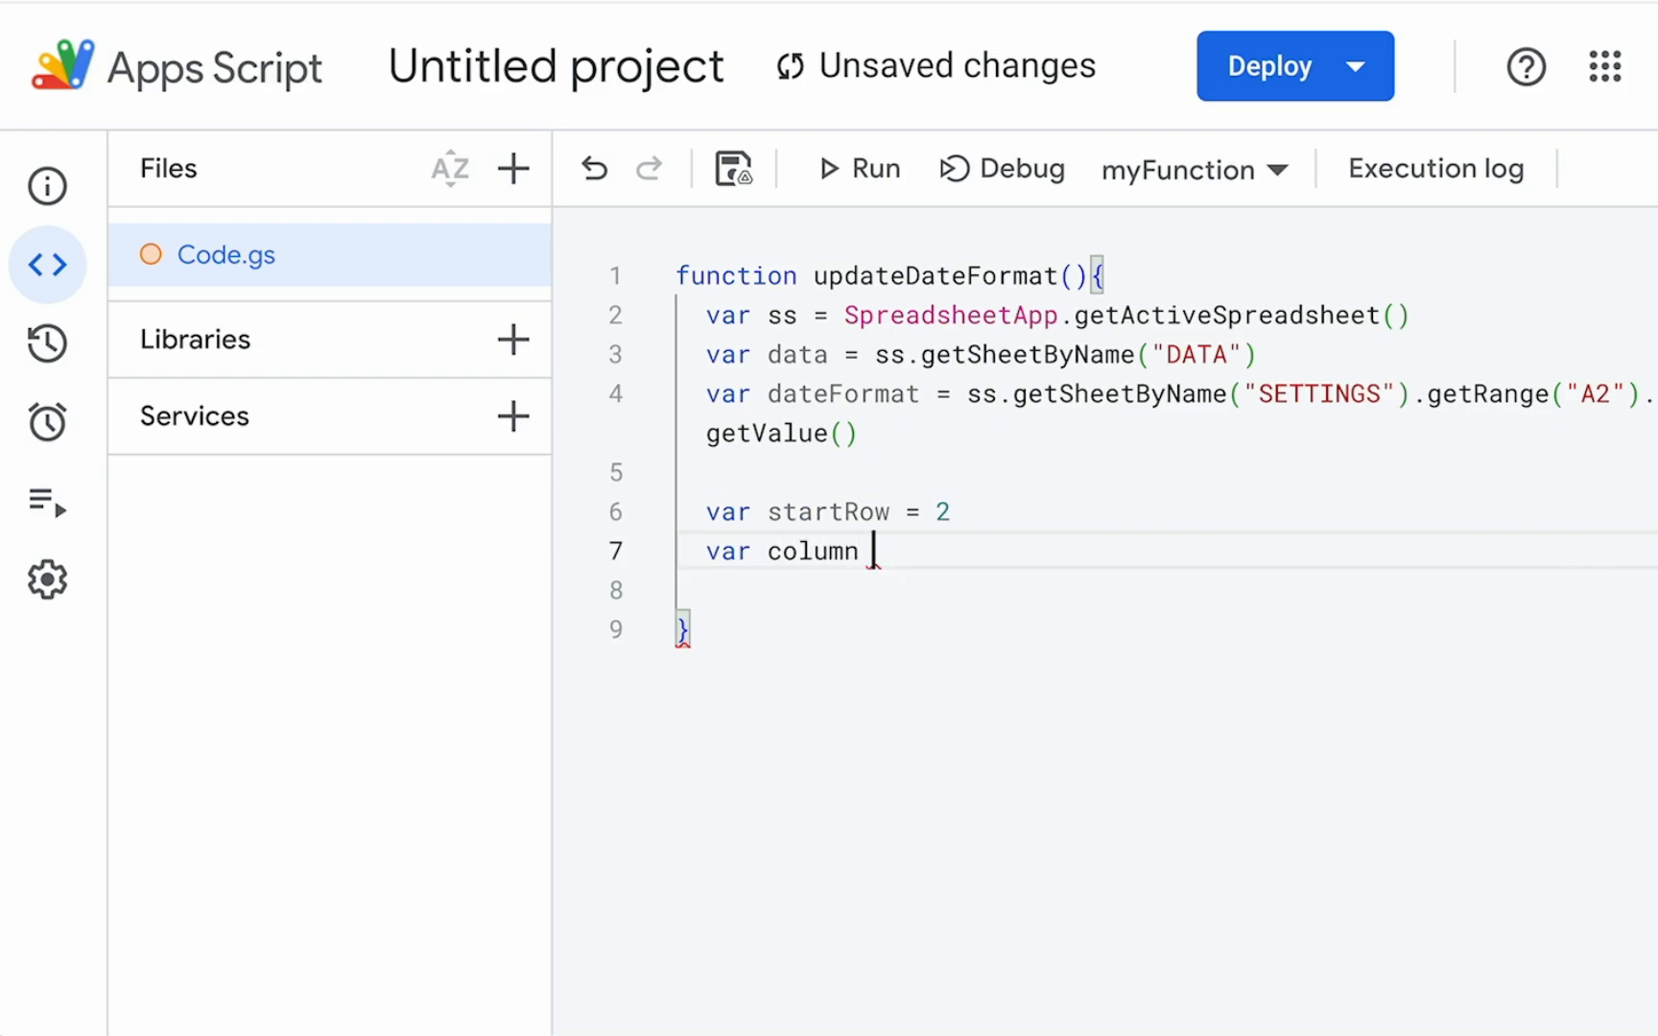
pyautogui.write('= 1')
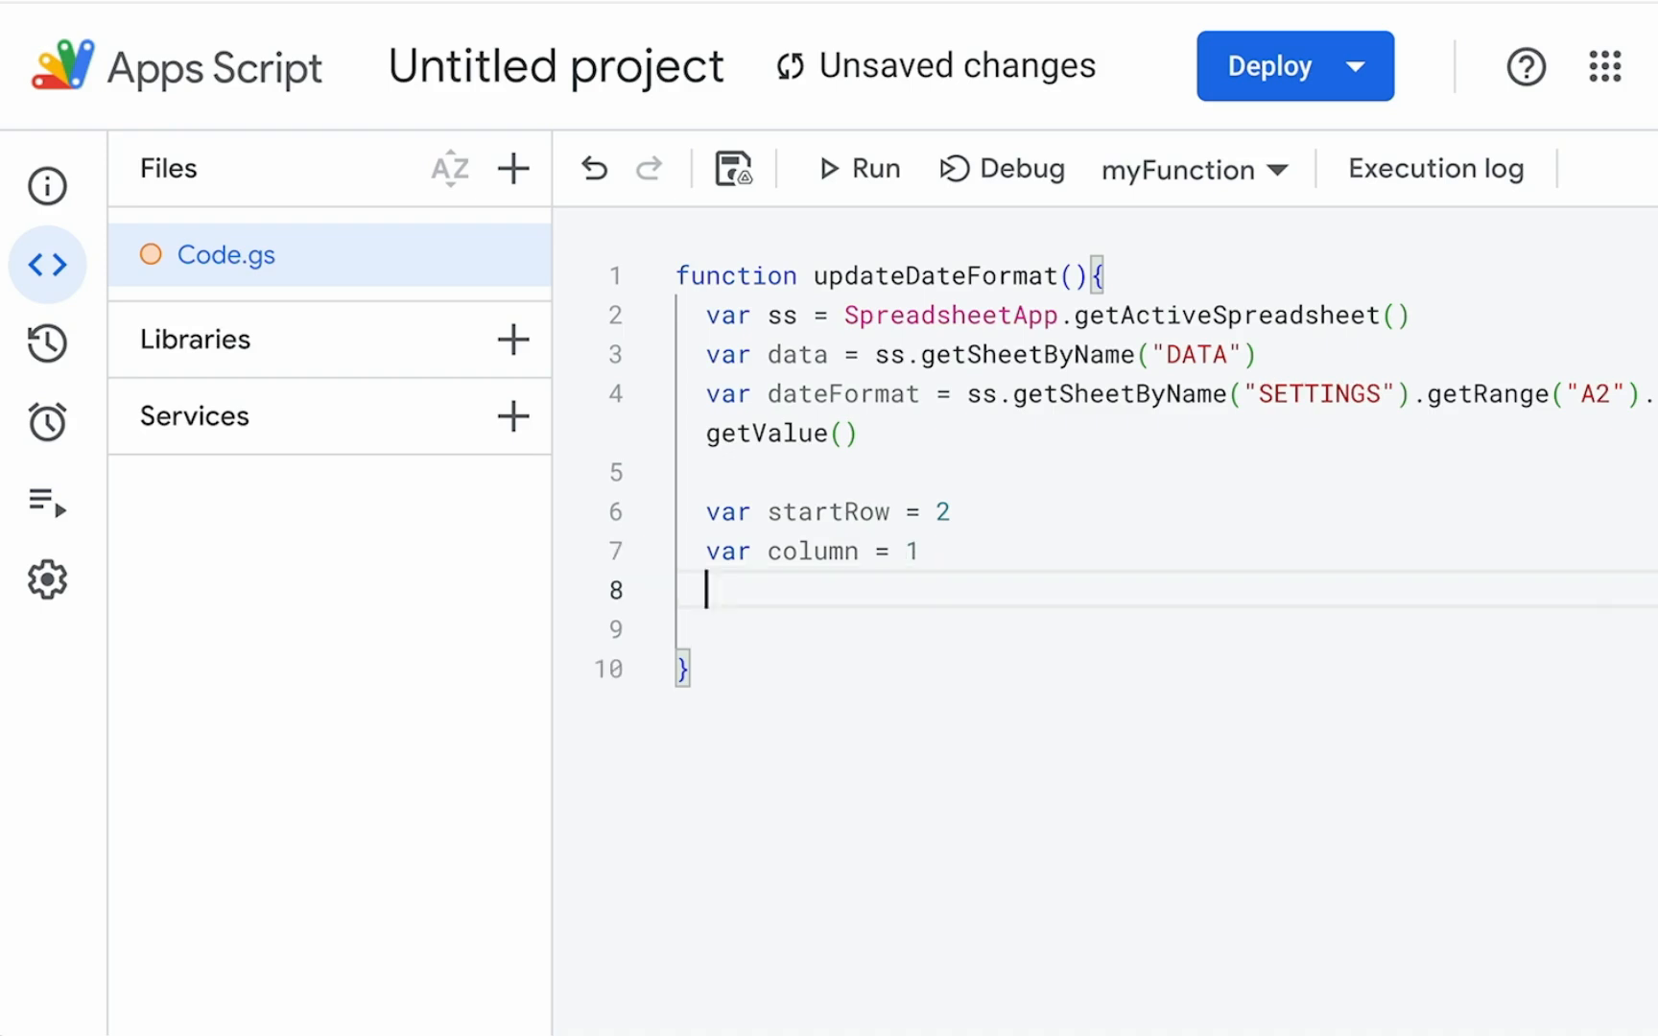
pyautogui.write('var lastRow')
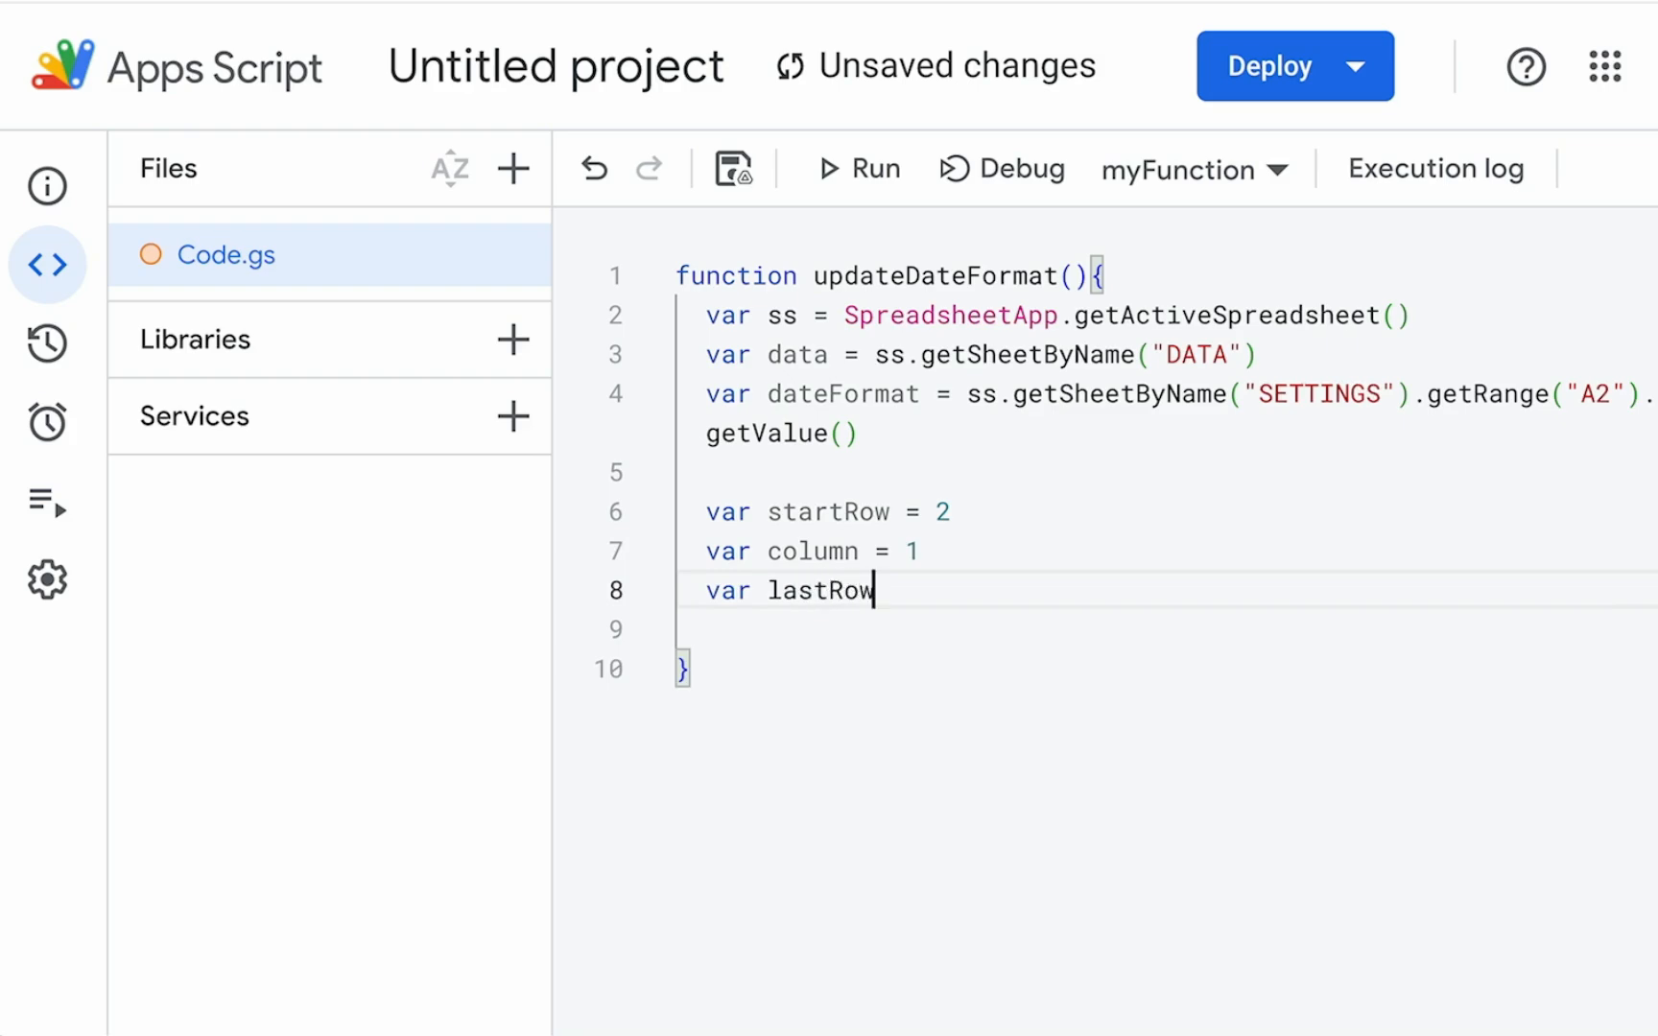
pyautogui.write('=')
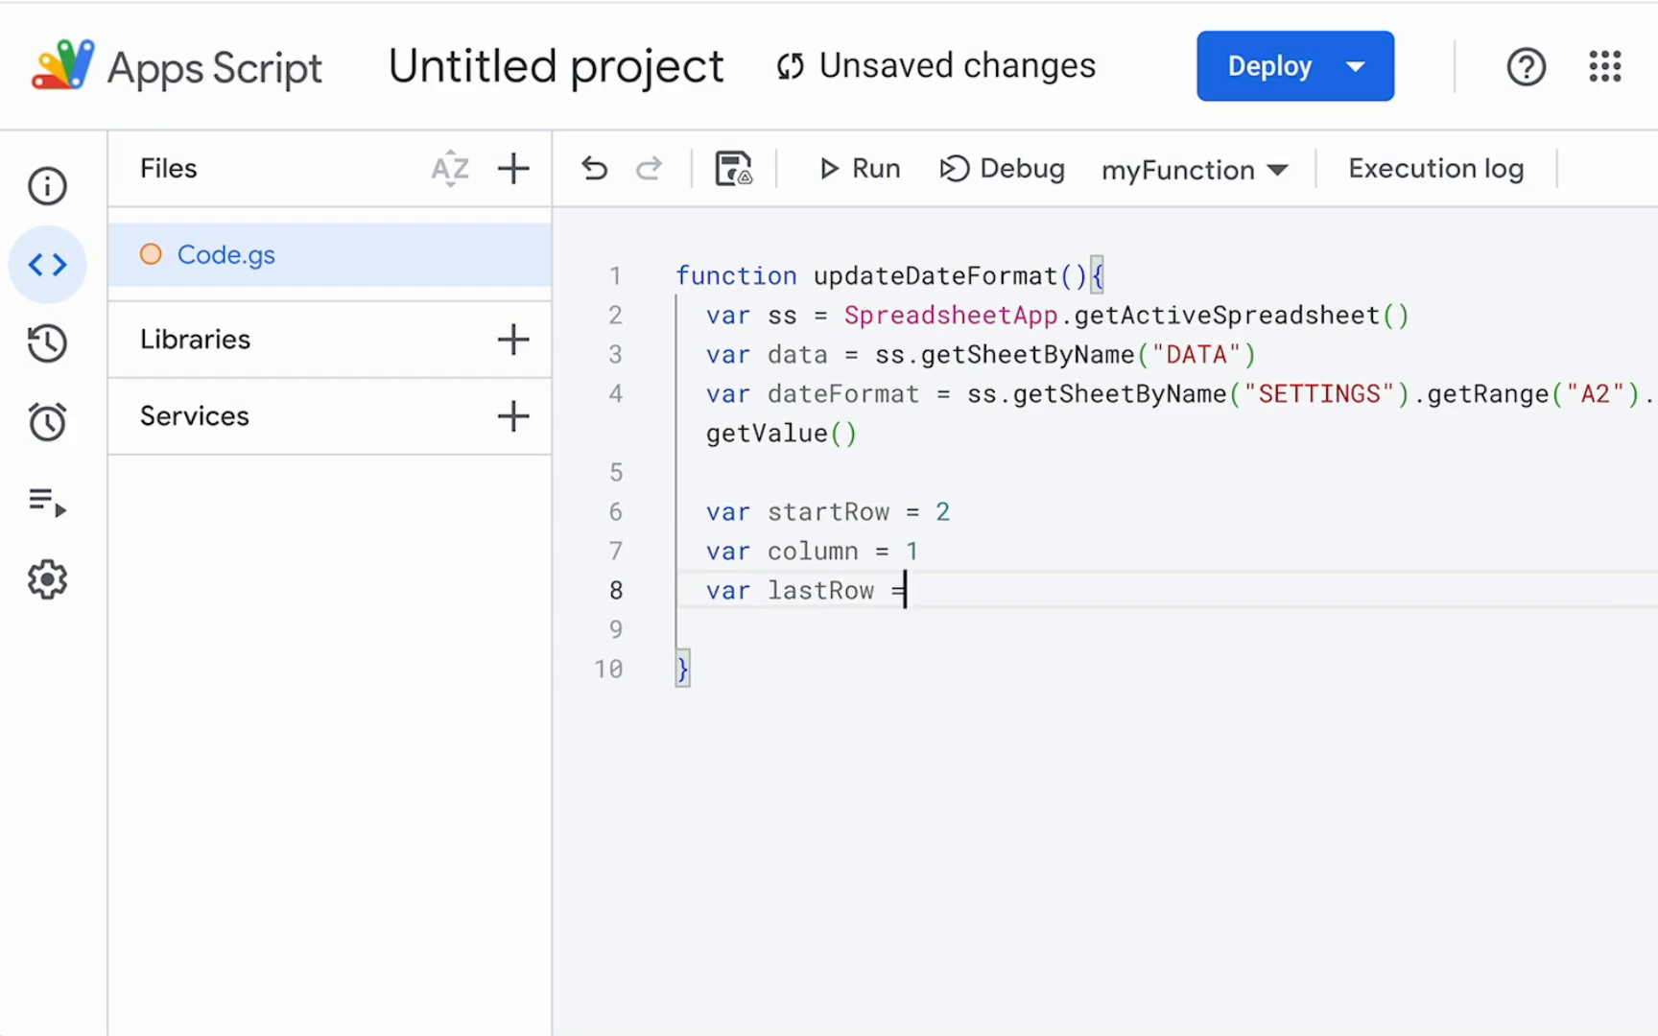
pyautogui.write('data.getLastRow()')
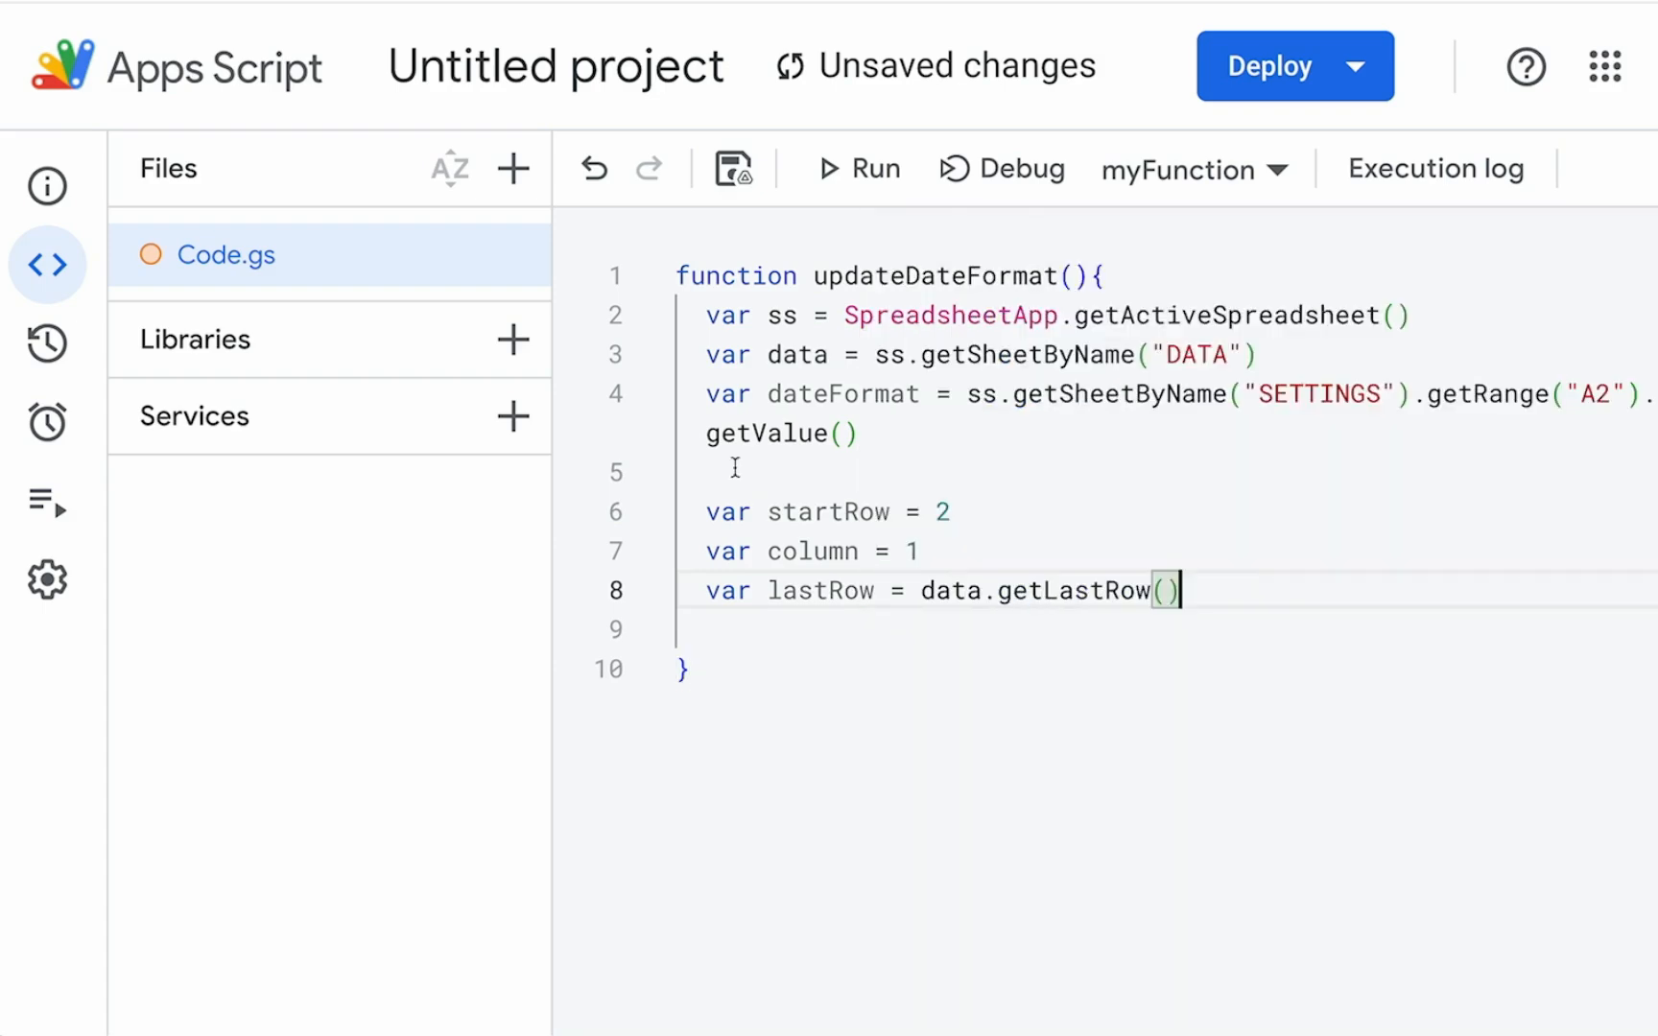
pyautogui.doubleClick(1050, 589)
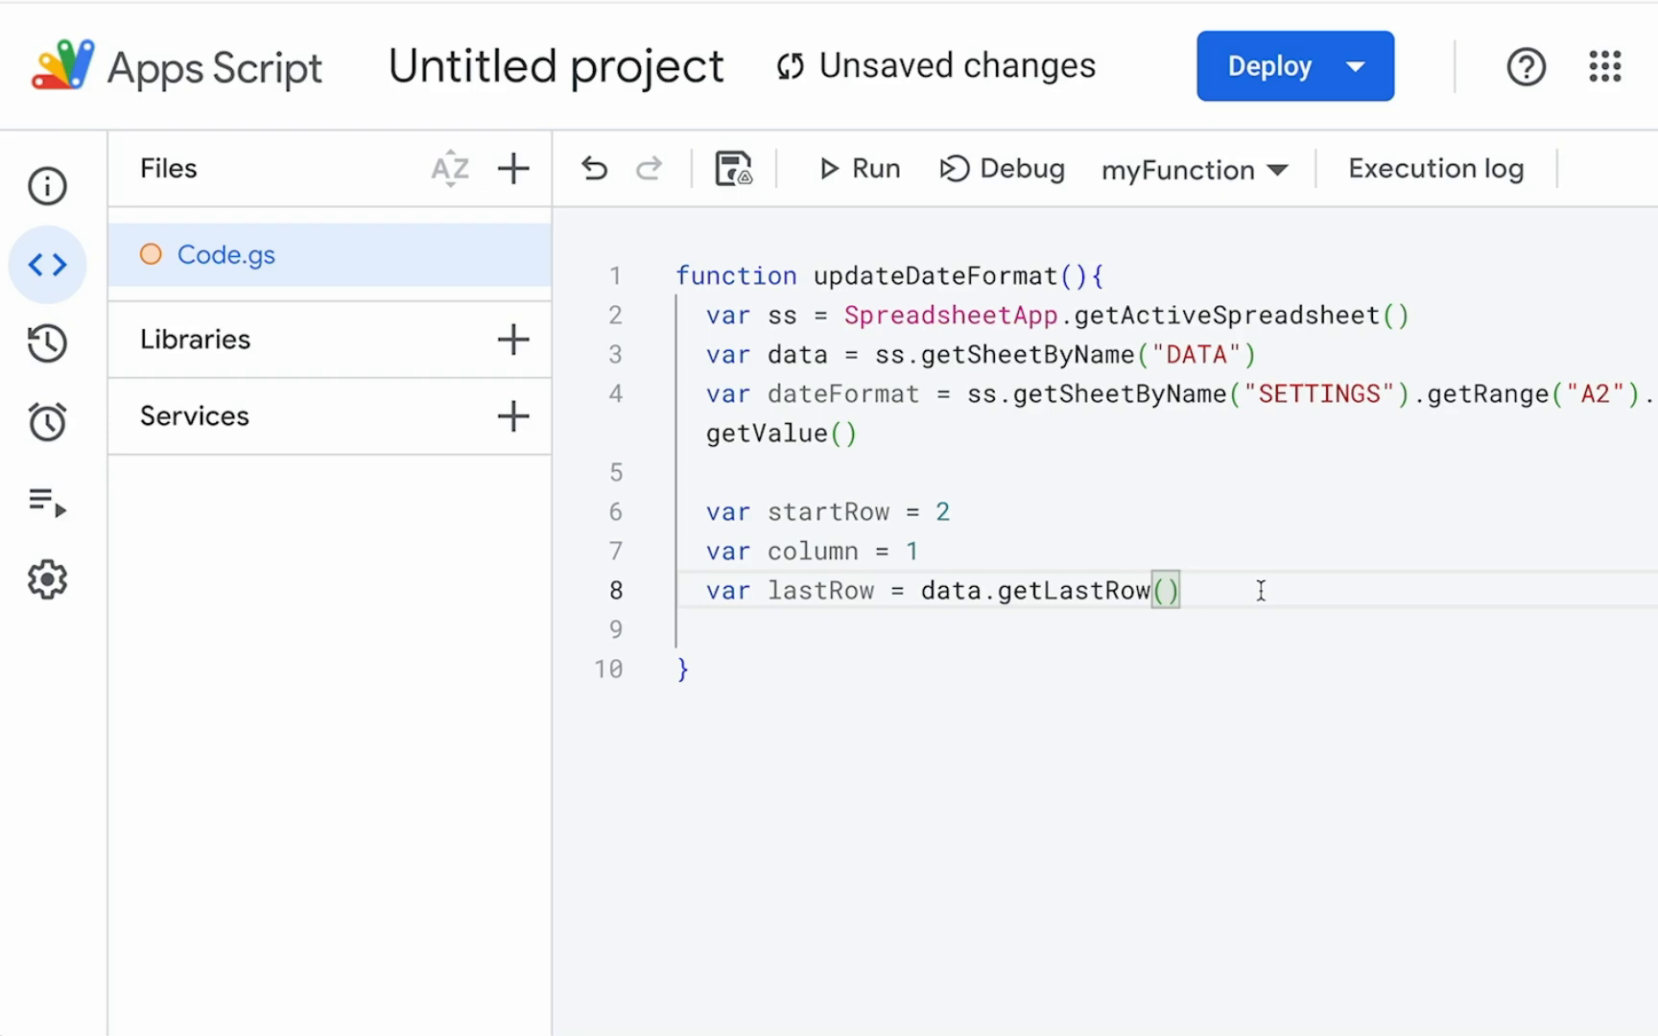
pyautogui.press('Enter')
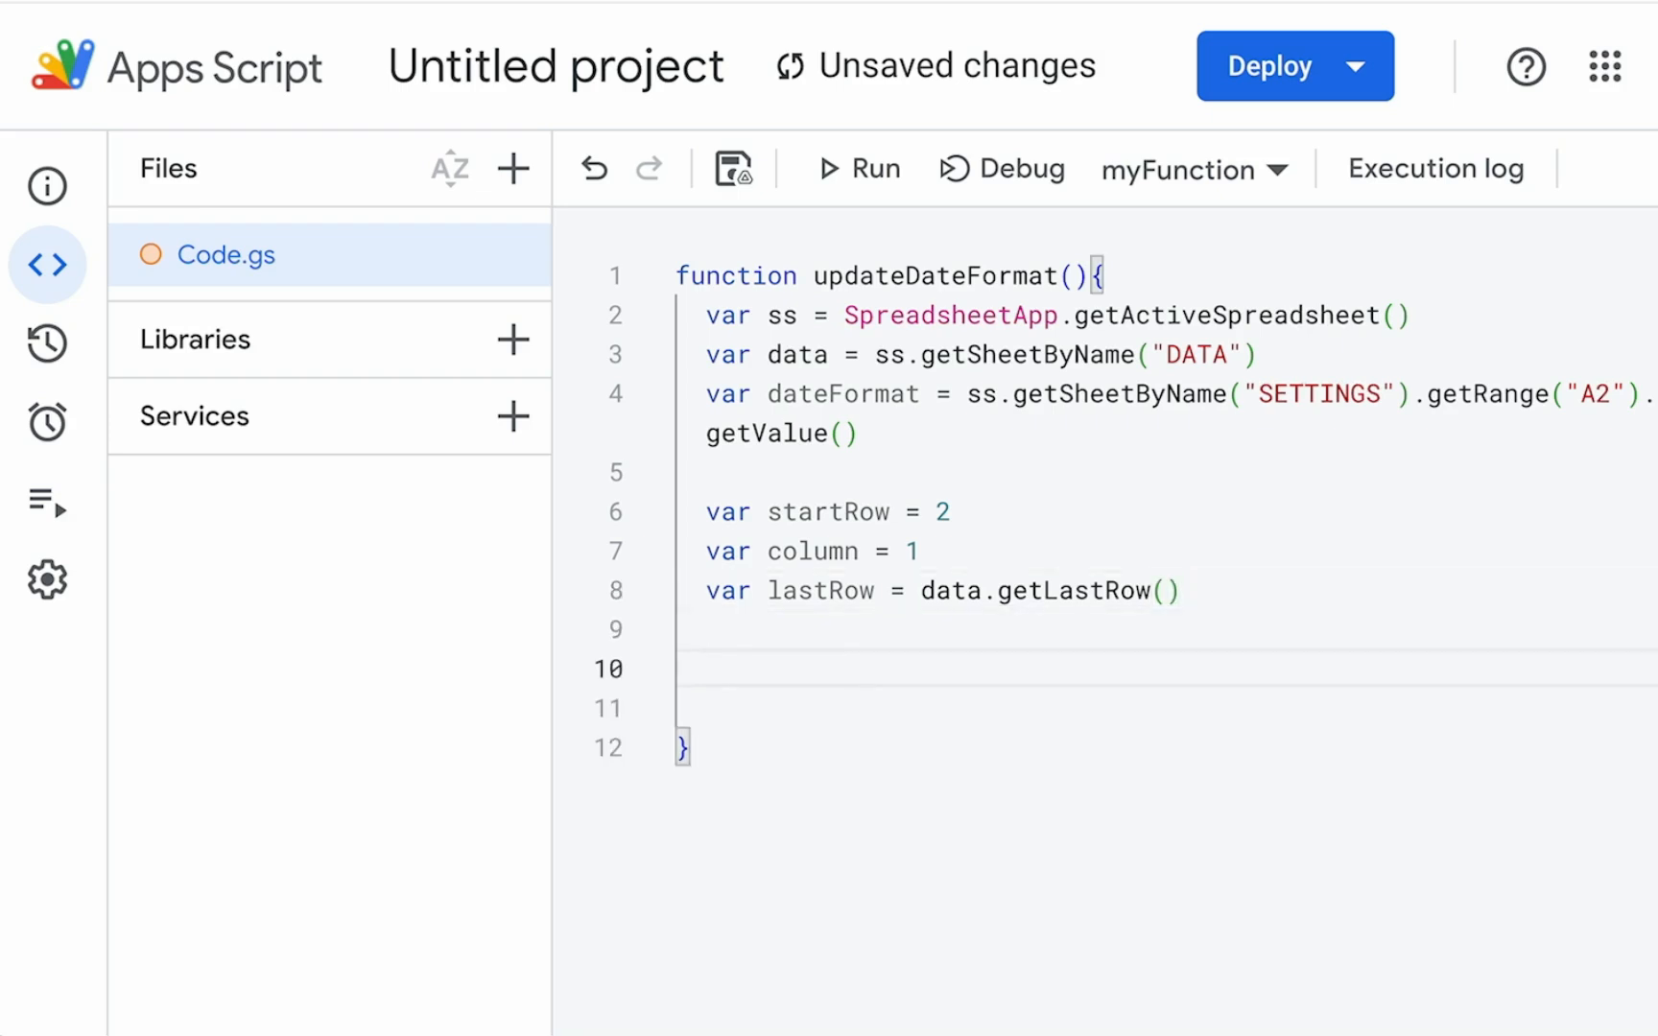
# Step: Write a for loop running row from startRow to lastRow
pyautogui.write('for')
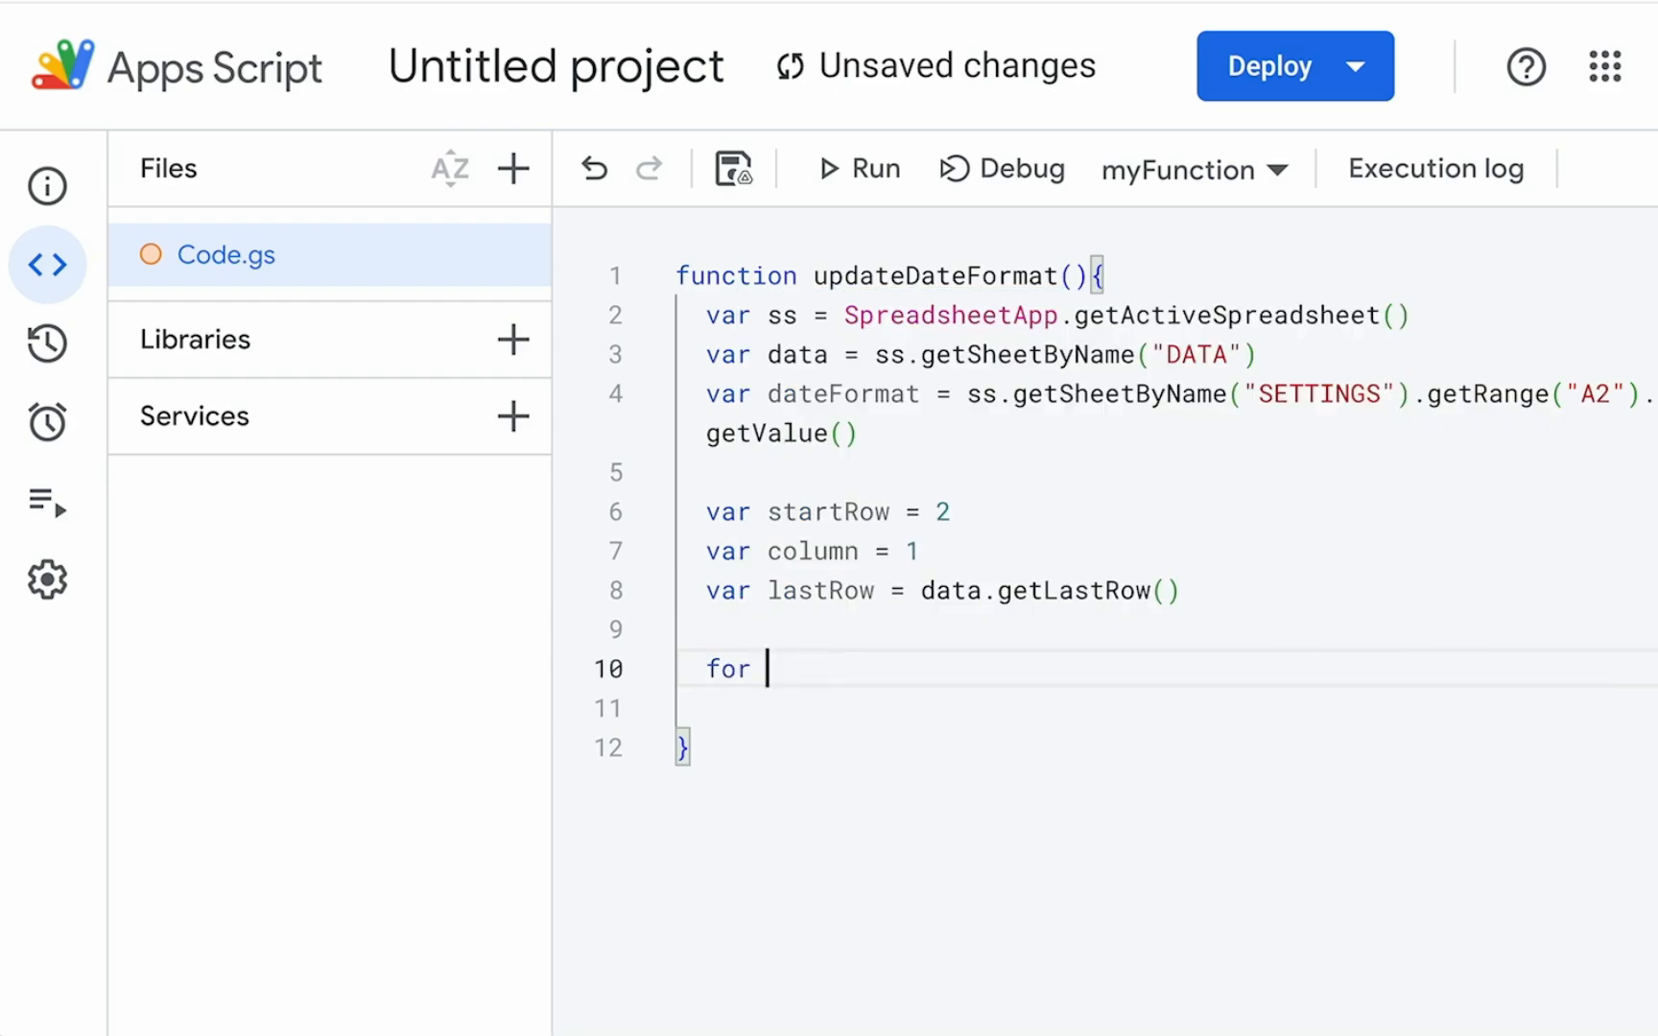
pyautogui.write('(')
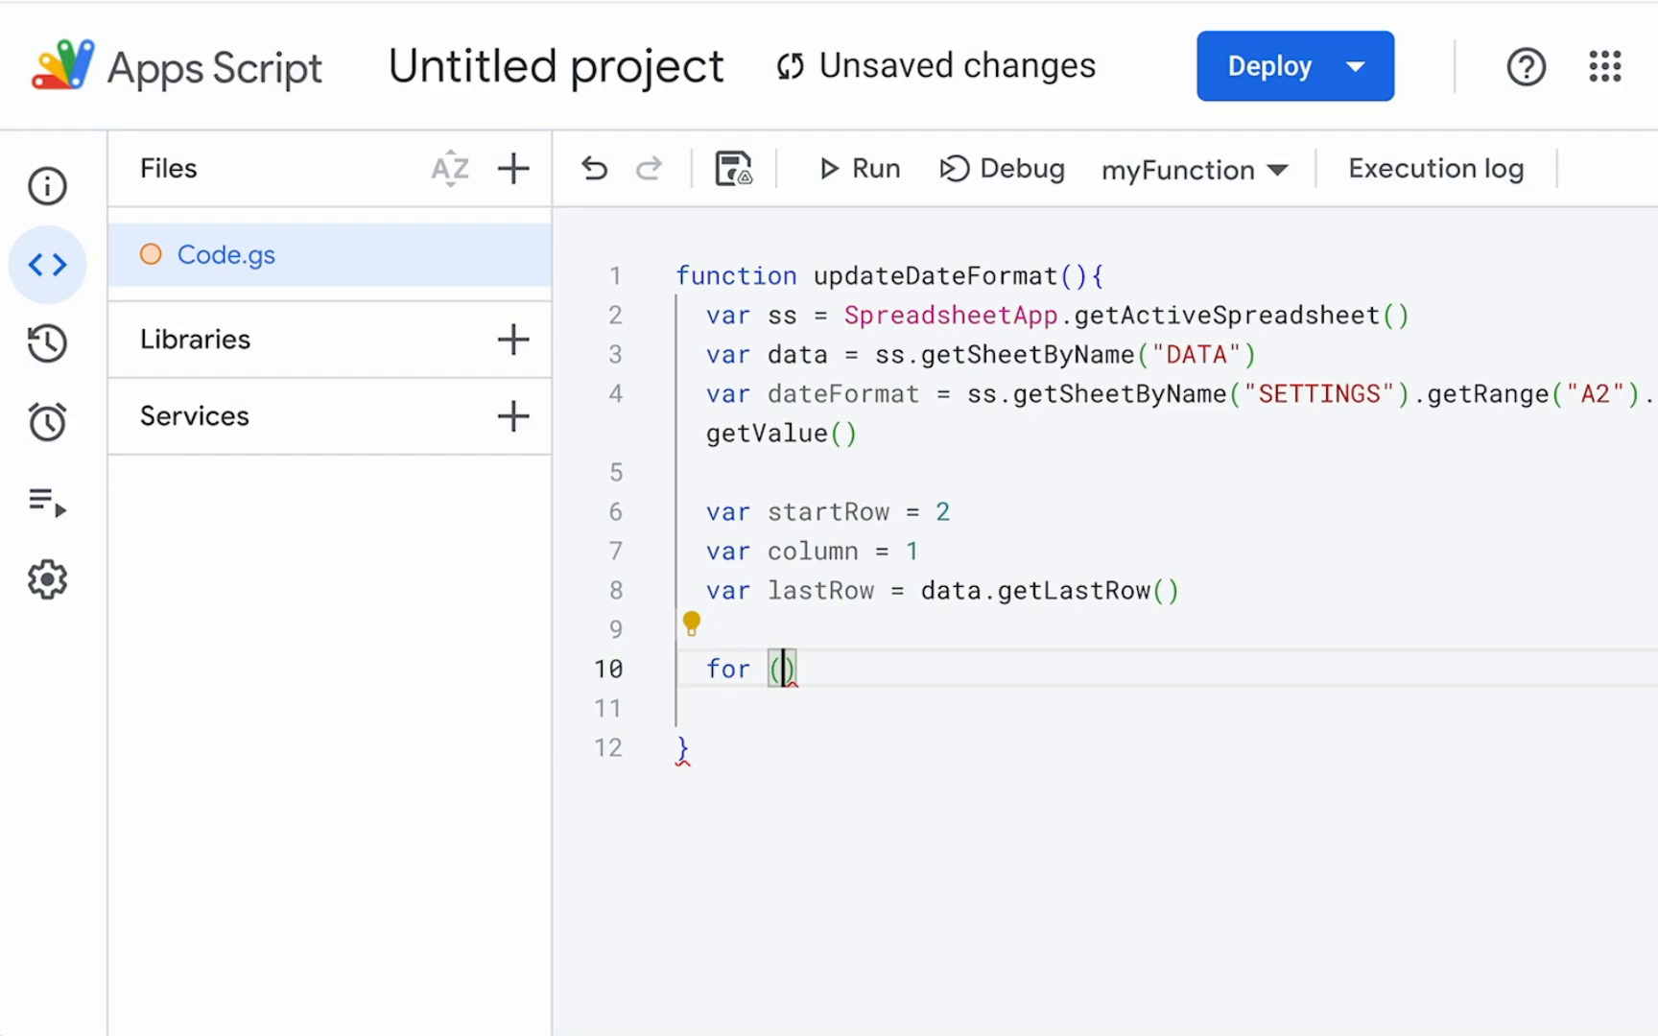
pyautogui.write('var row =')
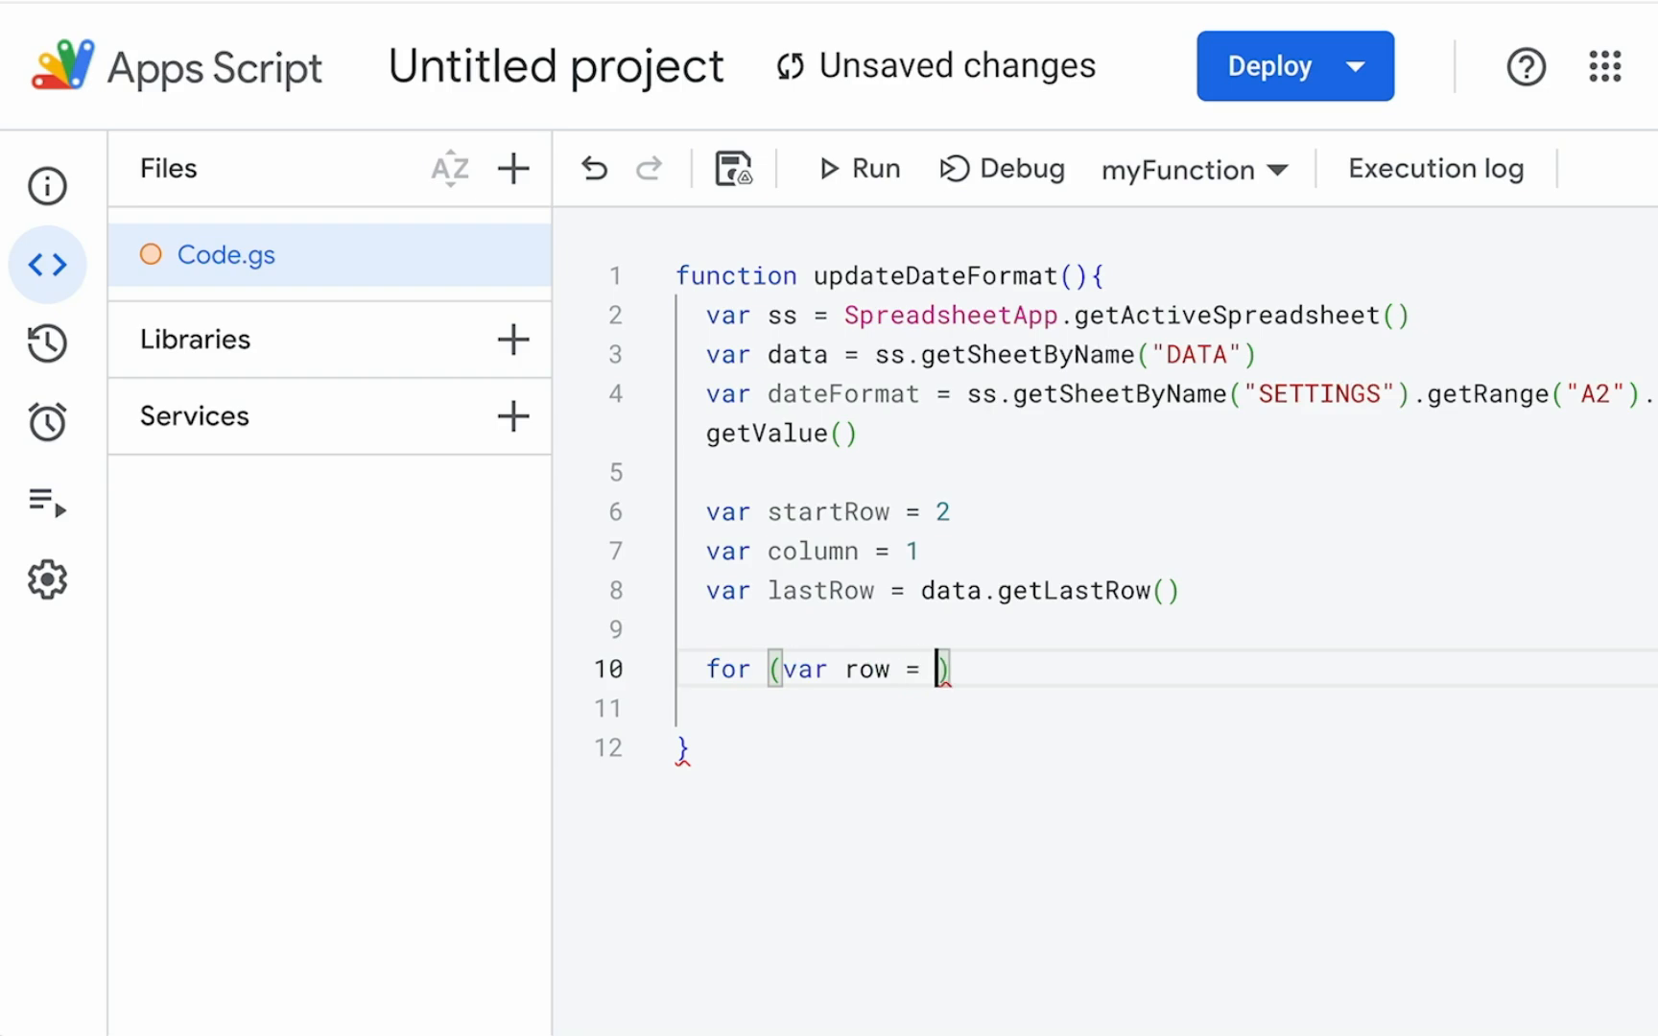
pyautogui.write('startRow; row <=')
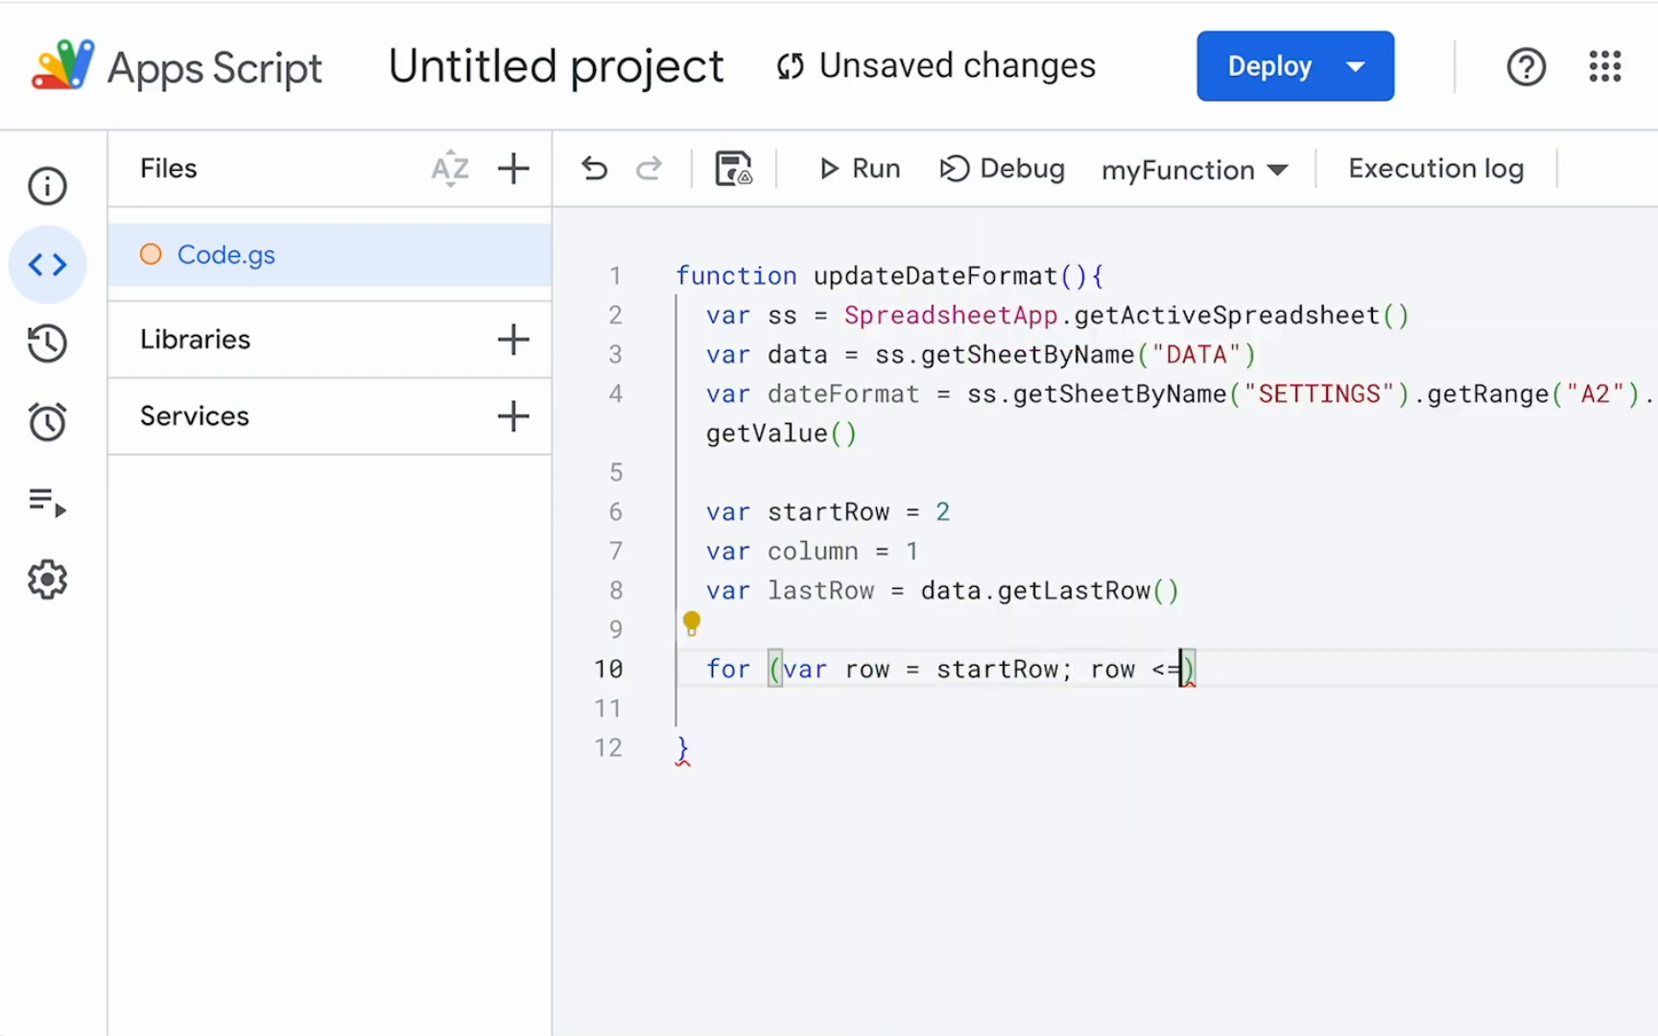
pyautogui.write('lastRow ;')
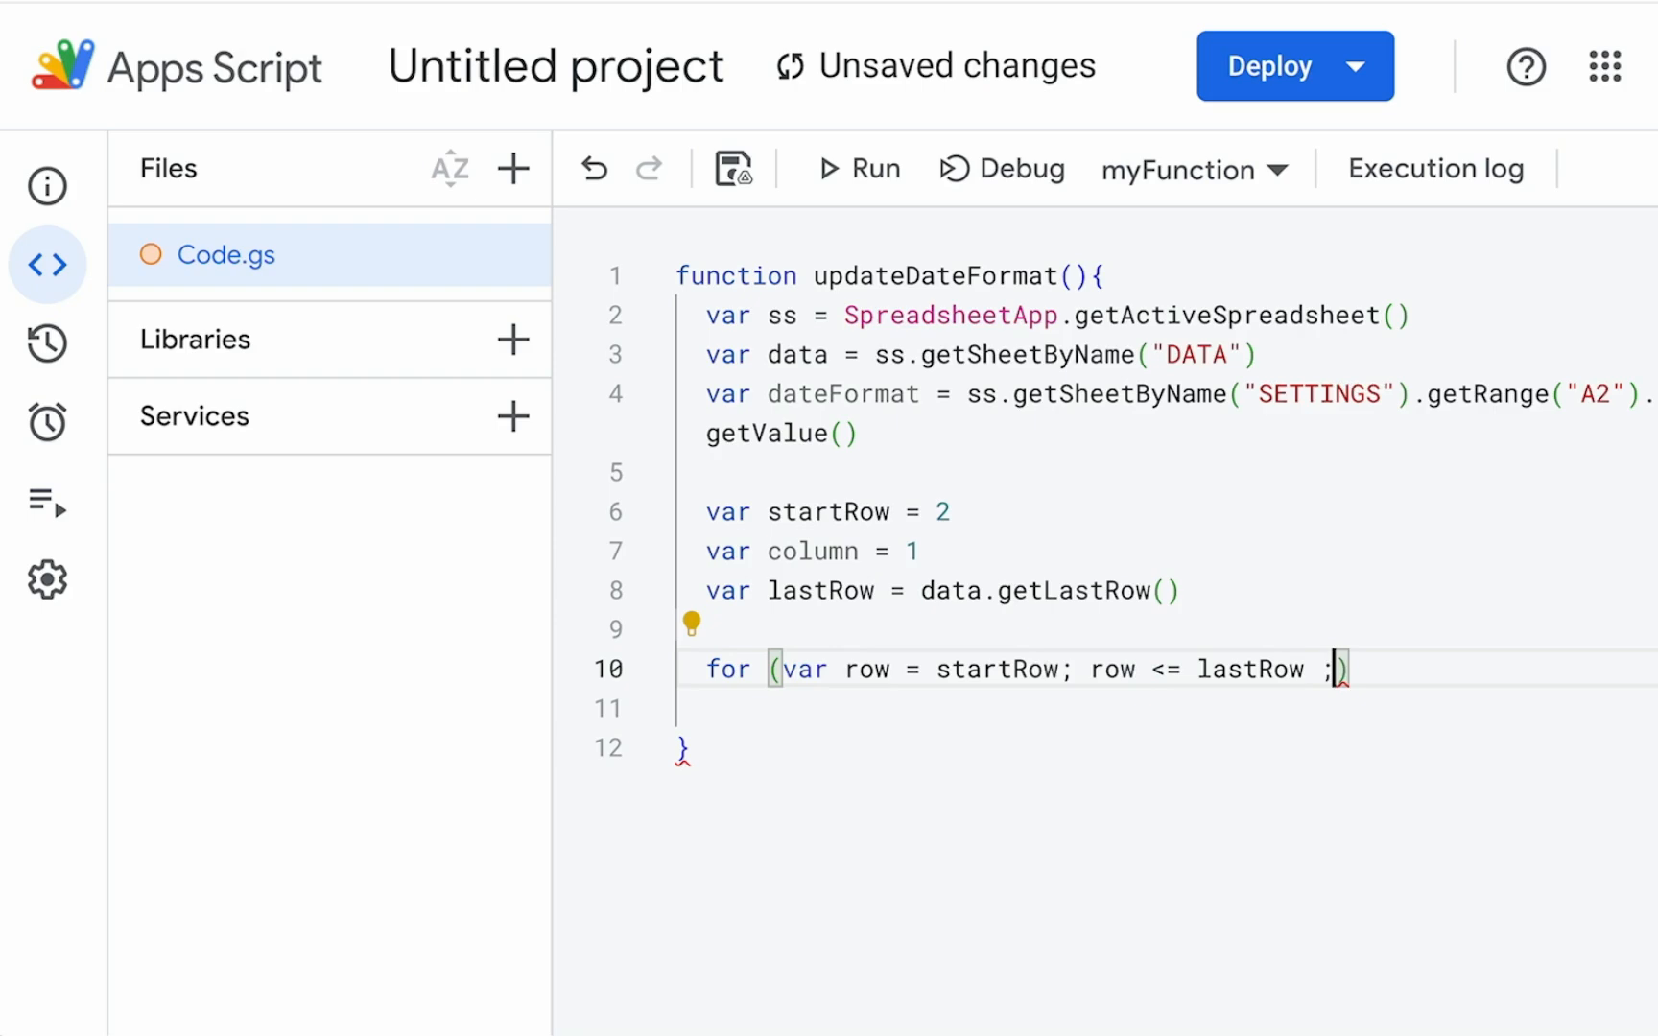
pyautogui.write('row++')
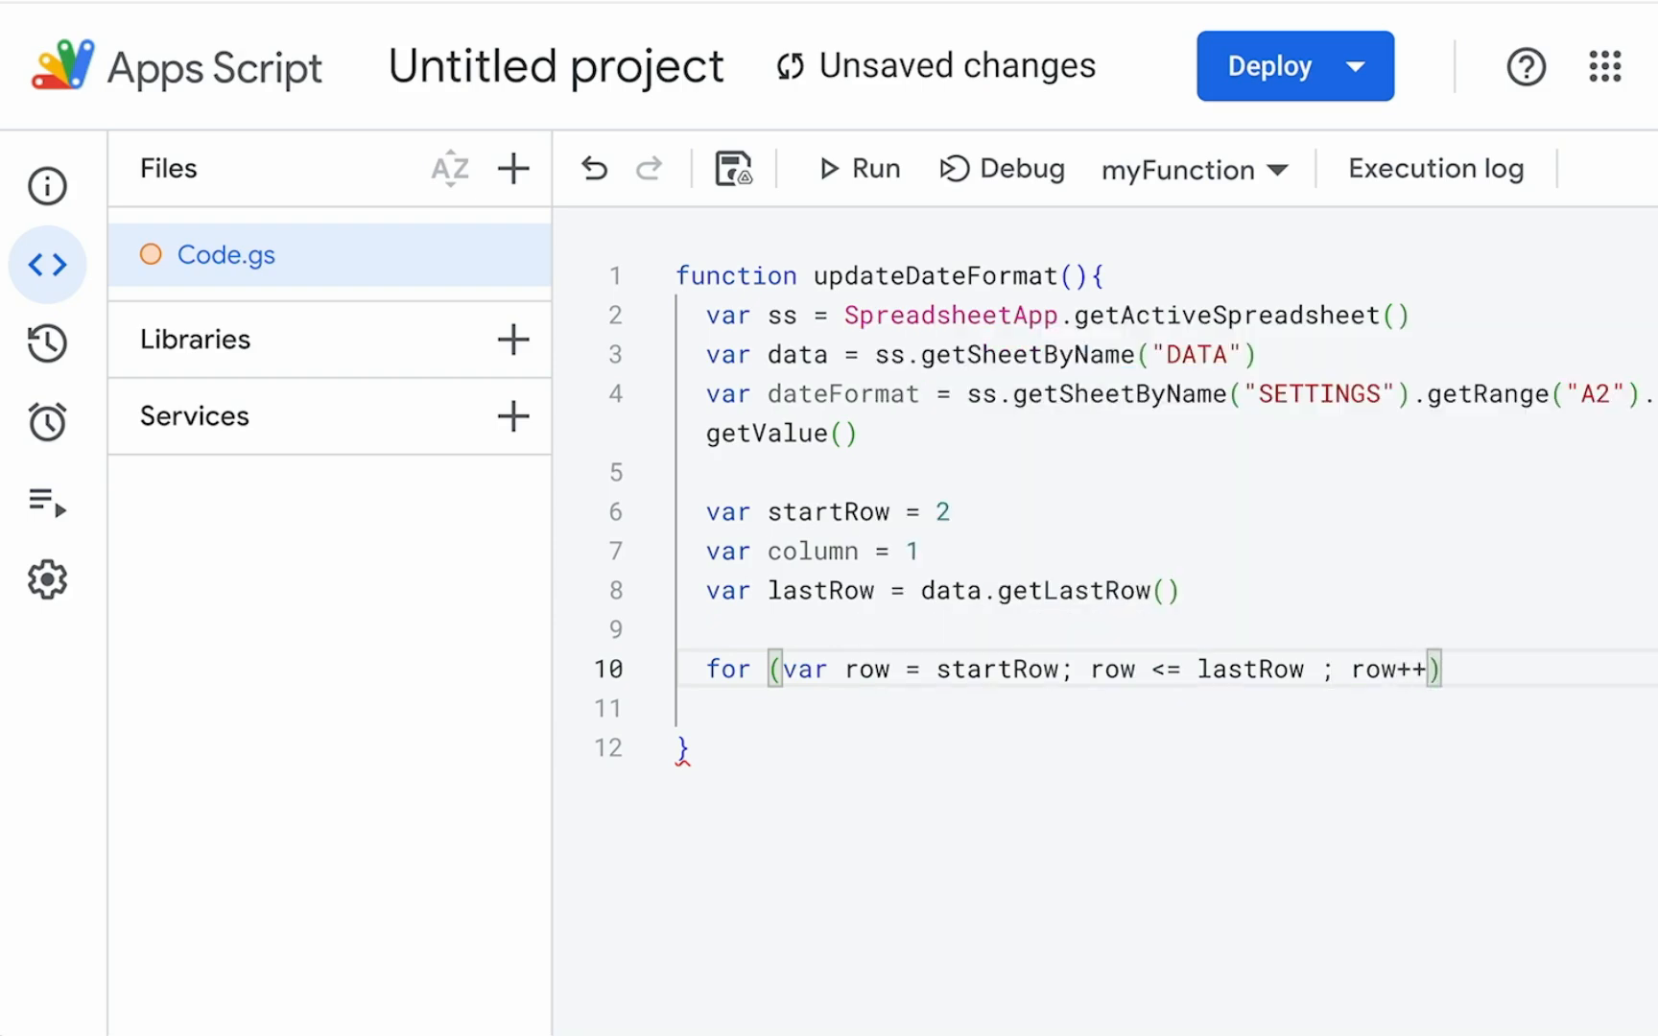
pyautogui.write('{}')
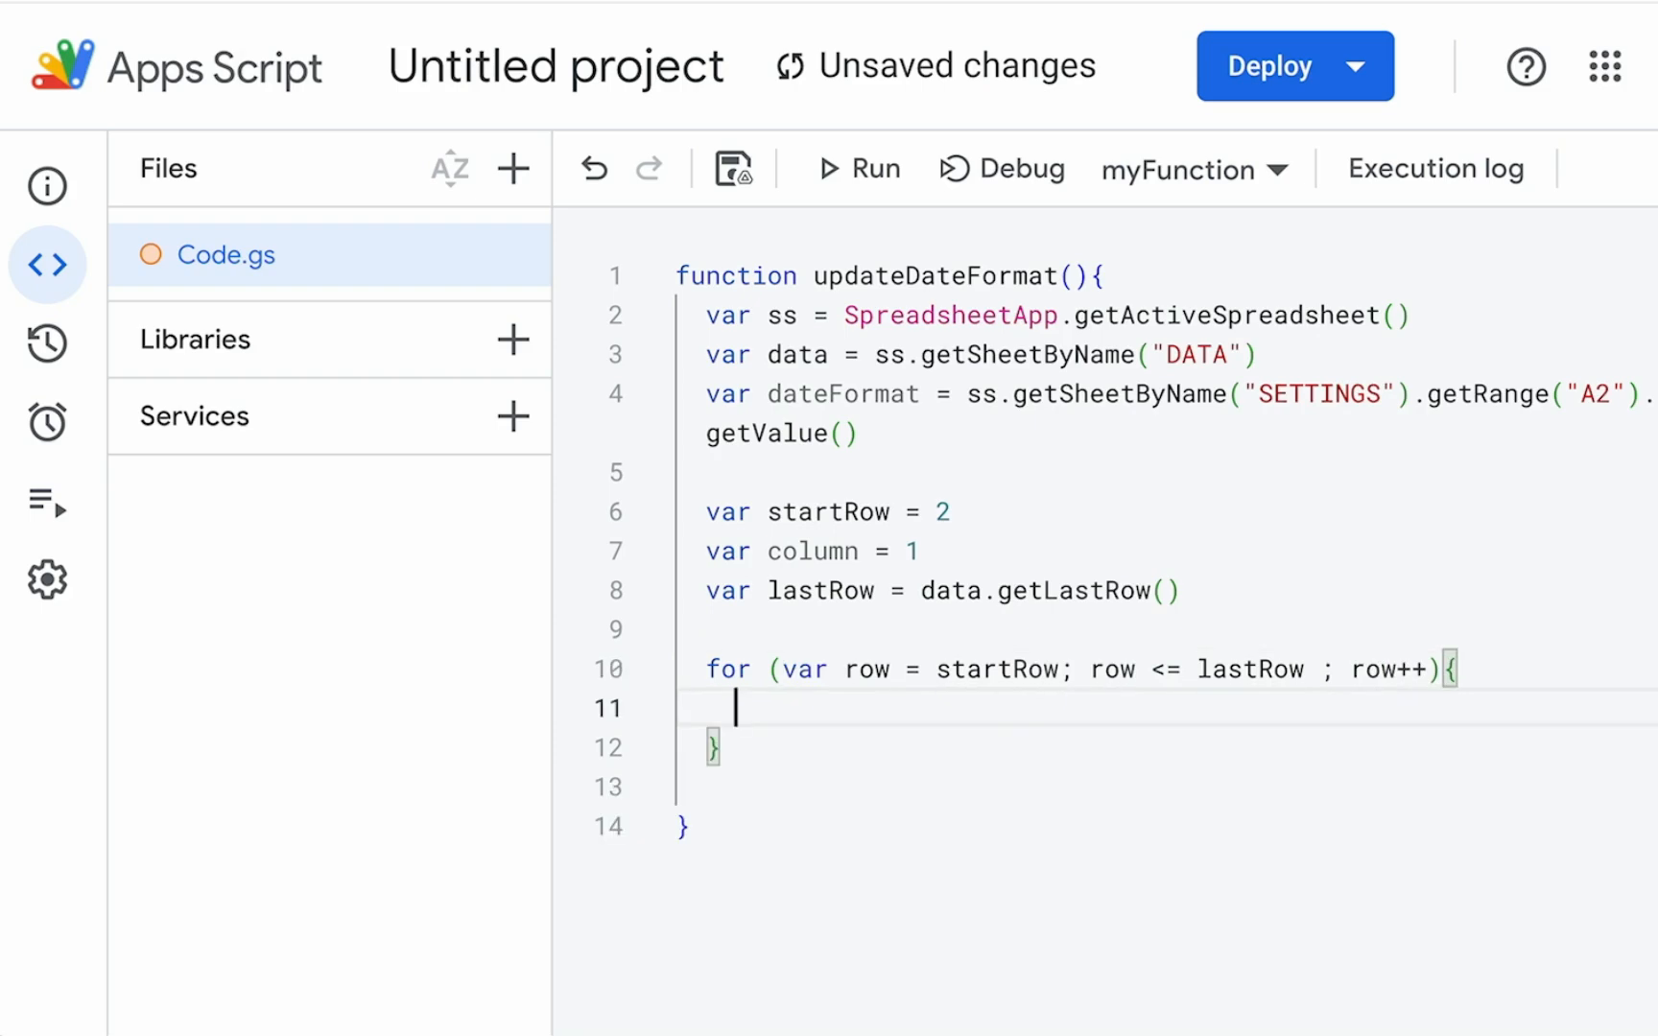
# Step: Inside the loop set var cell = data.getRange(row, column)
pyautogui.write('var cell')
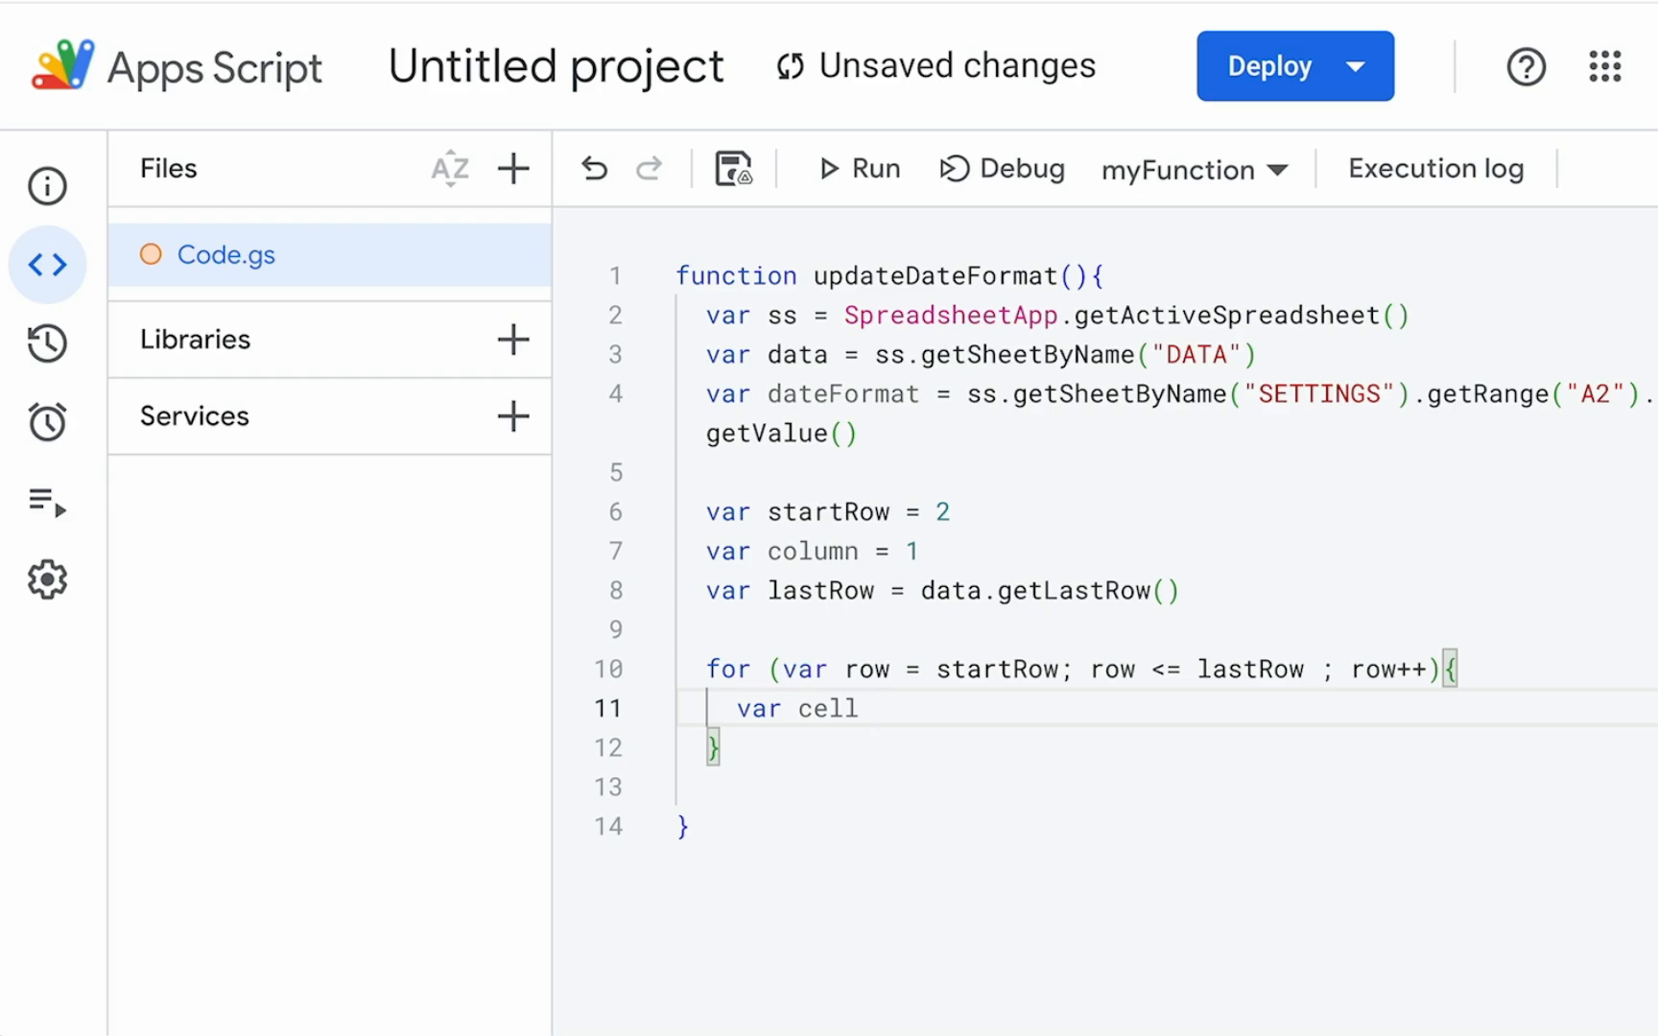
pyautogui.write('data.')
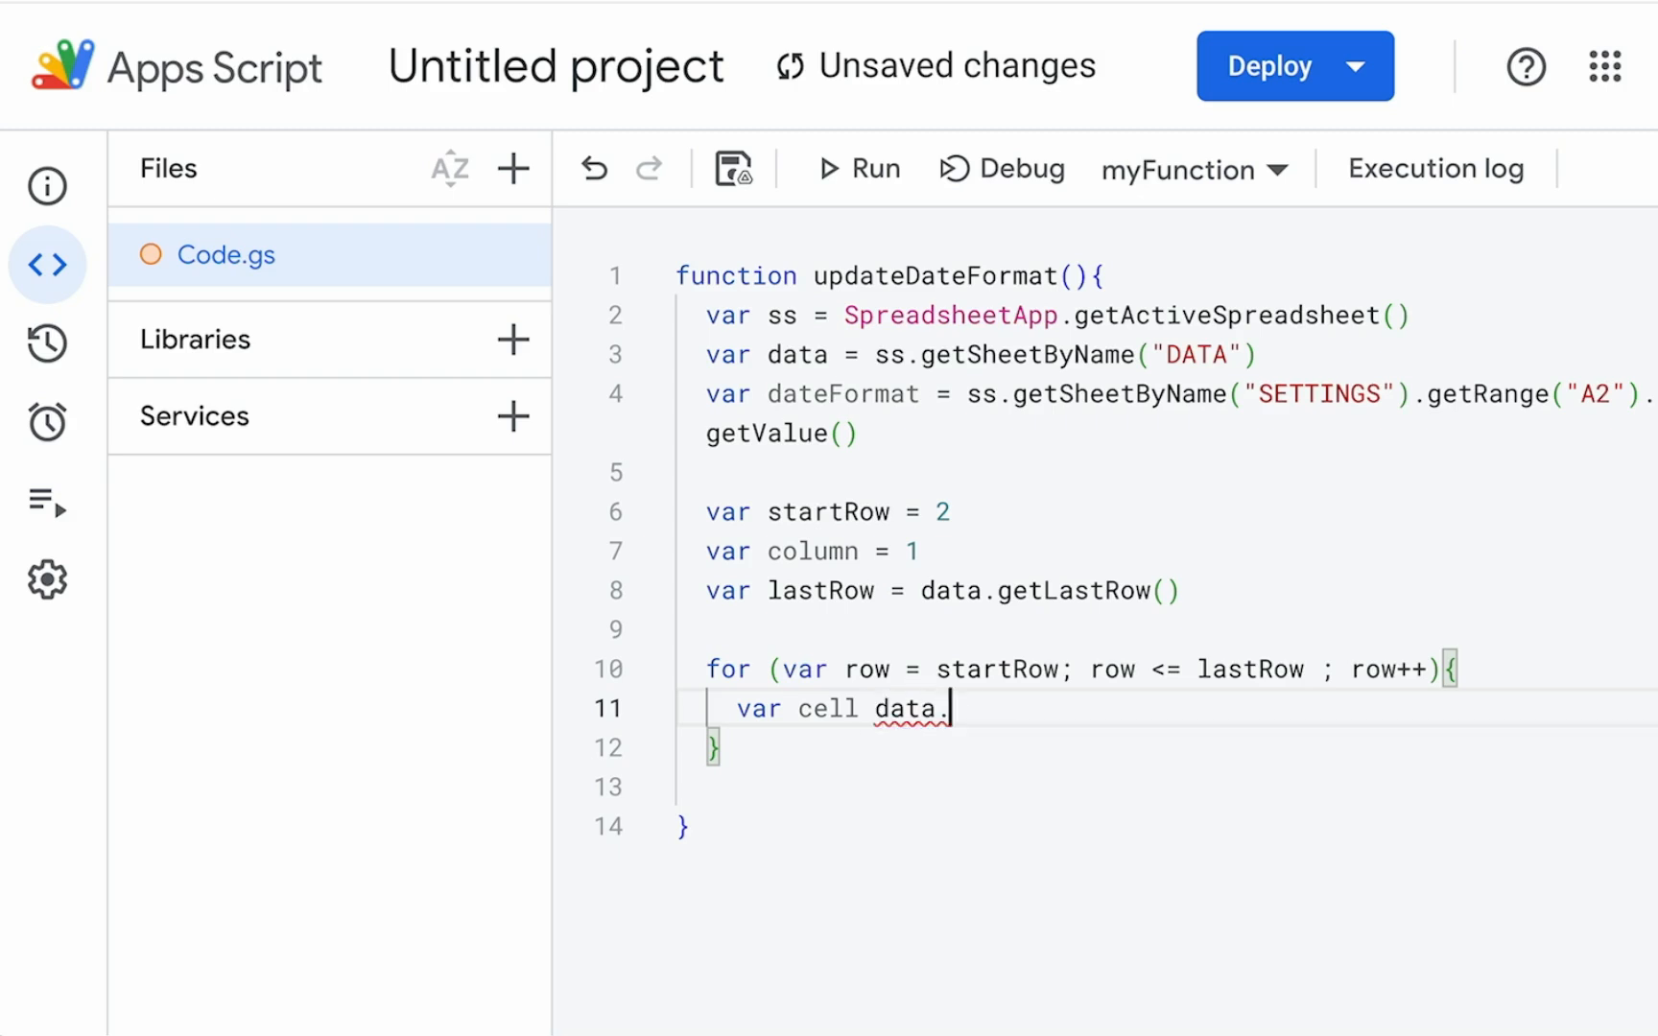
pyautogui.write('getRange(row,column)')
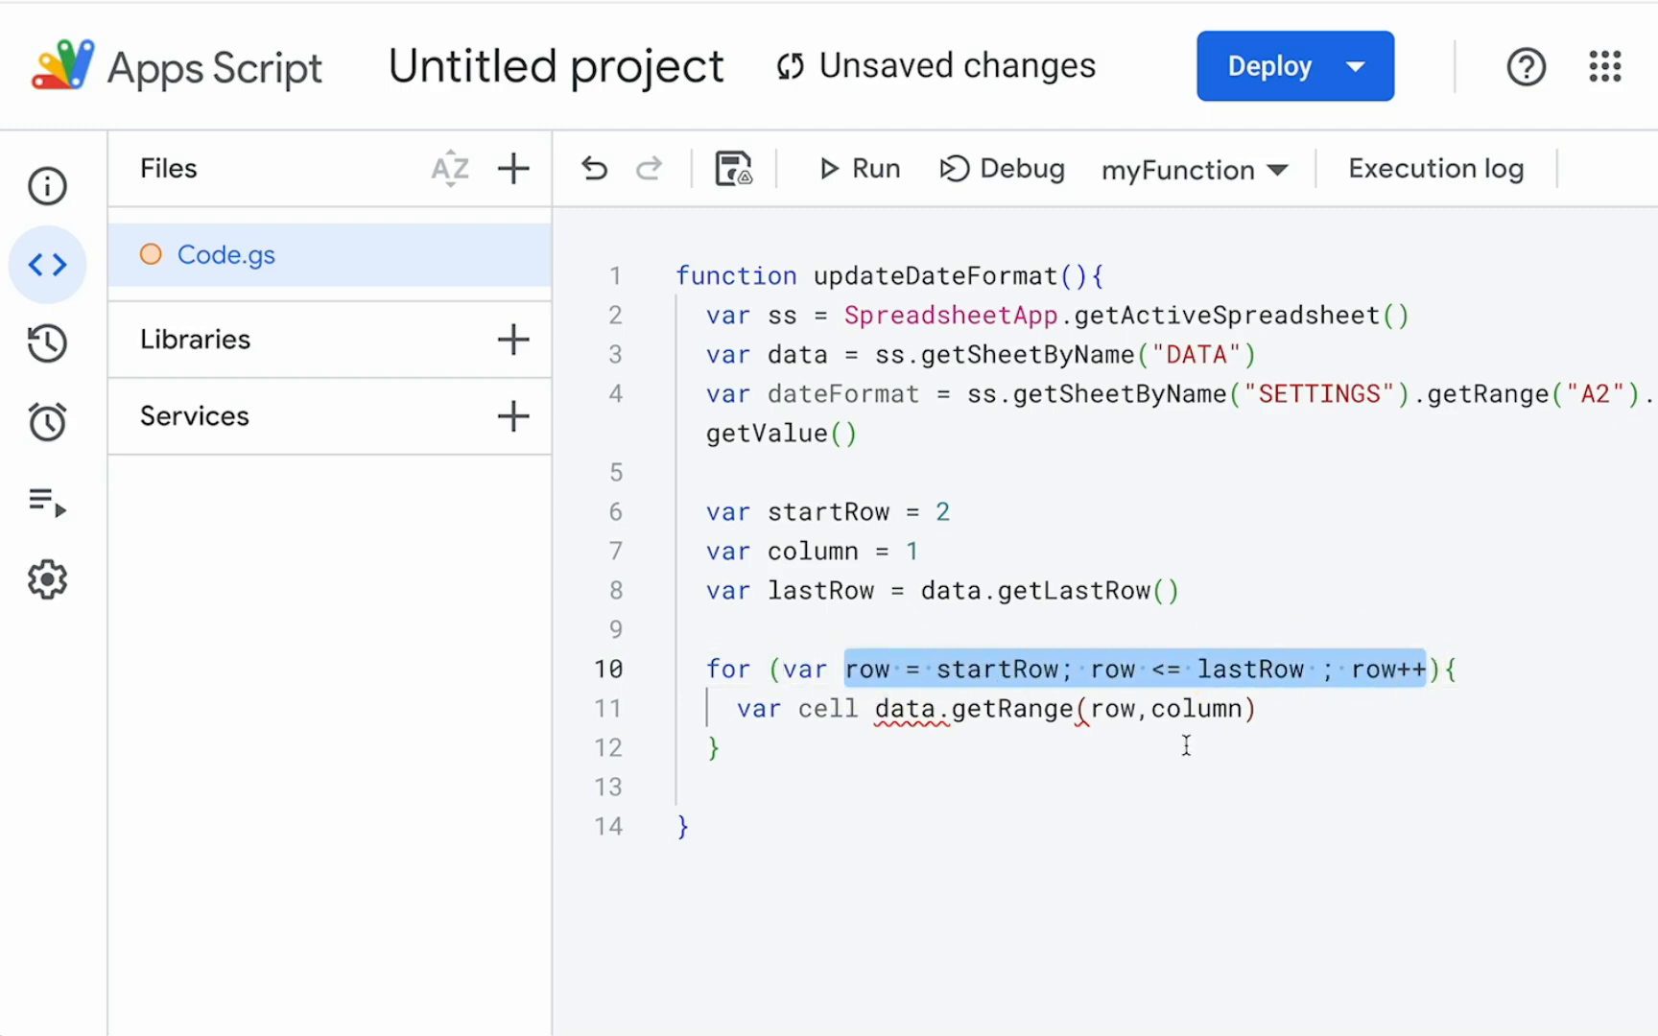
pyautogui.doubleClick(1196, 708)
pyautogui.write(' =')
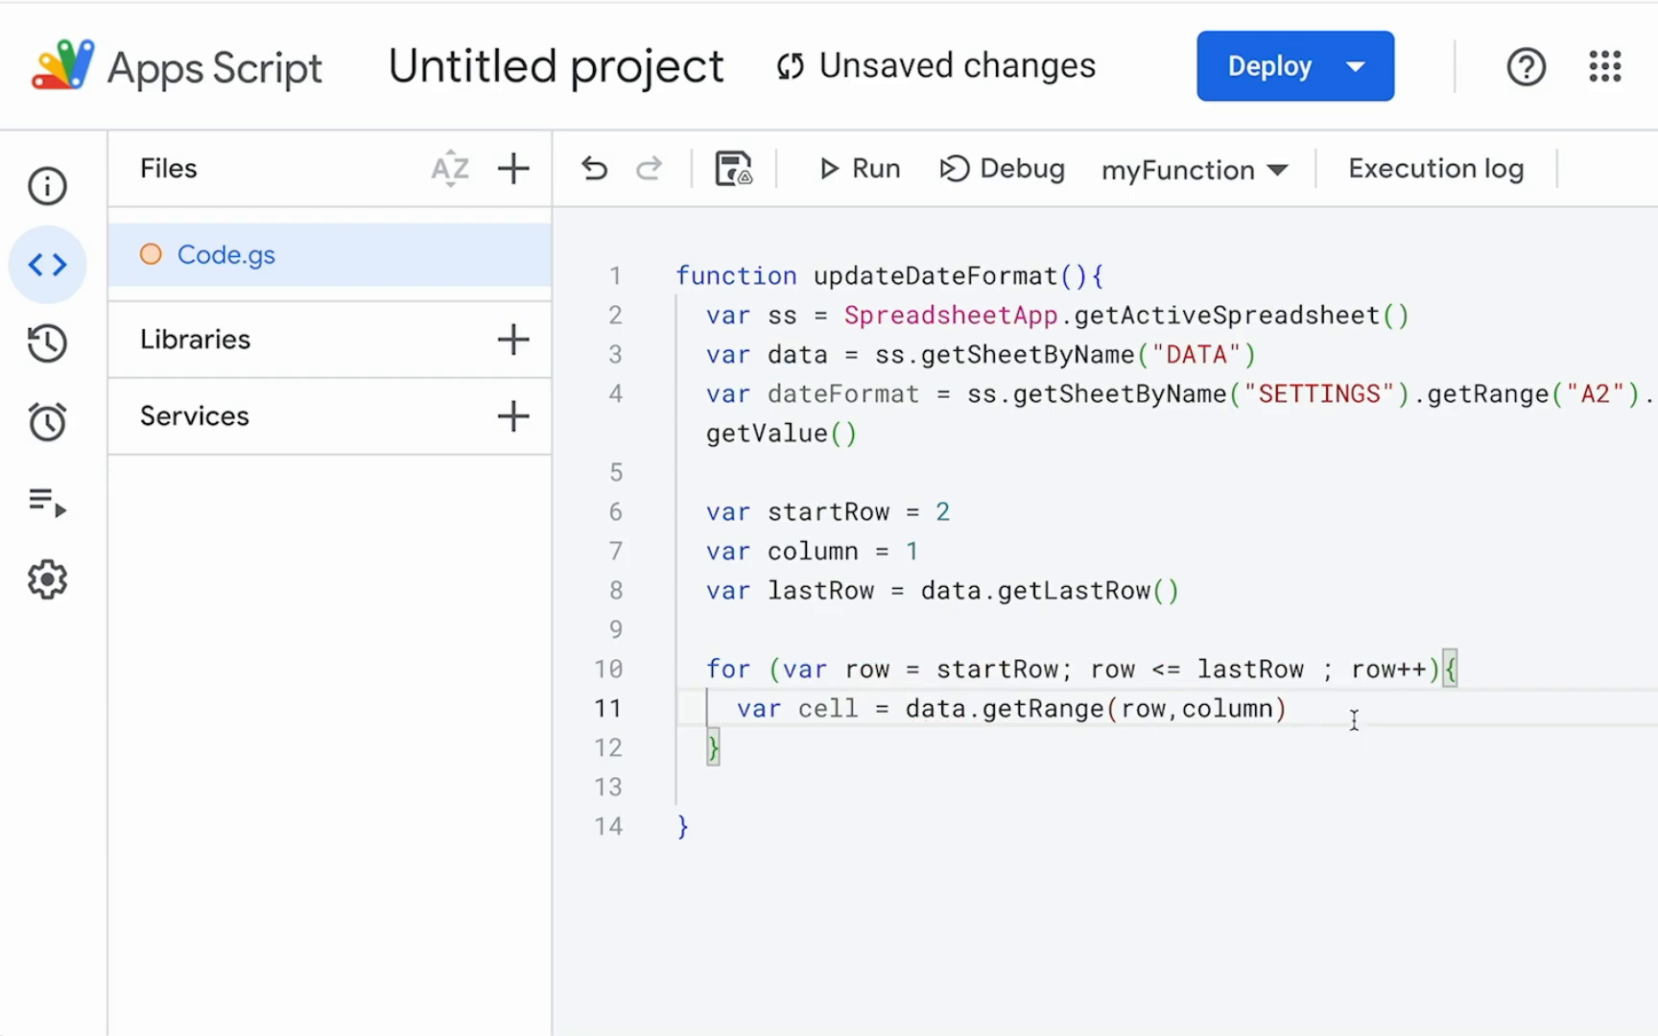
pyautogui.write('cae')
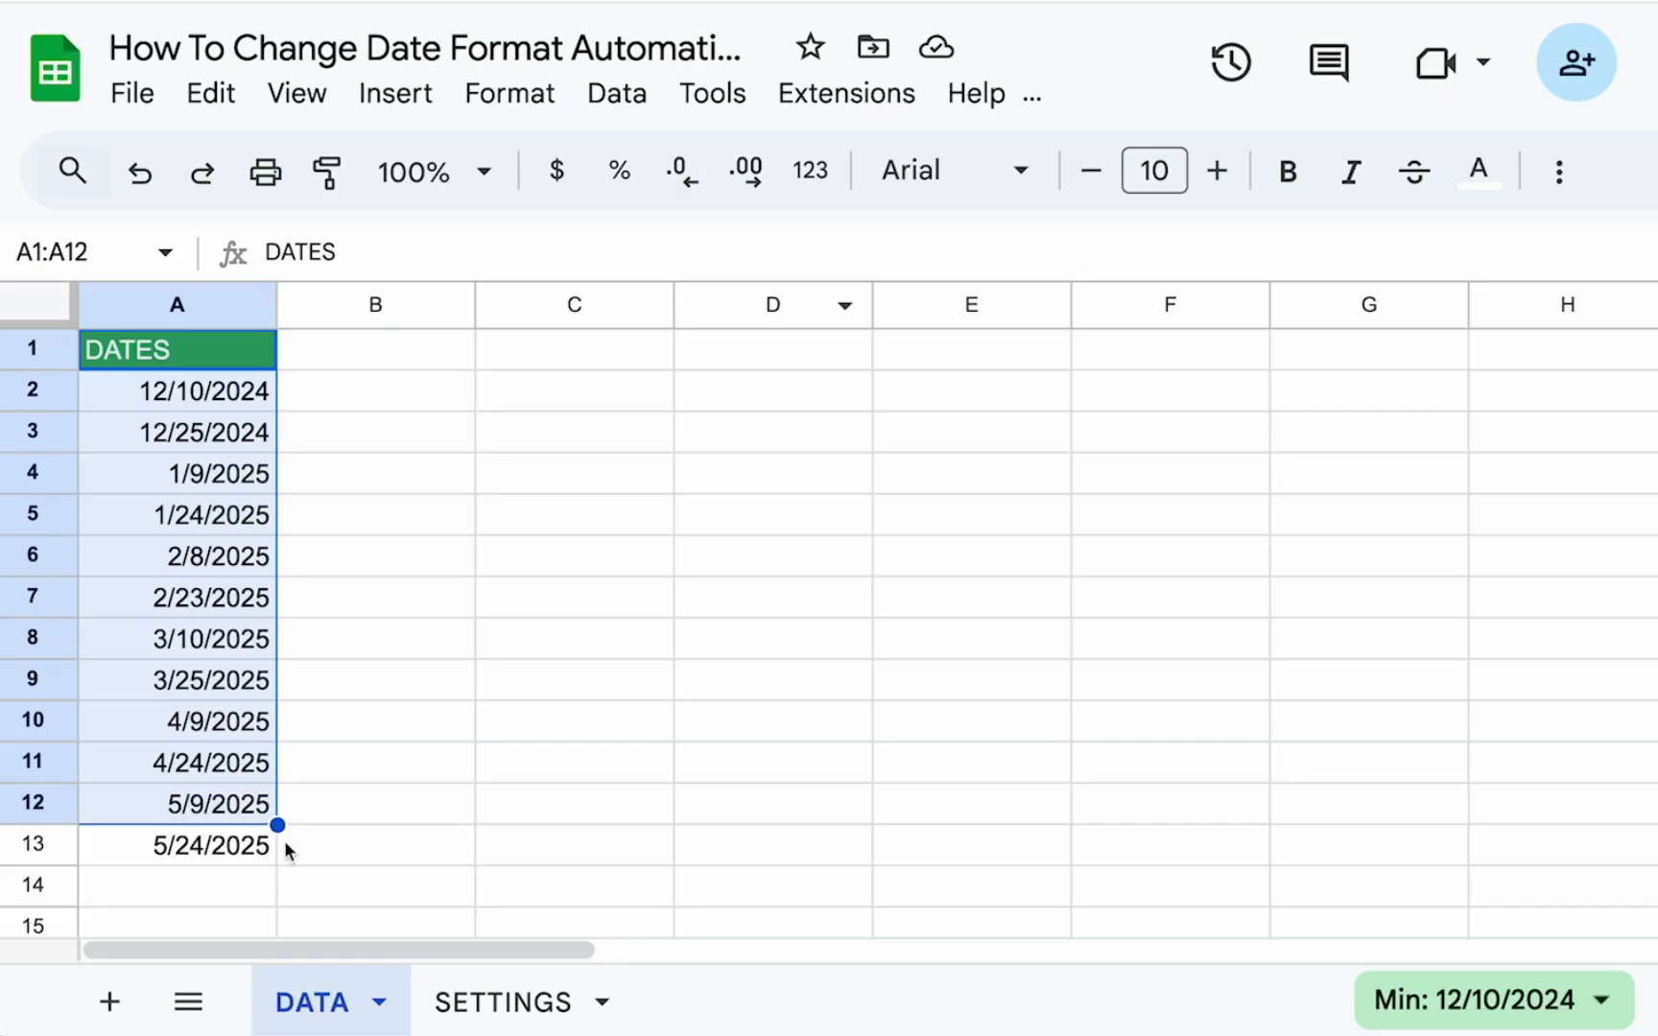
# Step: Switch to SETTINGS and check the DD/mm/yyyy value in A2
pyautogui.click(503, 1002)
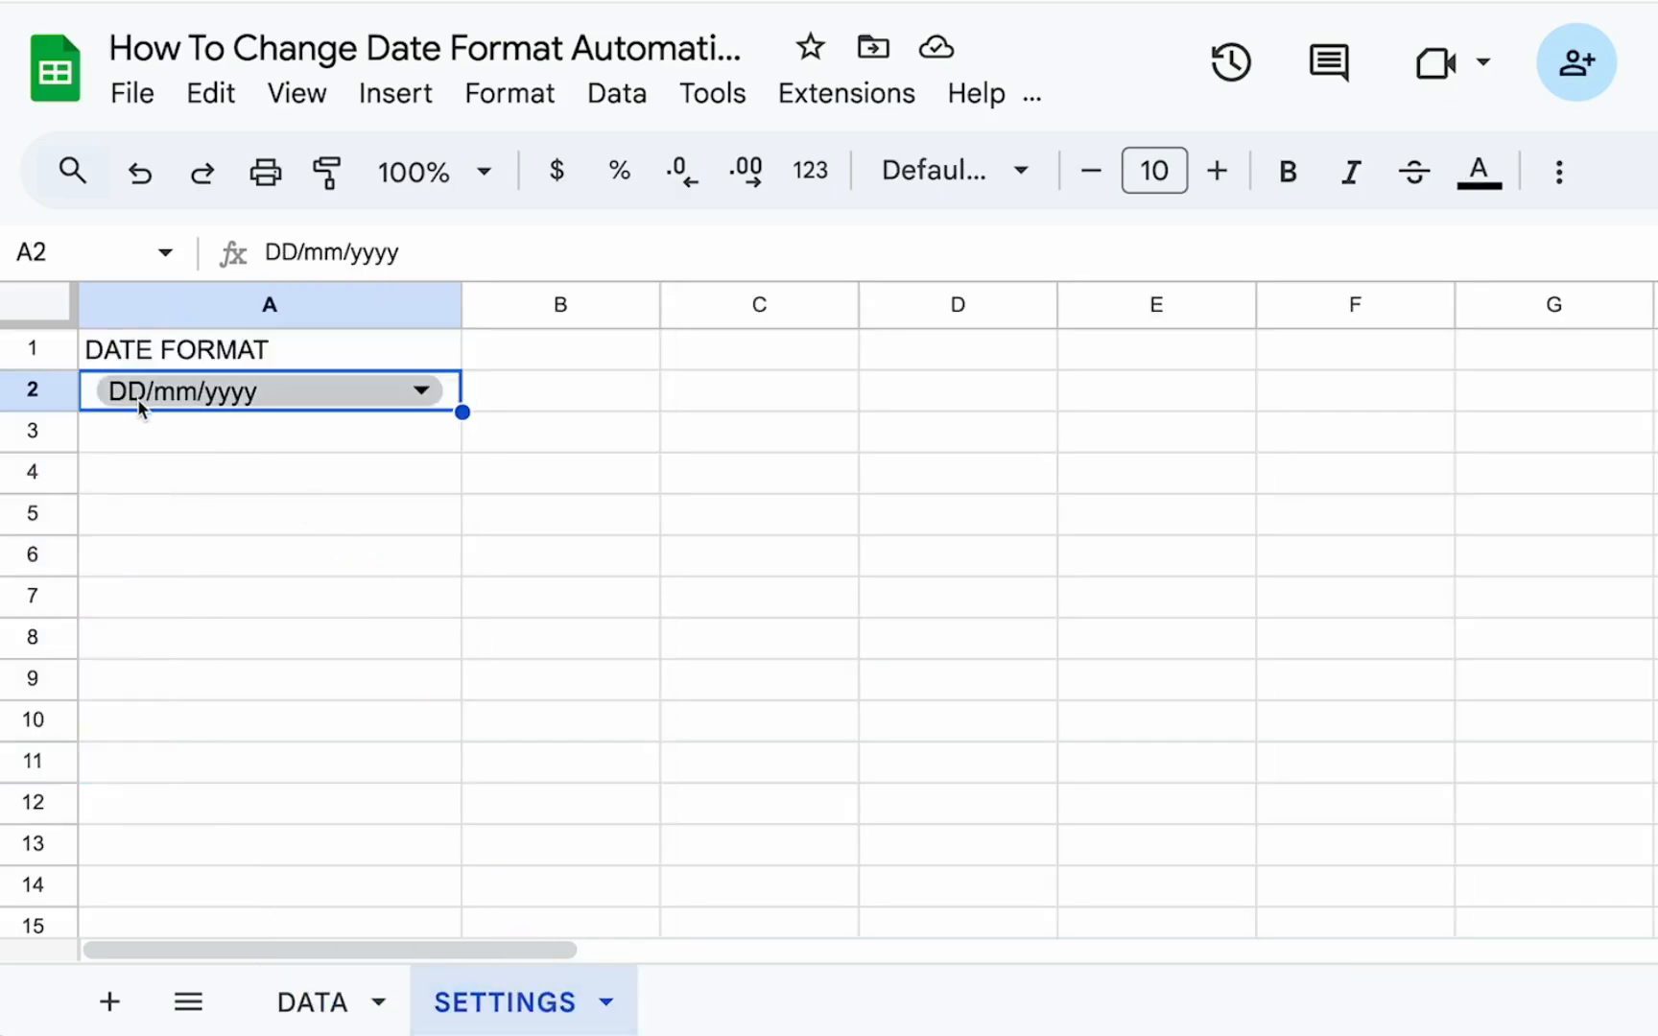
pyautogui.click(313, 1002)
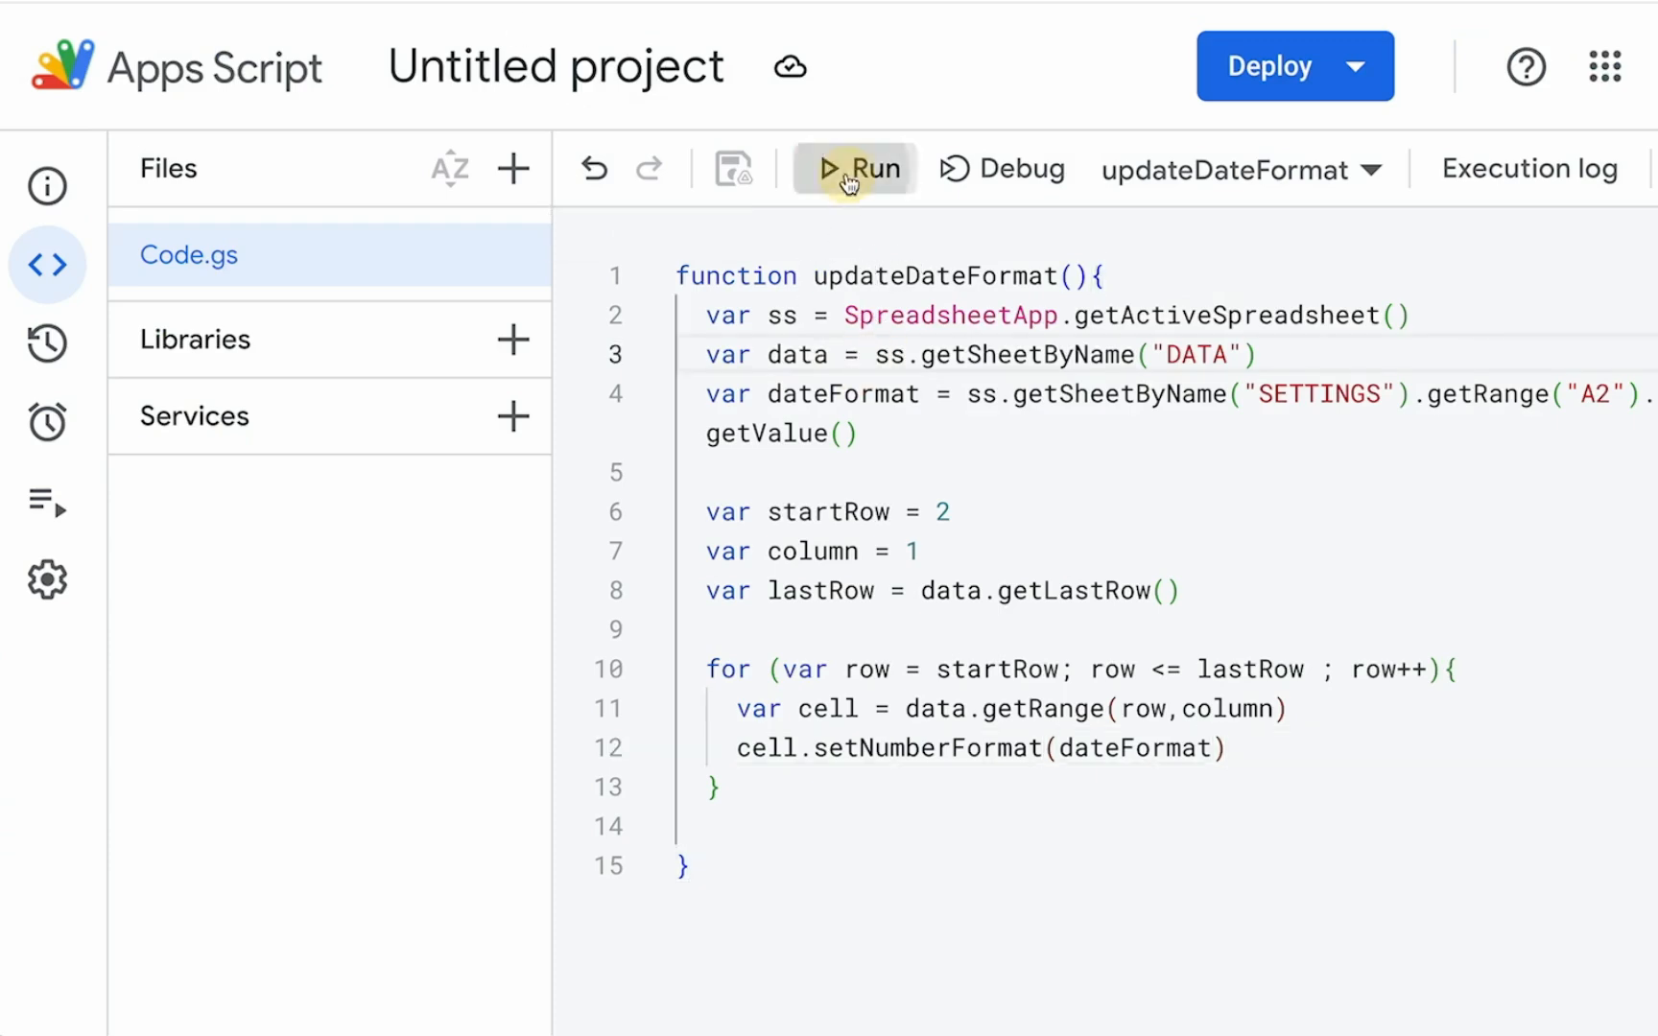
# Step: Run updateDateFormat, authorise the account's spreadsheet access, and return to the sheet
pyautogui.click(854, 169)
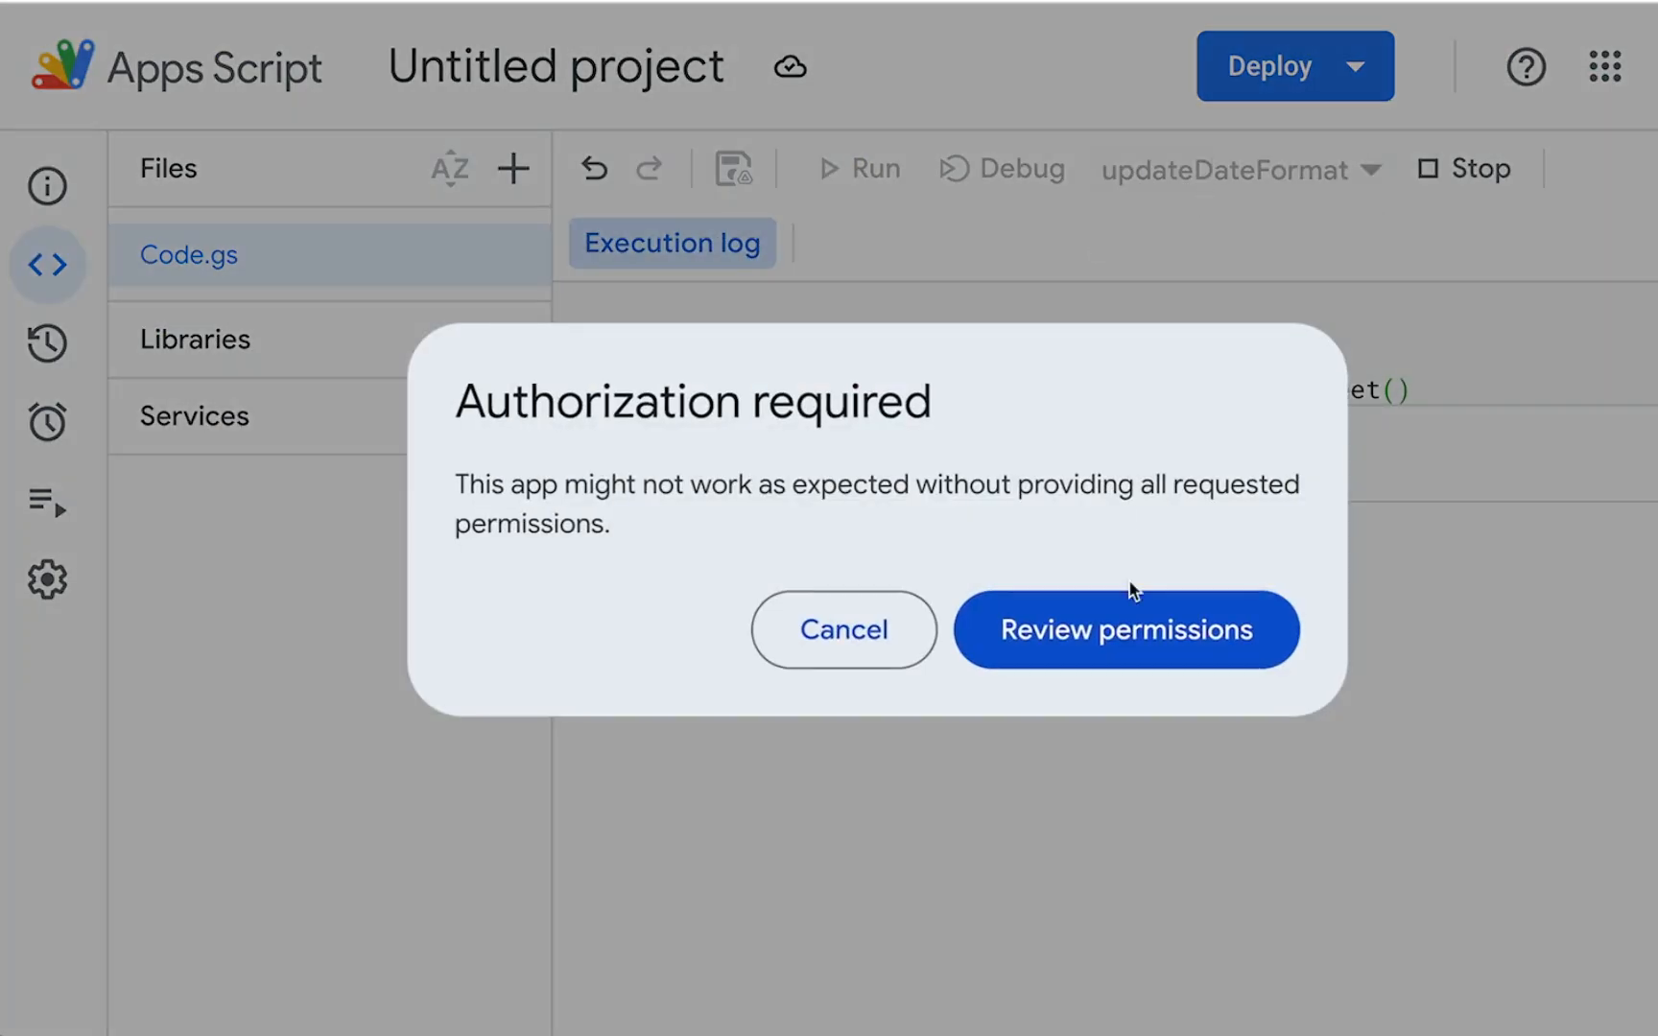
pyautogui.click(1125, 629)
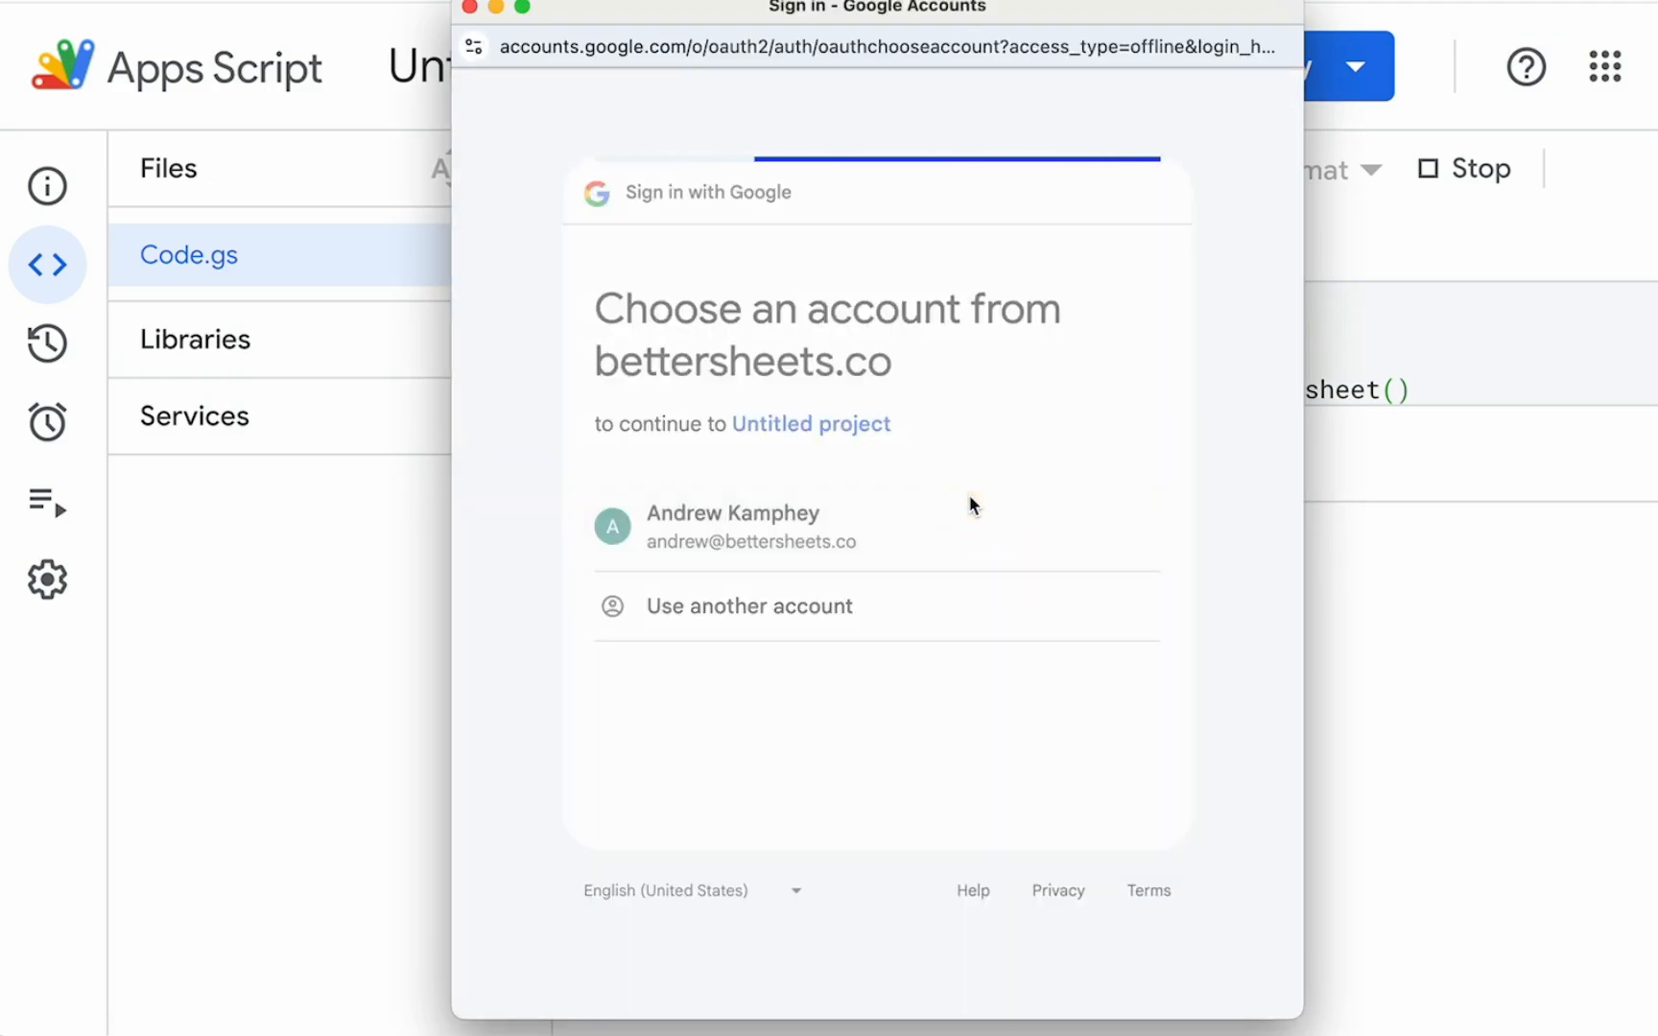
pyautogui.click(733, 526)
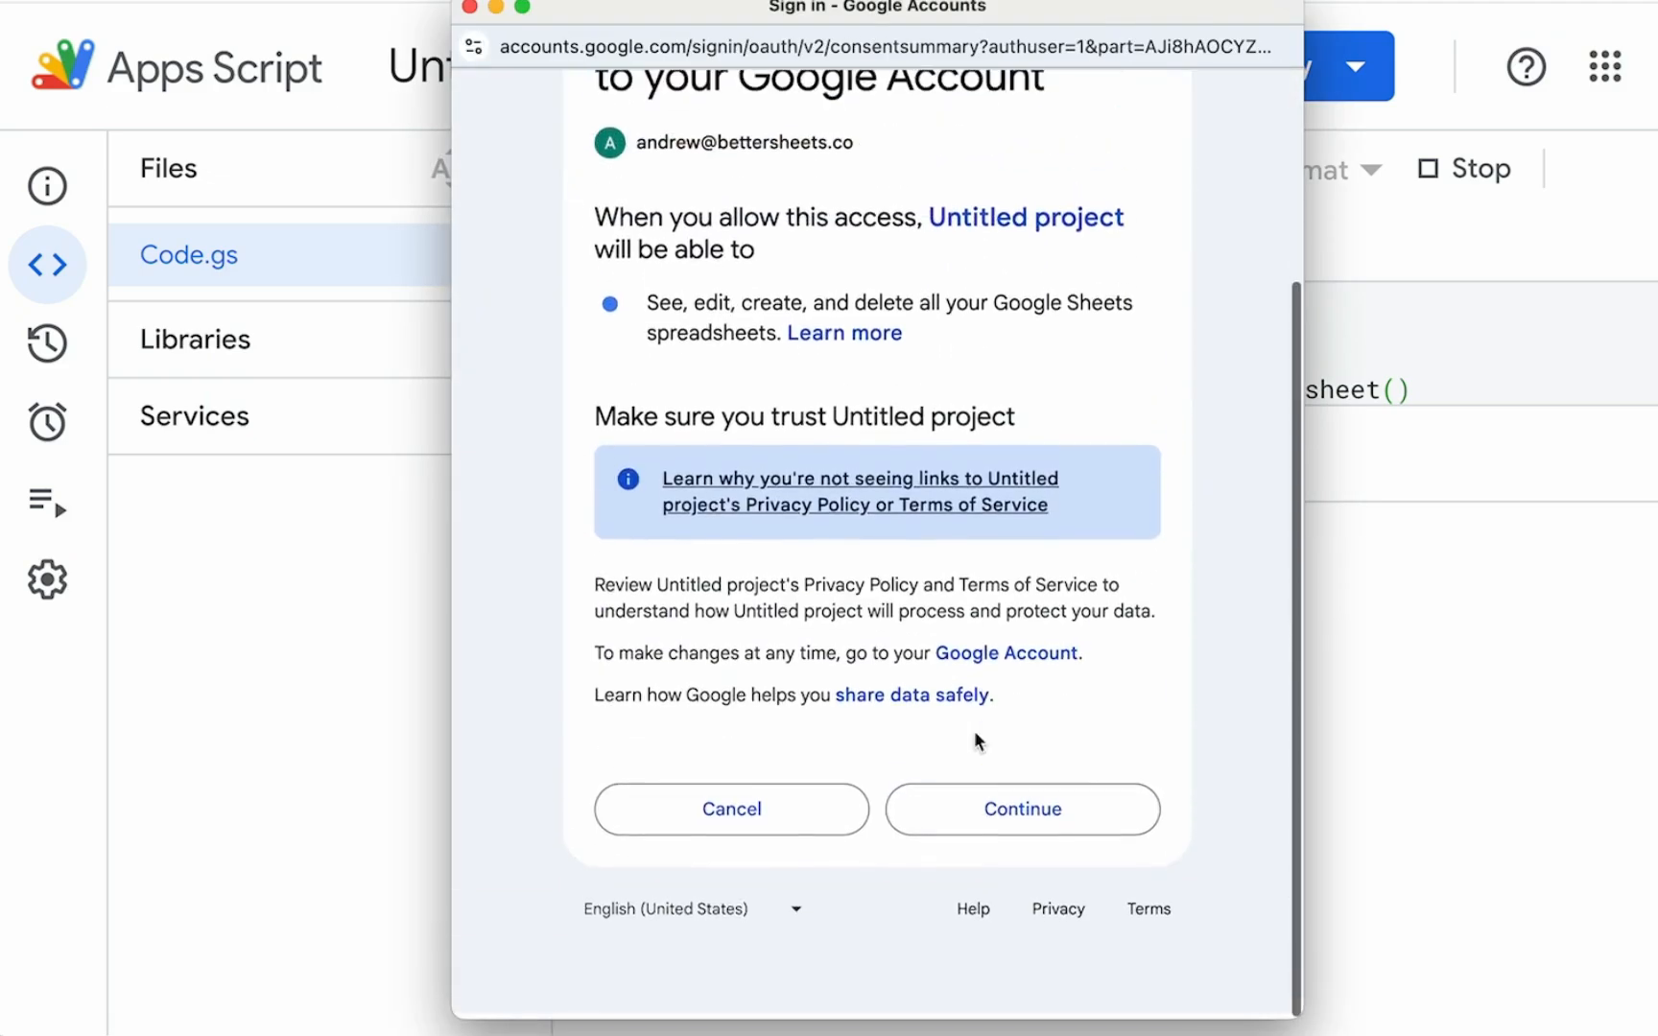
pyautogui.click(1021, 810)
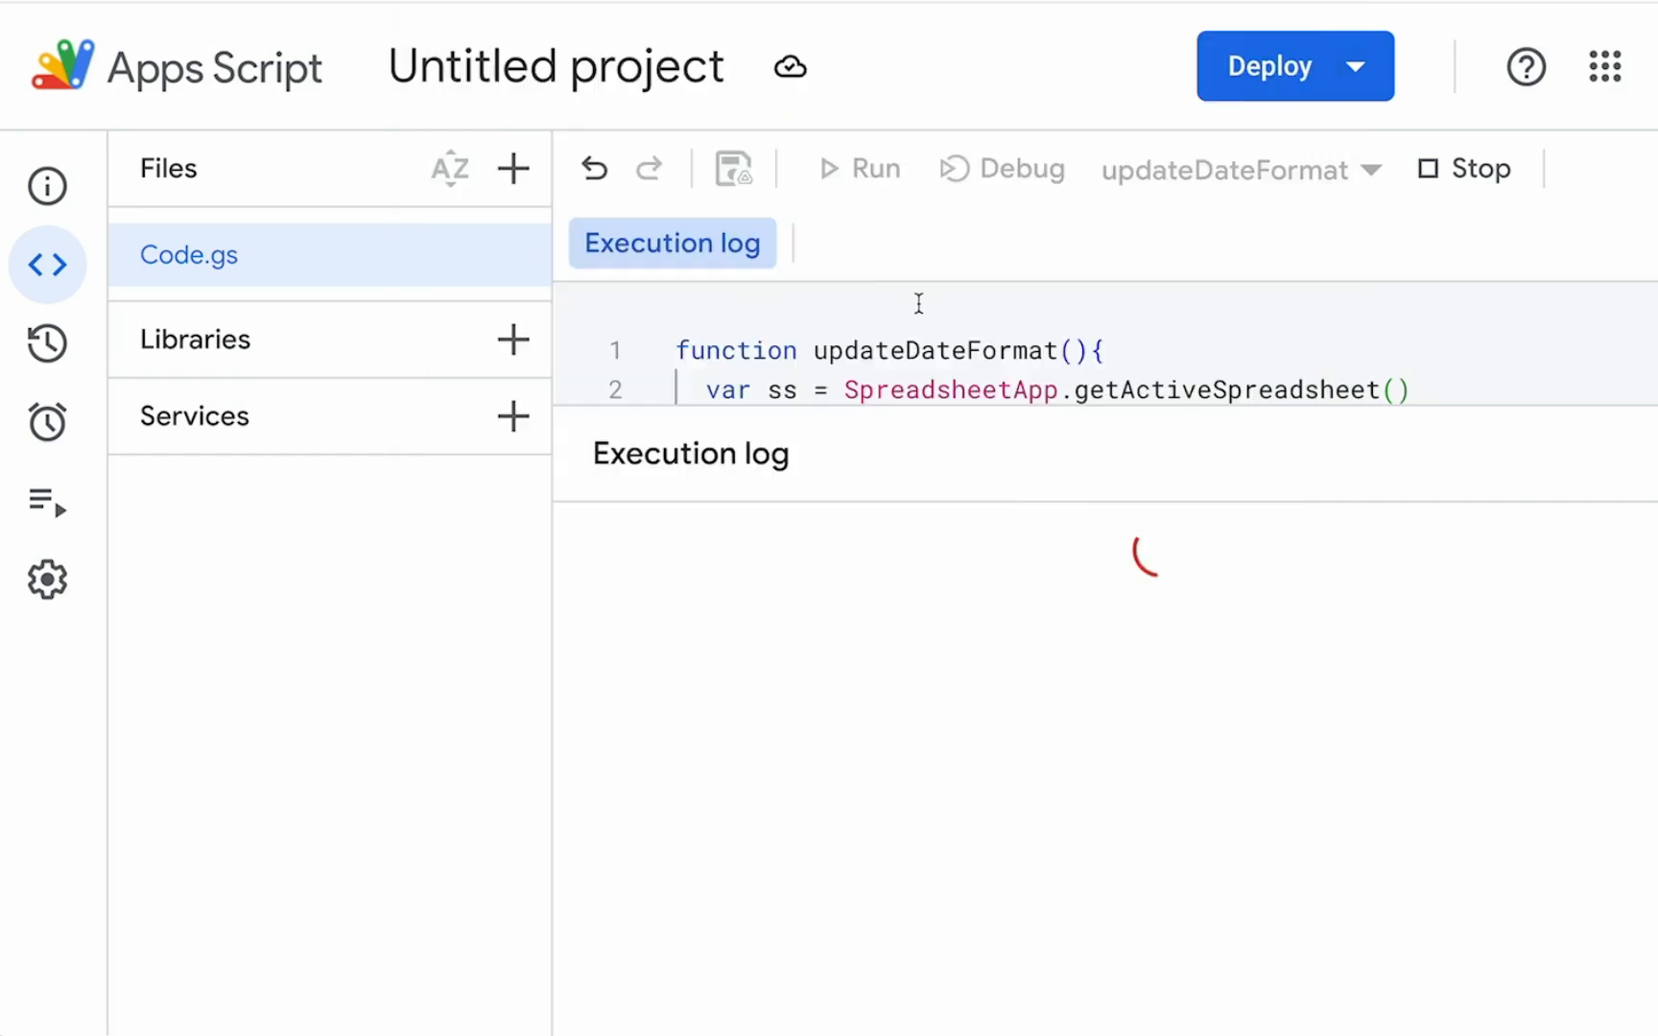
pyautogui.click(857, 169)
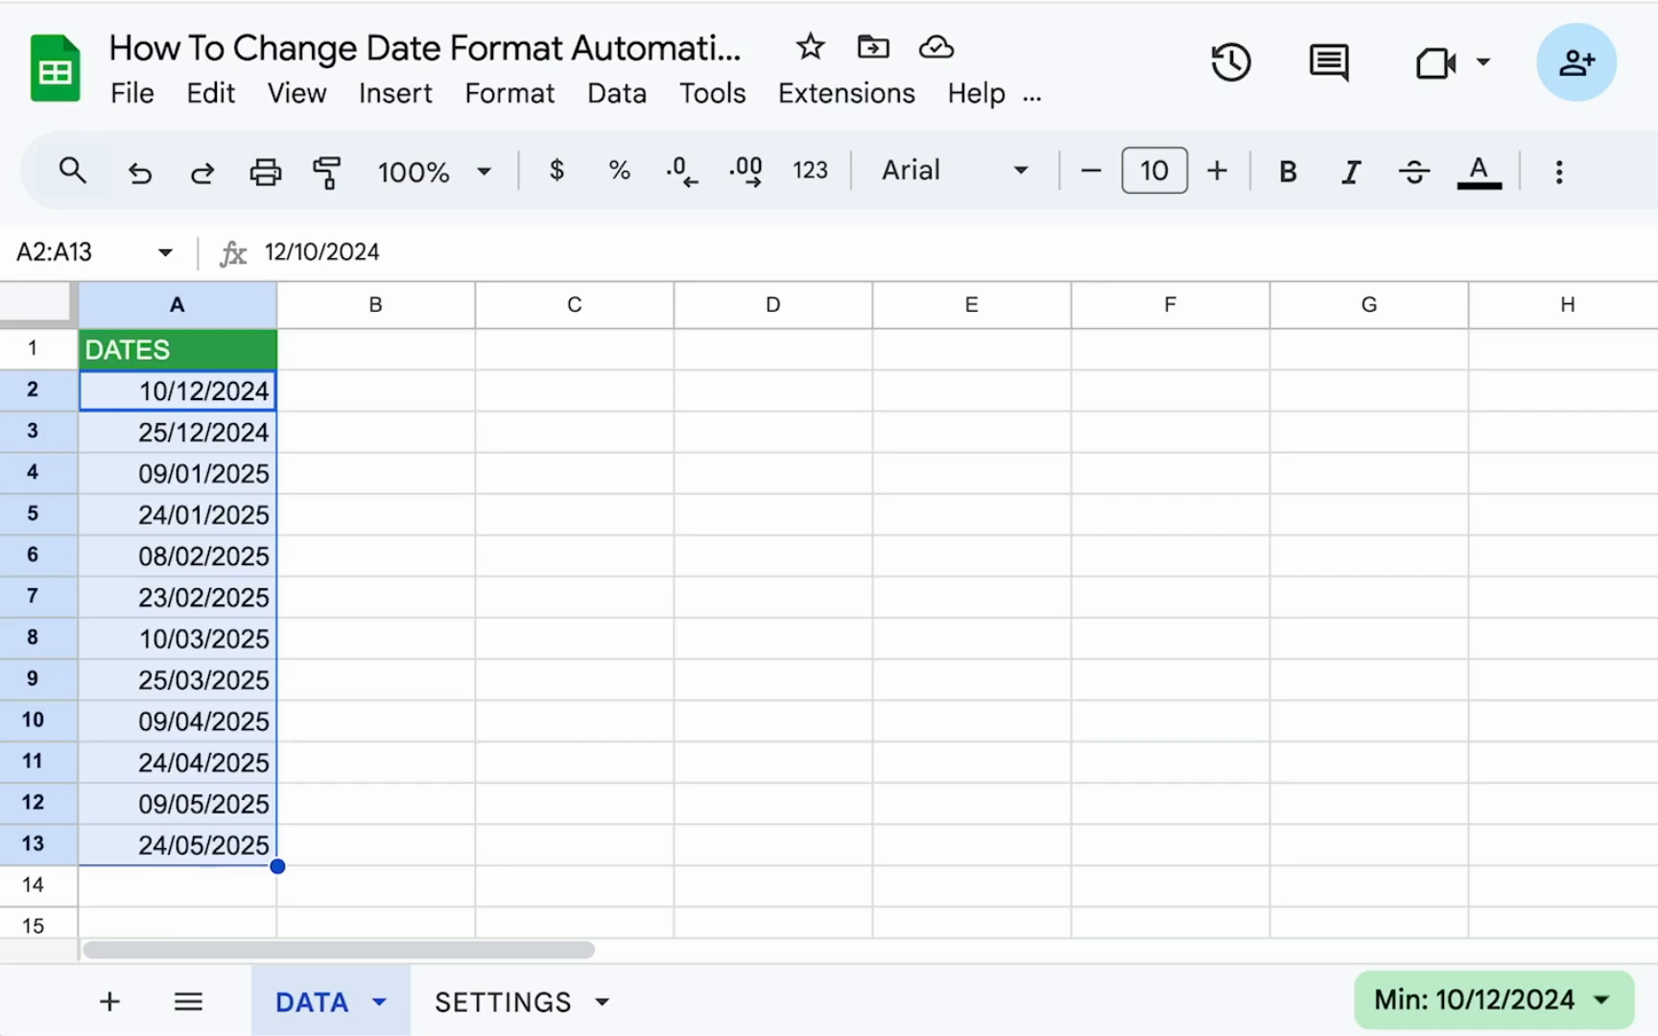
# Step: Inspect the reformatted DD/MM/YYYY dates in column A and close the execution log
pyautogui.moveTo(279, 865); pyautogui.dragTo(279, 825)
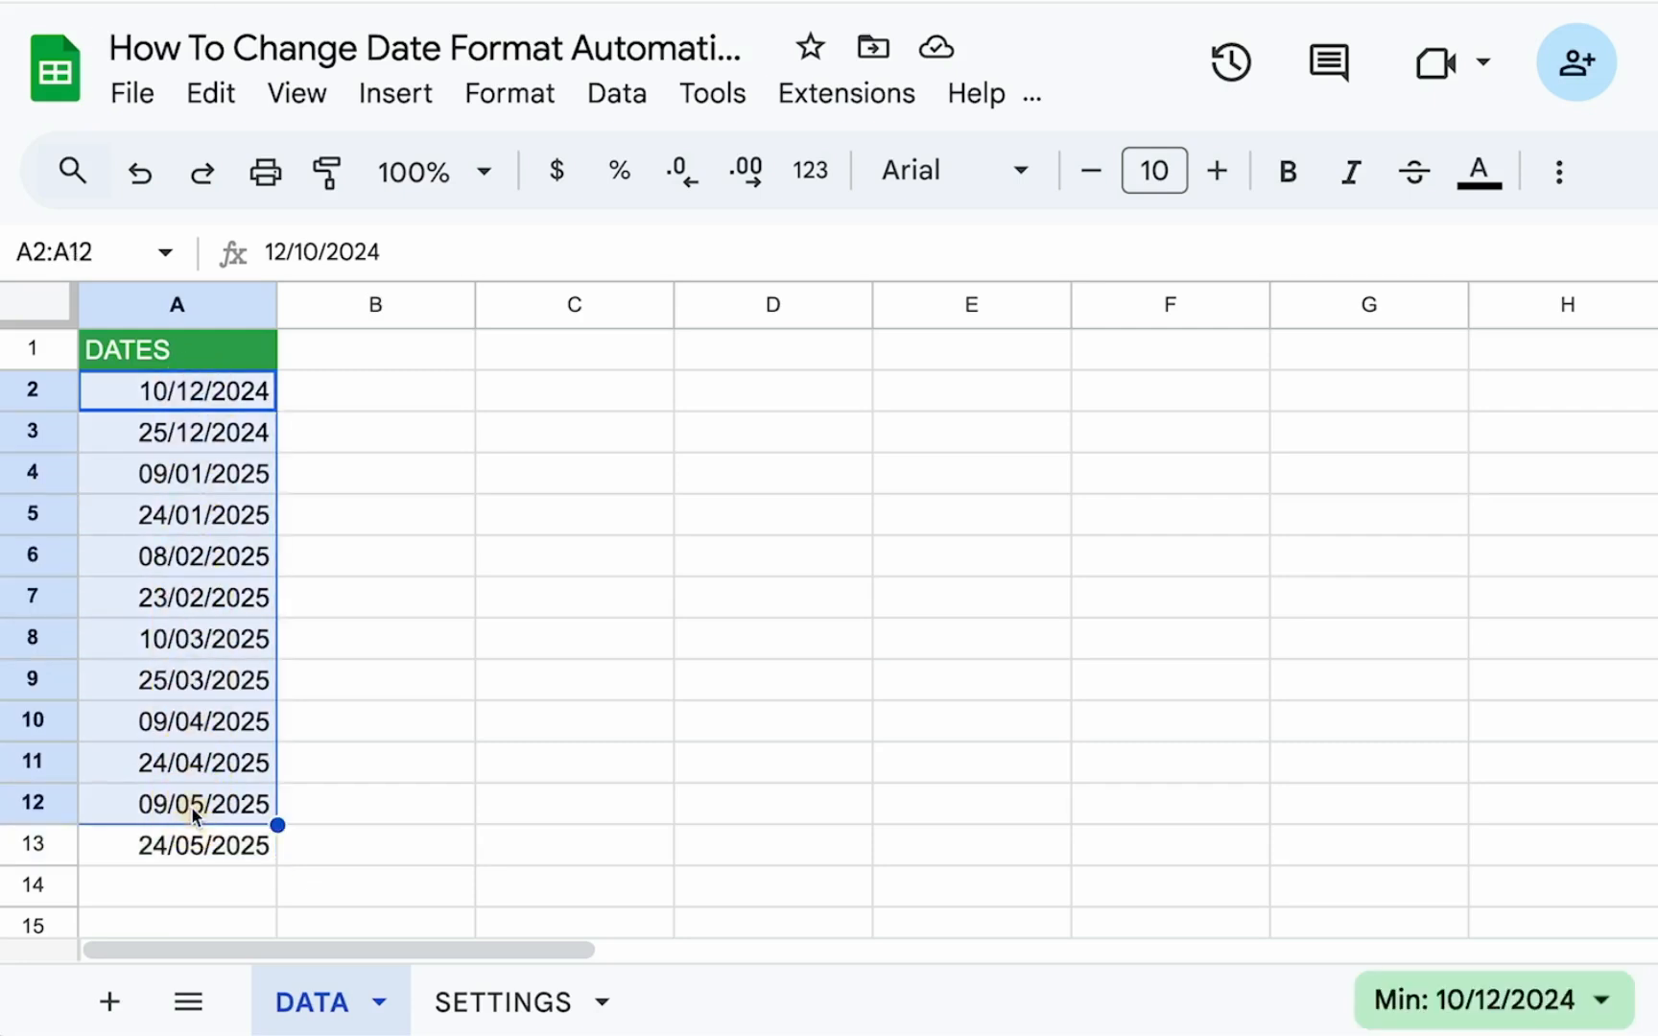
pyautogui.moveTo(181, 464)
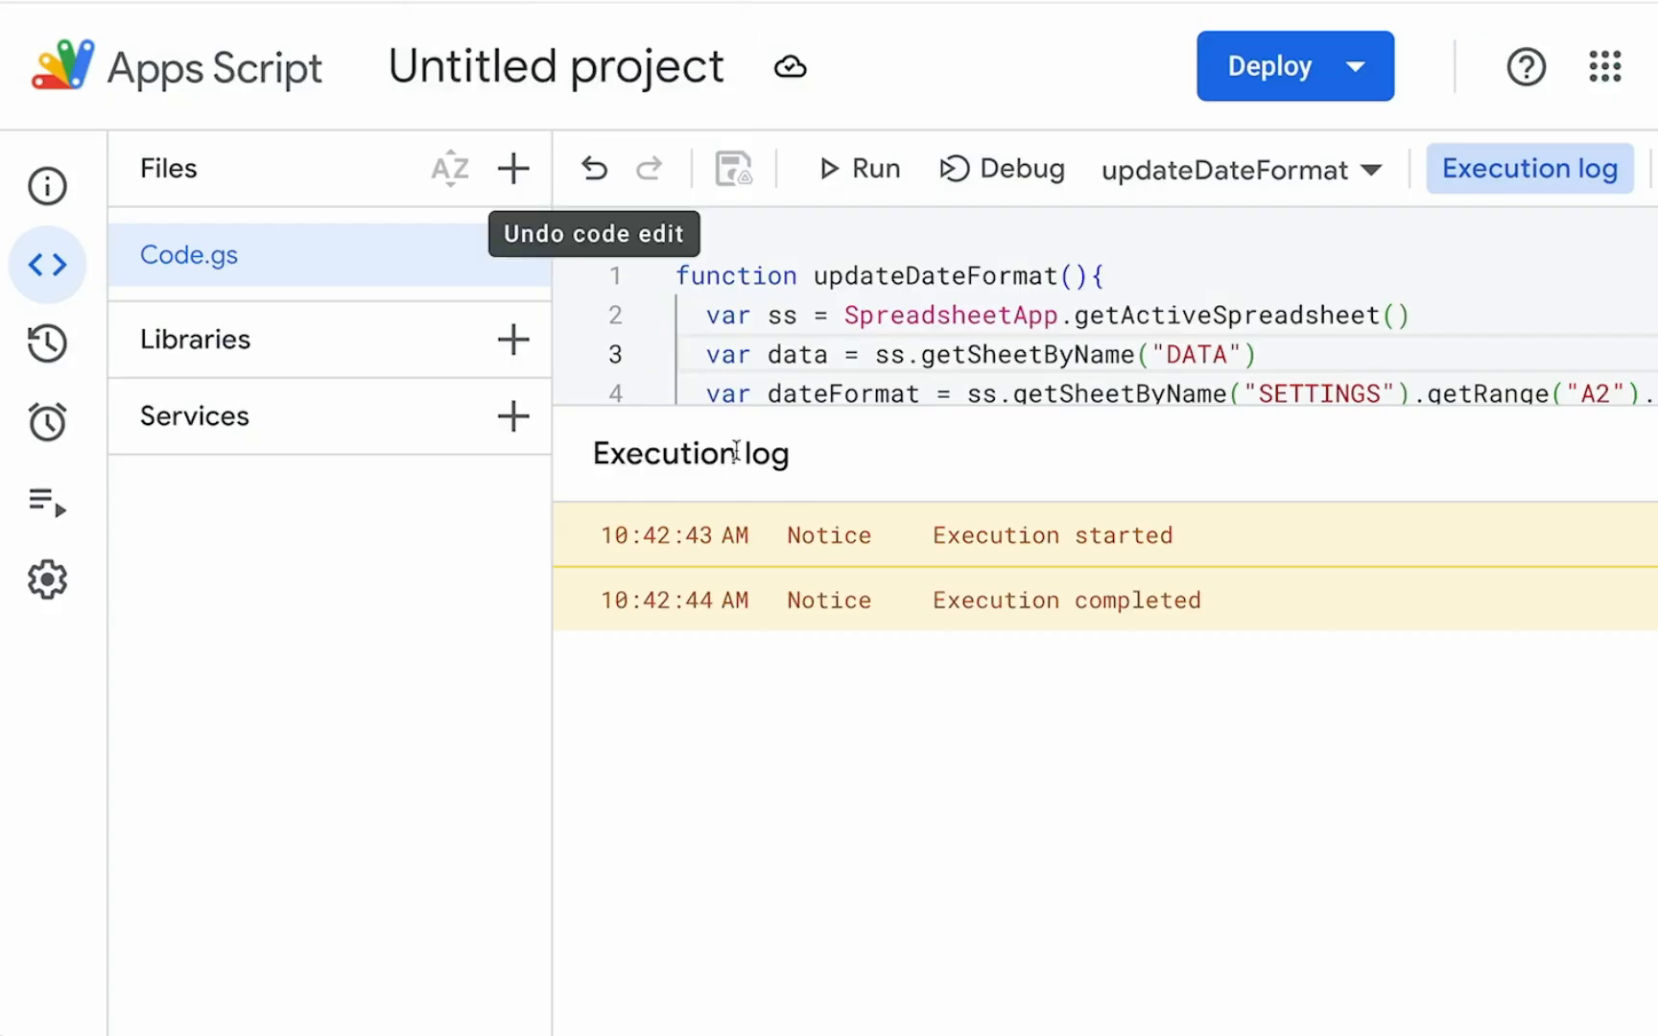
pyautogui.click(1530, 169)
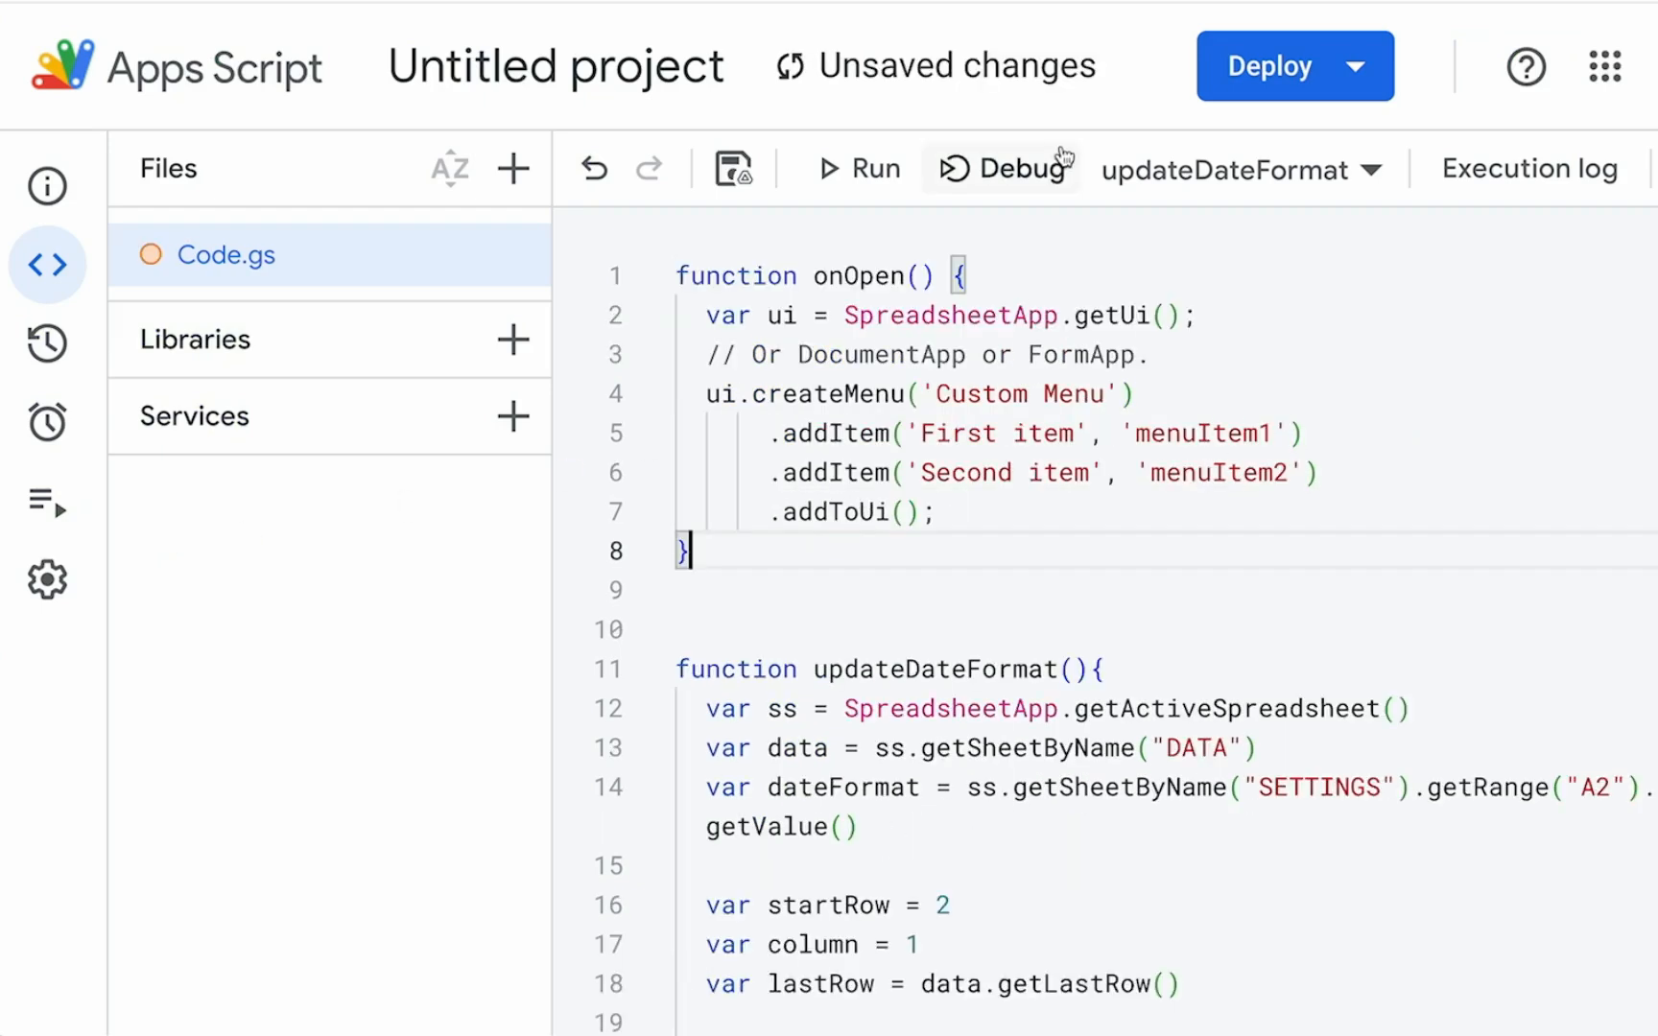
# Step: Rename the menu Automations with a single Update Date Format item calling updateDateFormat, shown in the sheet
pyautogui.doubleClick(976, 393)
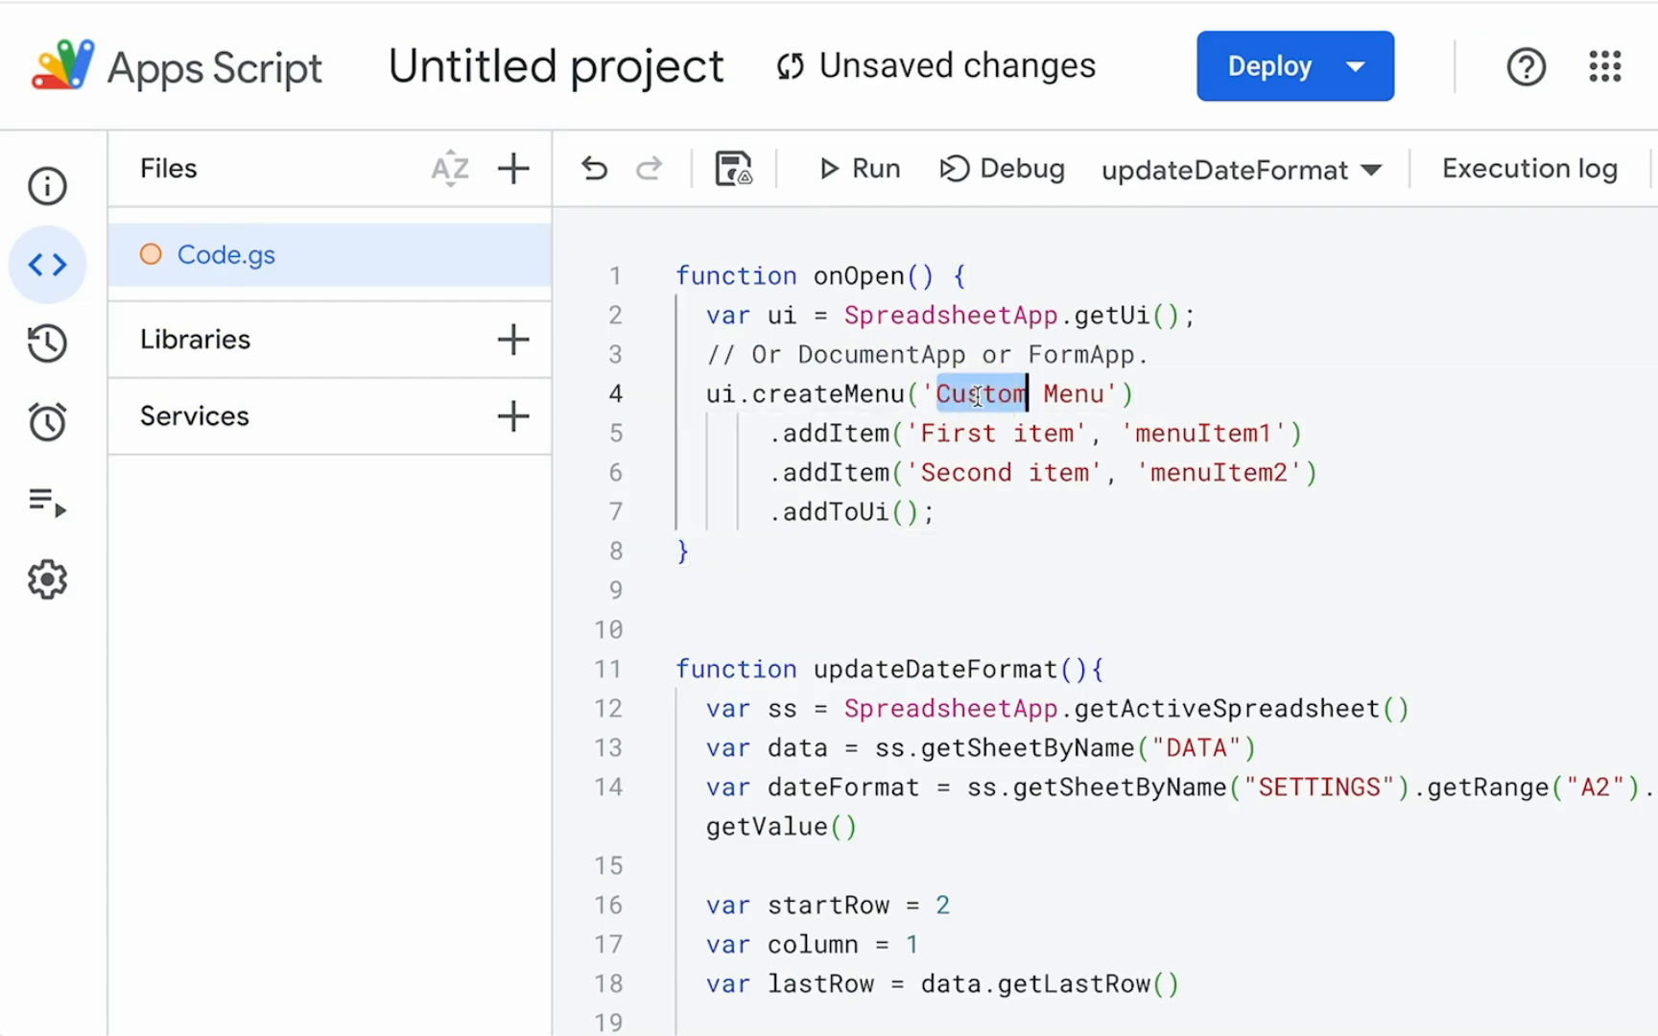
pyautogui.write('Automations')
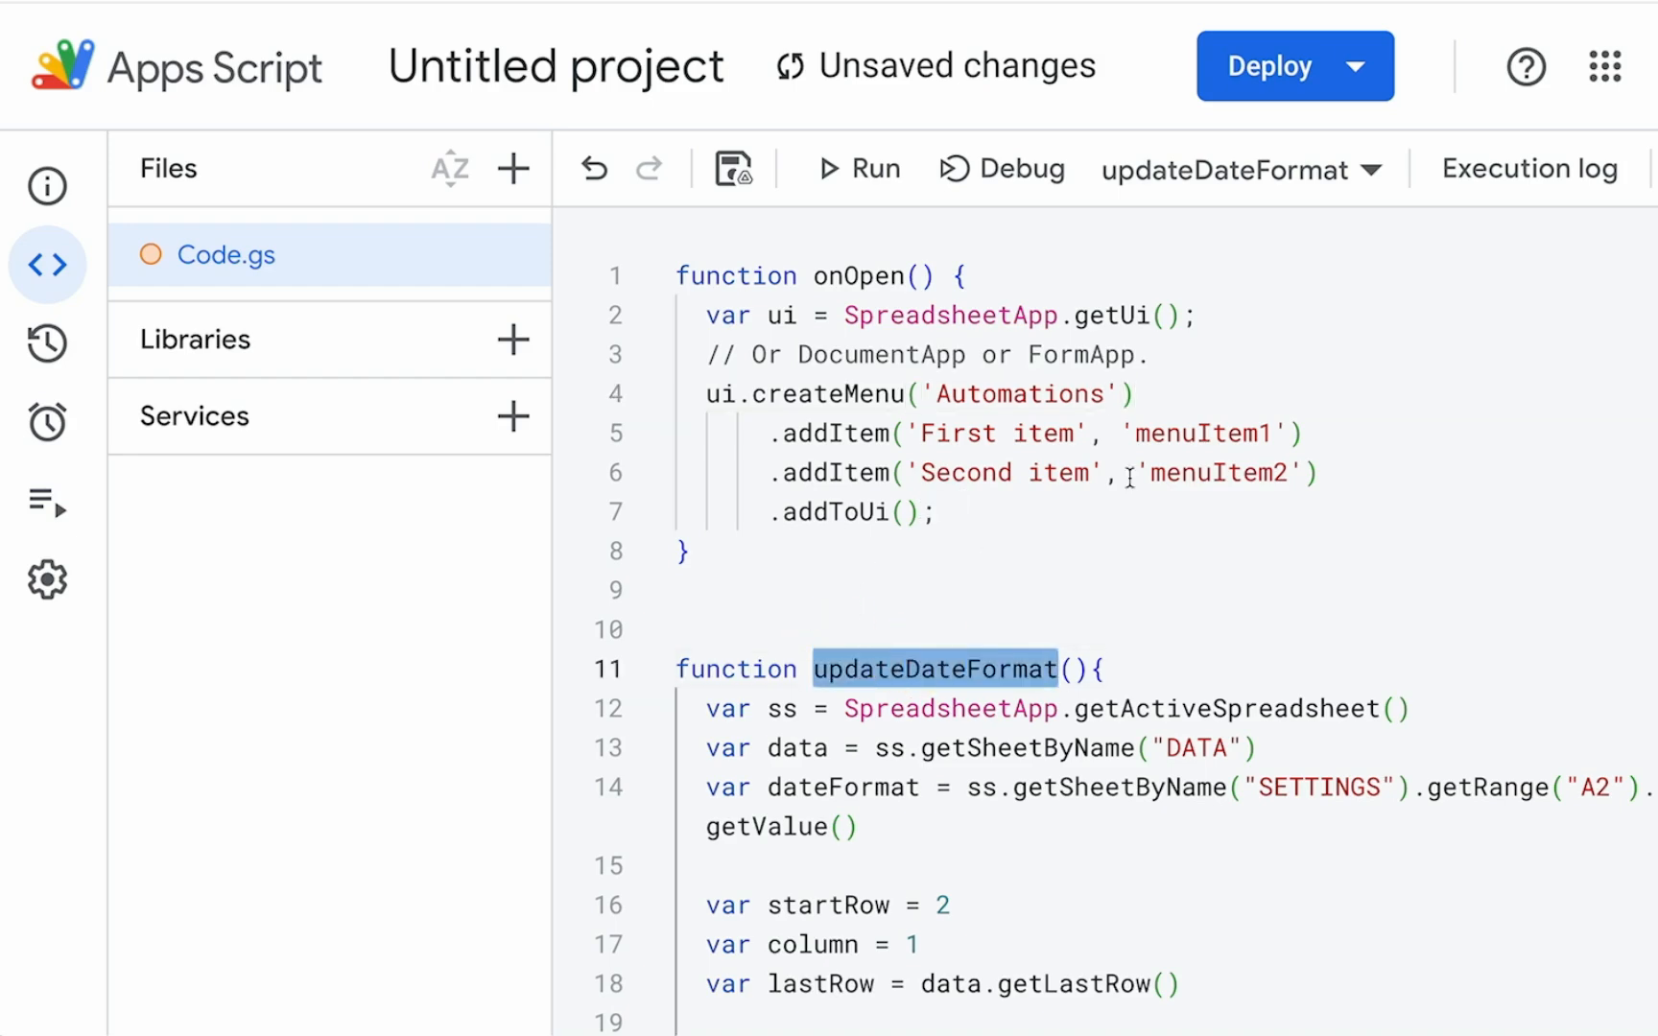
pyautogui.write('updateDateFormat')
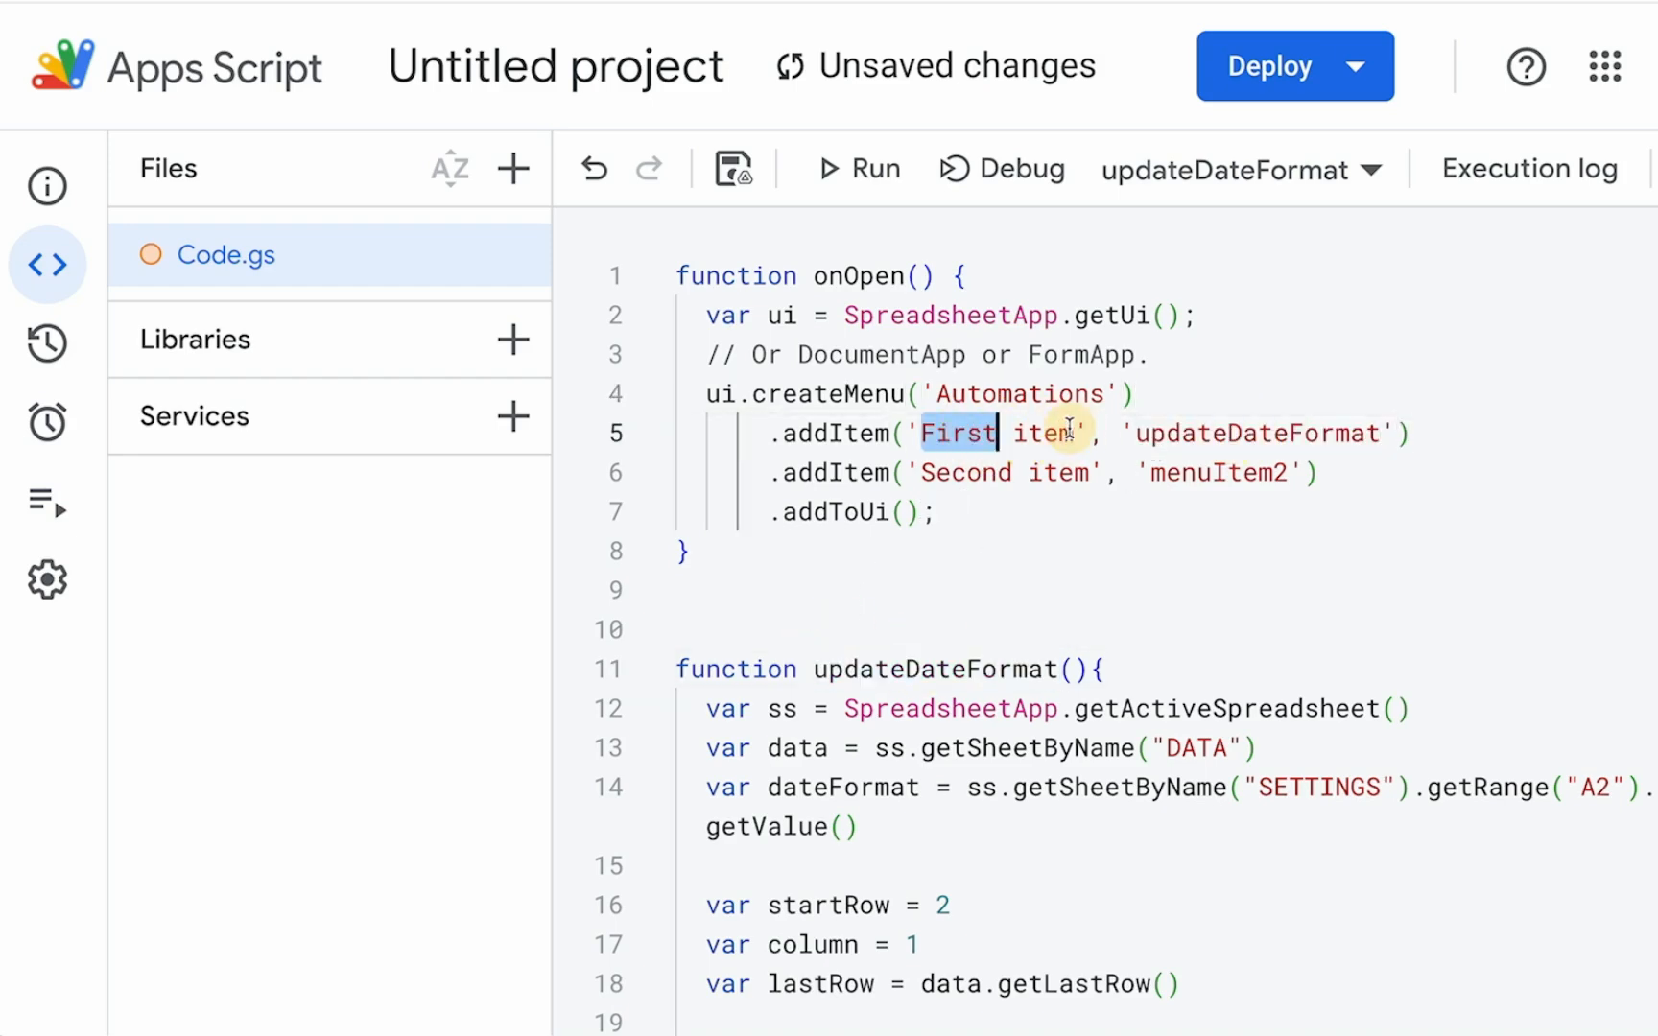
pyautogui.doubleClick(995, 434)
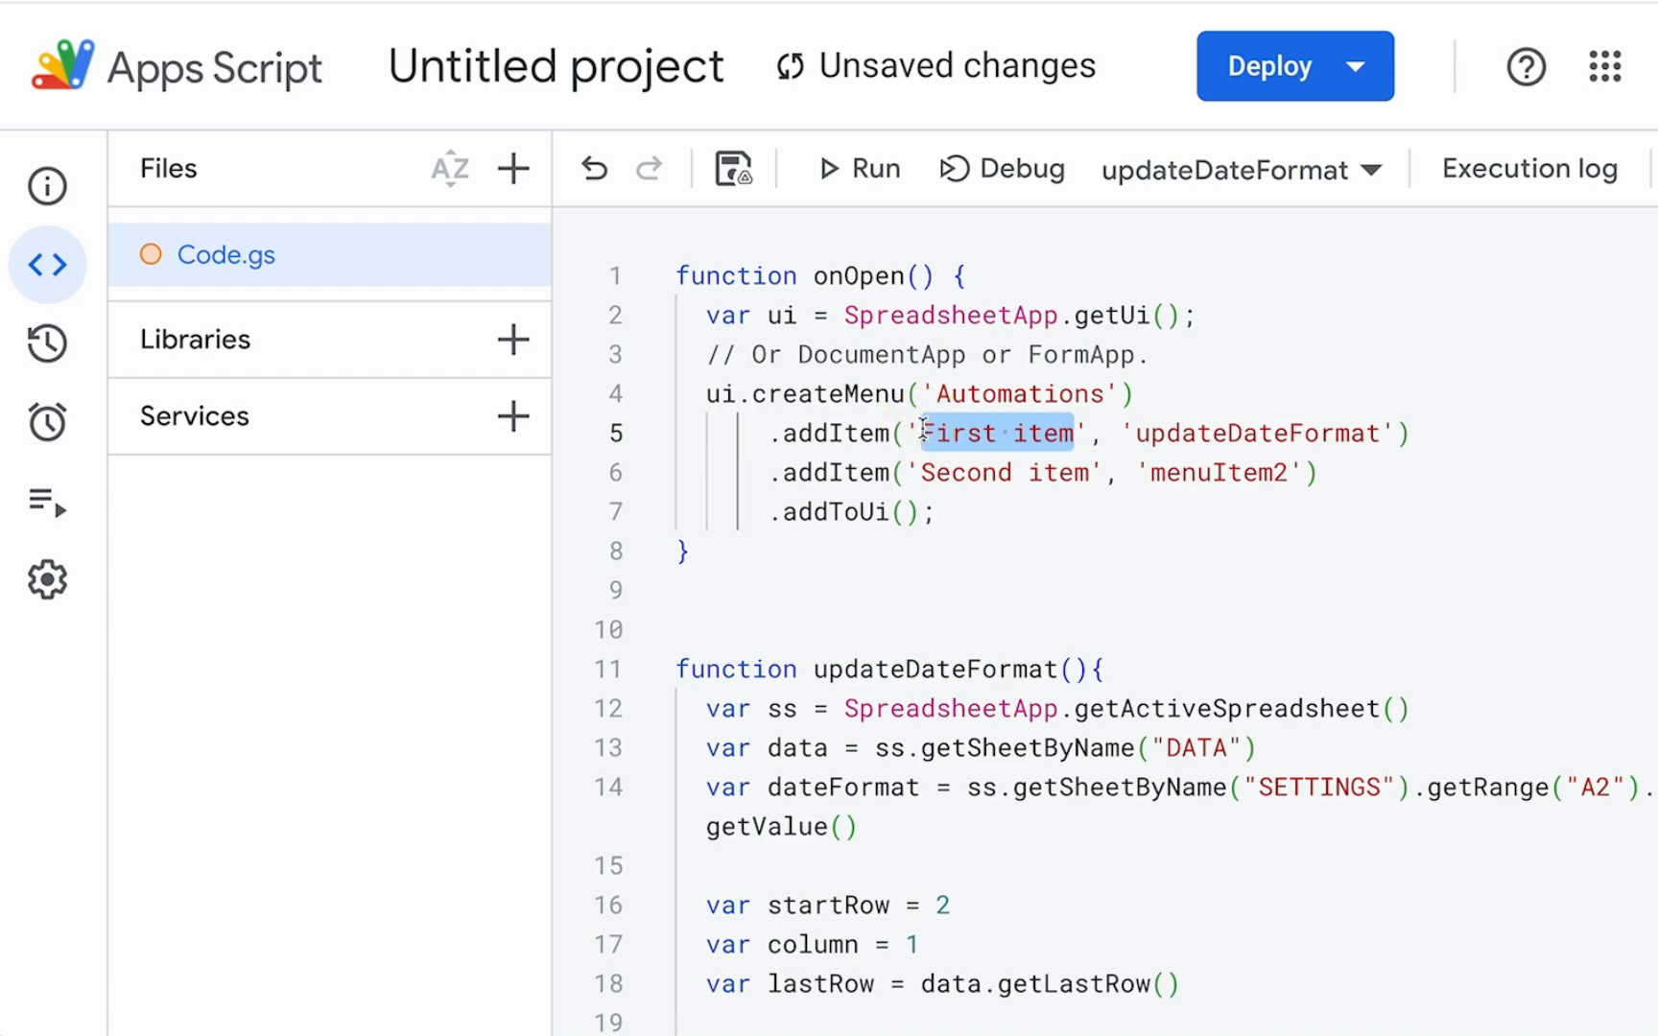
pyautogui.write('Update Date Format')
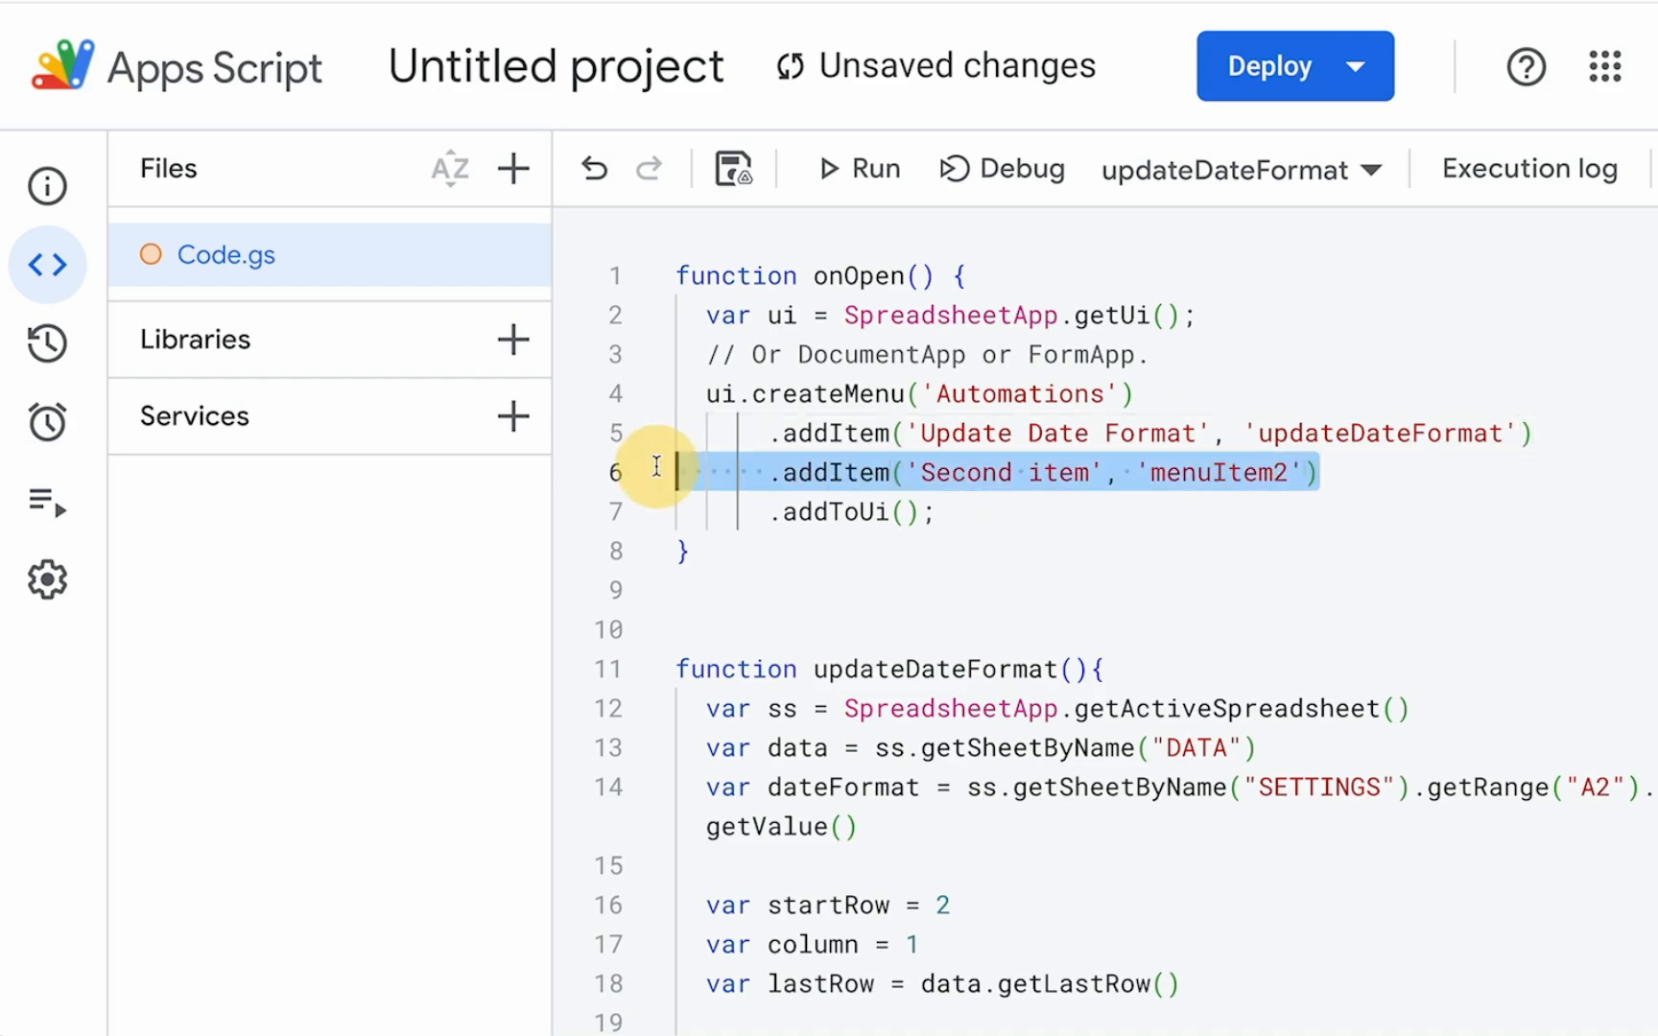
pyautogui.press('Delete')
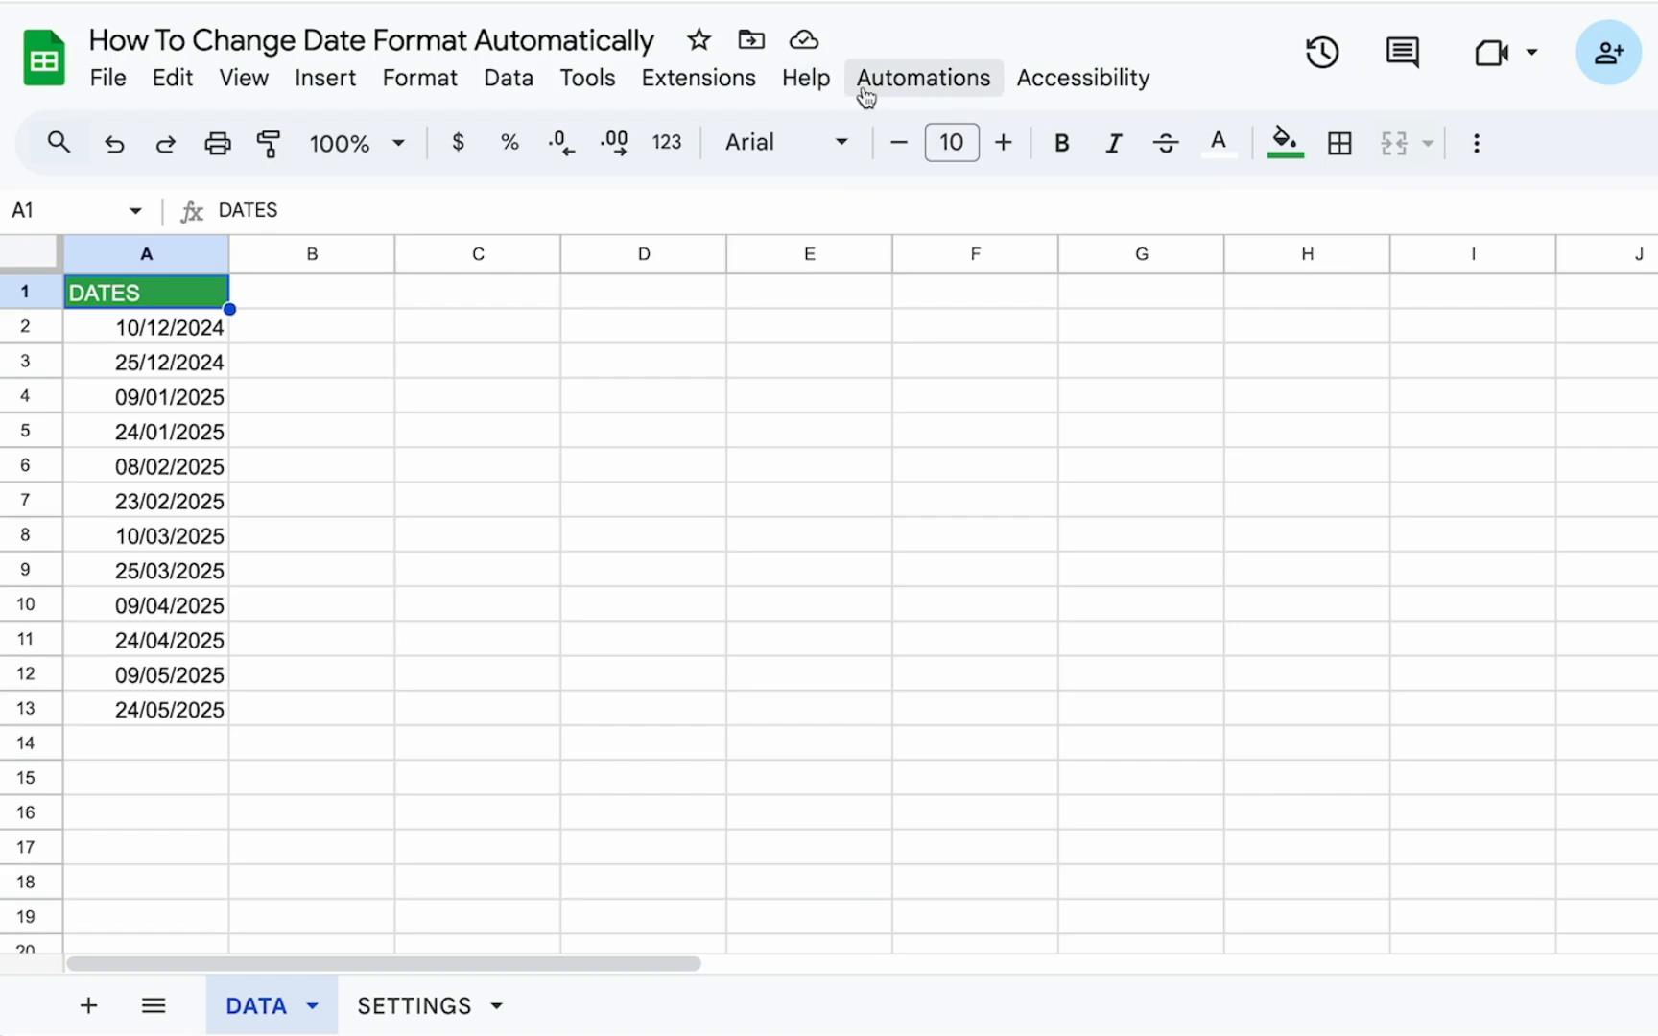
pyautogui.click(921, 77)
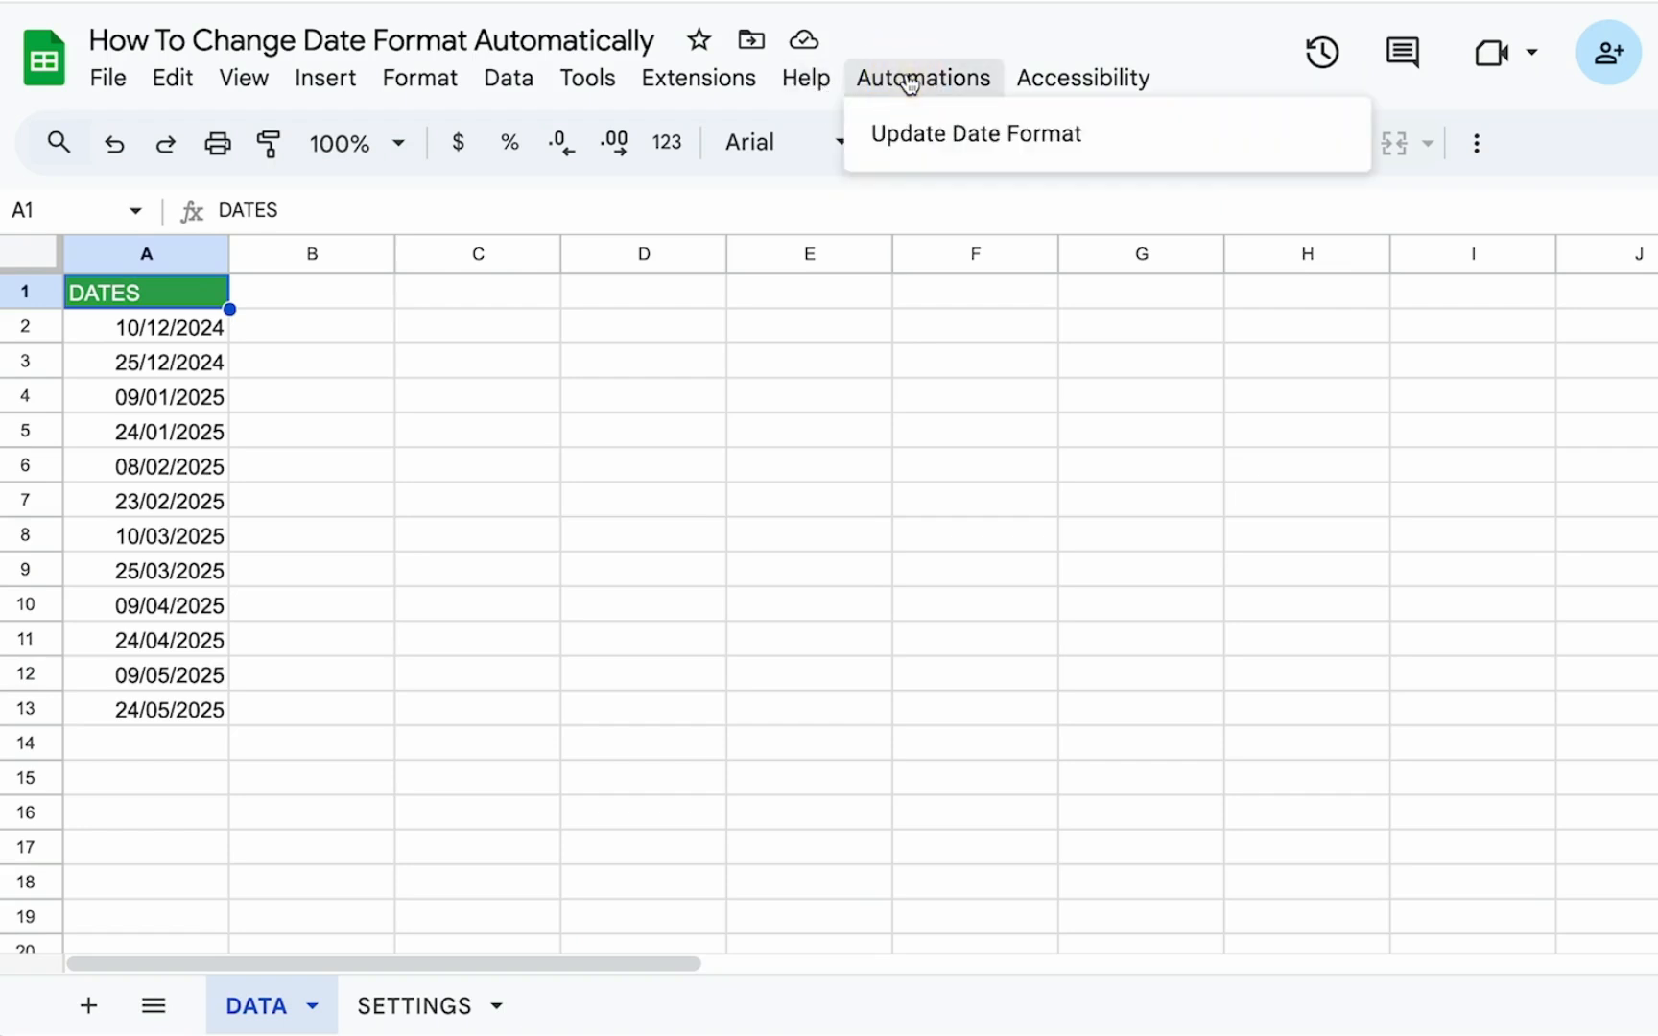
pyautogui.moveTo(543, 906)
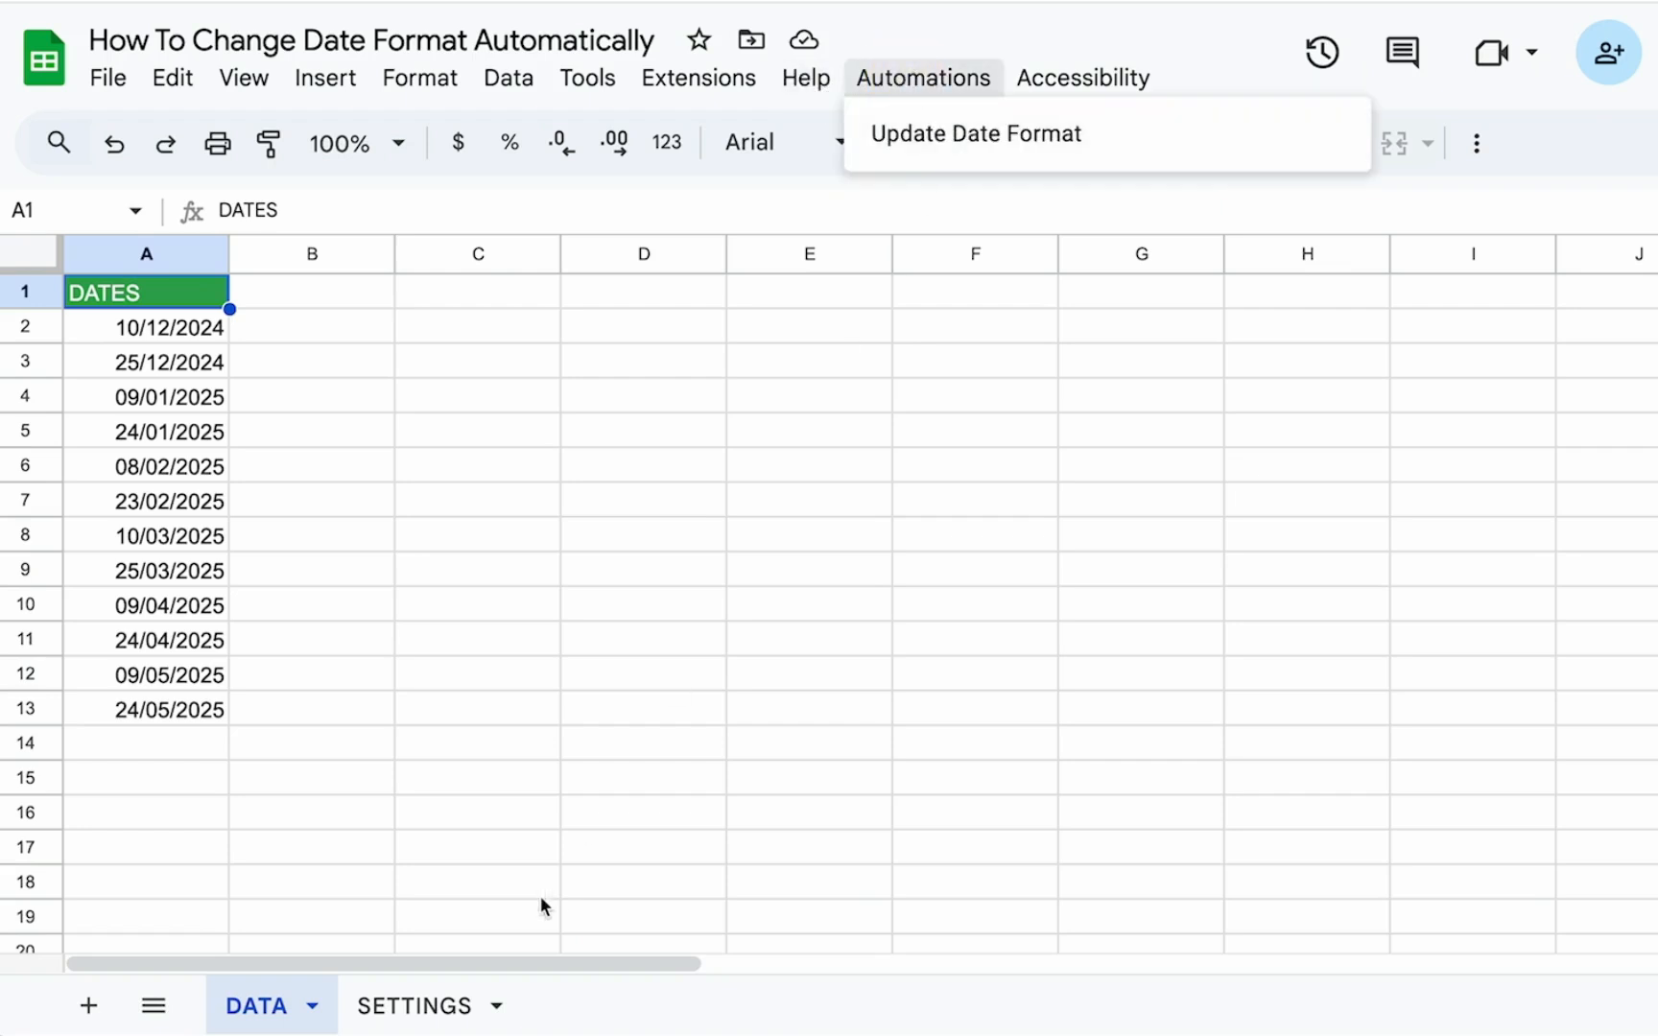
# Step: Pick mm/DD/yyyy on SETTINGS A2 and return to the DATA sheet
pyautogui.click(414, 1006)
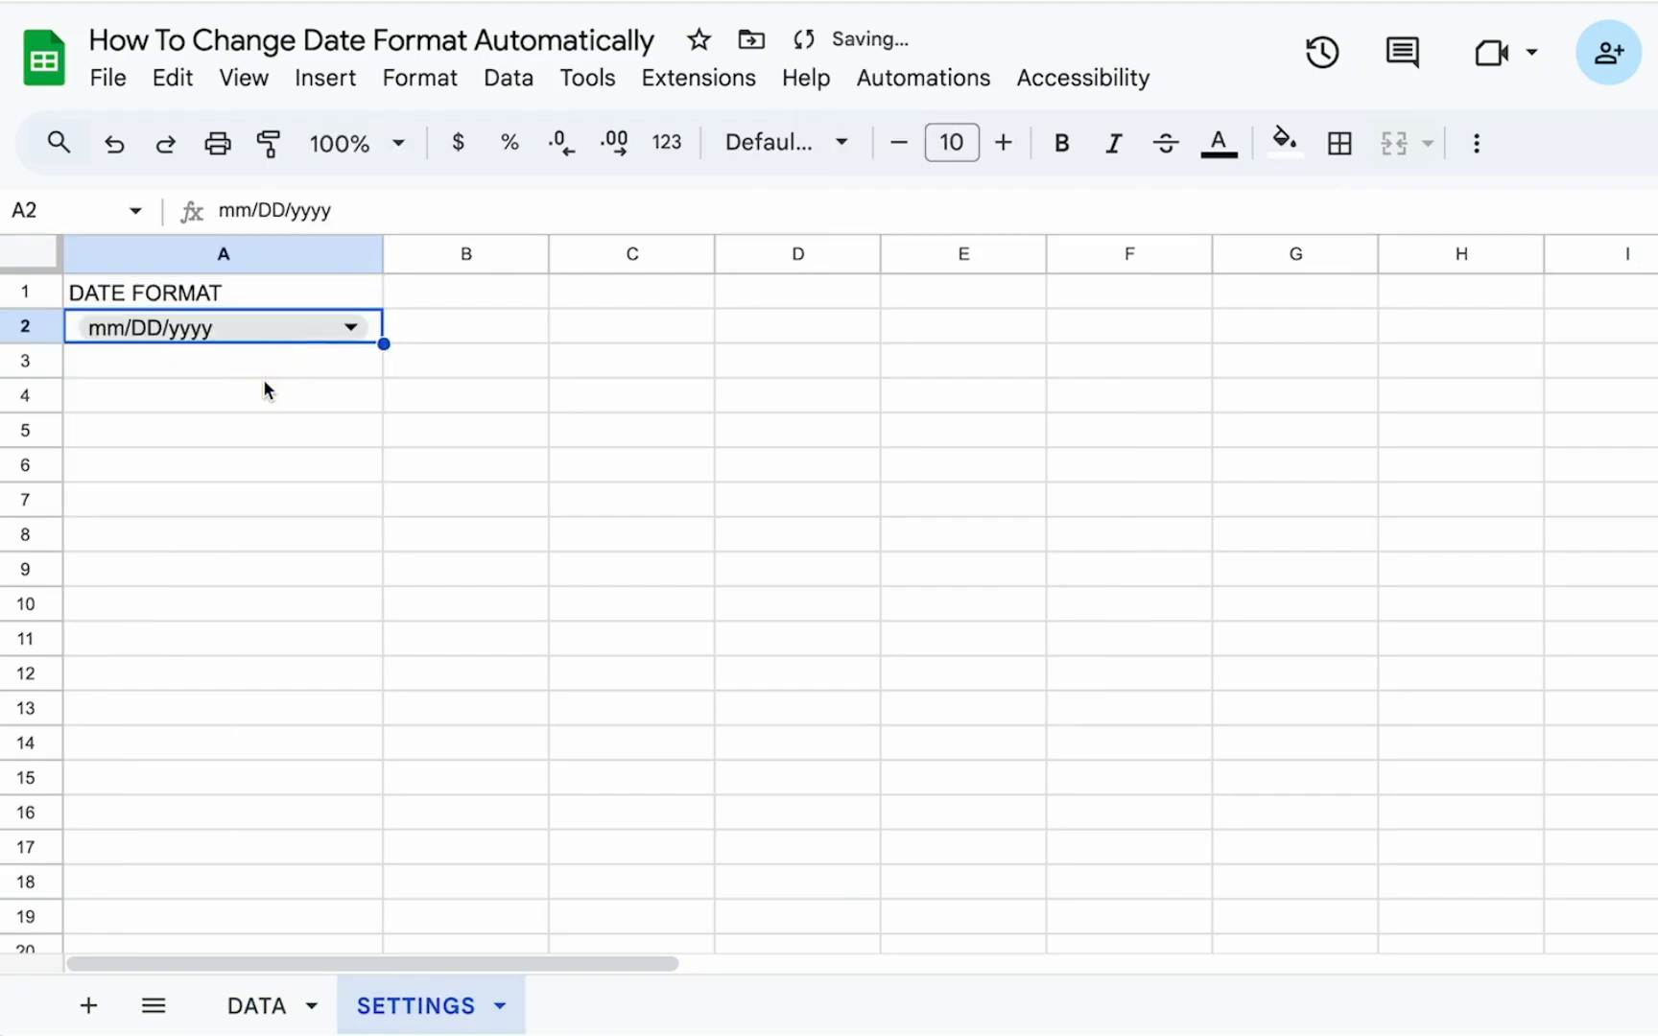
pyautogui.click(255, 1006)
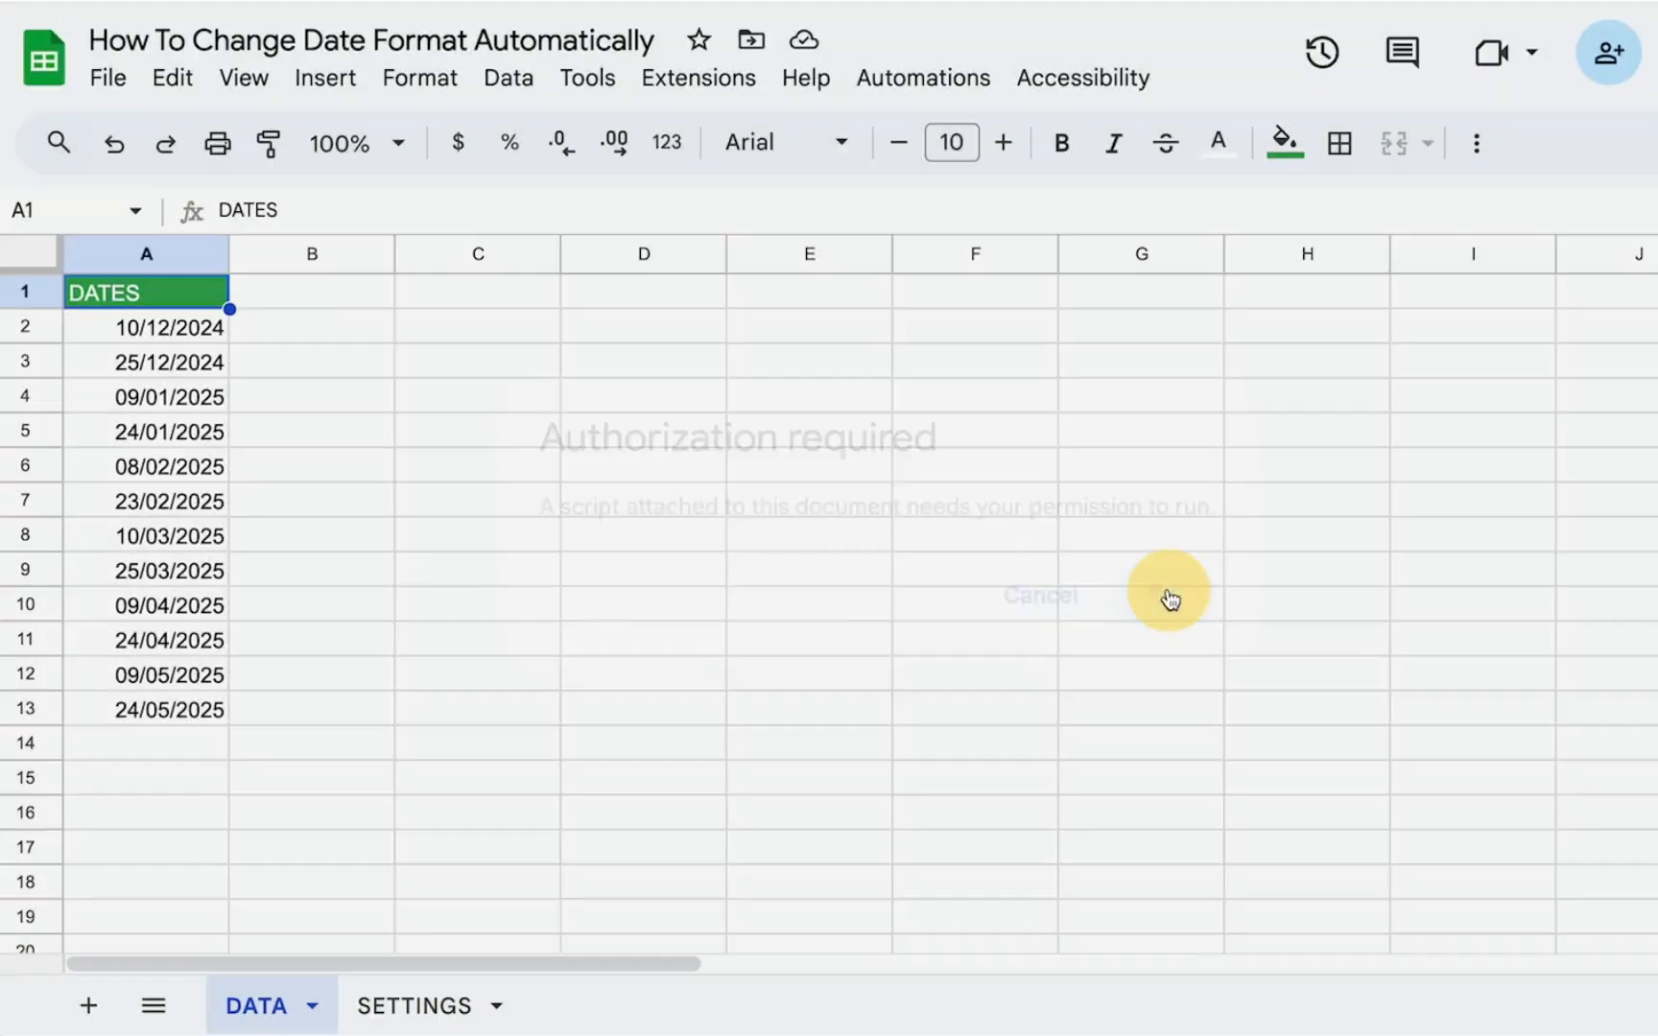
# Step: Continue through the authorisation dialog and allow the script access to the account
pyautogui.click(1167, 595)
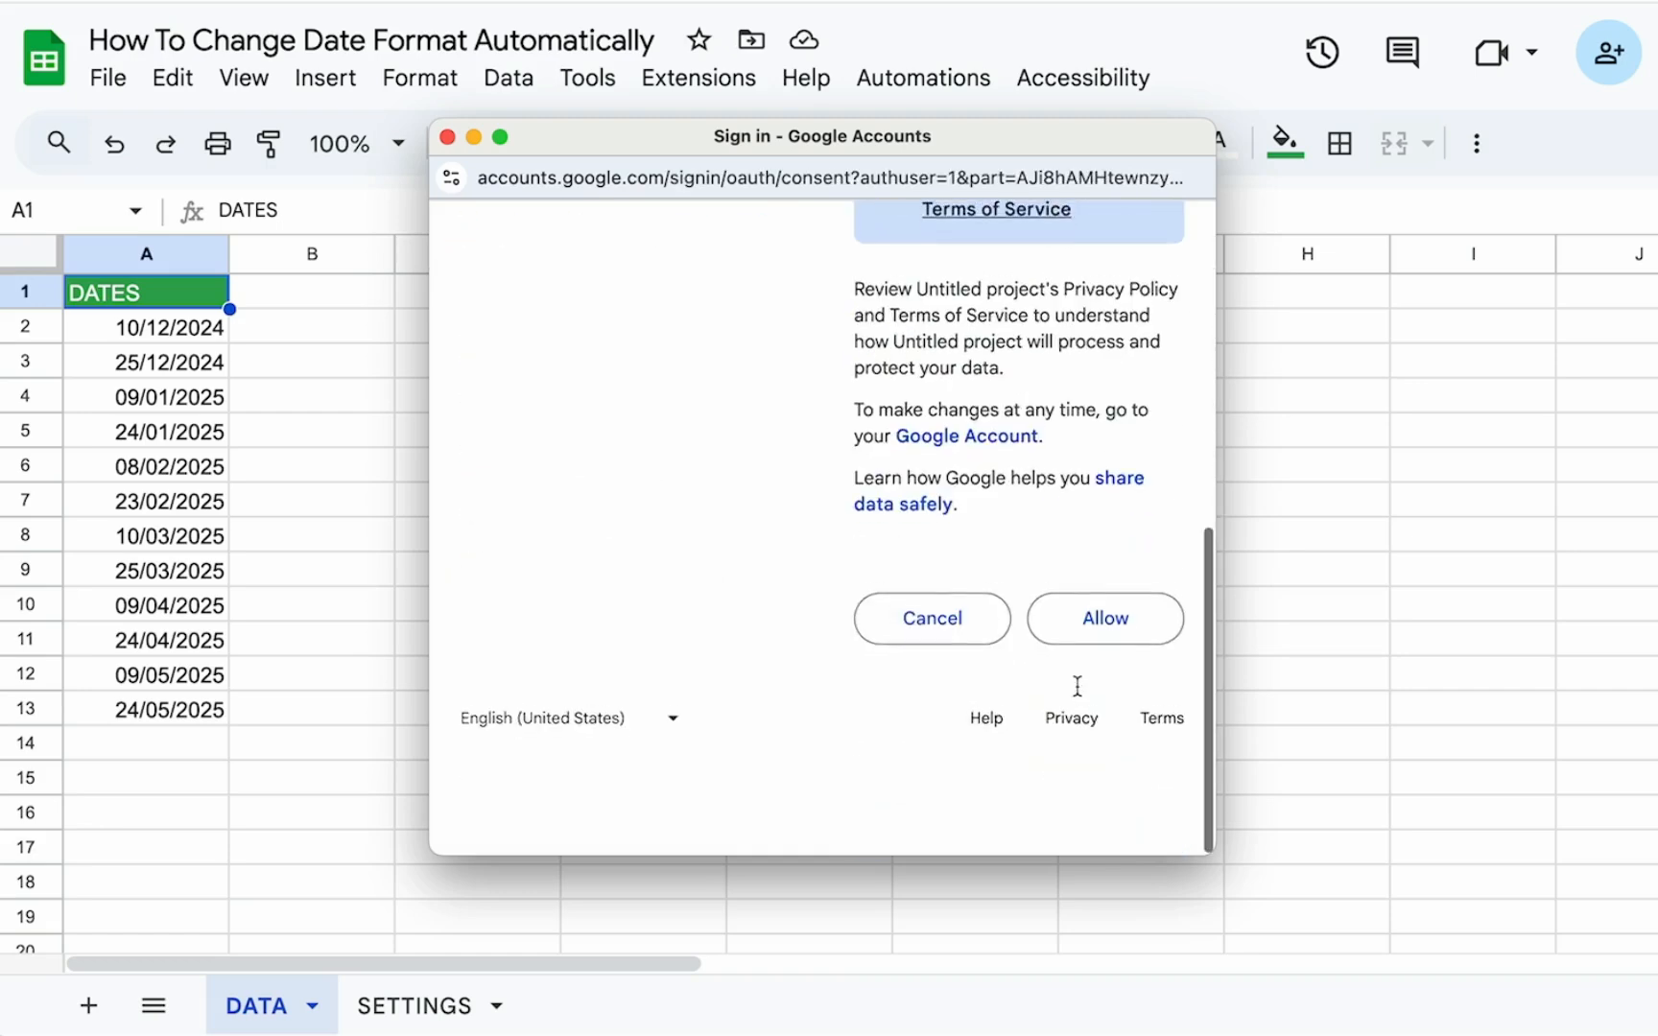
pyautogui.click(1103, 618)
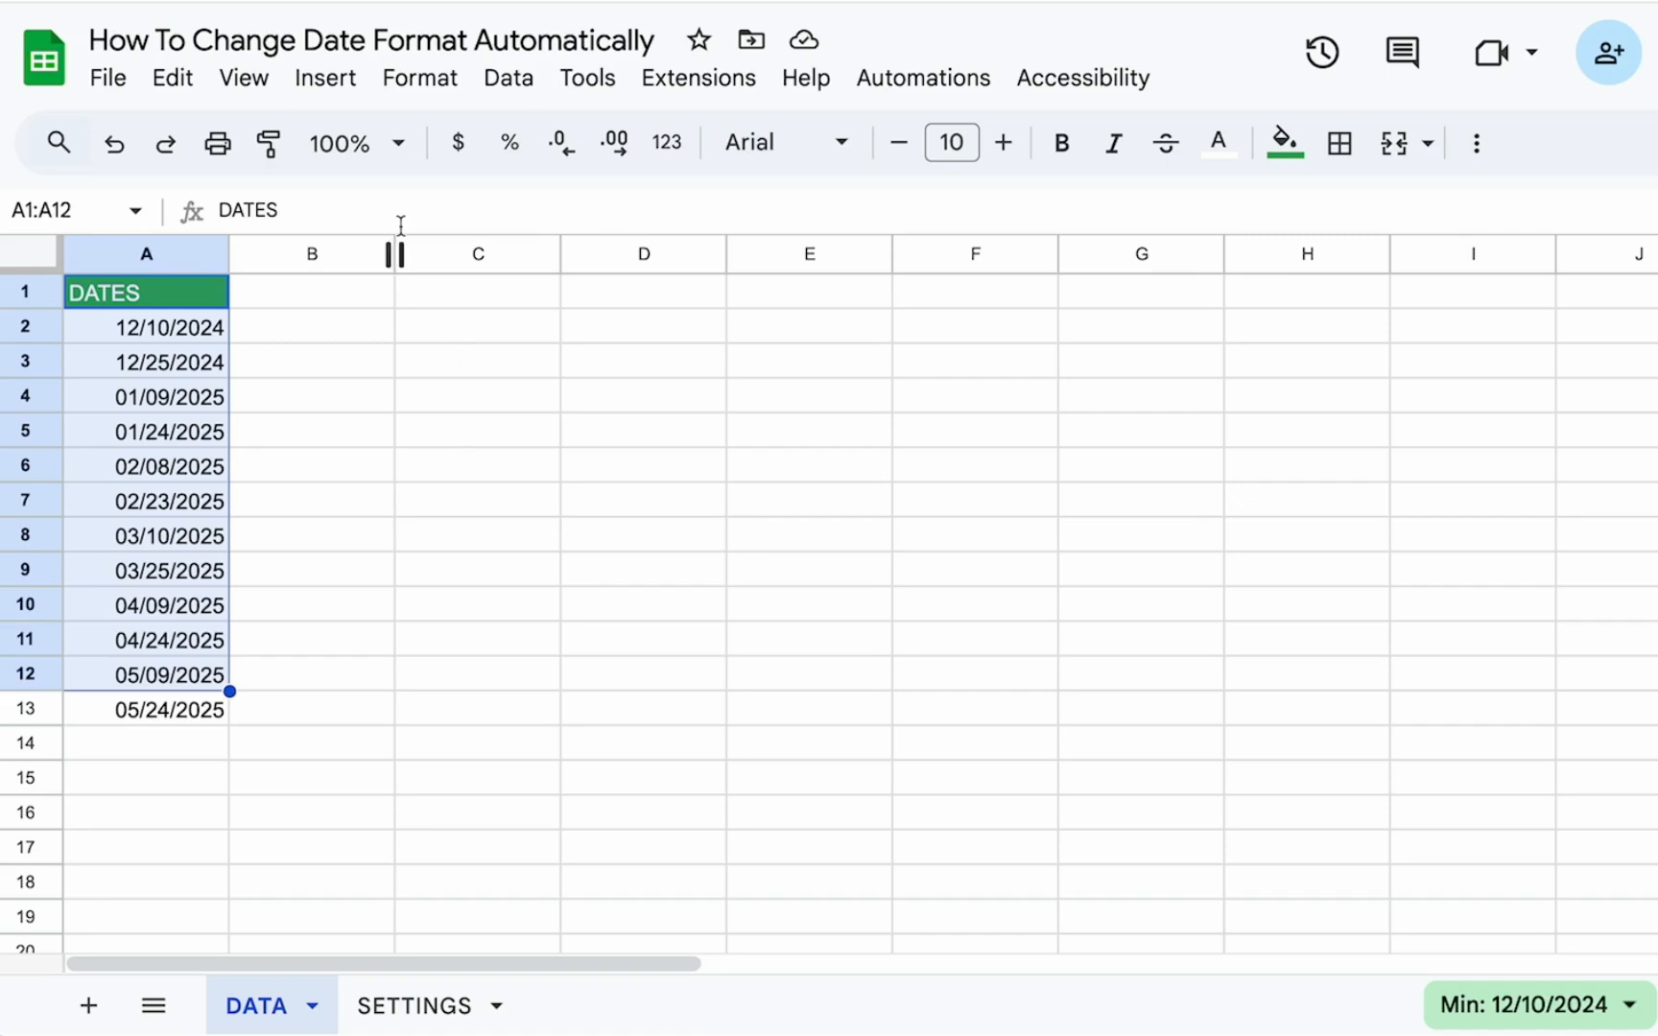
# Step: Run Update Date Format from the Automations menu and confirm the signed-in account prompt
pyautogui.click(696, 77)
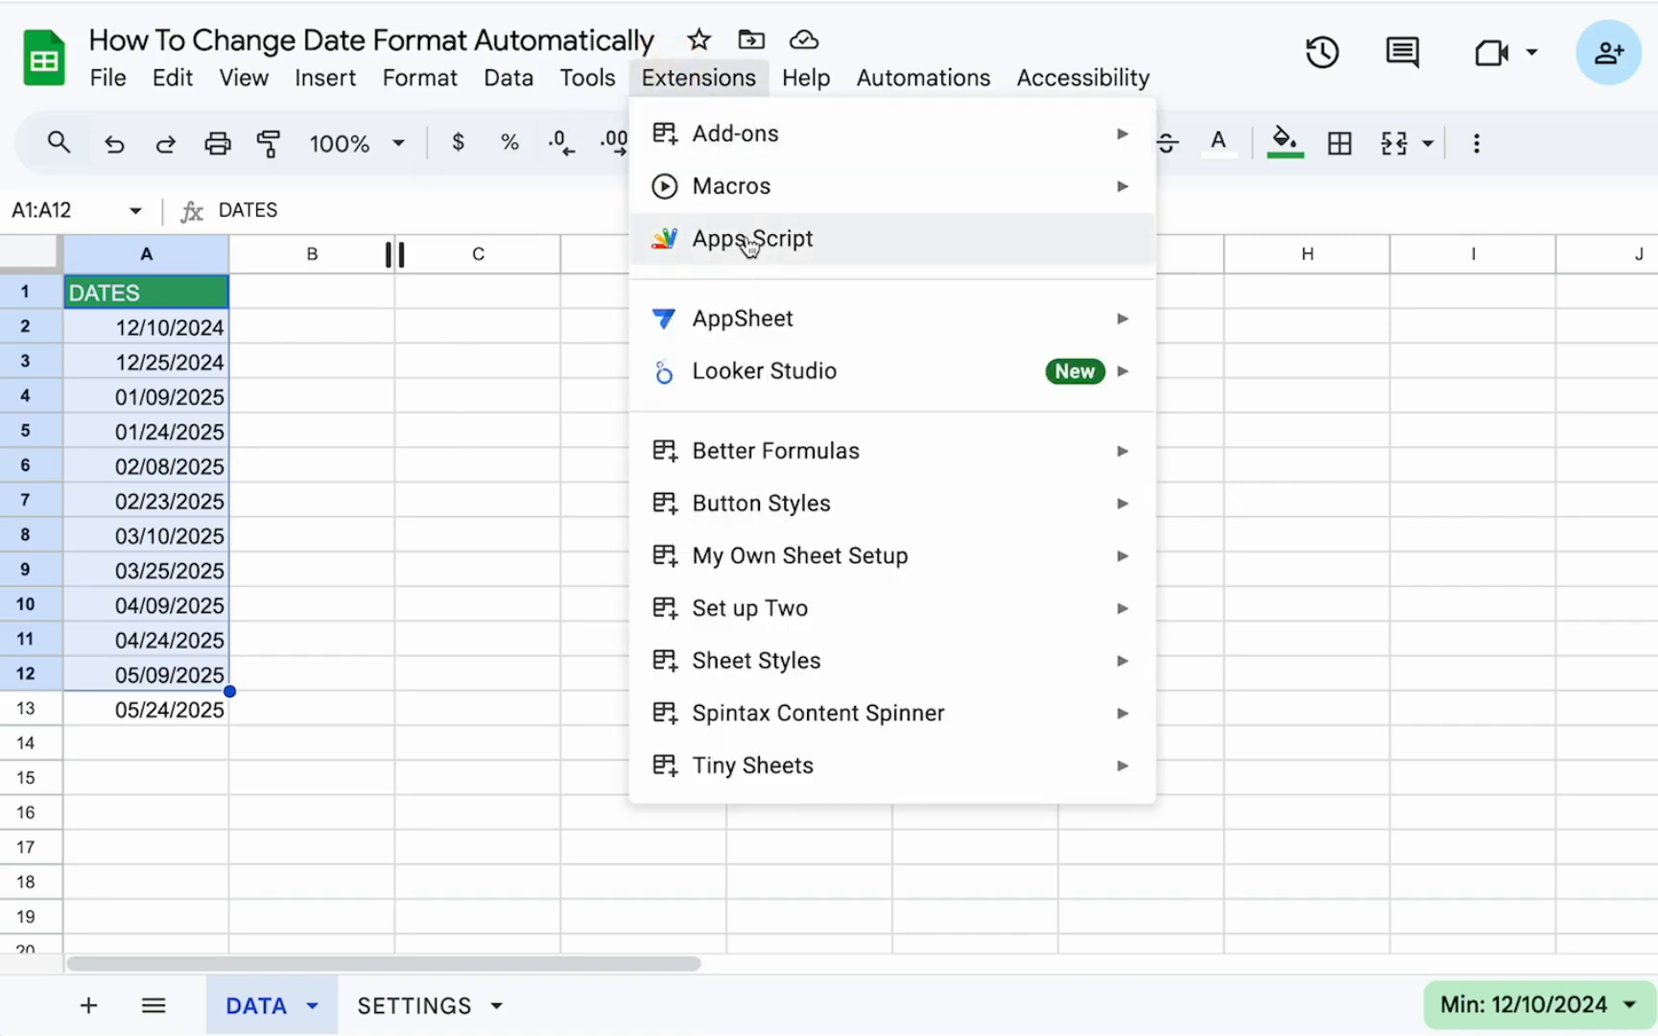
pyautogui.click(921, 76)
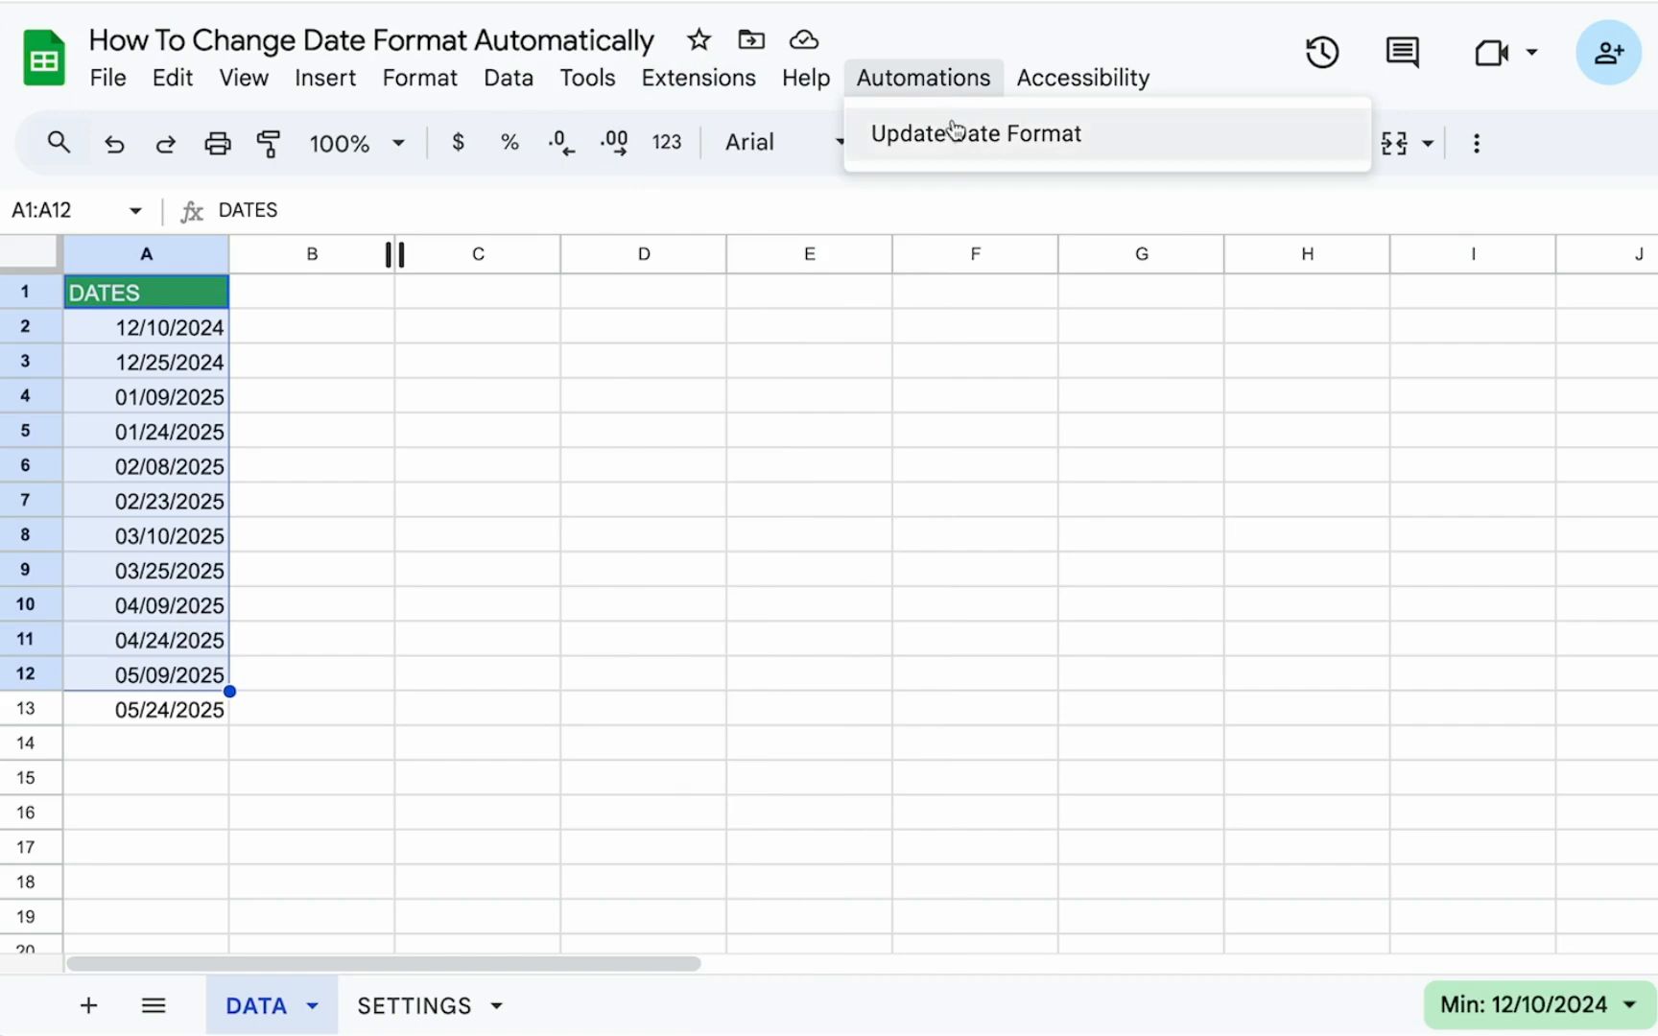
pyautogui.moveTo(968, 121)
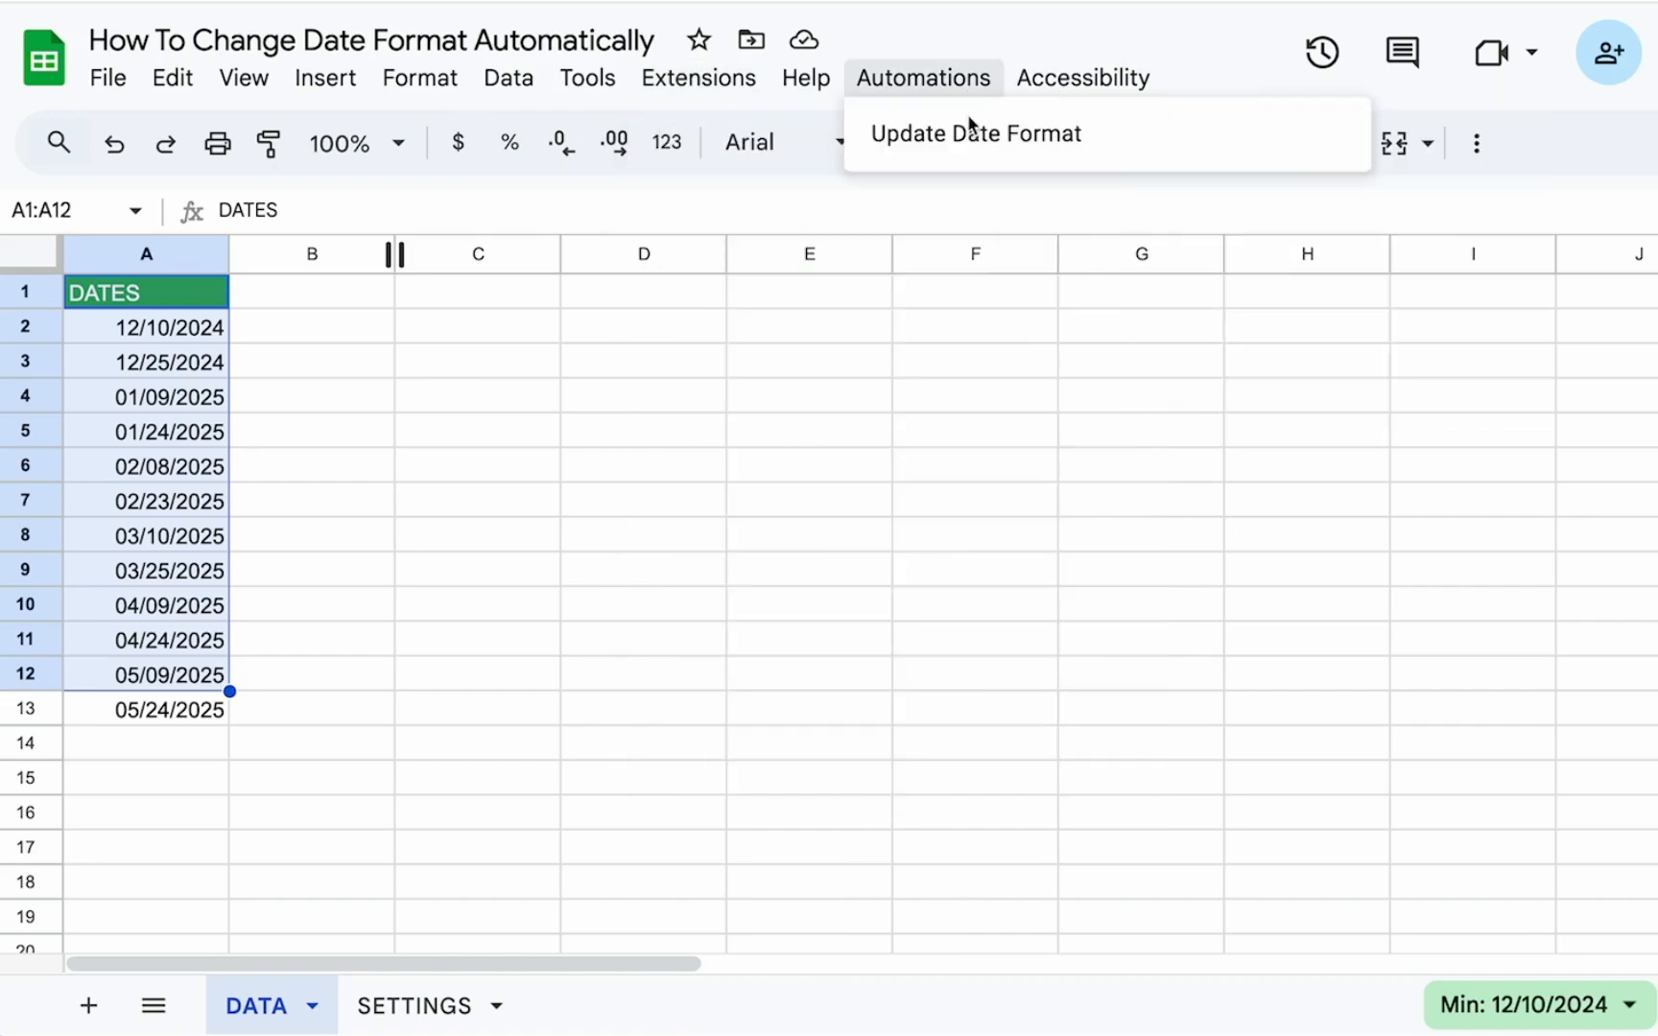
pyautogui.click(973, 132)
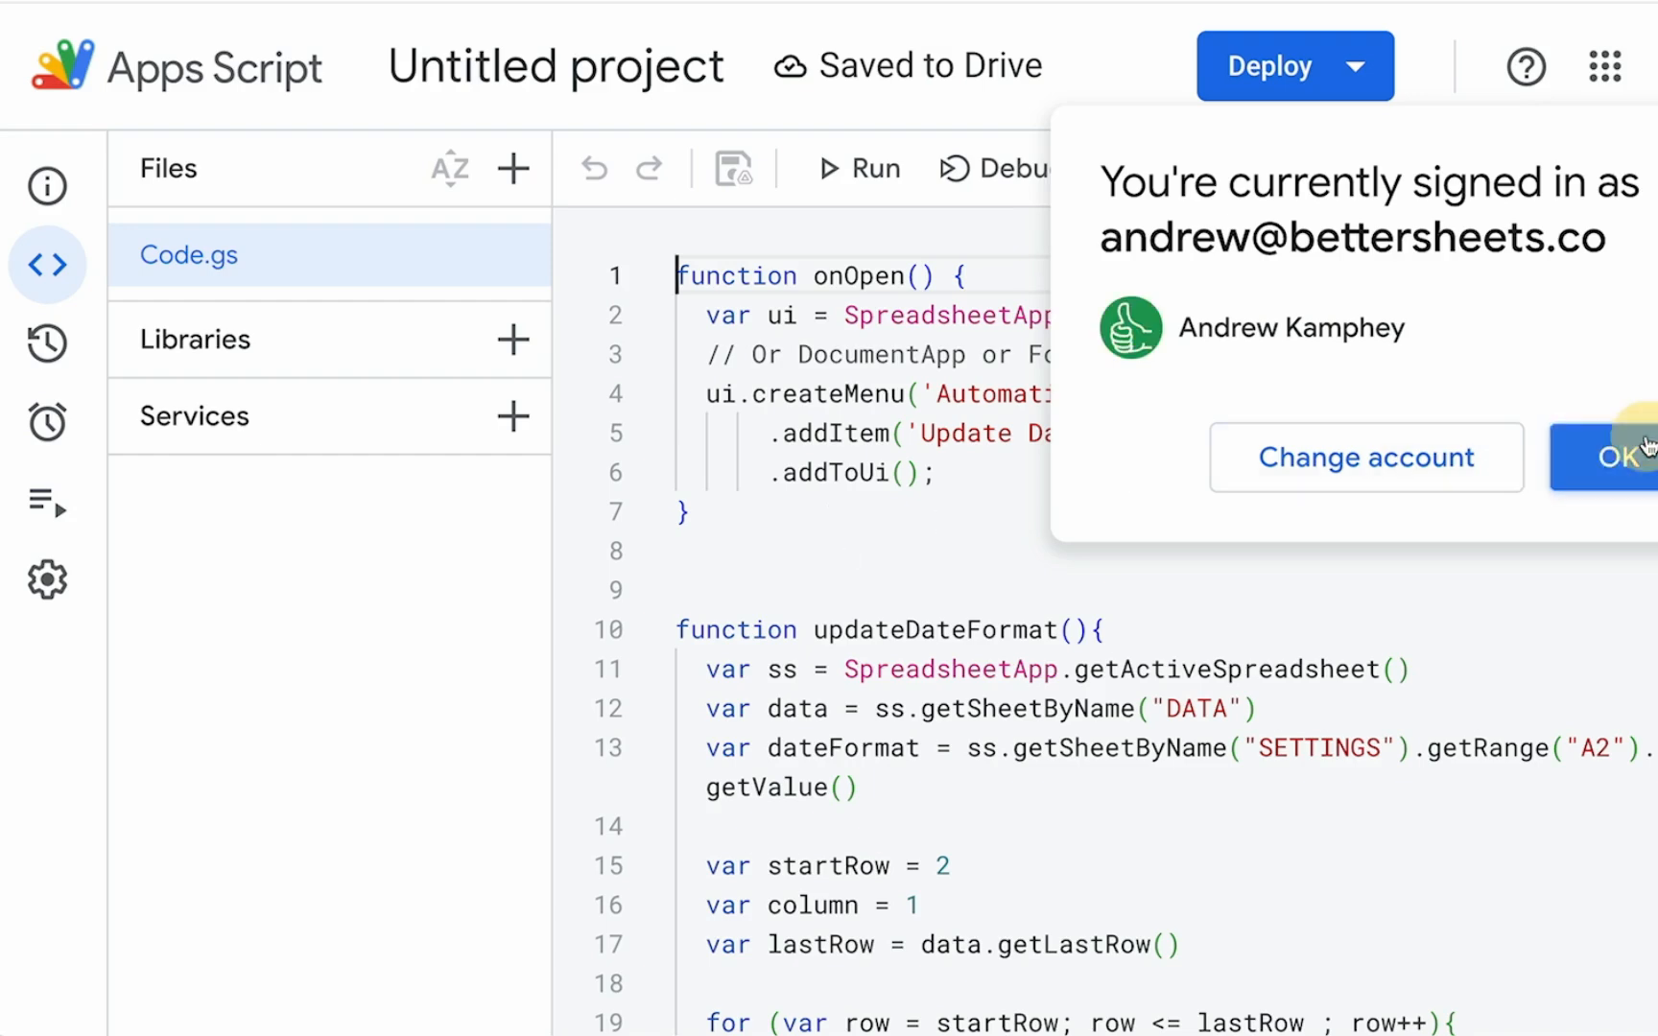
pyautogui.click(1621, 454)
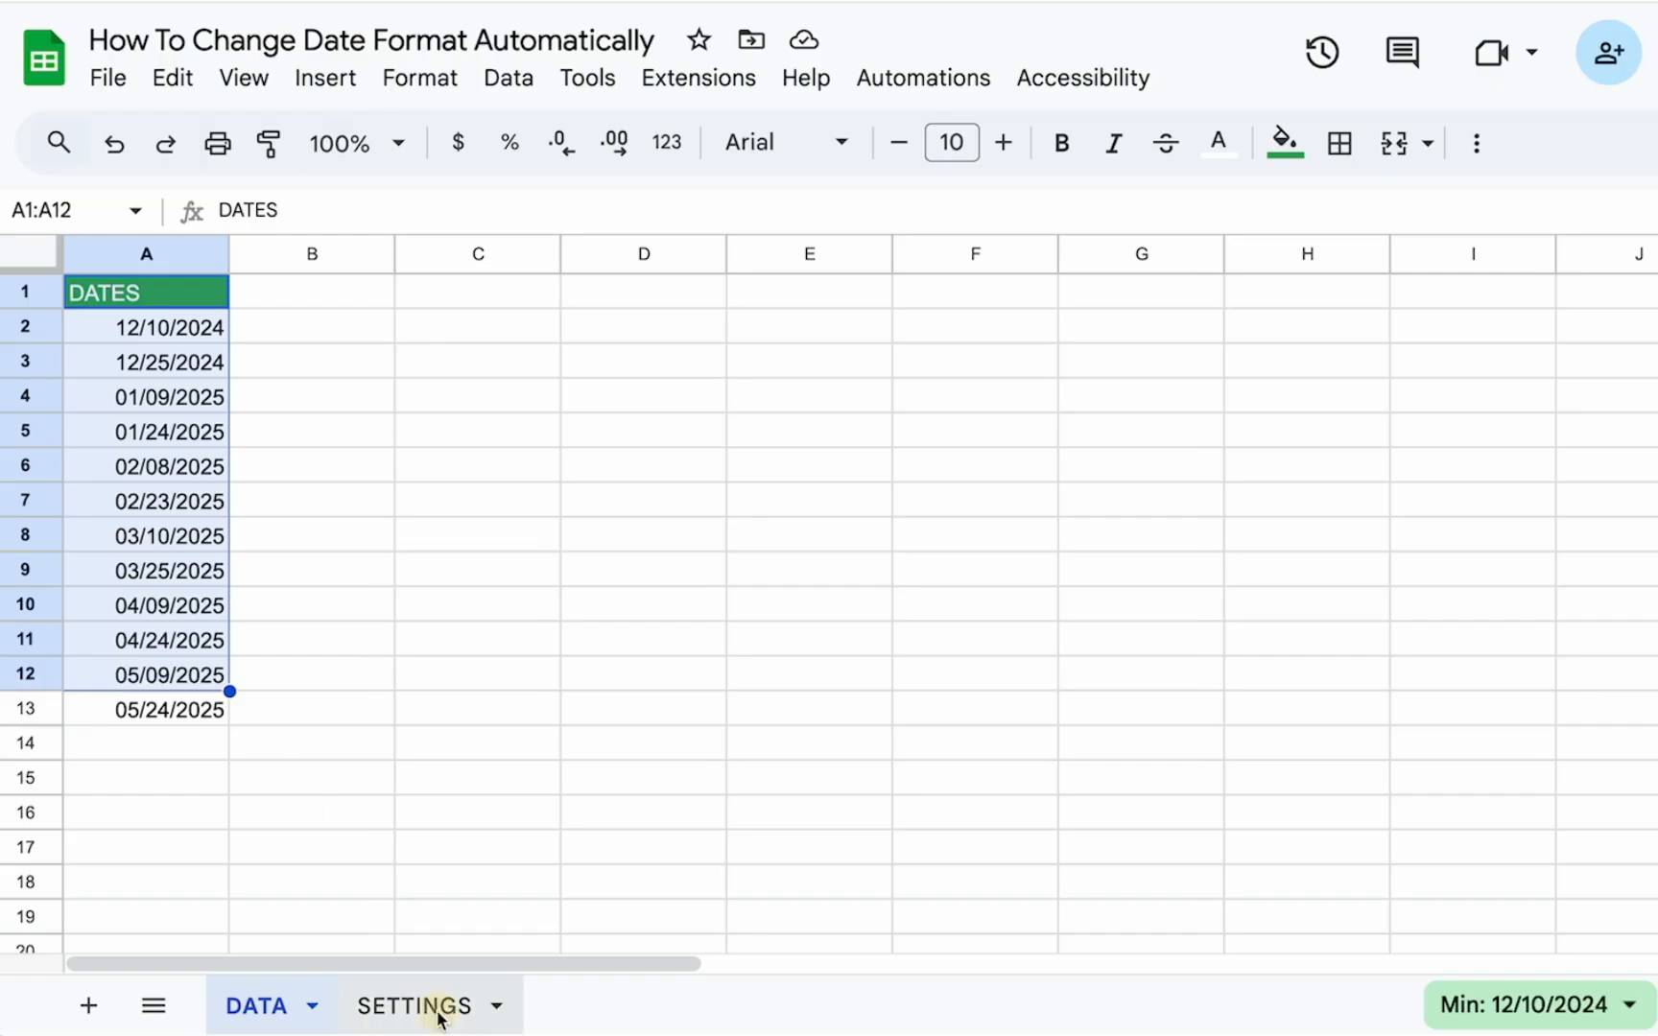
# Step: Write function onEdit(e) reading row, col from e.range and the active sheet name
pyautogui.click(414, 1005)
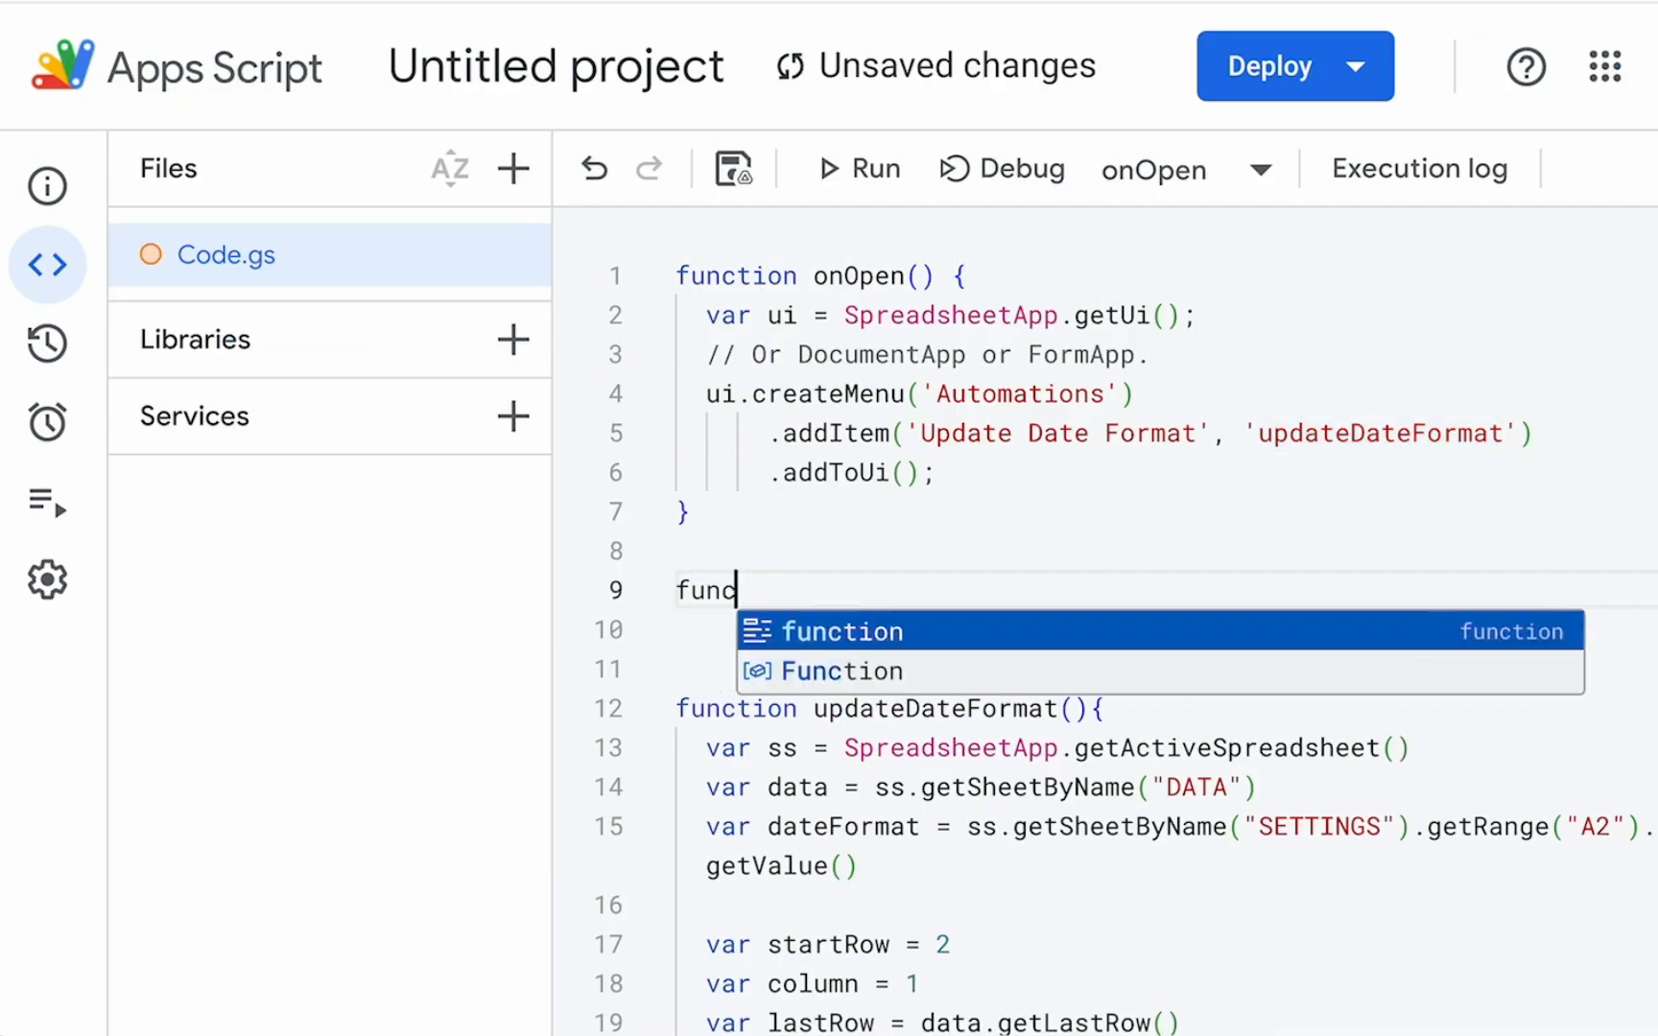
pyautogui.write('tion onEdit(e){')
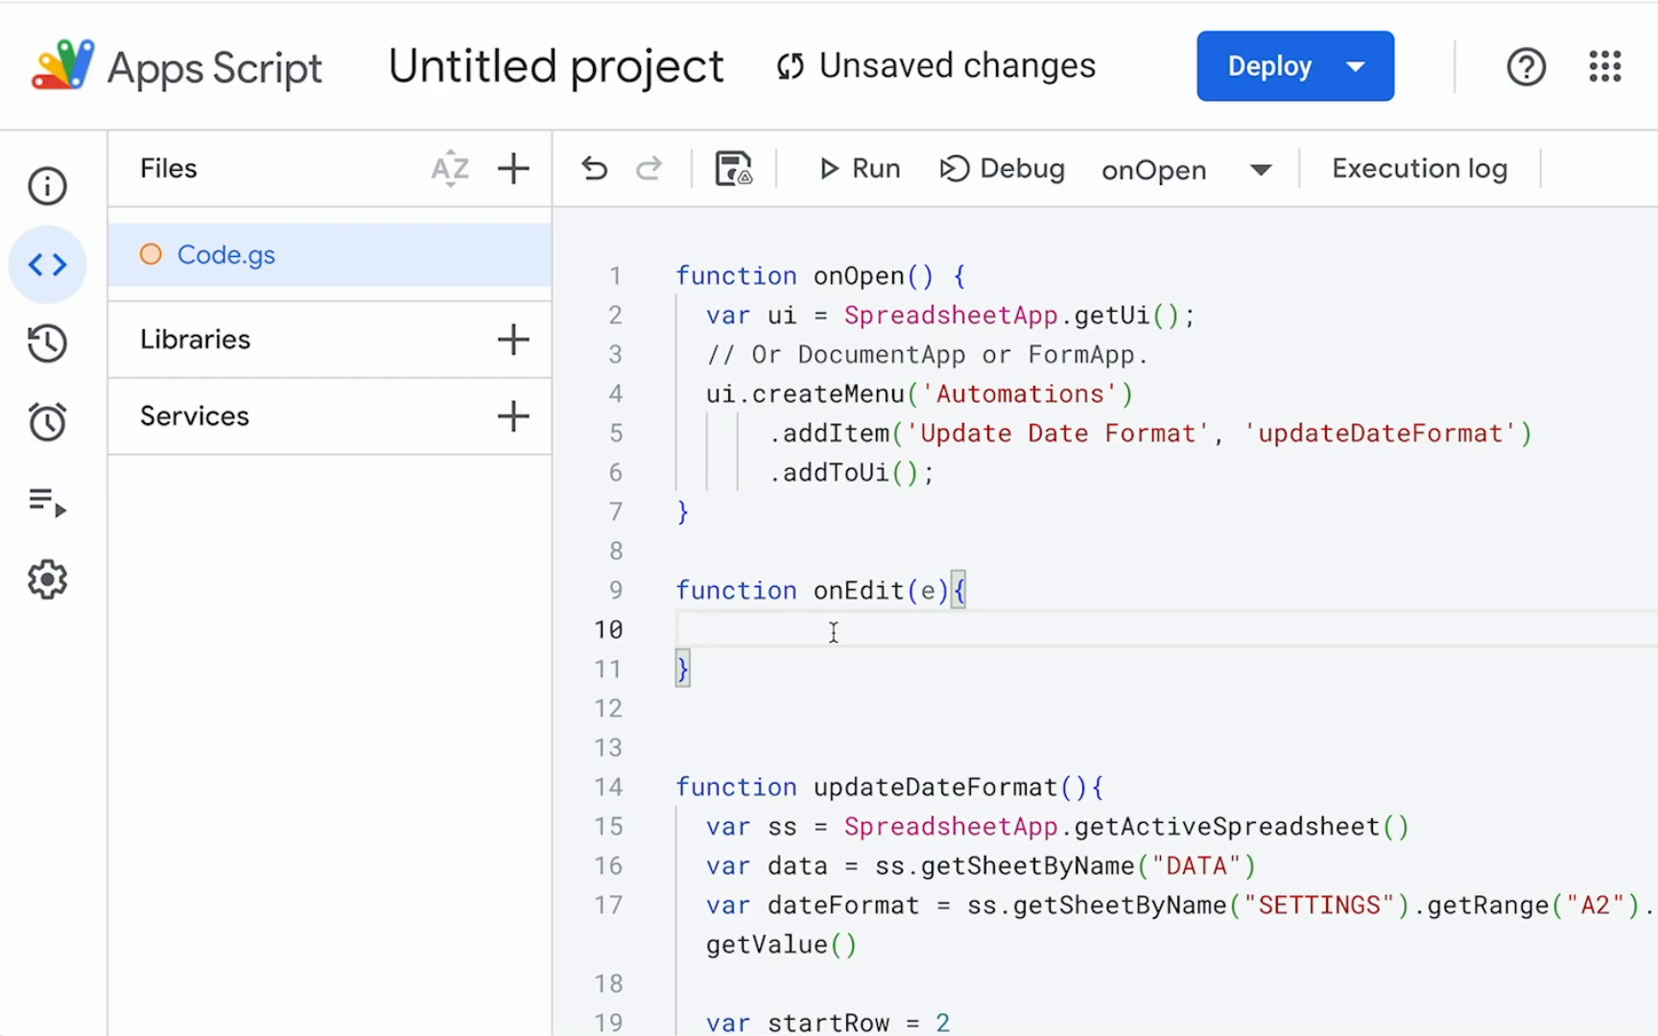
pyautogui.write('var row')
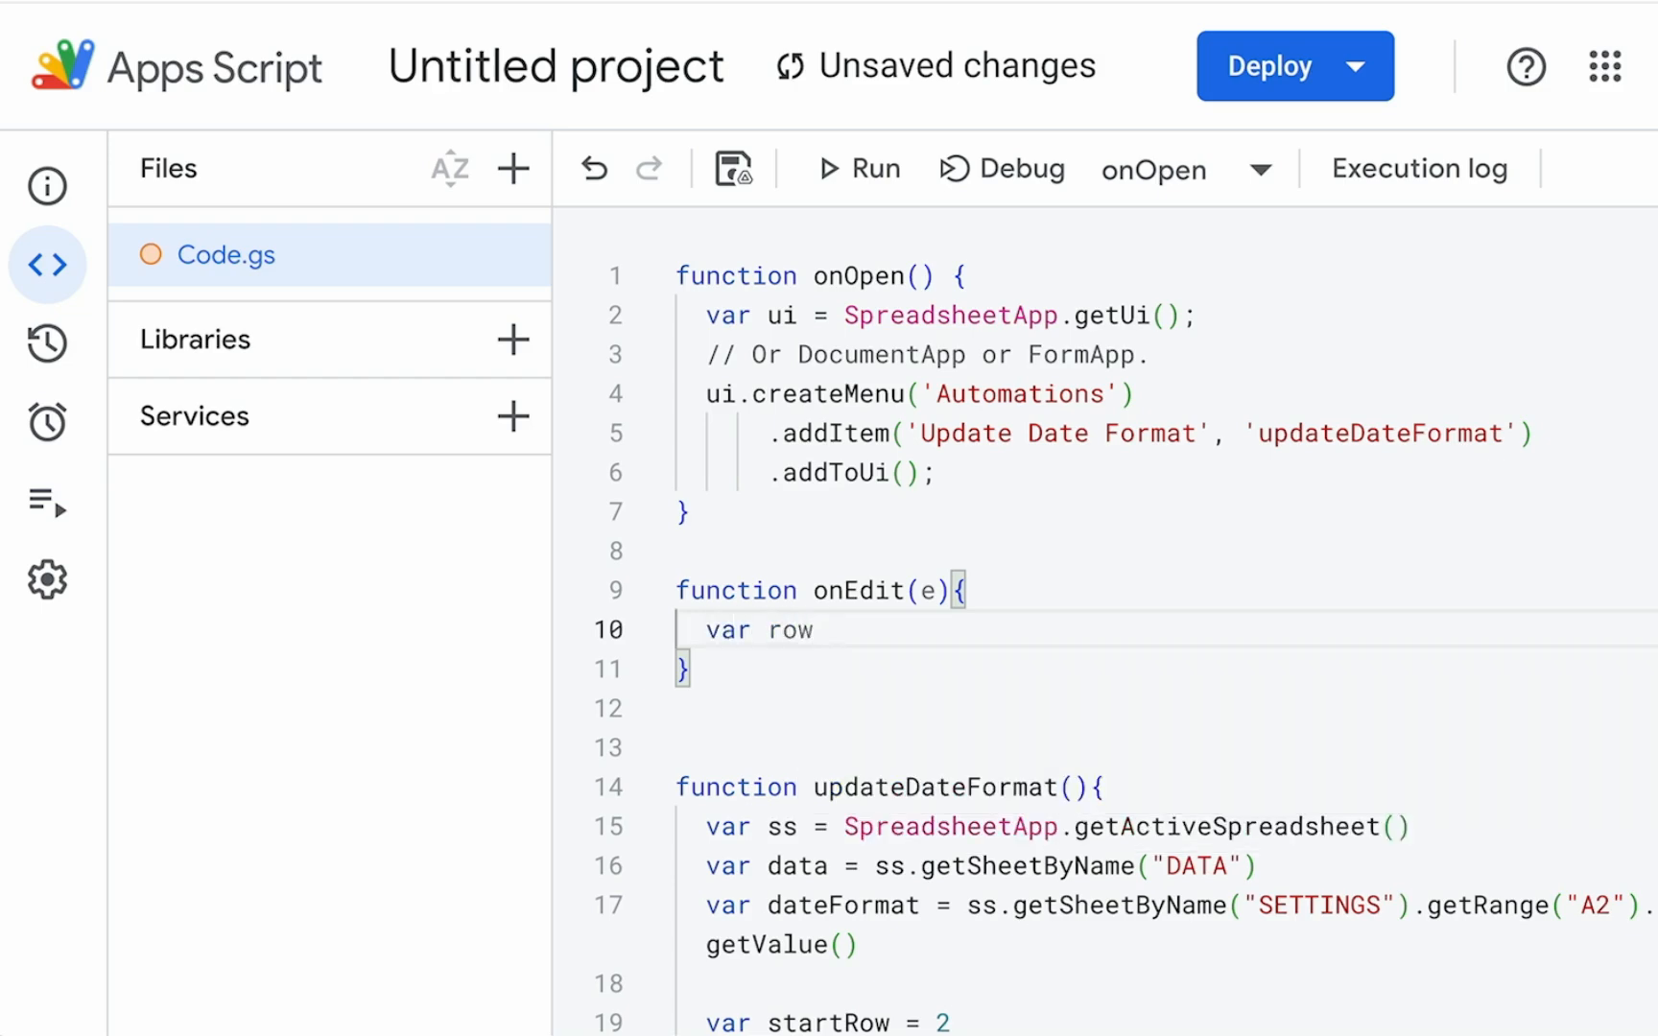
pyautogui.write('= e.range.getRow(')
pyautogui.write('var c')
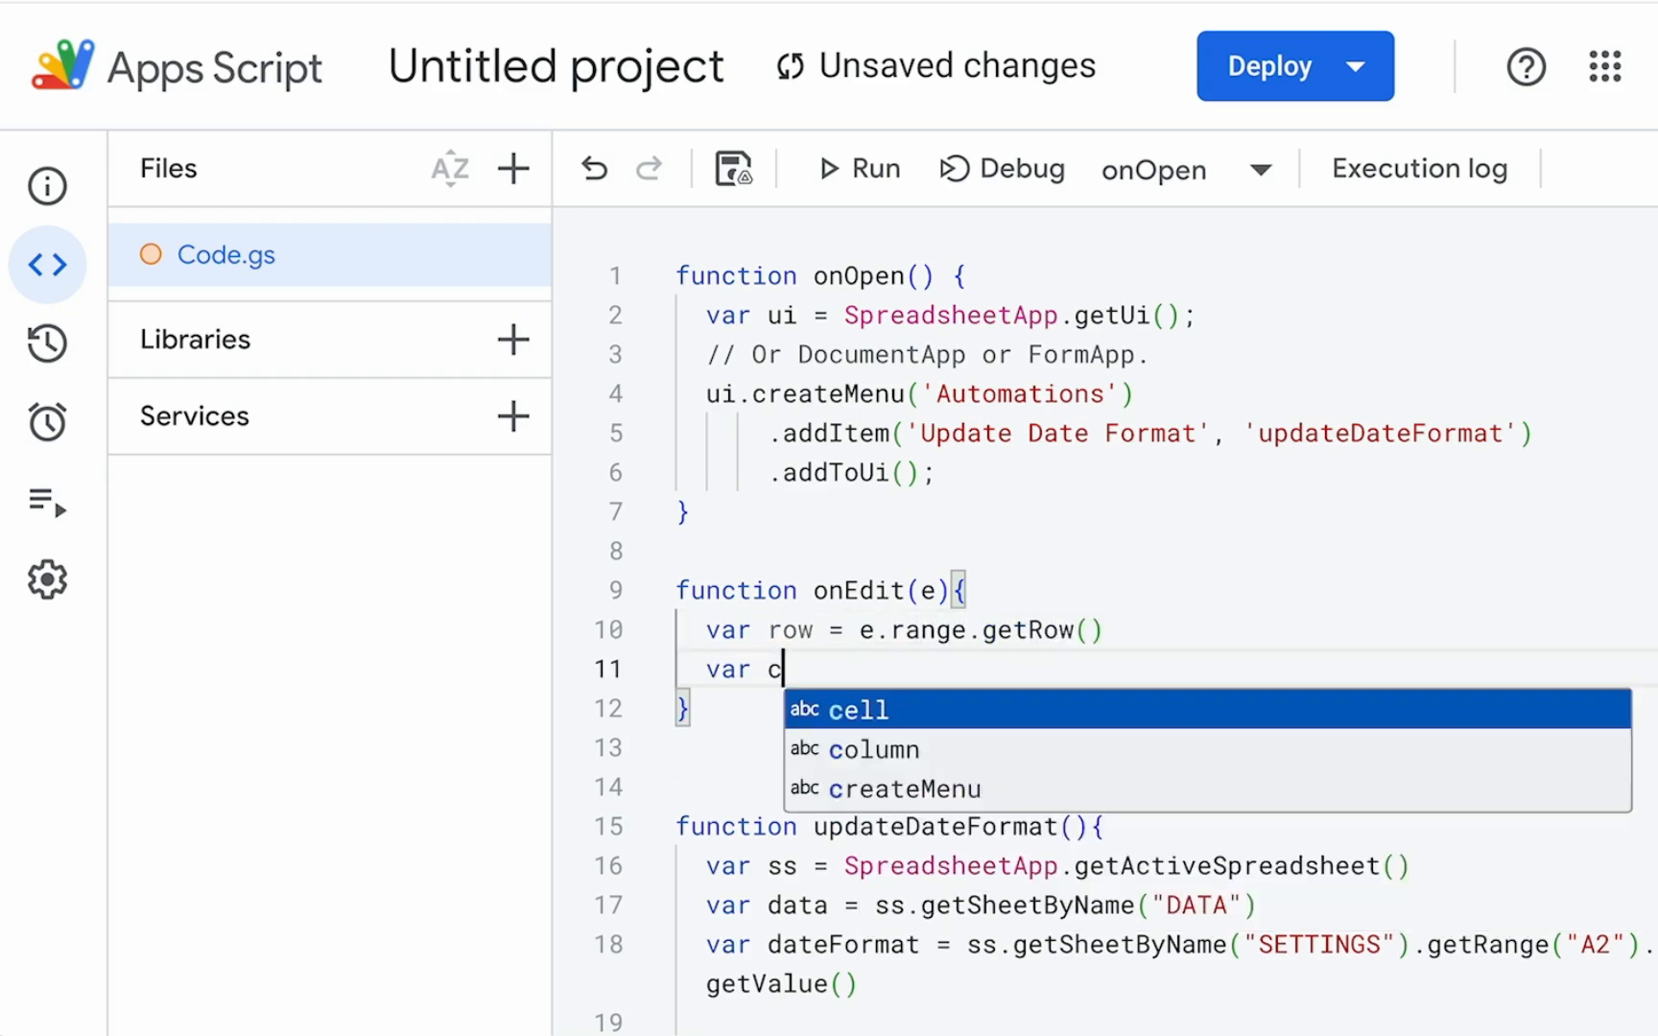
pyautogui.write('ol =')
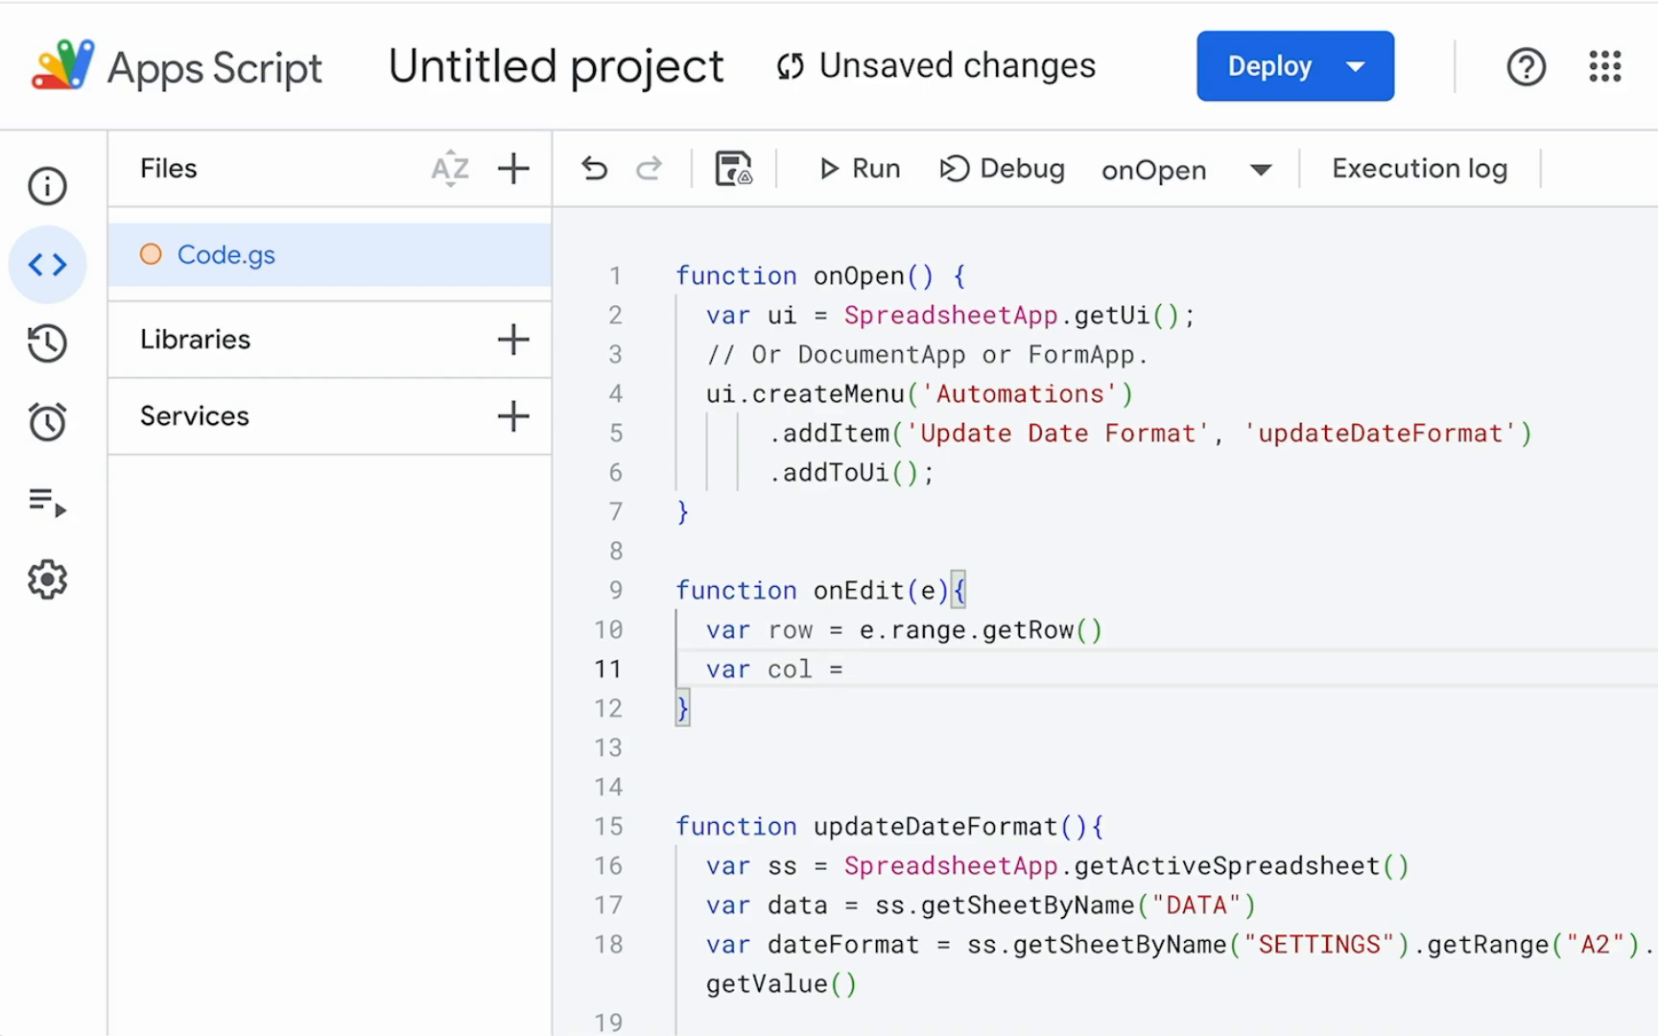
pyautogui.write('e.range')
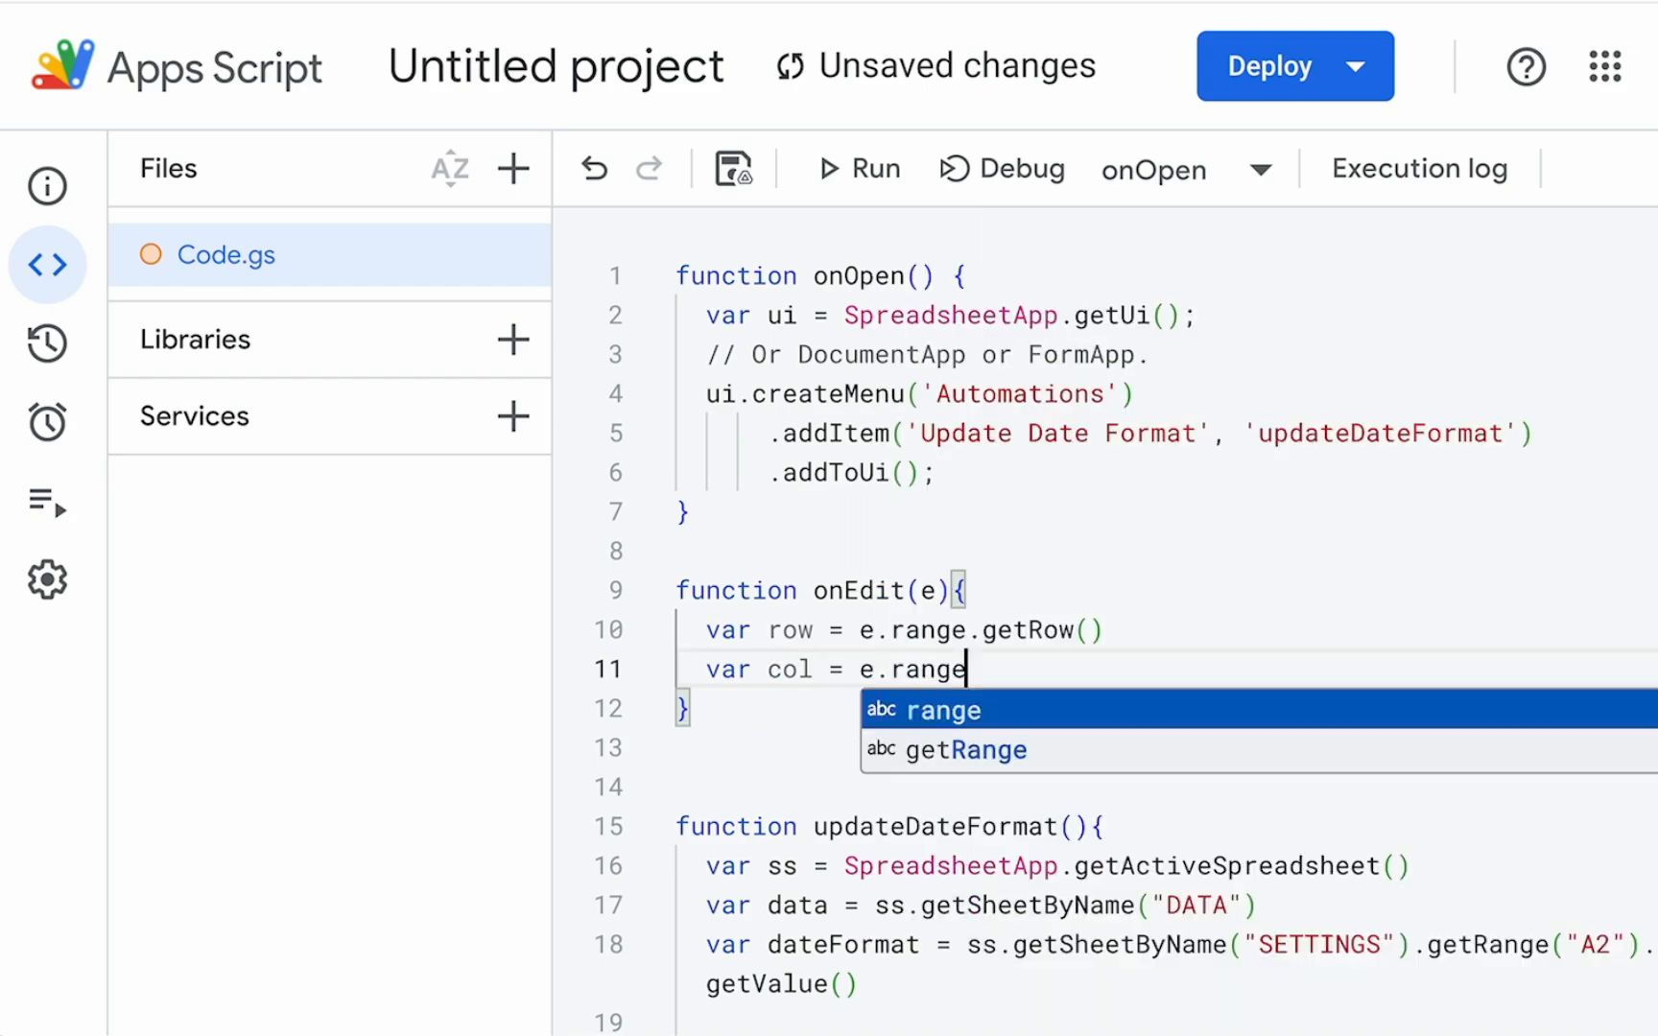
pyautogui.write('.getColumn(')
pyautogui.write('var sheet -=')
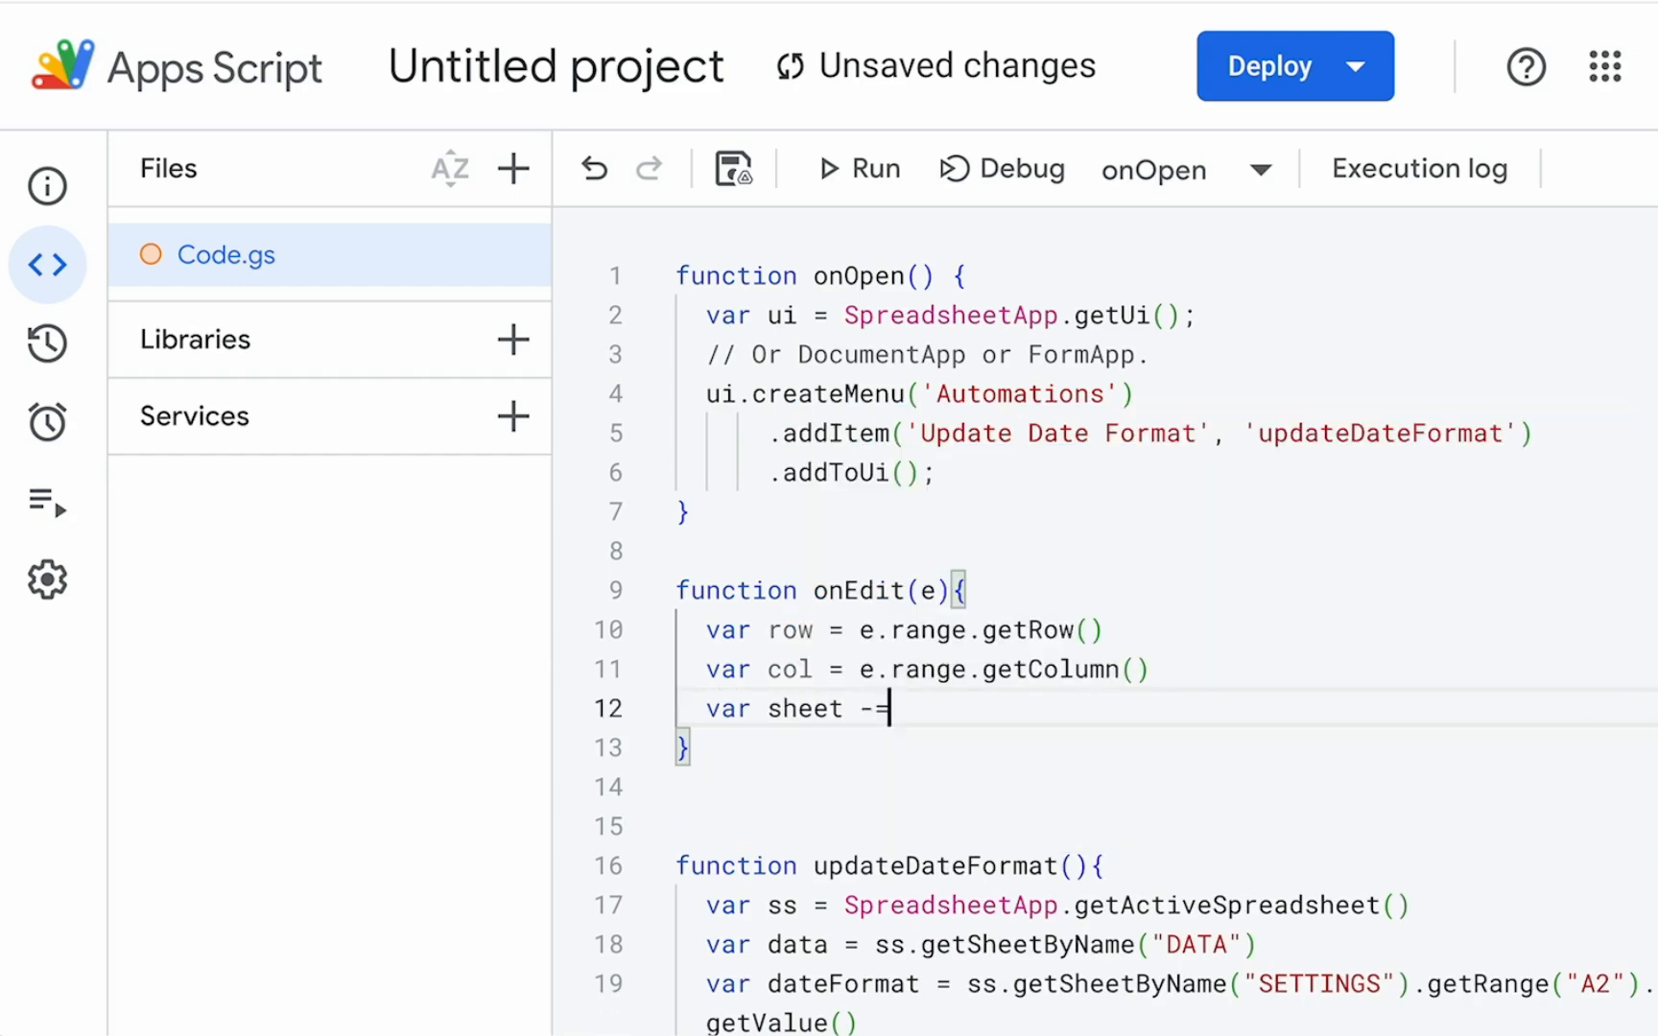
pyautogui.press('Backspace')
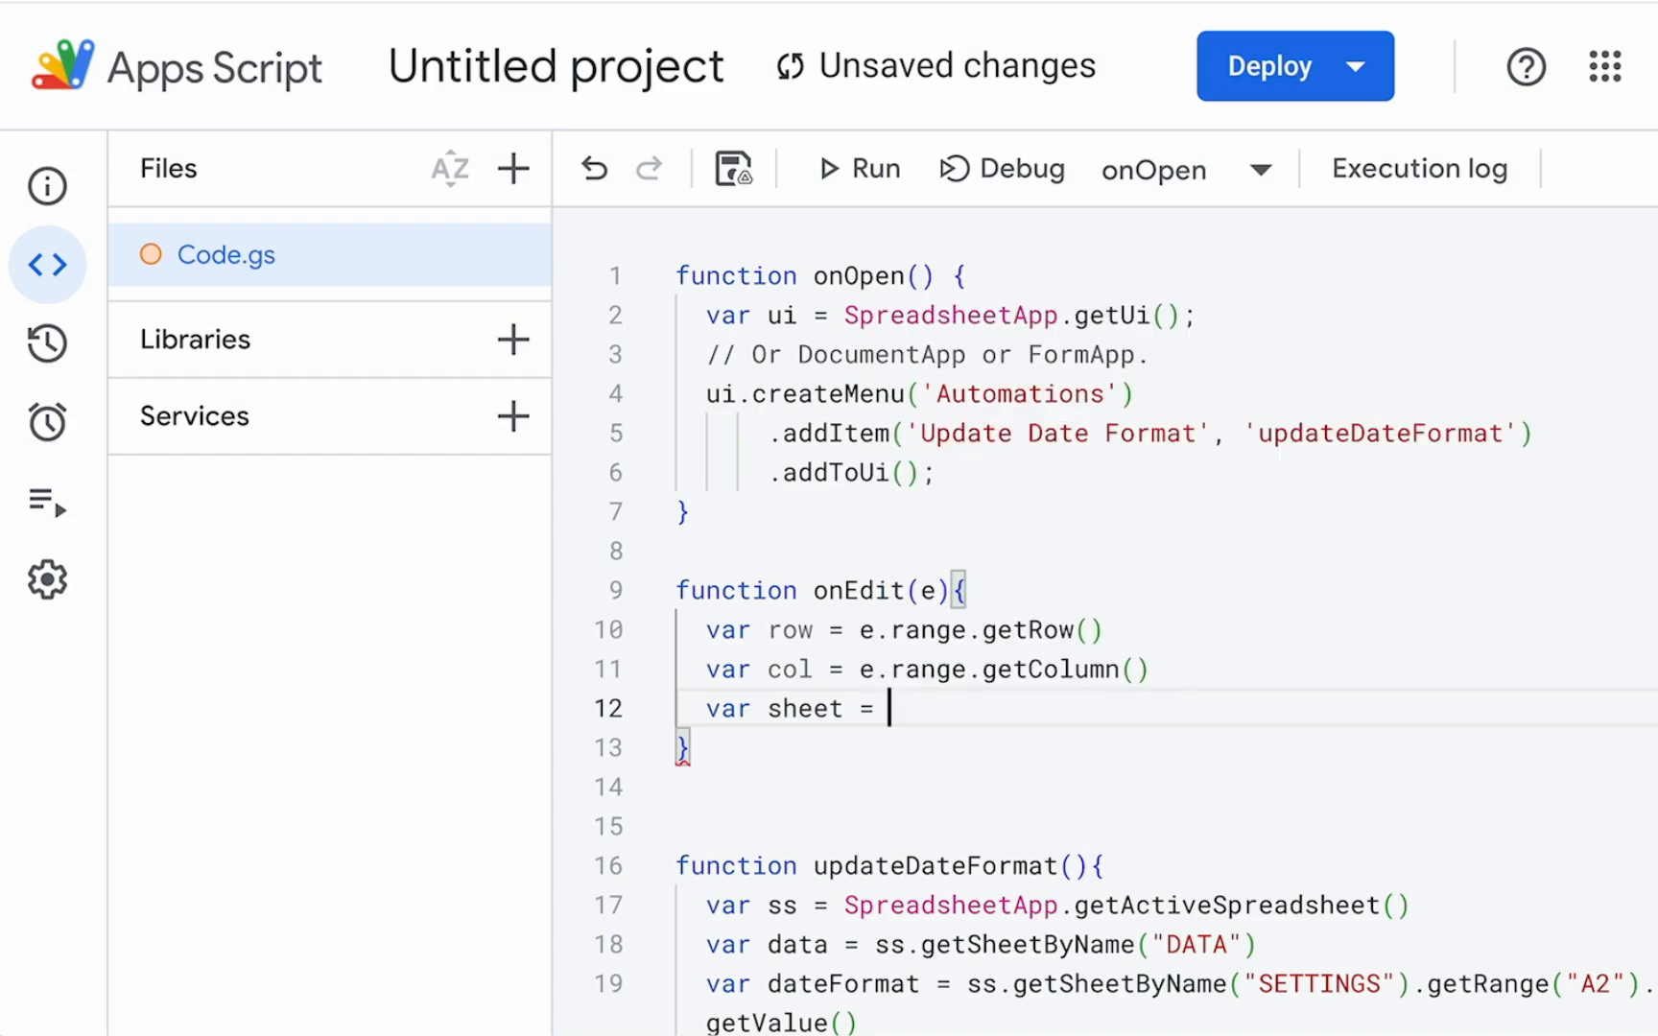
pyautogui.write('SpreadsheetApp.getACti')
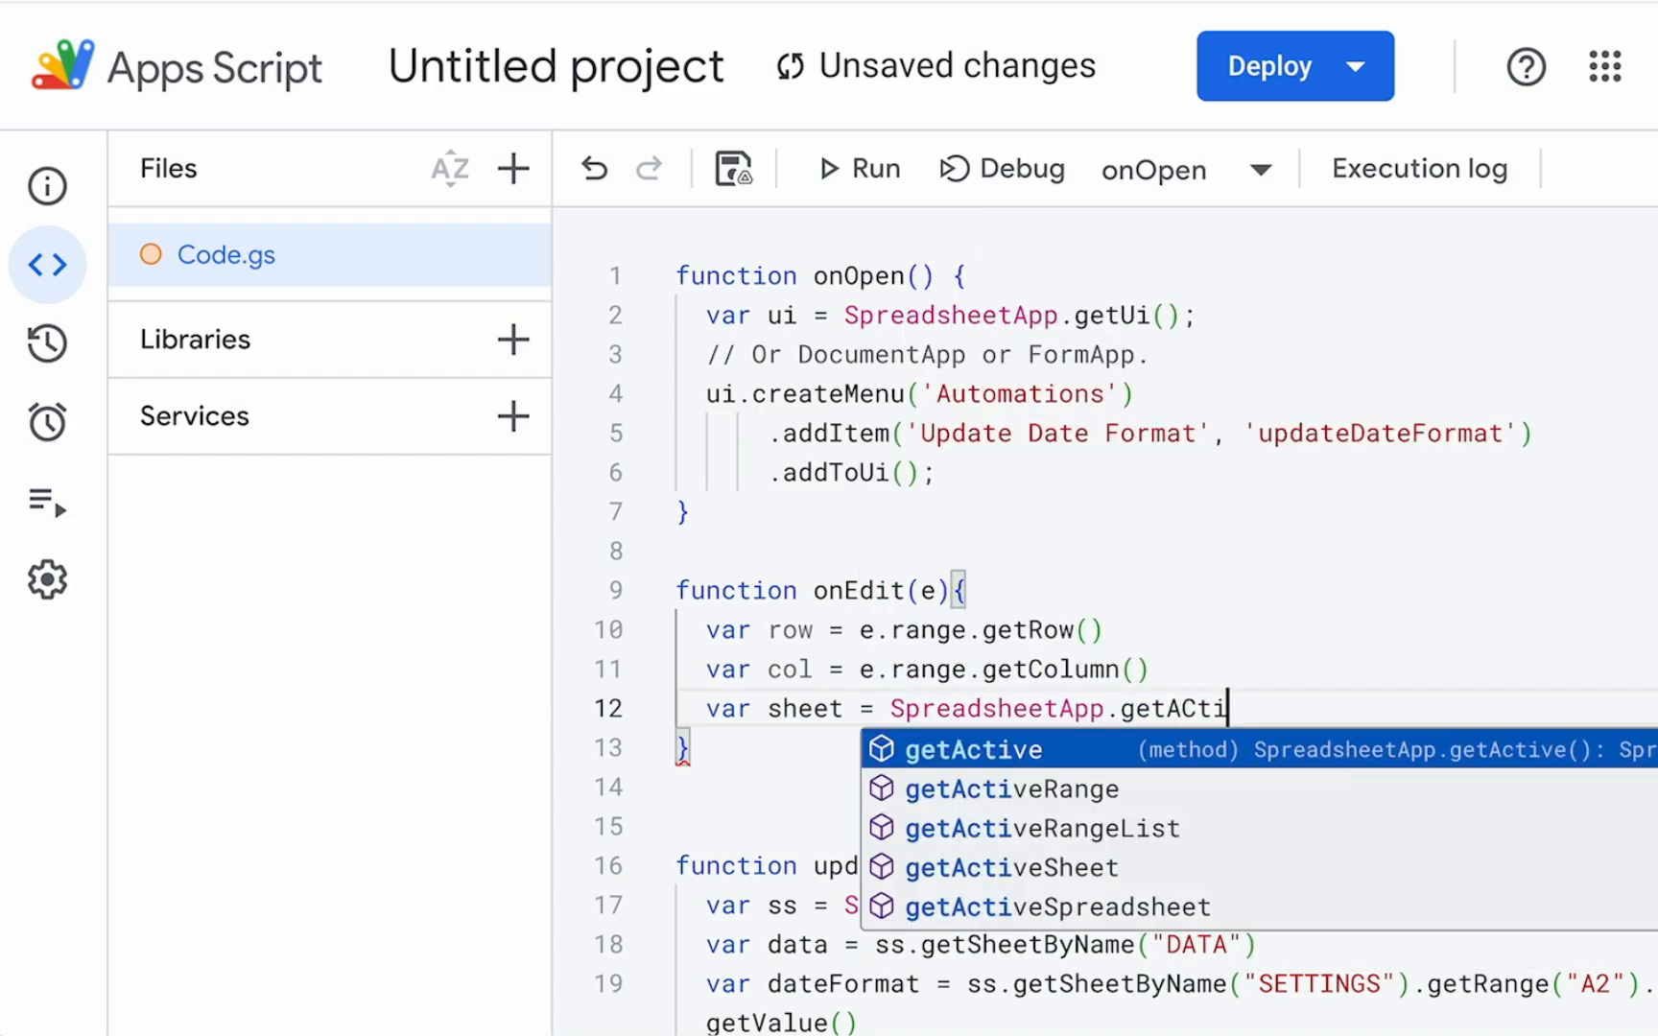
pyautogui.write('veSheet().getName(')
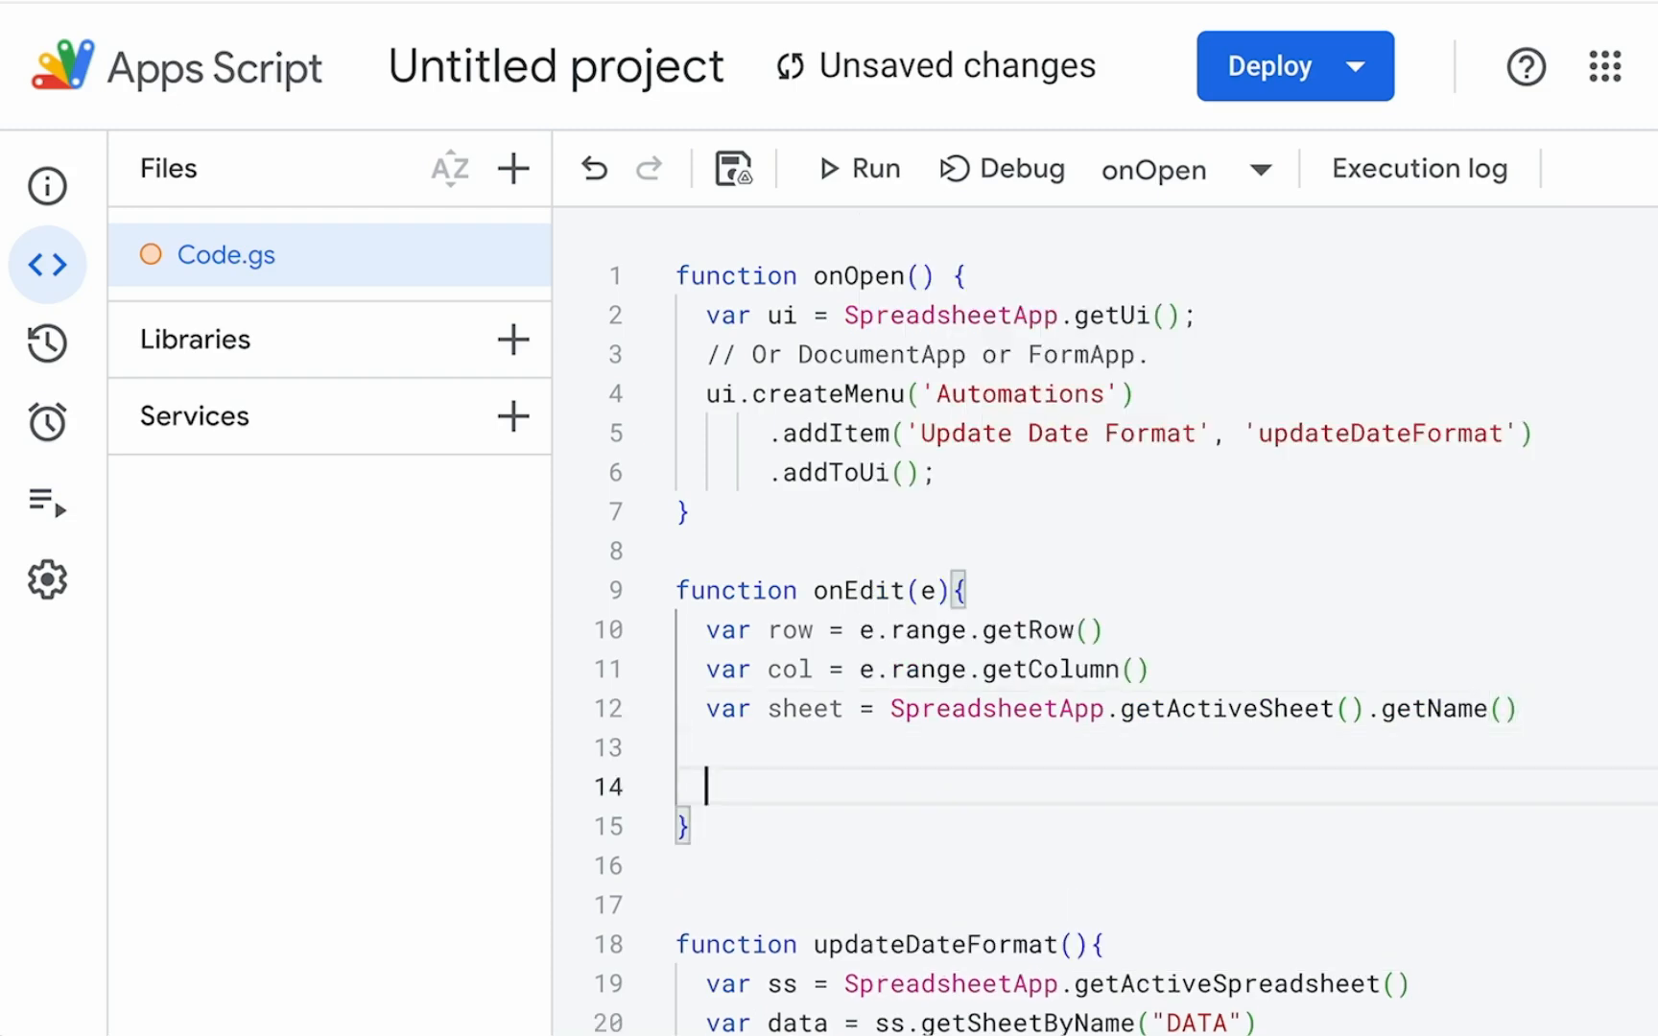
# Step: Begin the if condition testing sheet == "SETTINGS" && row == 2 && col
pyautogui.write('if (sheet )')
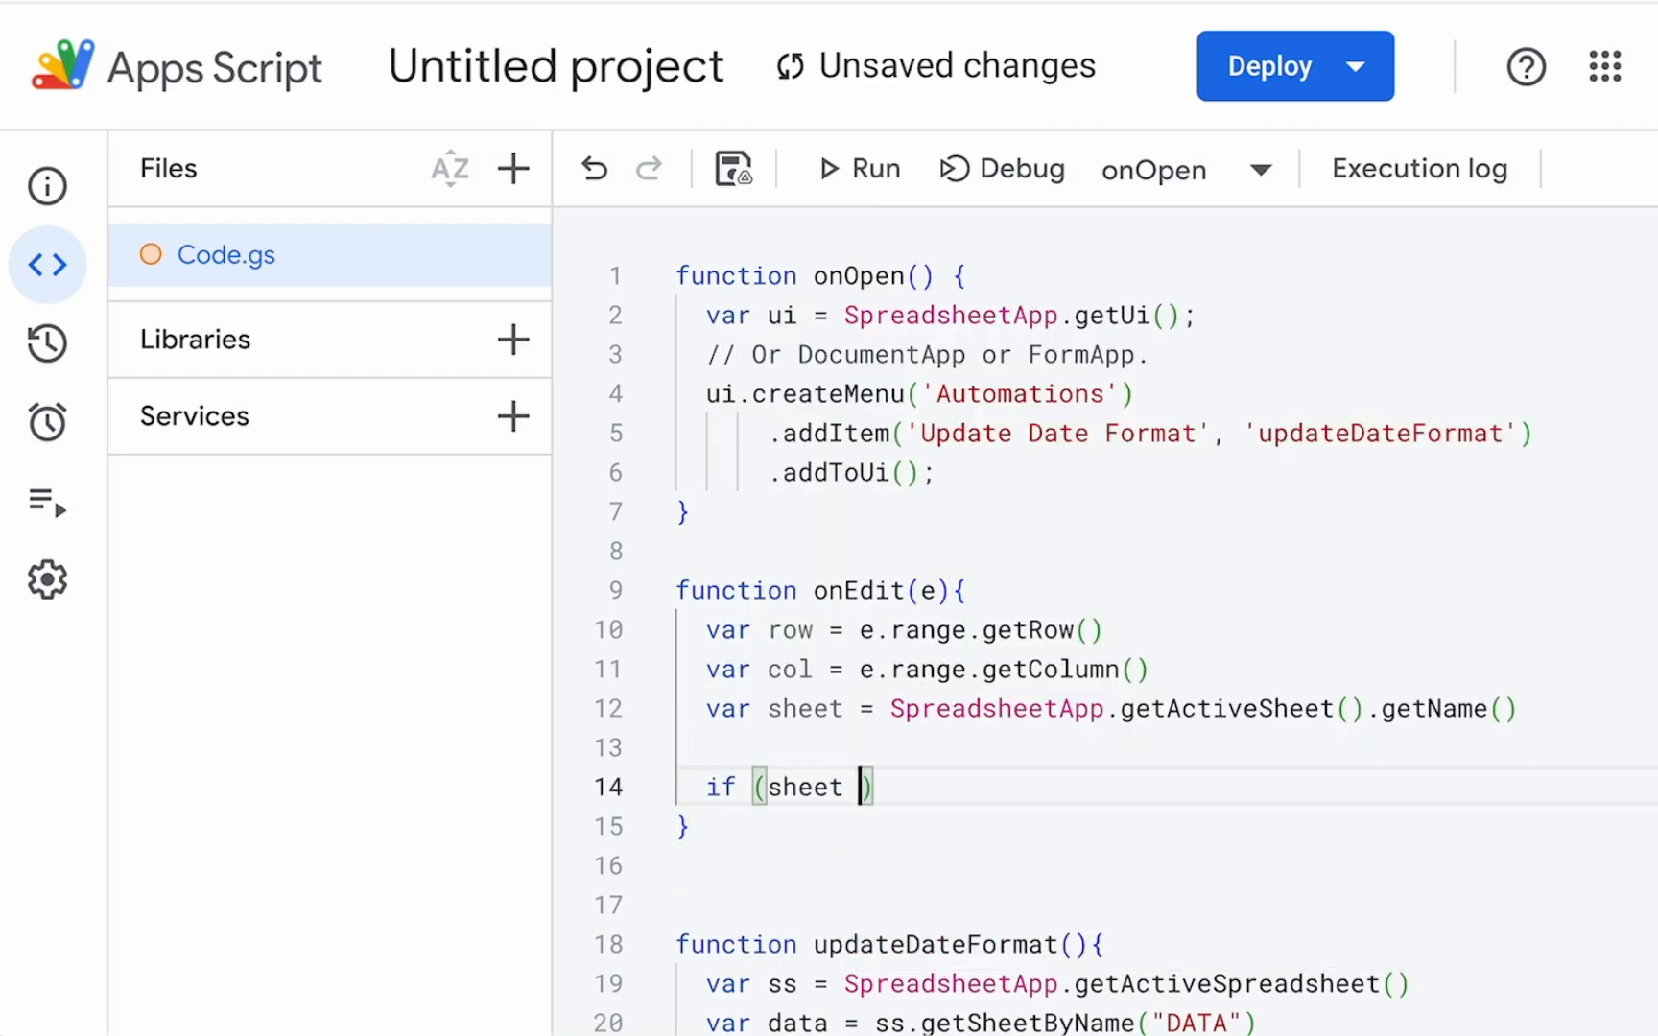
pyautogui.write('== "SETTINGS"')
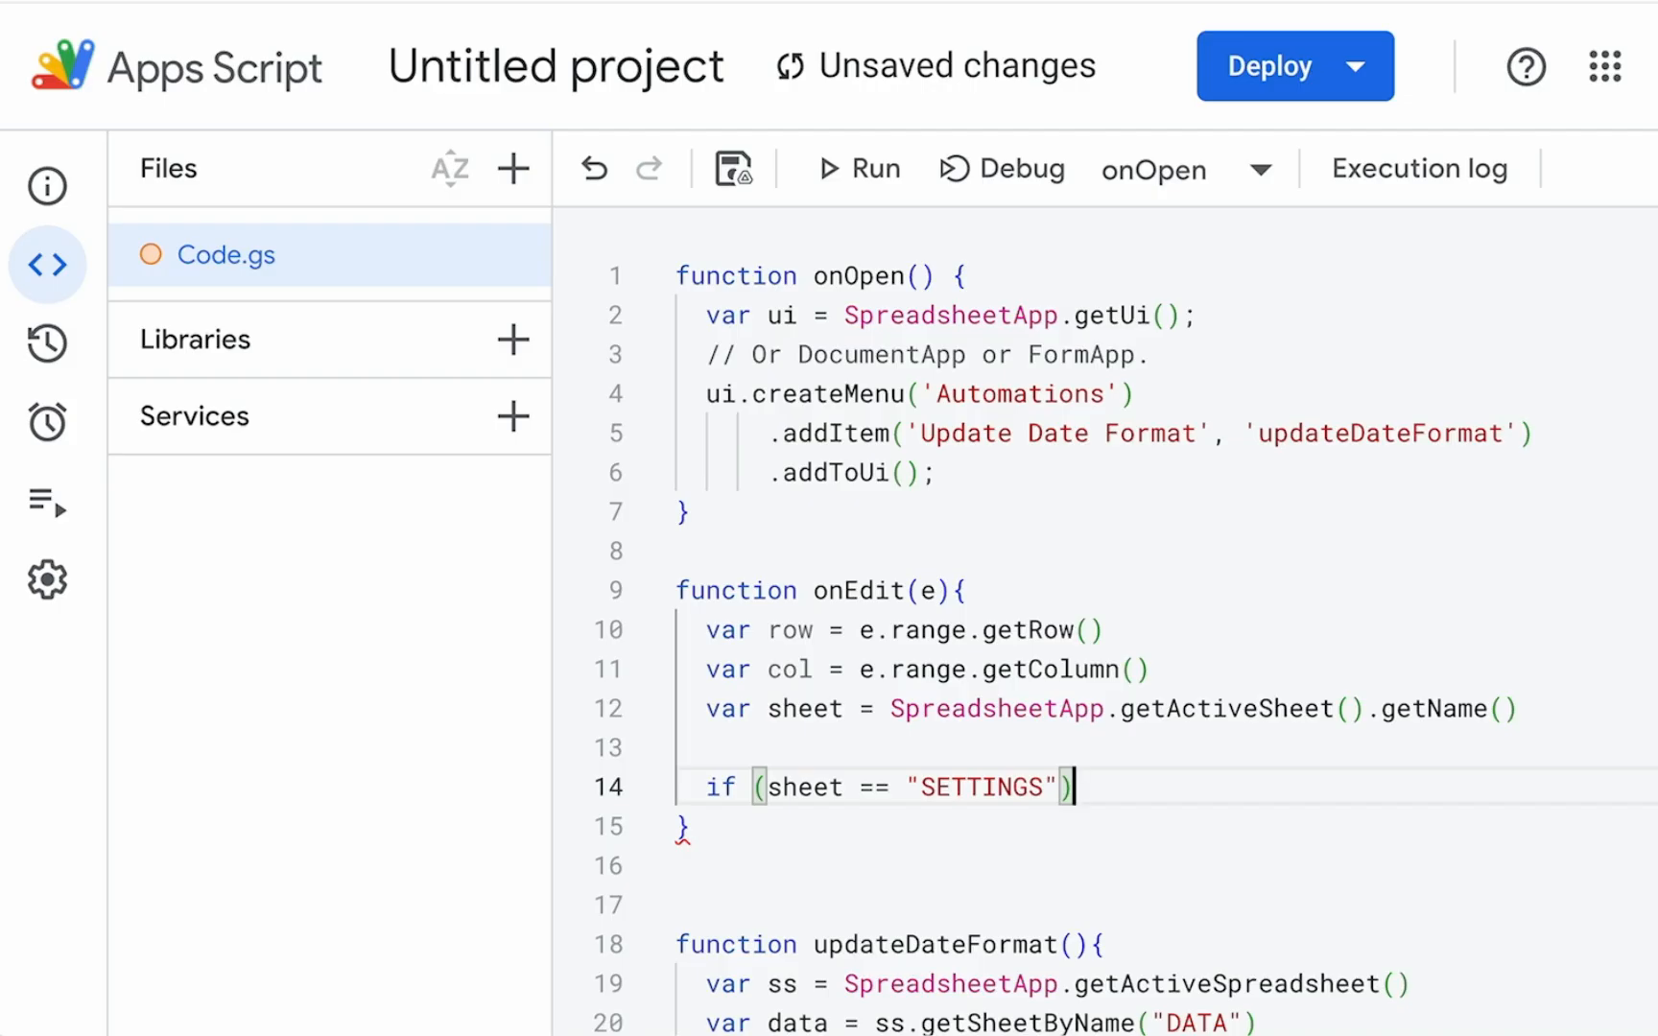
pyautogui.write('&& row')
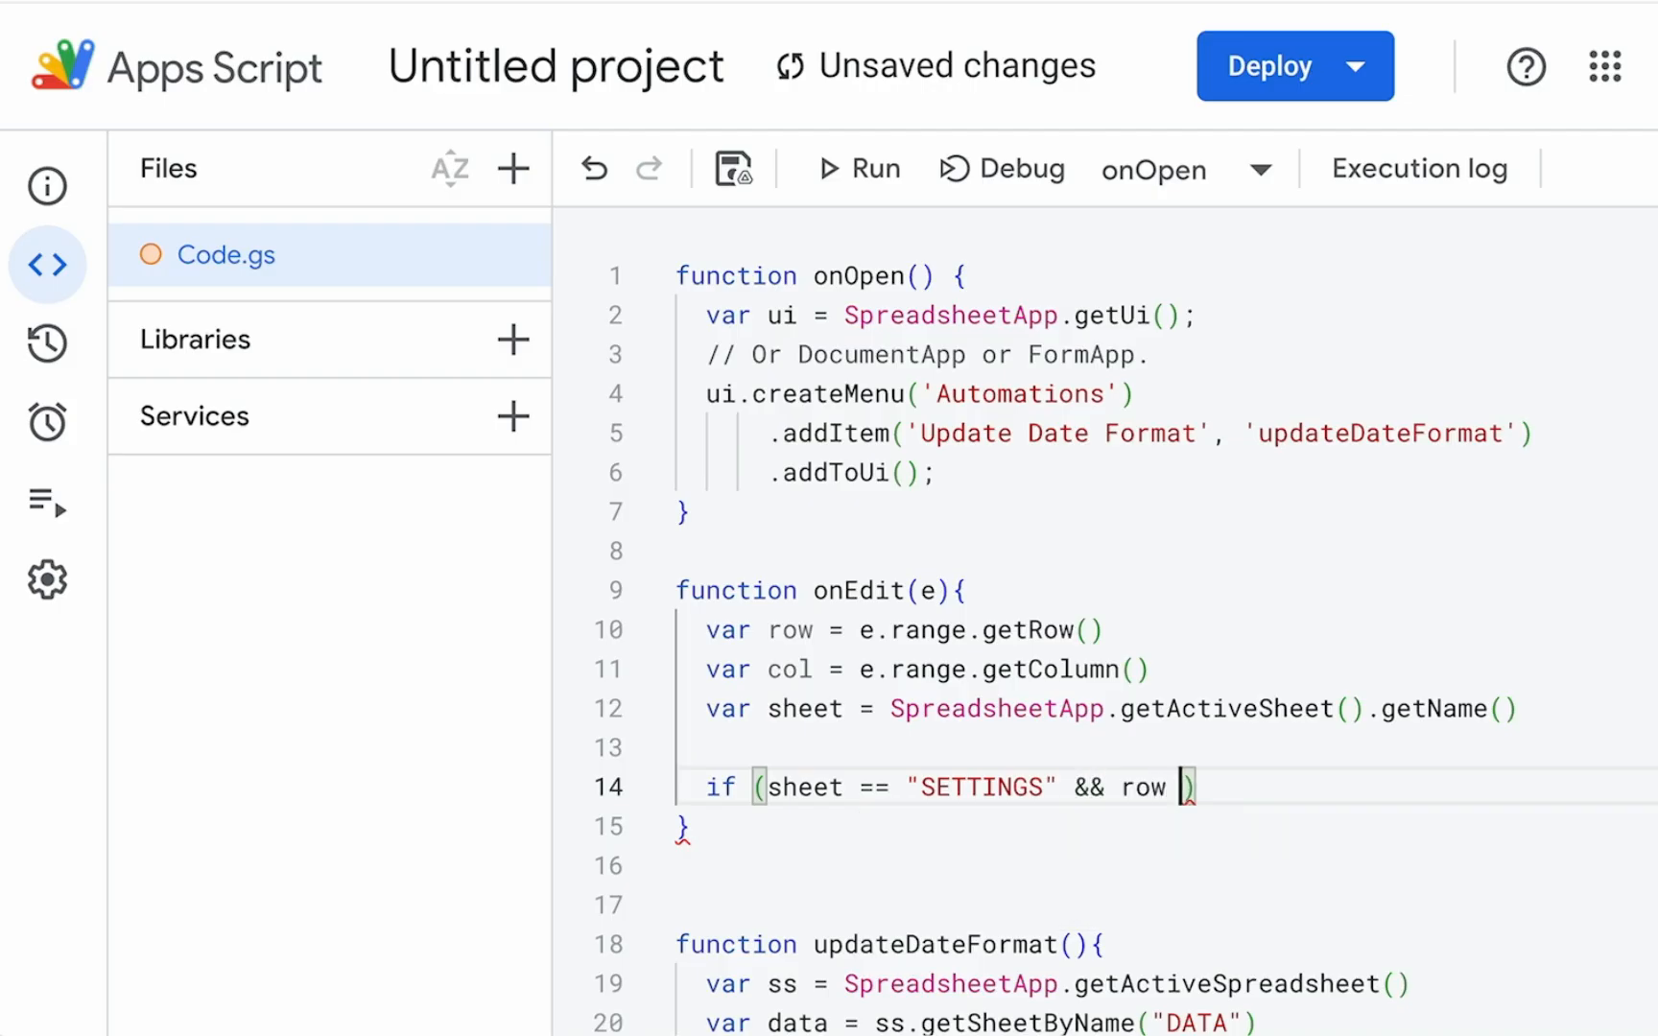
pyautogui.write('==')
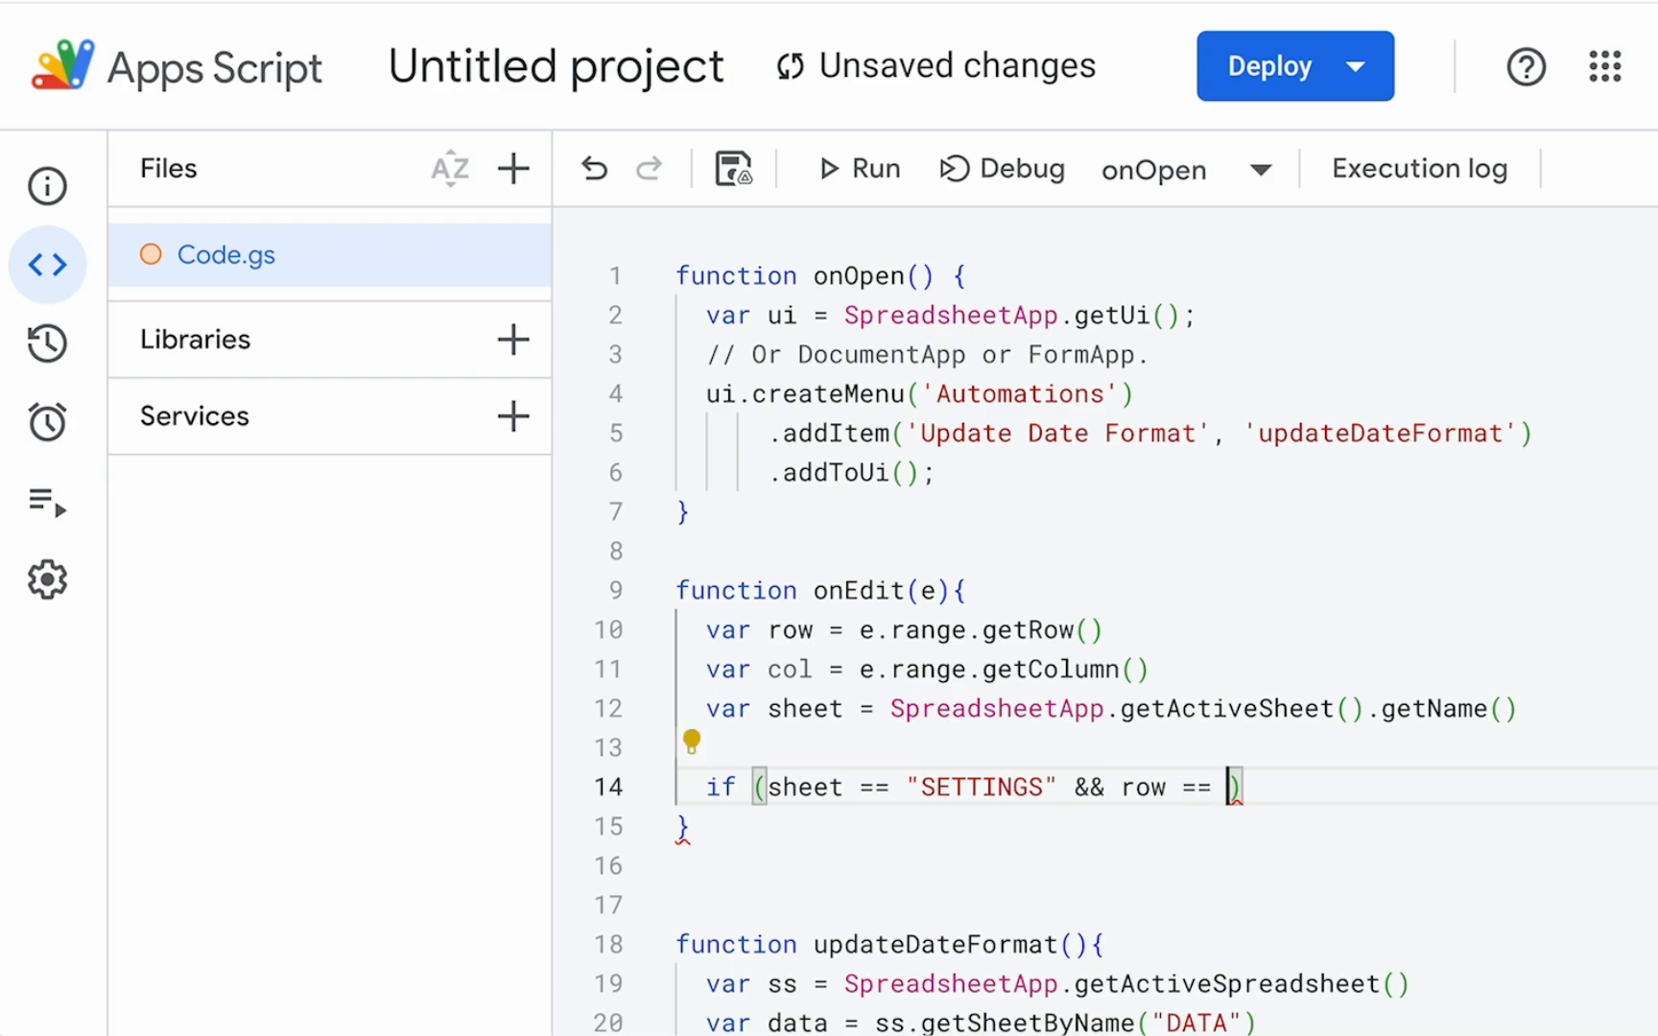
pyautogui.write('2 &')
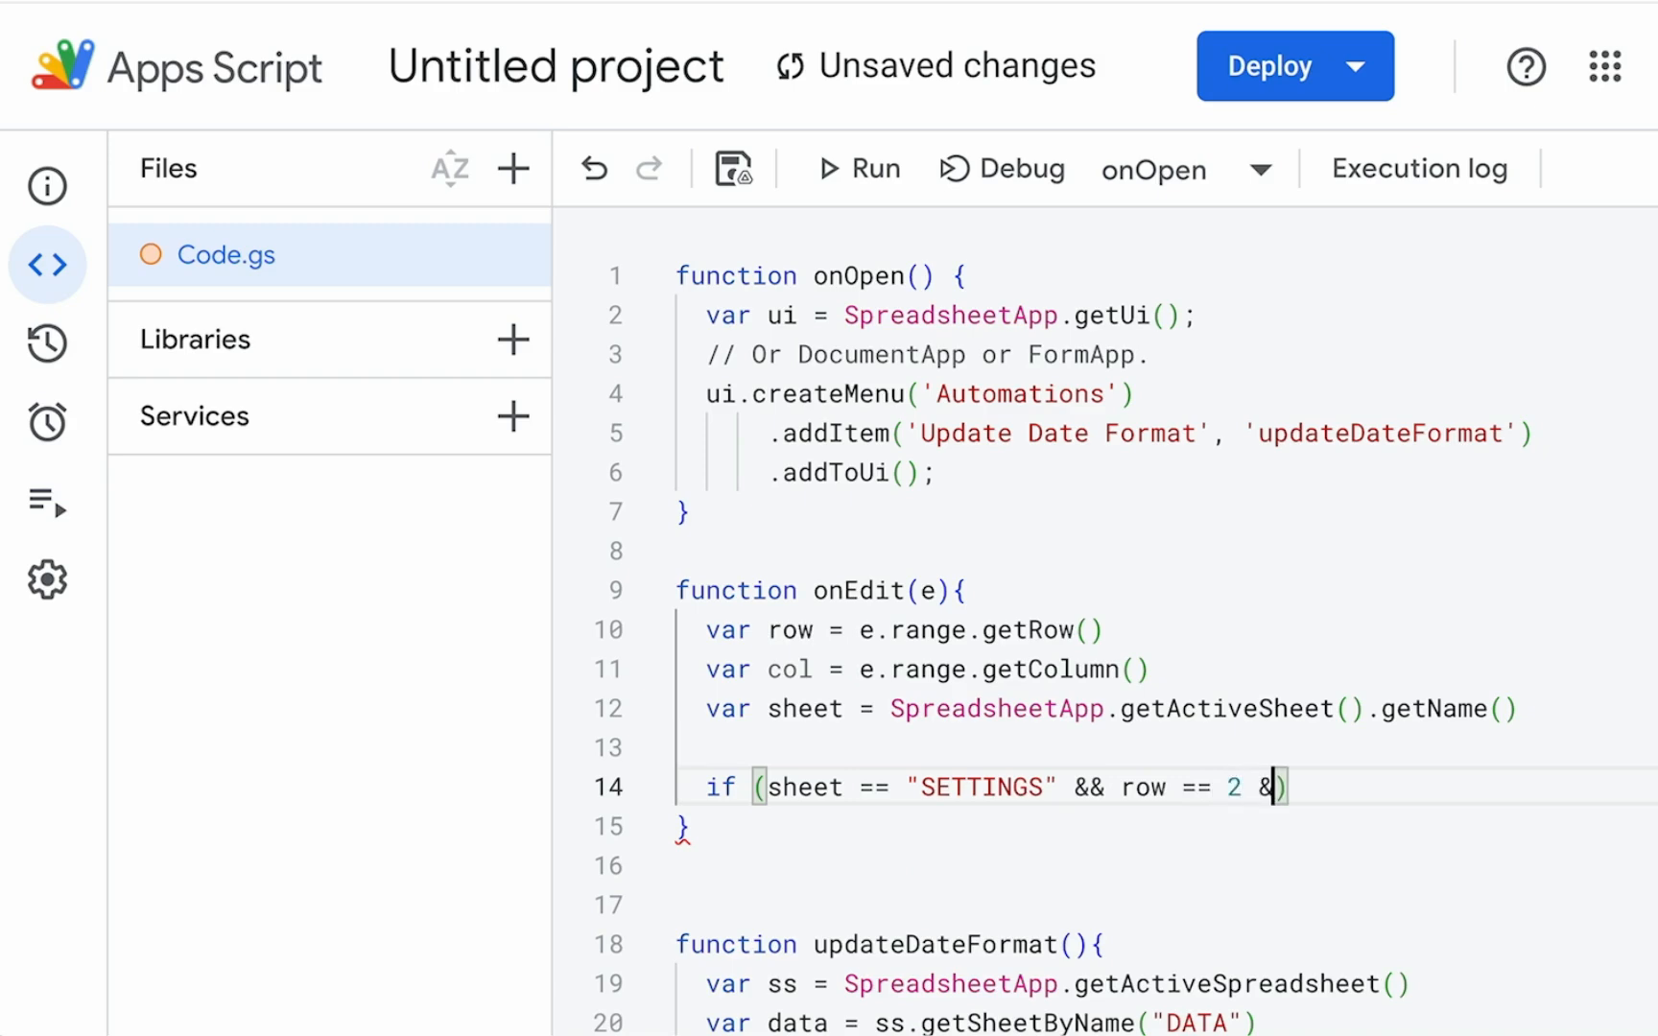
pyautogui.write('col == 1')
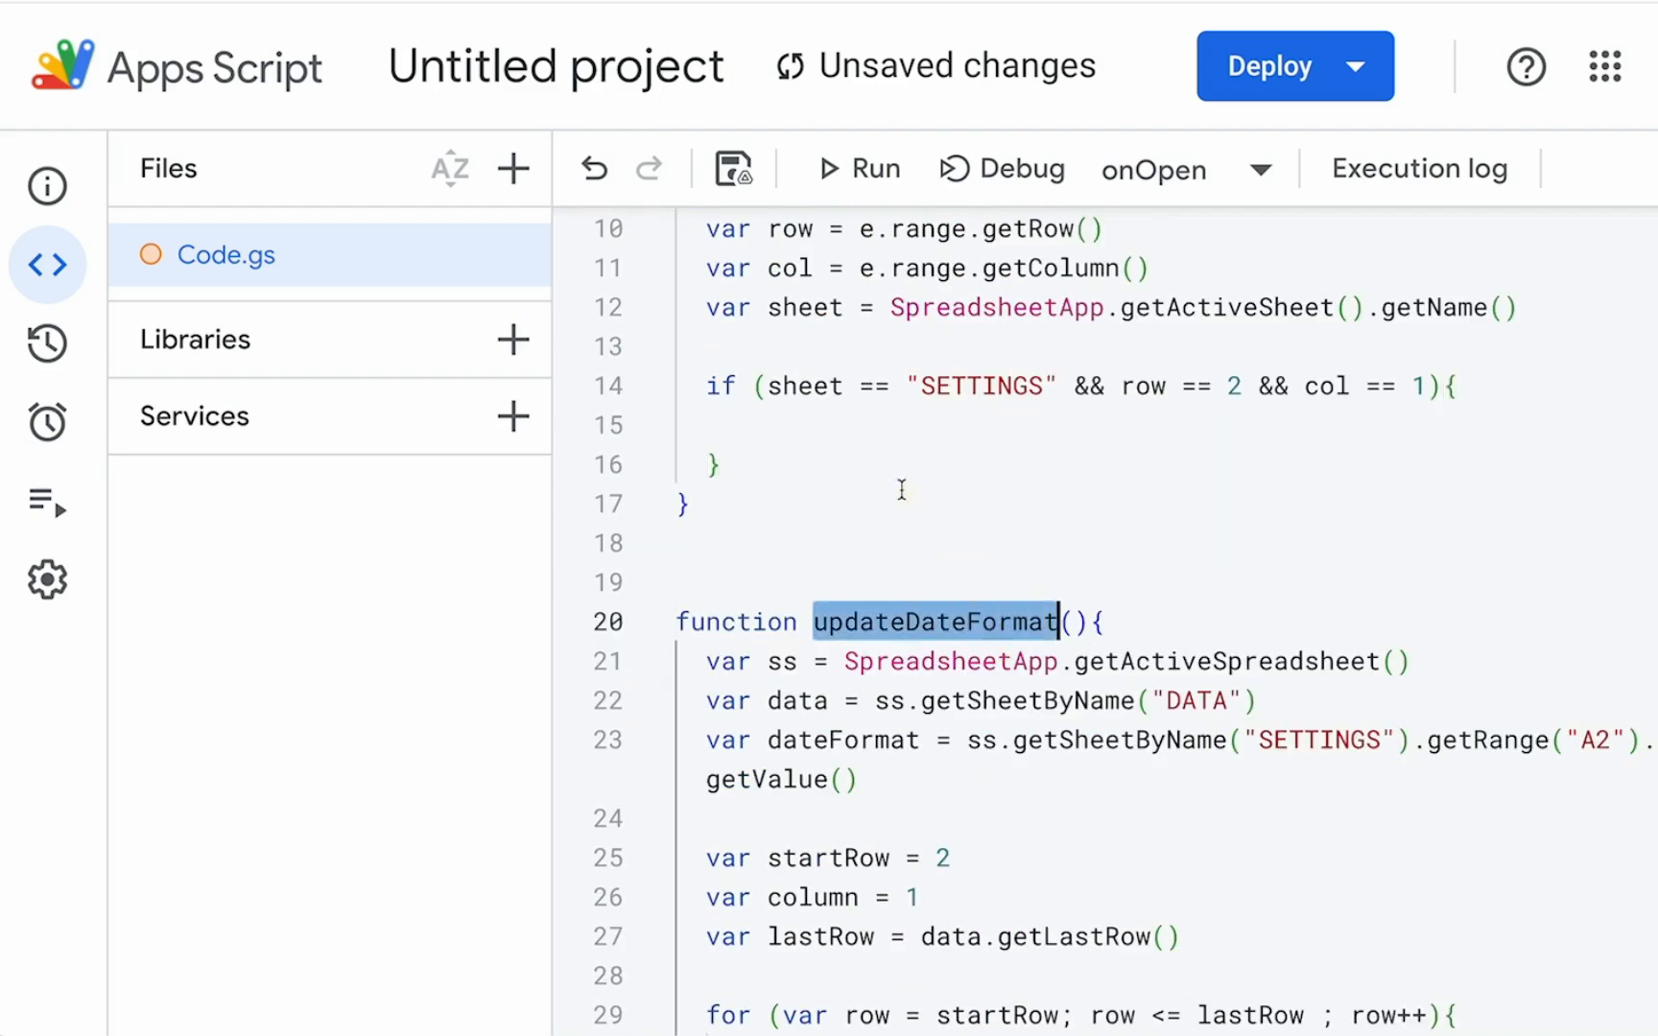
# Step: Call updateDateFormat inside the if block for edits to SETTINGS row 2, column 1
pyautogui.write('updateDateFormat')
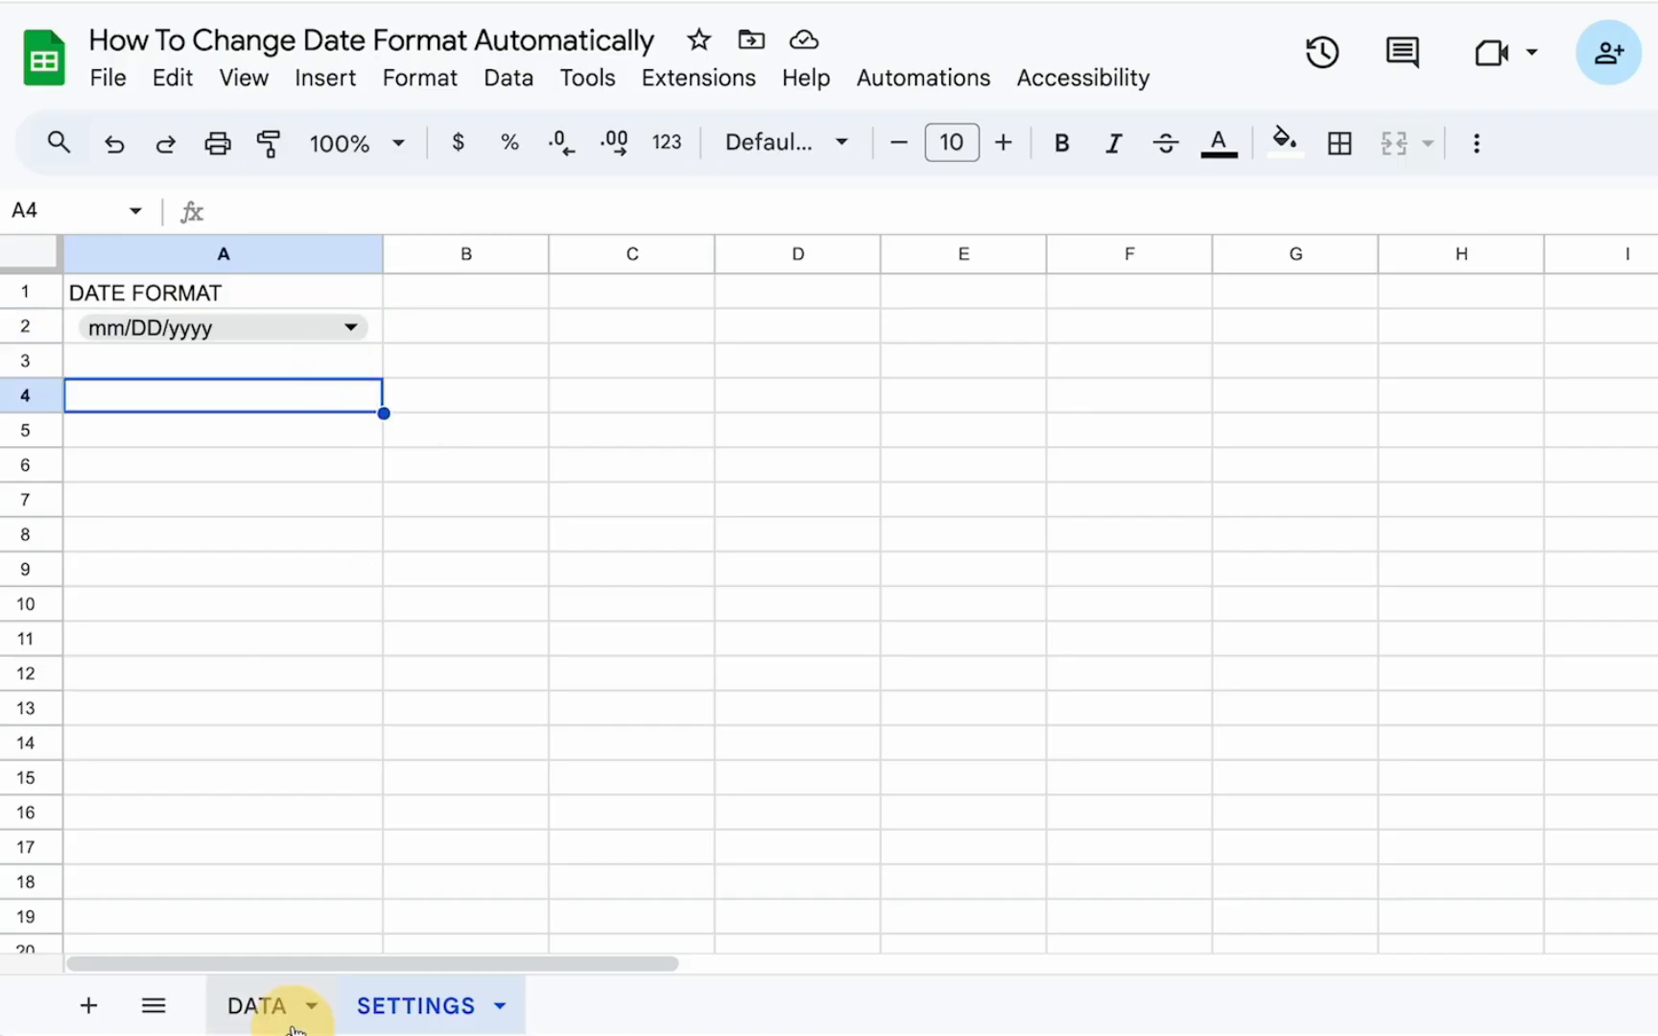
# Step: Set SETTINGS A2 to DD/mm/yyyy and compare the DATA dates, now day-first like 10/12/2024
pyautogui.click(255, 1006)
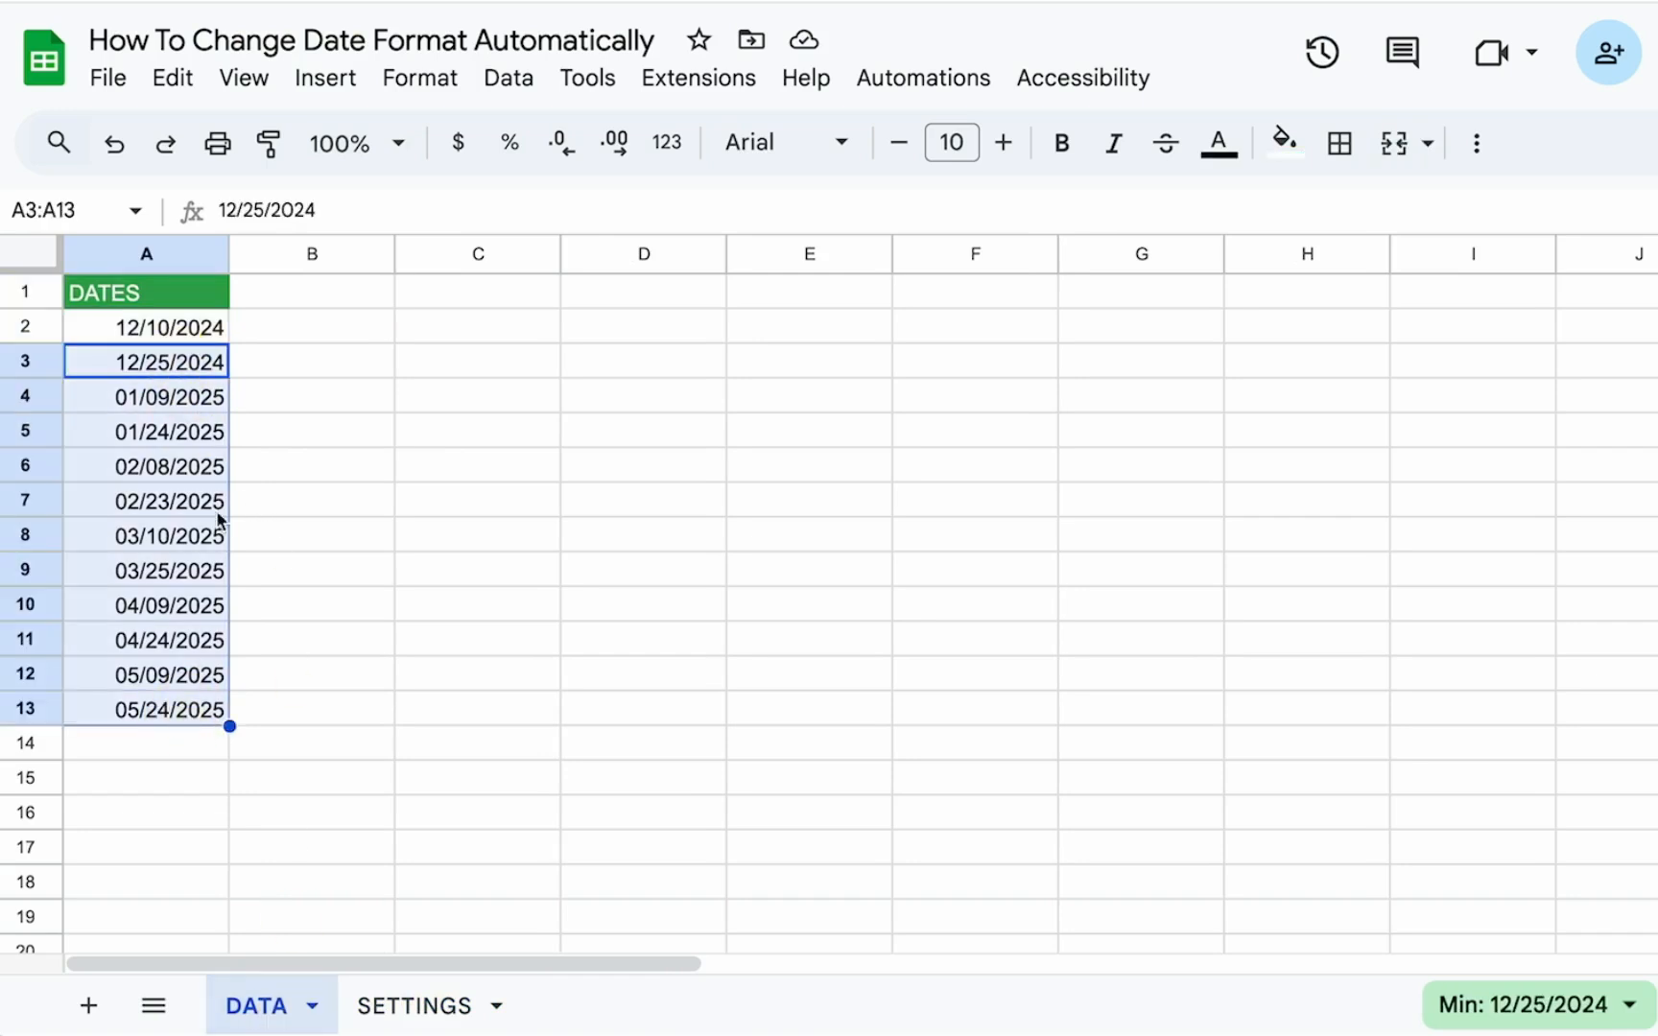
pyautogui.click(414, 1006)
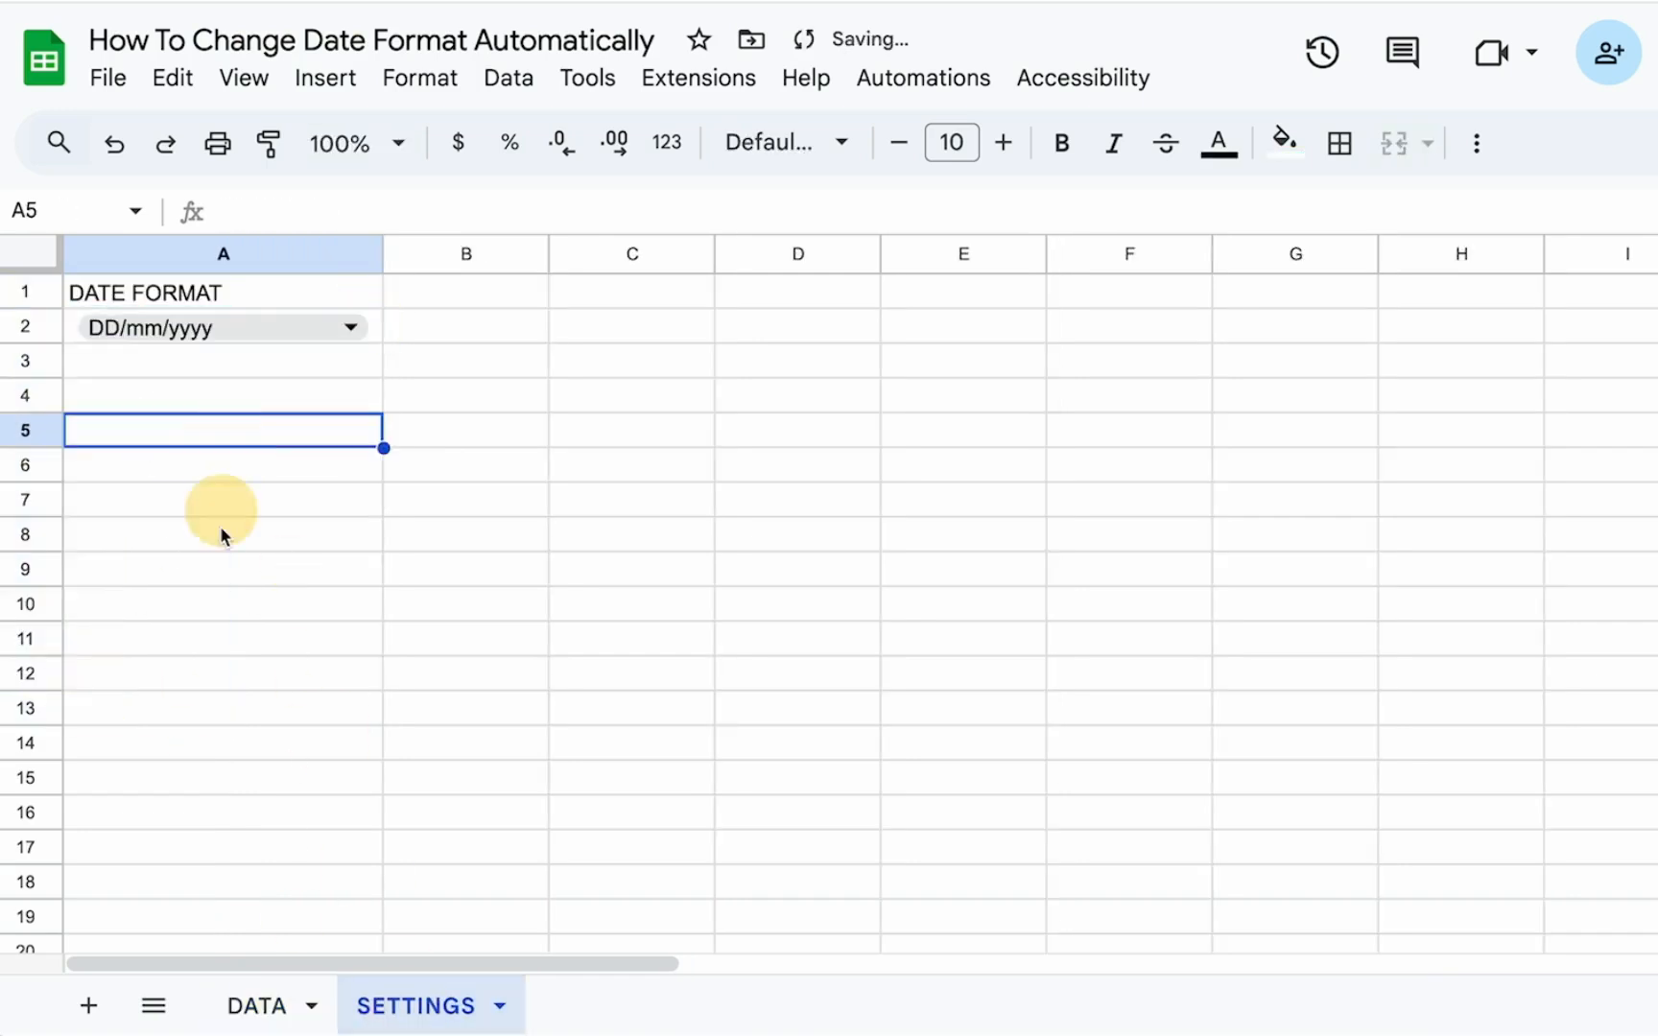
pyautogui.click(255, 1005)
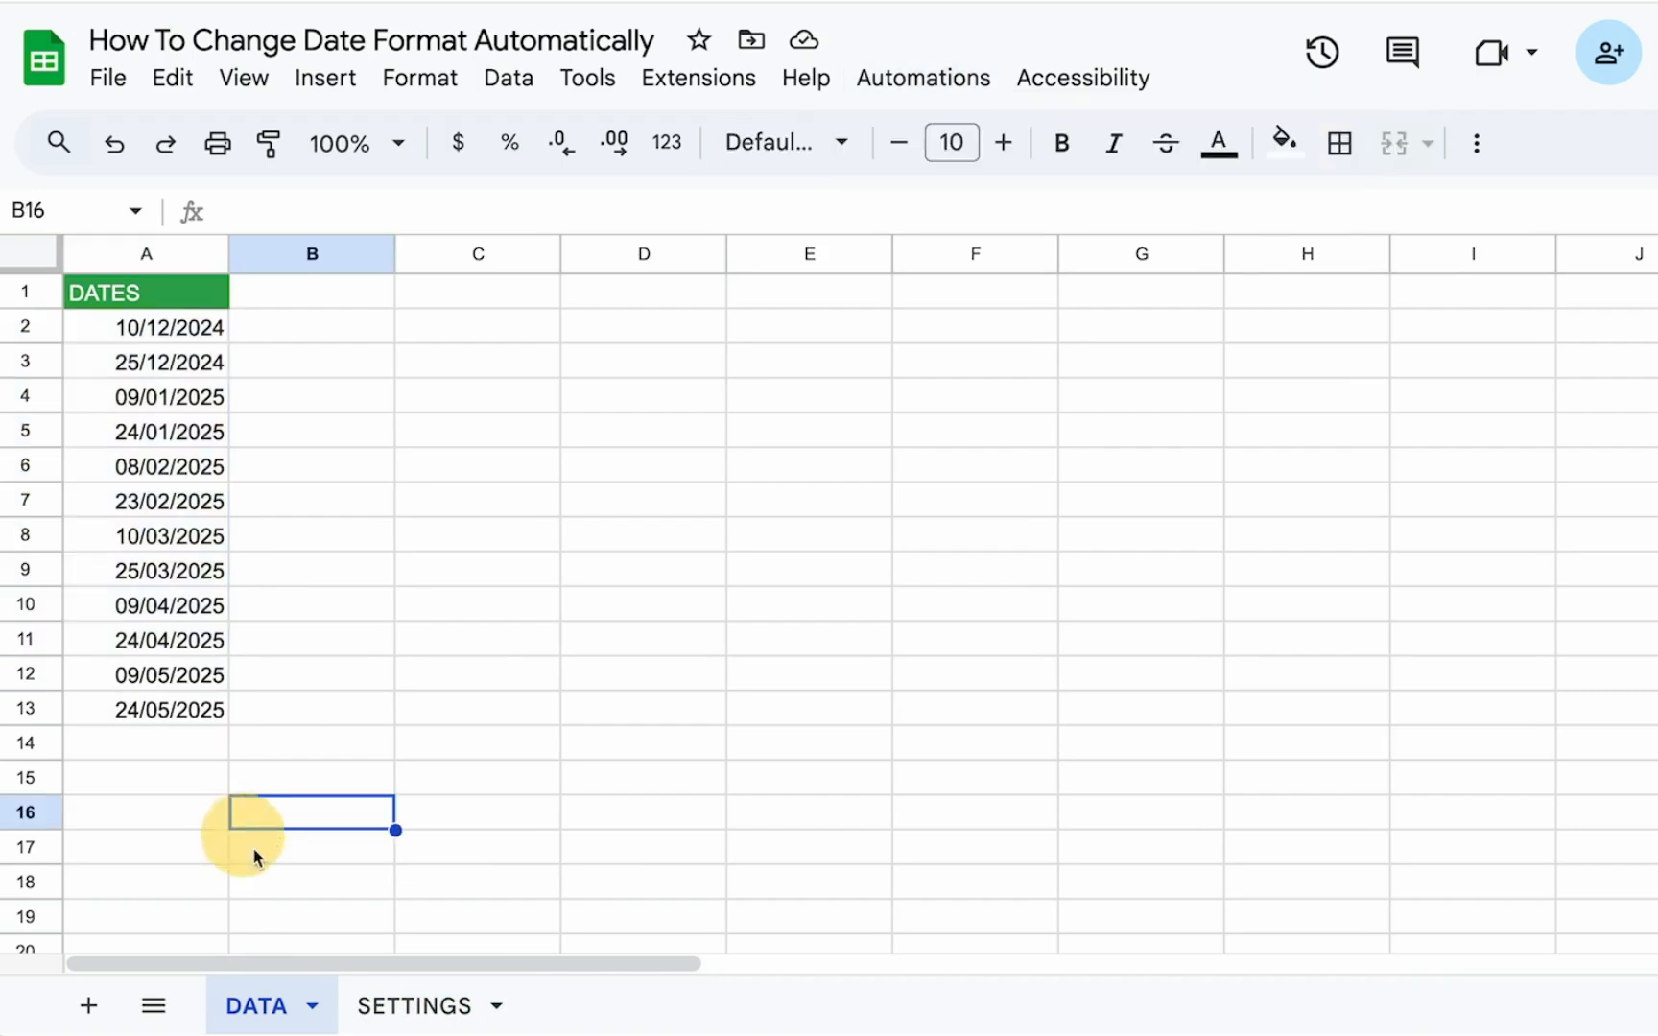
pyautogui.click(414, 1006)
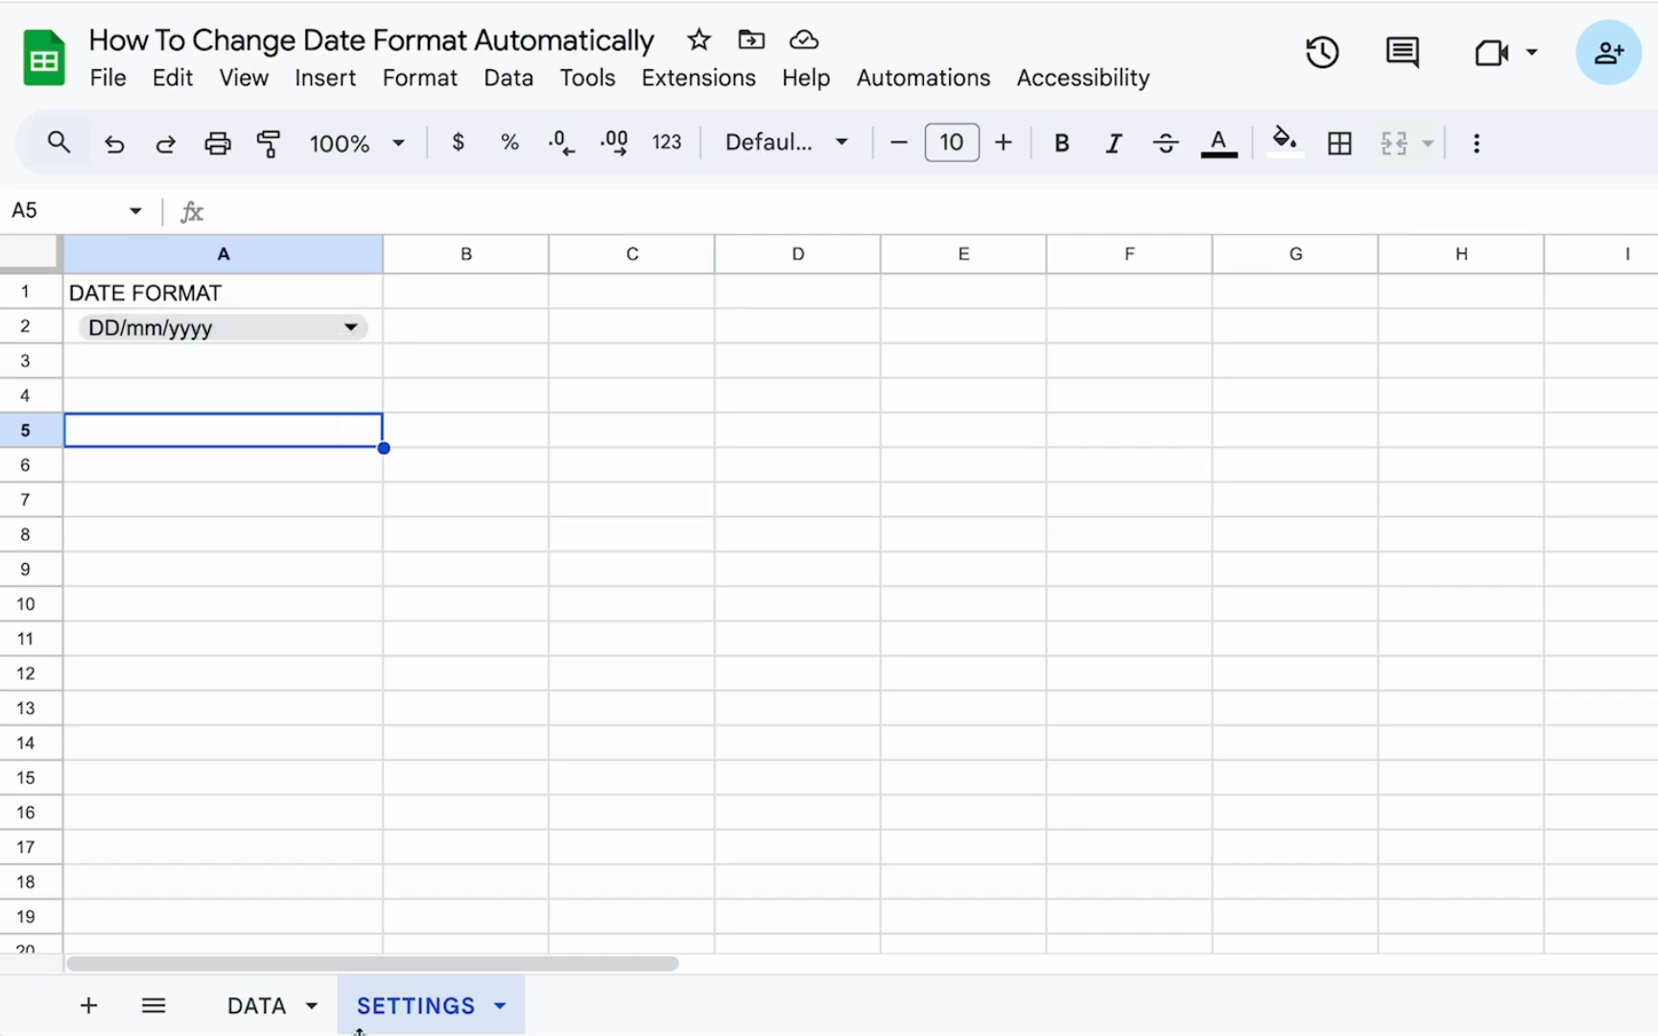
pyautogui.click(255, 1005)
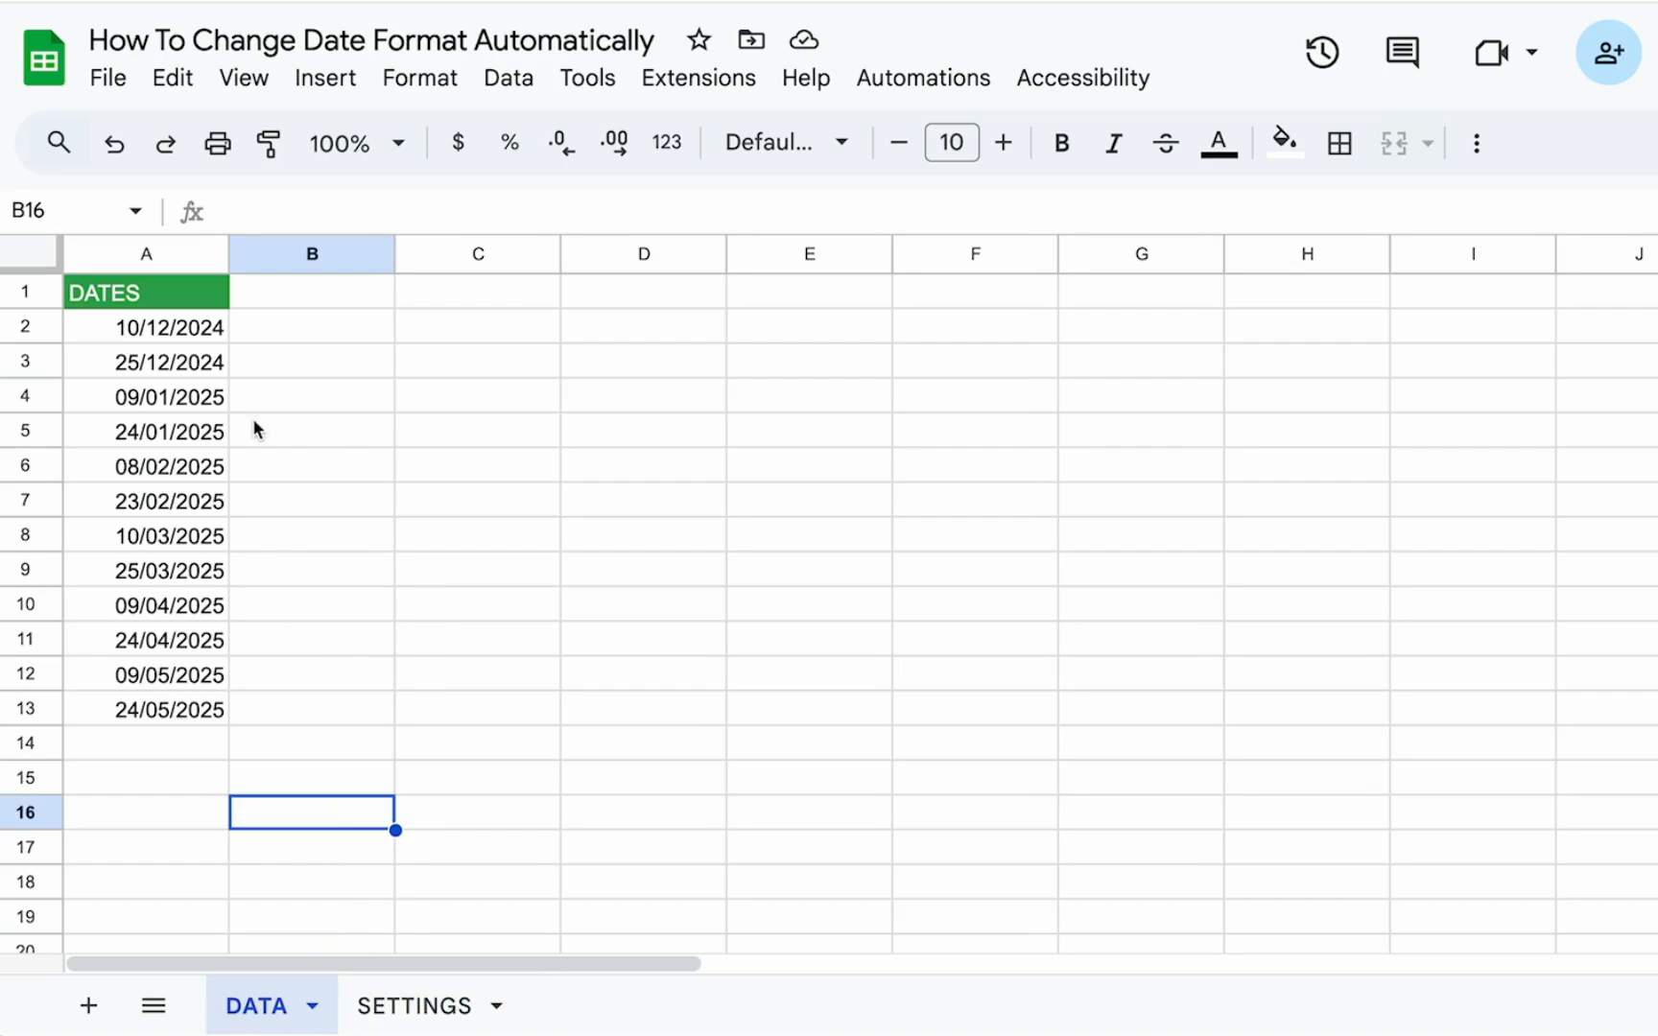
pyautogui.moveTo(211, 380)
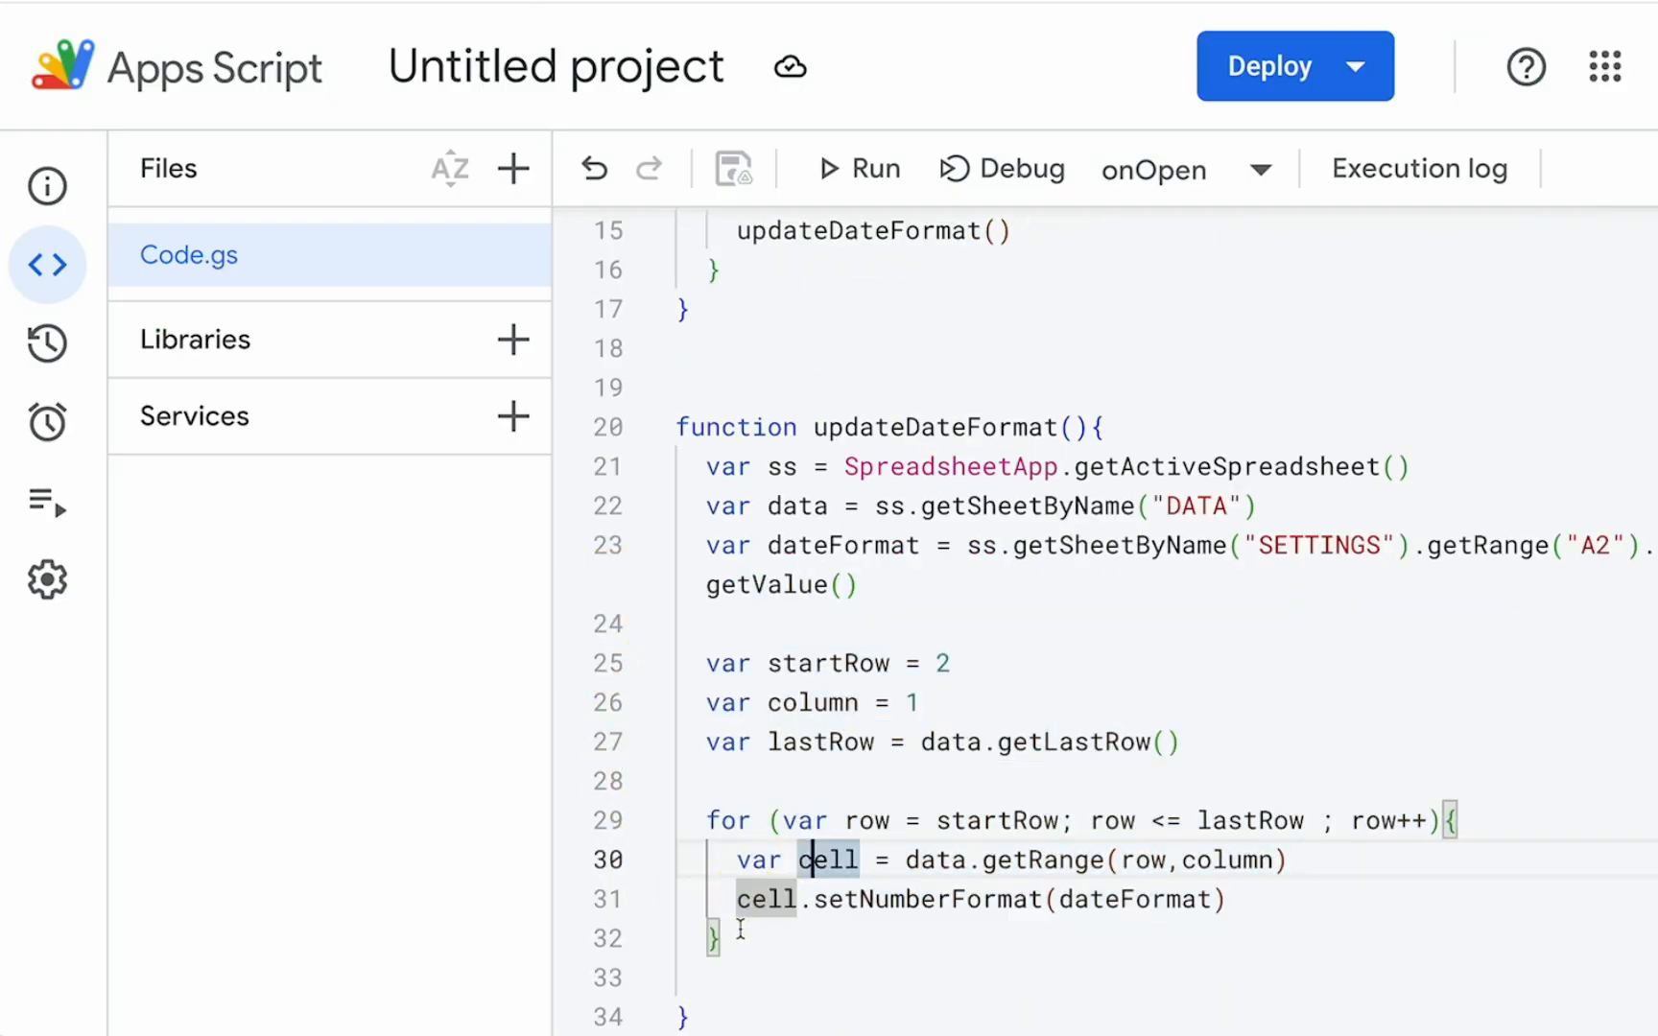
# Step: Highlight the updateDateFormat for loop that formats each DATA date cell
pyautogui.moveTo(687, 819); pyautogui.dragTo(720, 939)
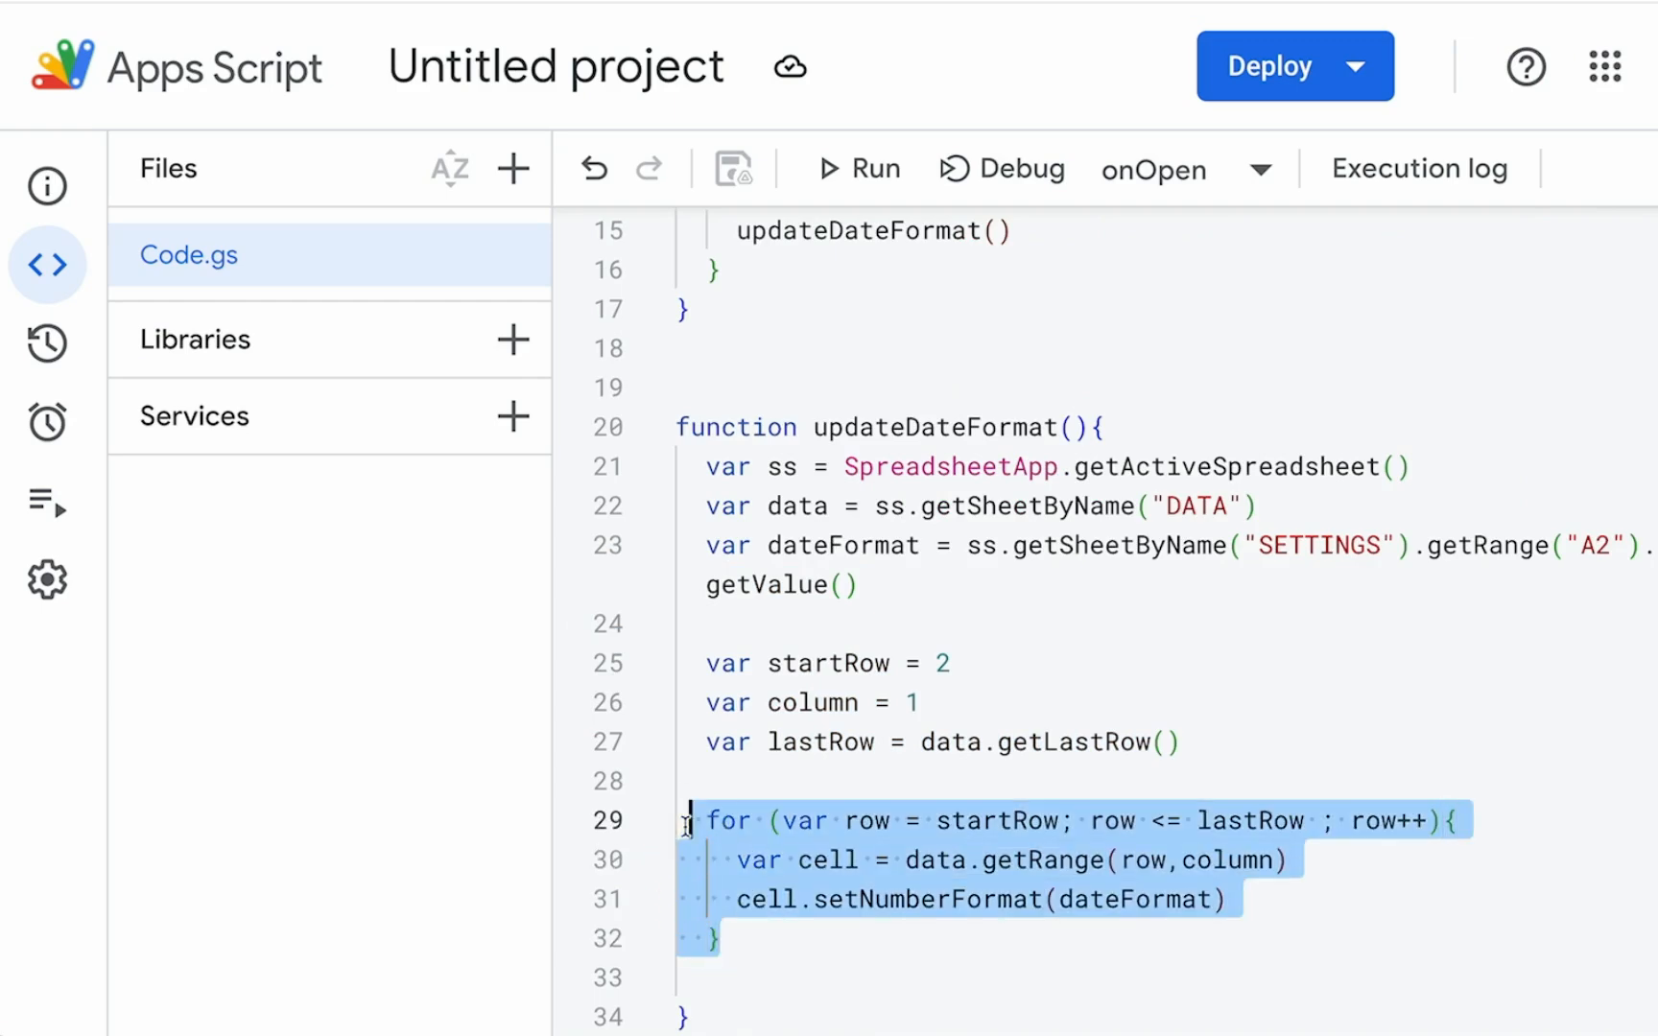
pyautogui.moveTo(555, 169)
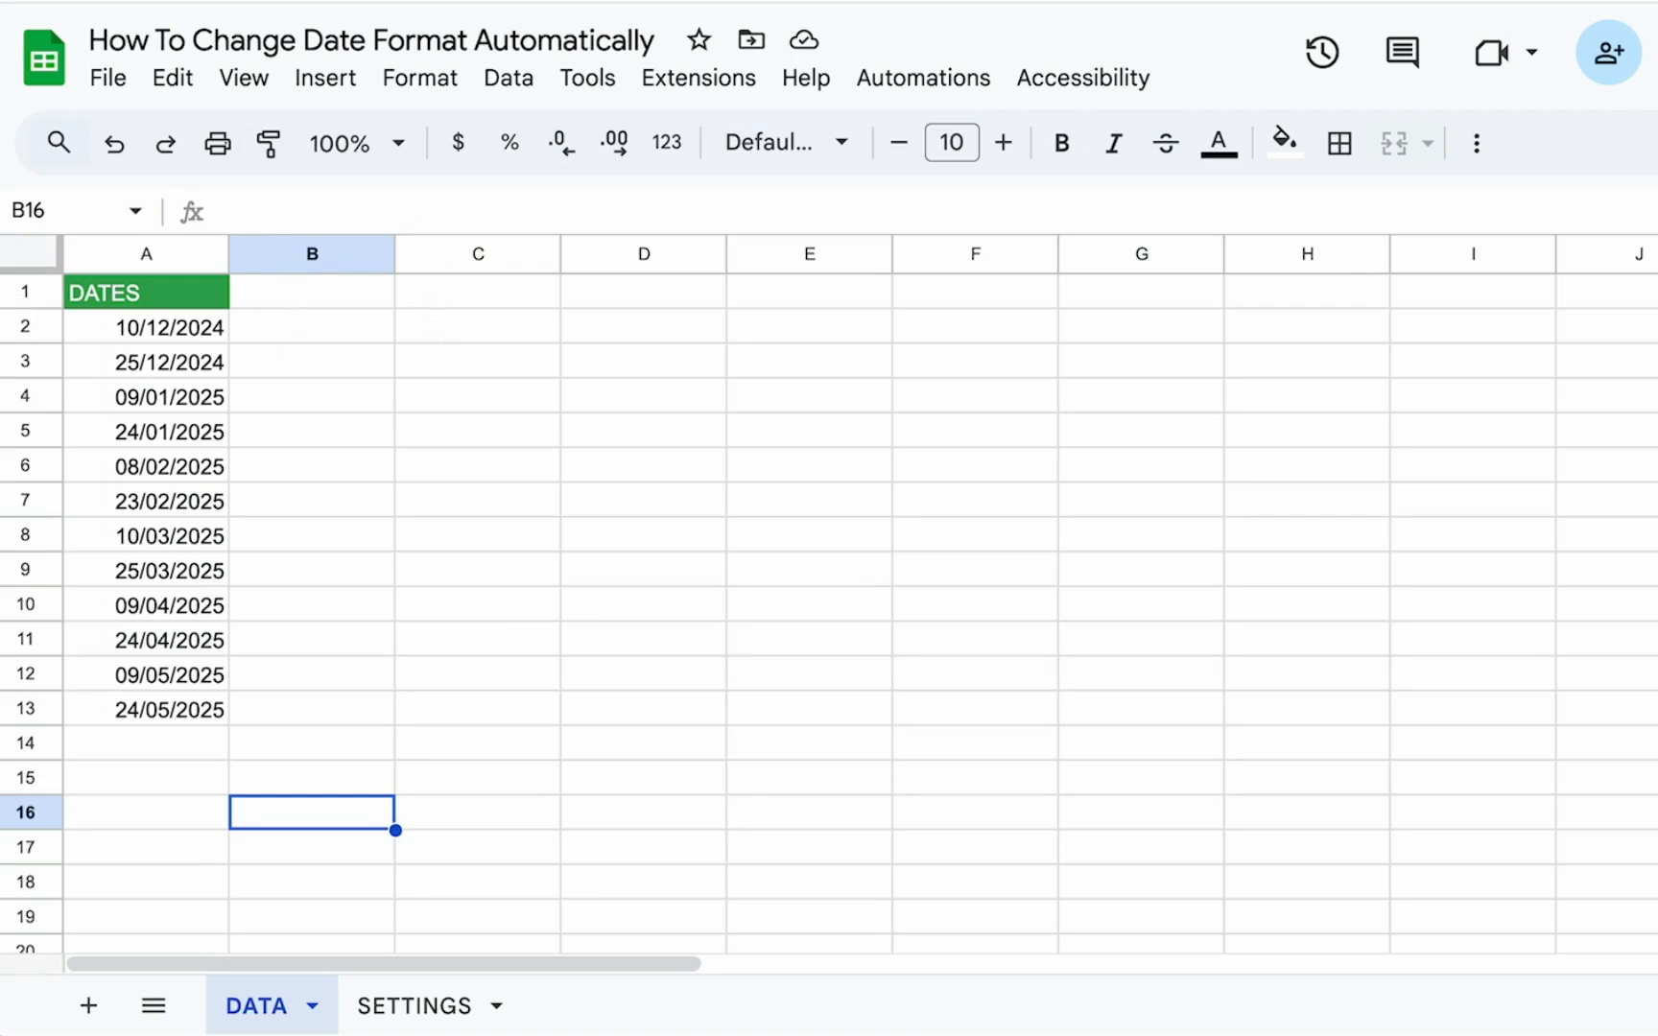
pyautogui.moveTo(53, 253)
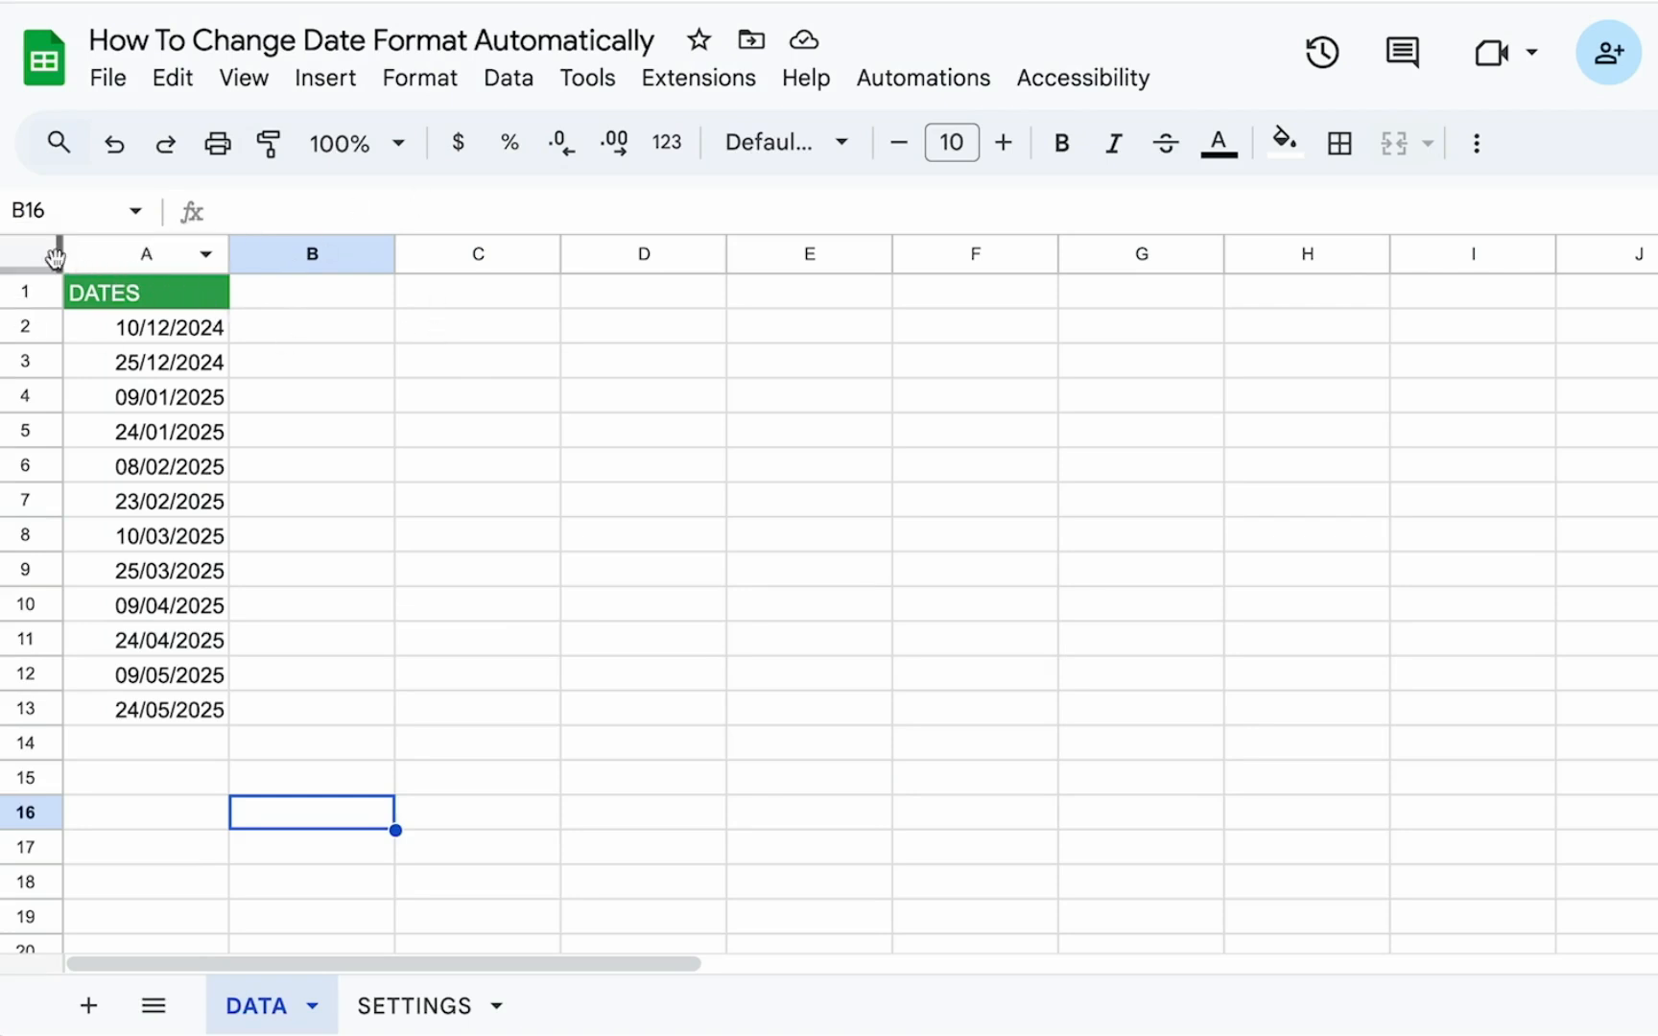